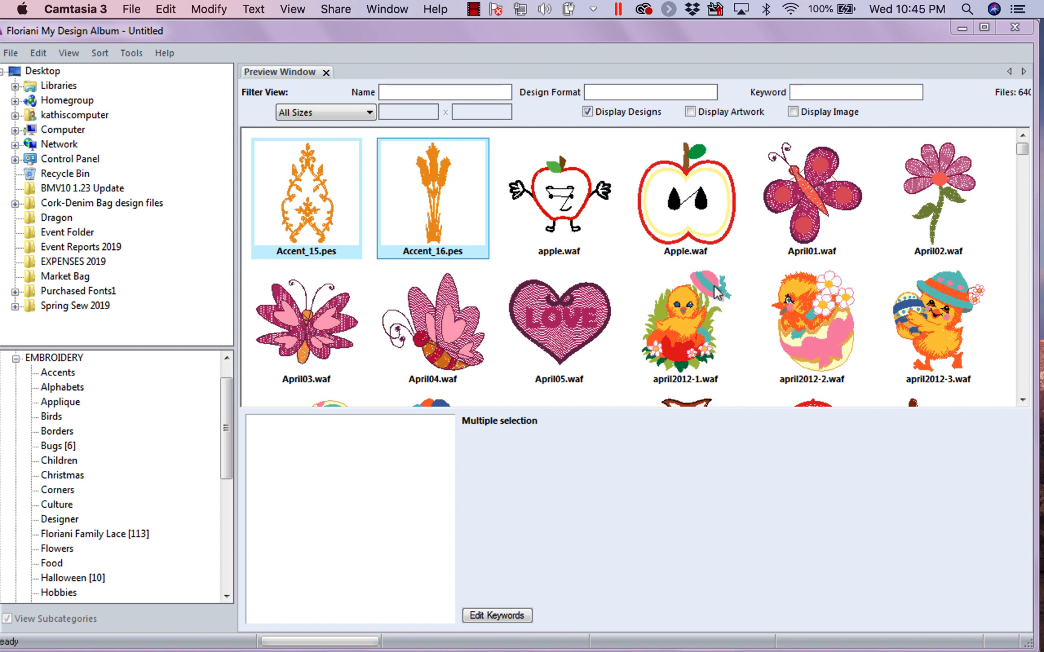
pyautogui.moveTo(762, 300)
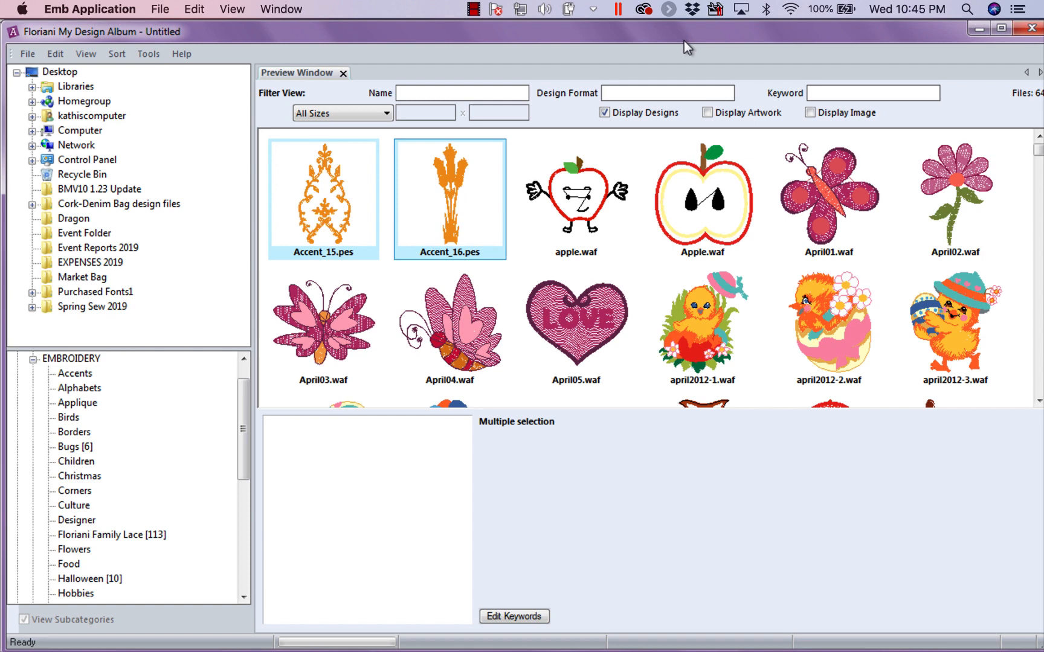
pyautogui.moveTo(644, 38)
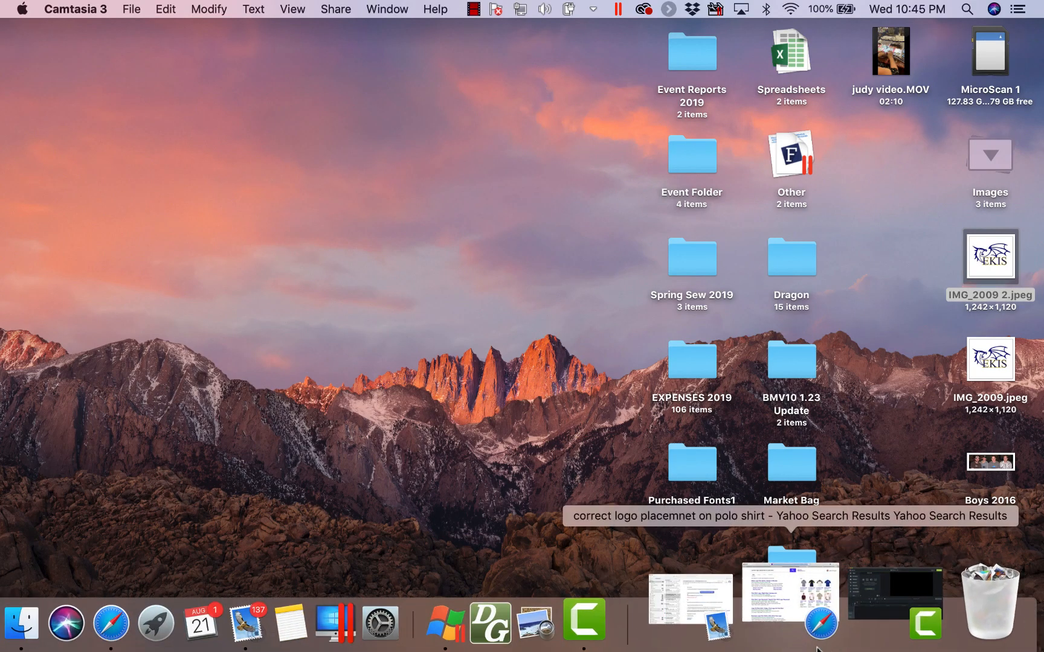
# Launch My Design Album from the Windows 7 Start menu to its empty catalog window.
pyautogui.click(565, 604)
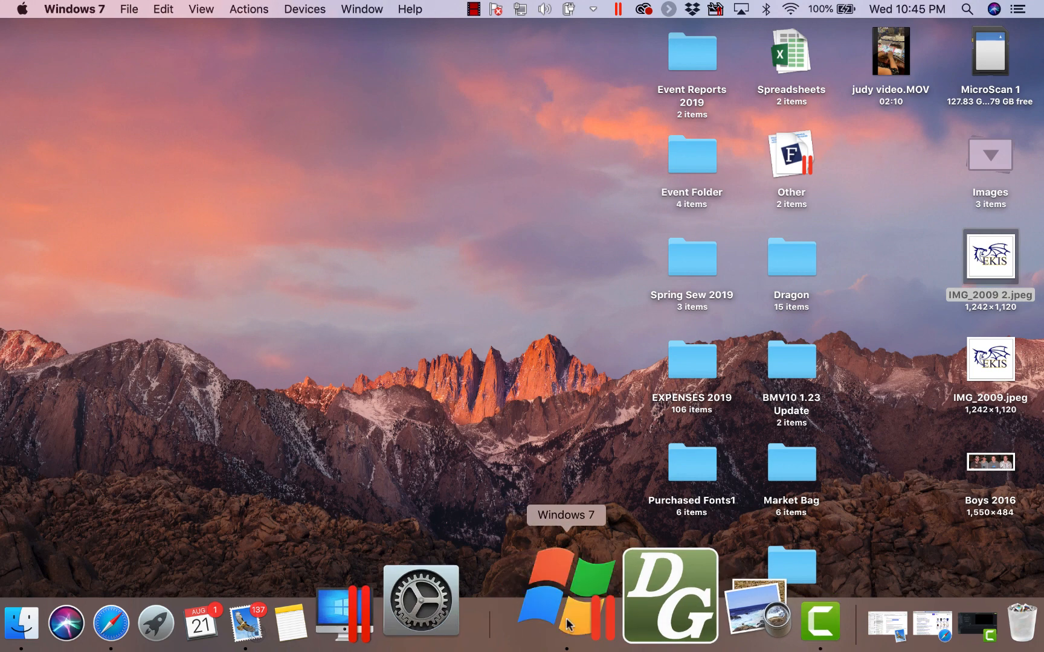
pyautogui.click(565, 594)
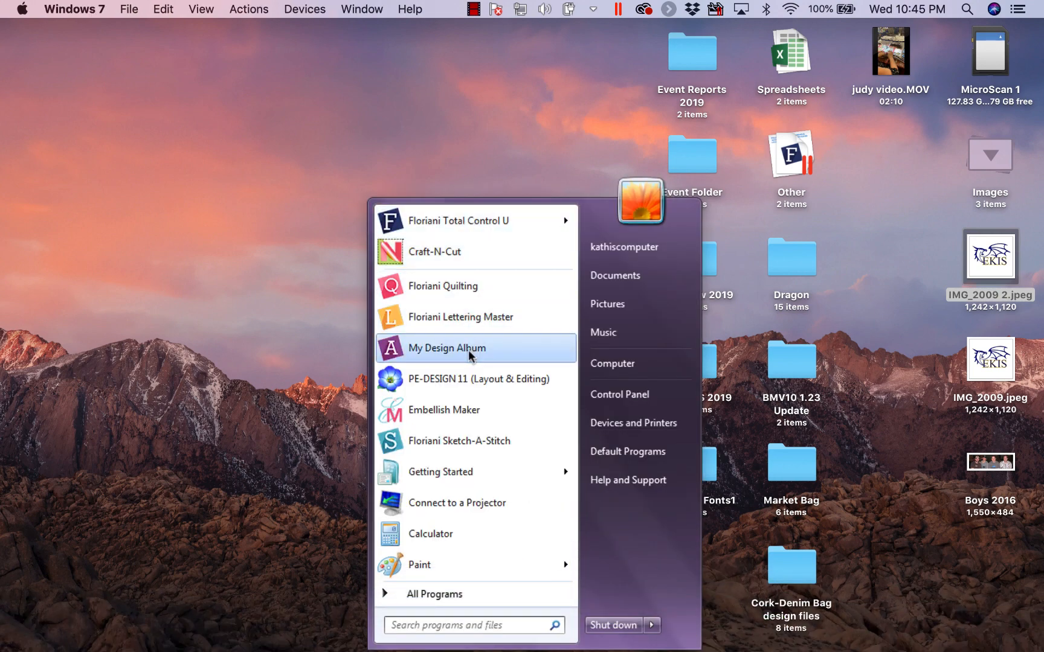
pyautogui.moveTo(442, 355)
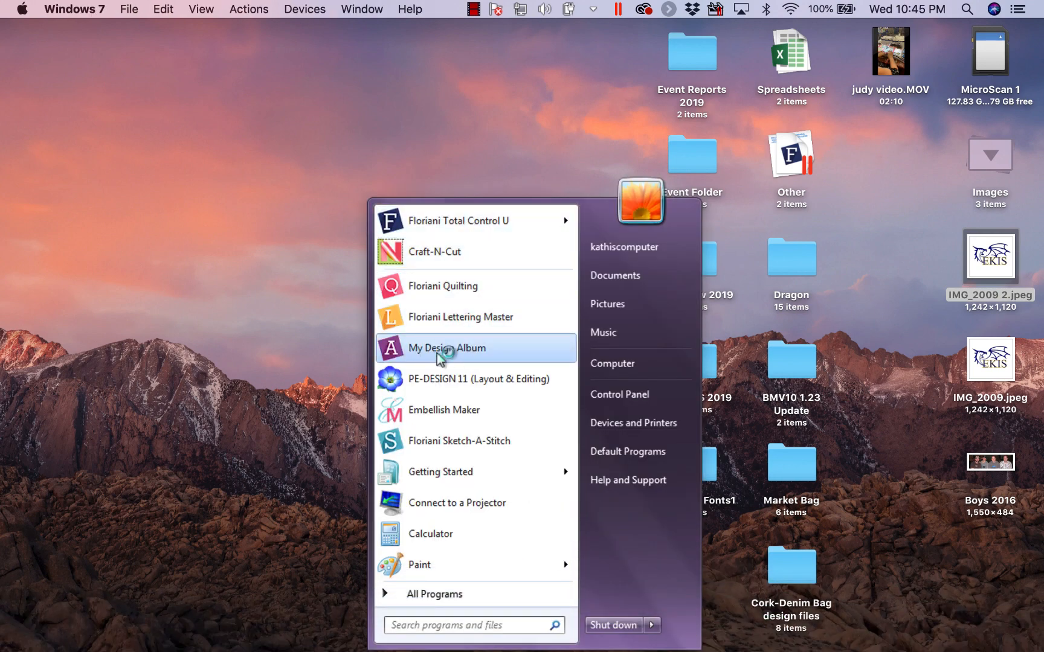
pyautogui.click(447, 348)
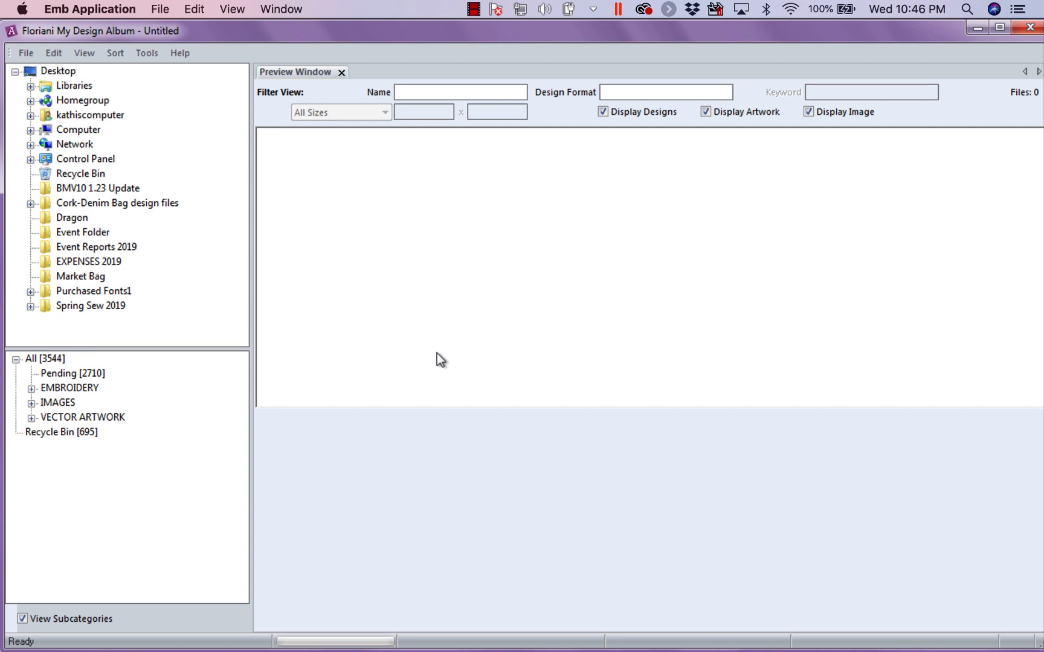
pyautogui.moveTo(342, 113)
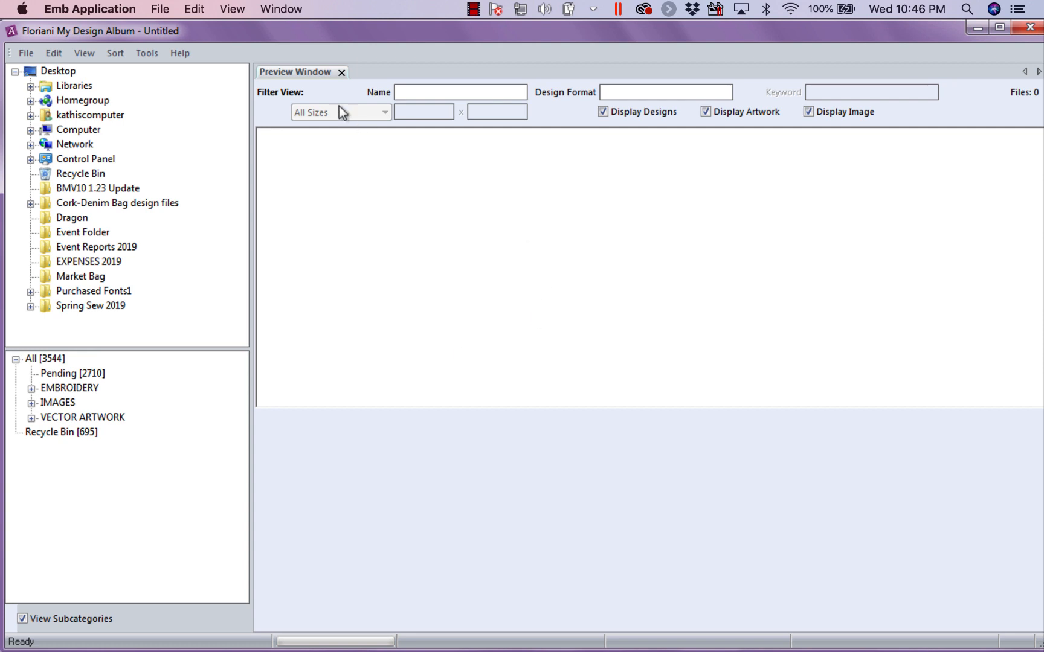
pyautogui.moveTo(327, 427)
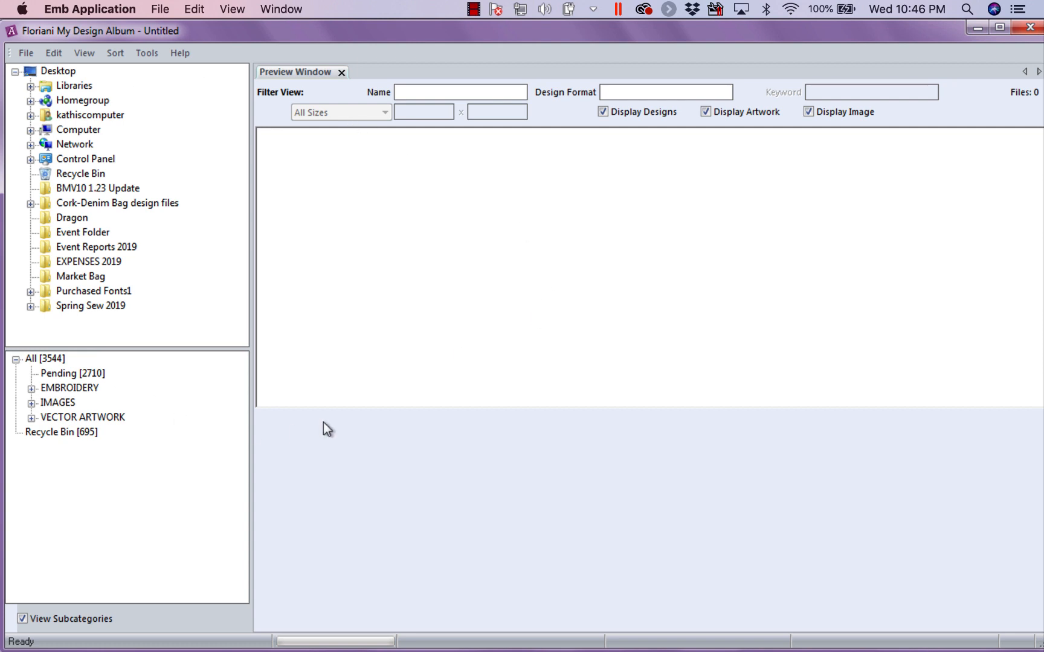
pyautogui.moveTo(75, 365)
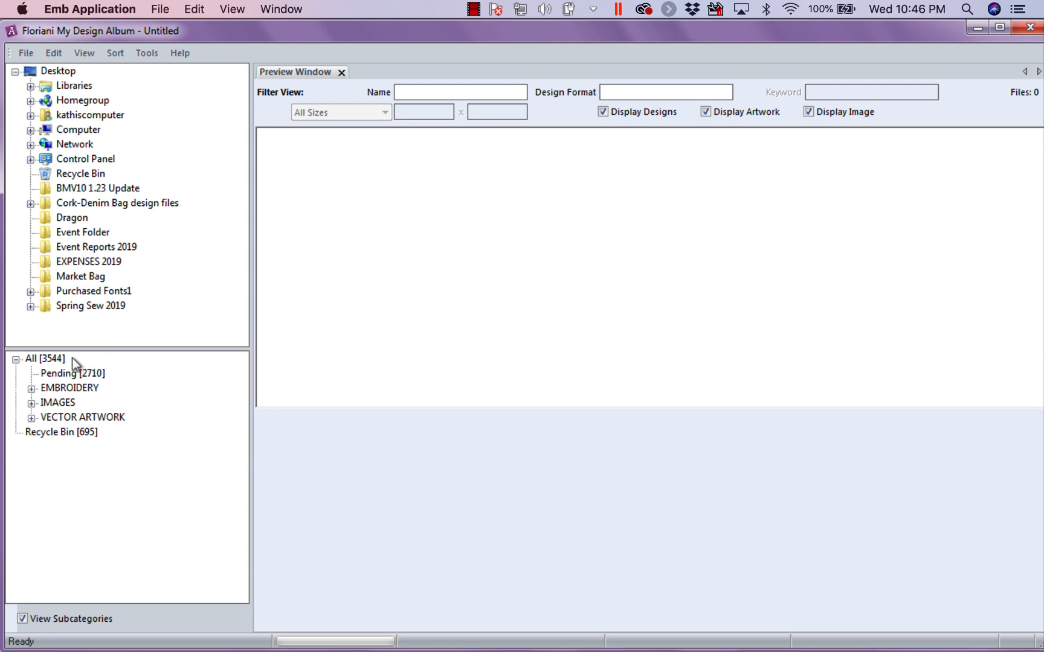
pyautogui.moveTo(75, 434)
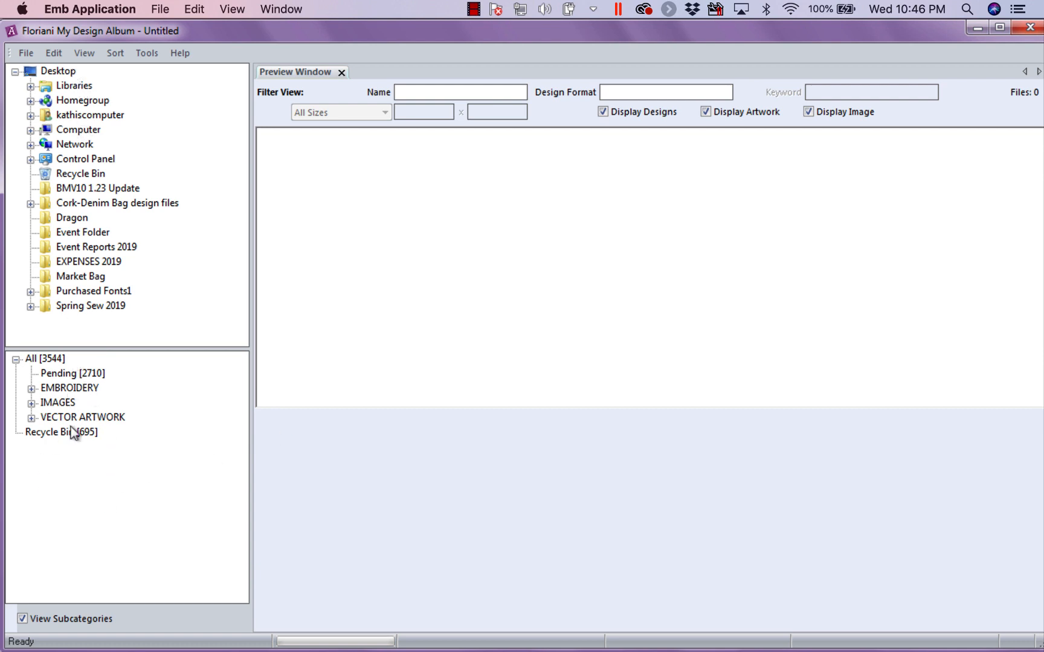
pyautogui.moveTo(86, 83)
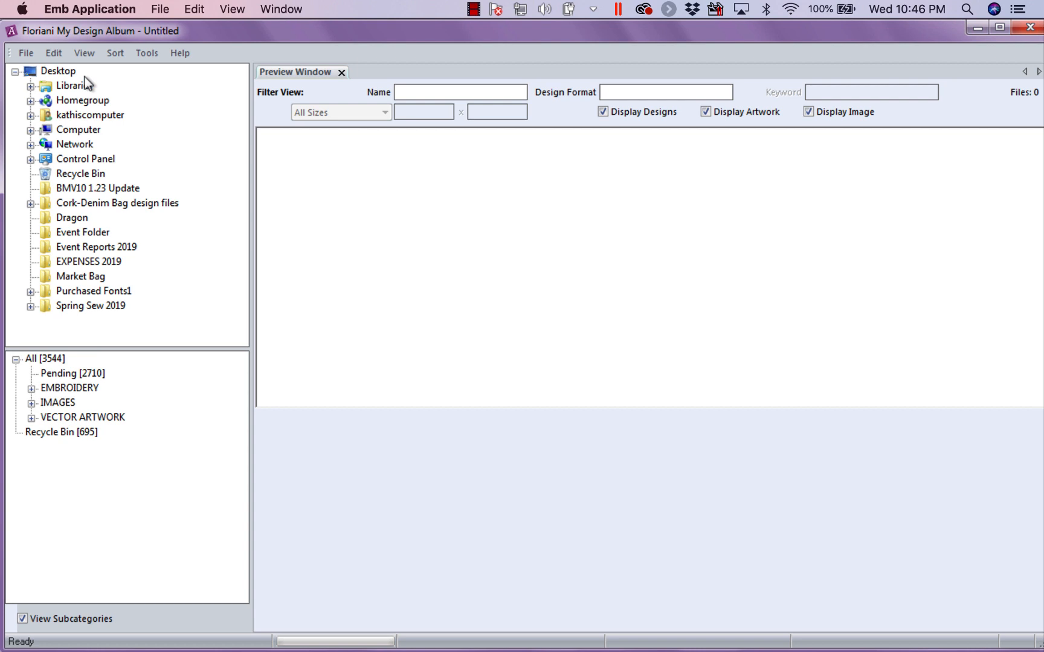
pyautogui.moveTo(152, 71)
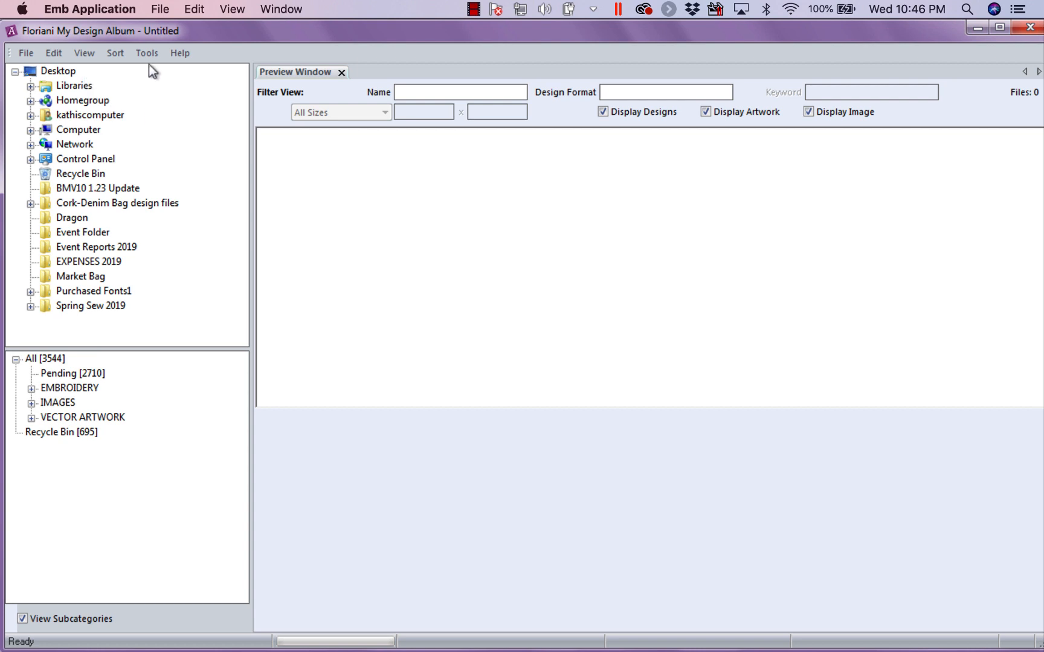
# Show Preferences with FlorianiLauncher.exe kept as the program that opens designs.
pyautogui.click(146, 53)
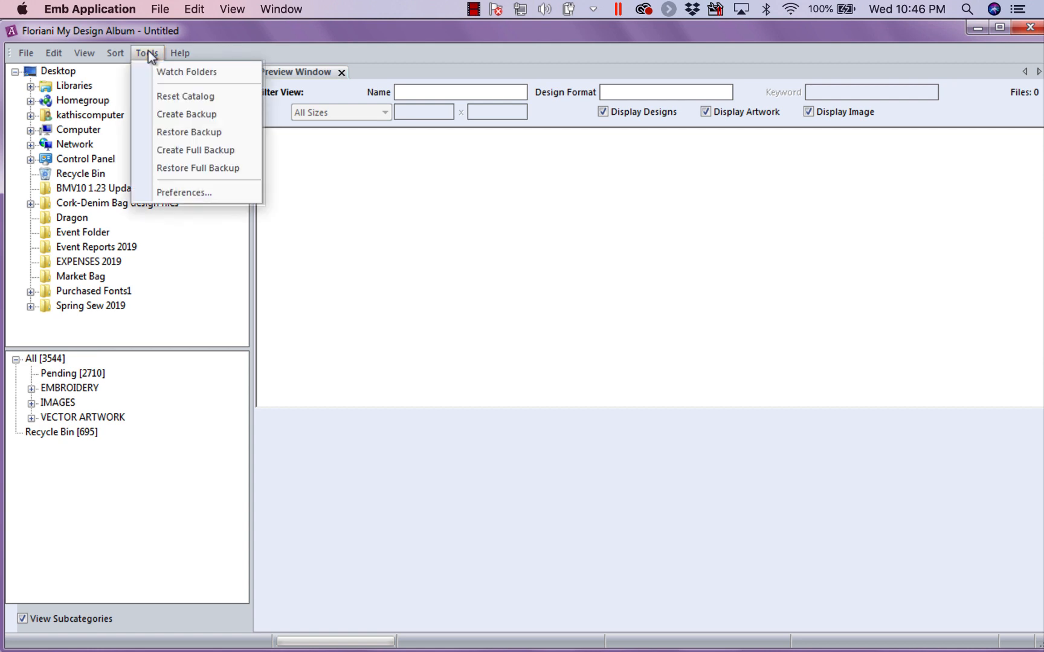
pyautogui.moveTo(184, 192)
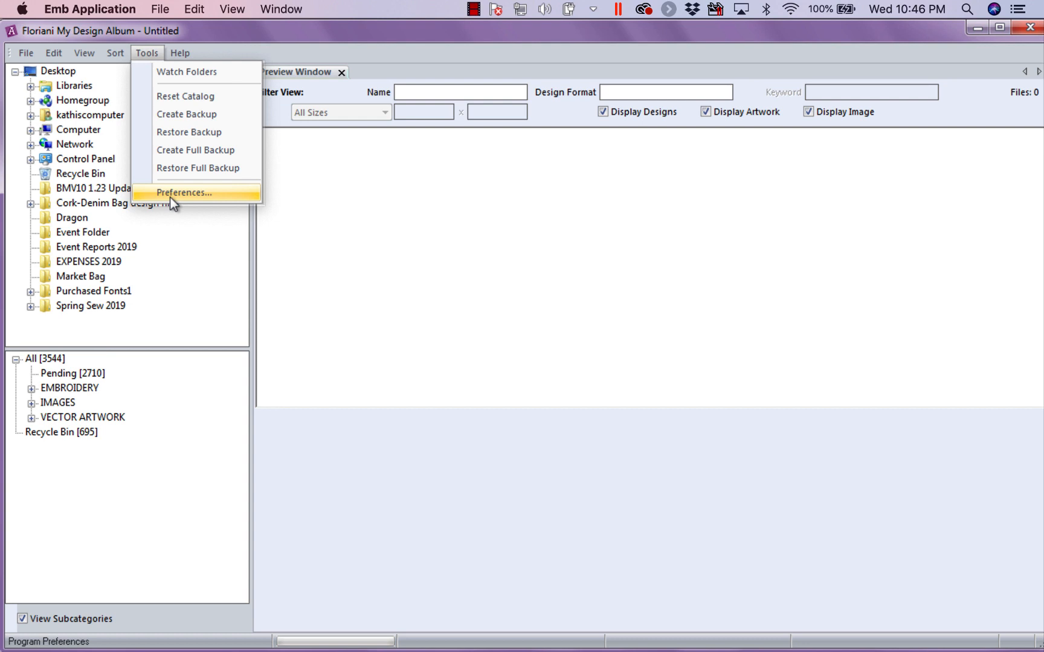
pyautogui.click(183, 192)
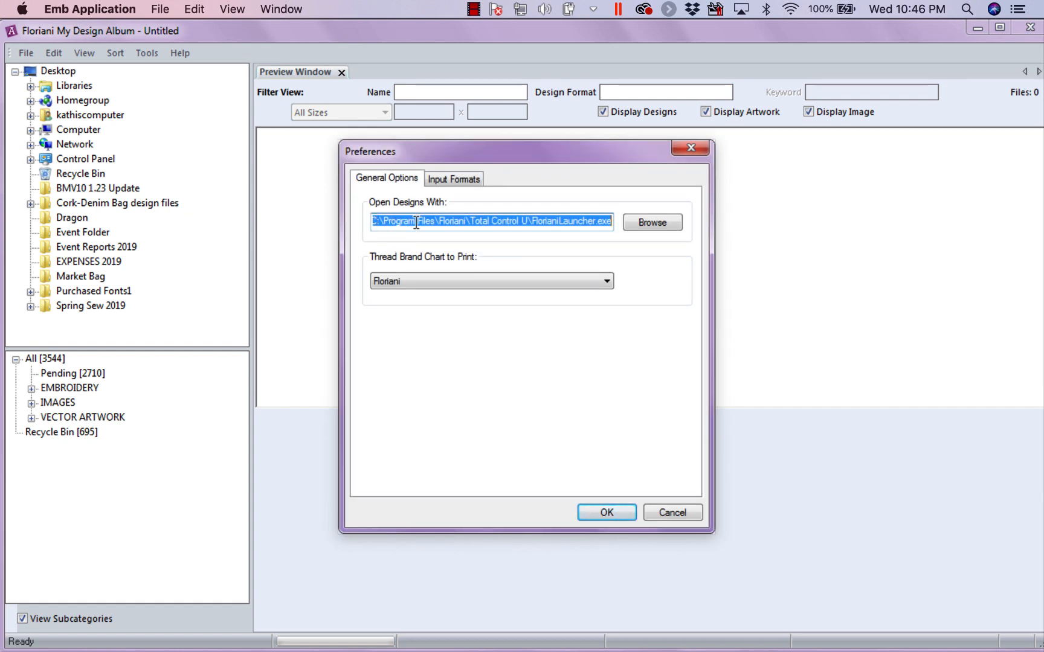
pyautogui.moveTo(399, 210)
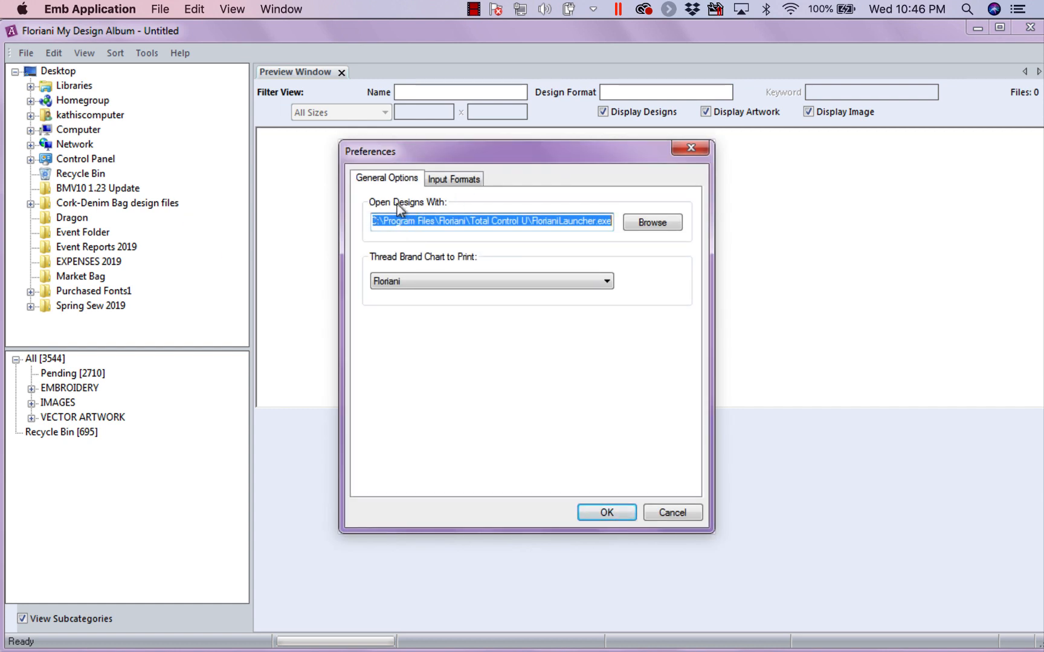
pyautogui.moveTo(407, 242)
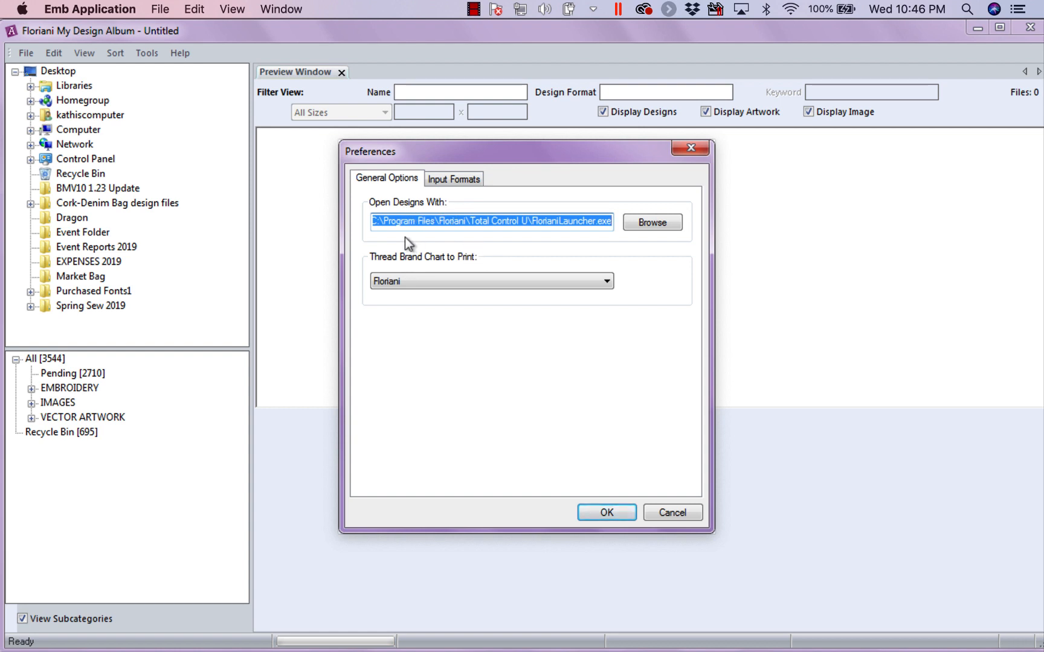
pyautogui.moveTo(493, 248)
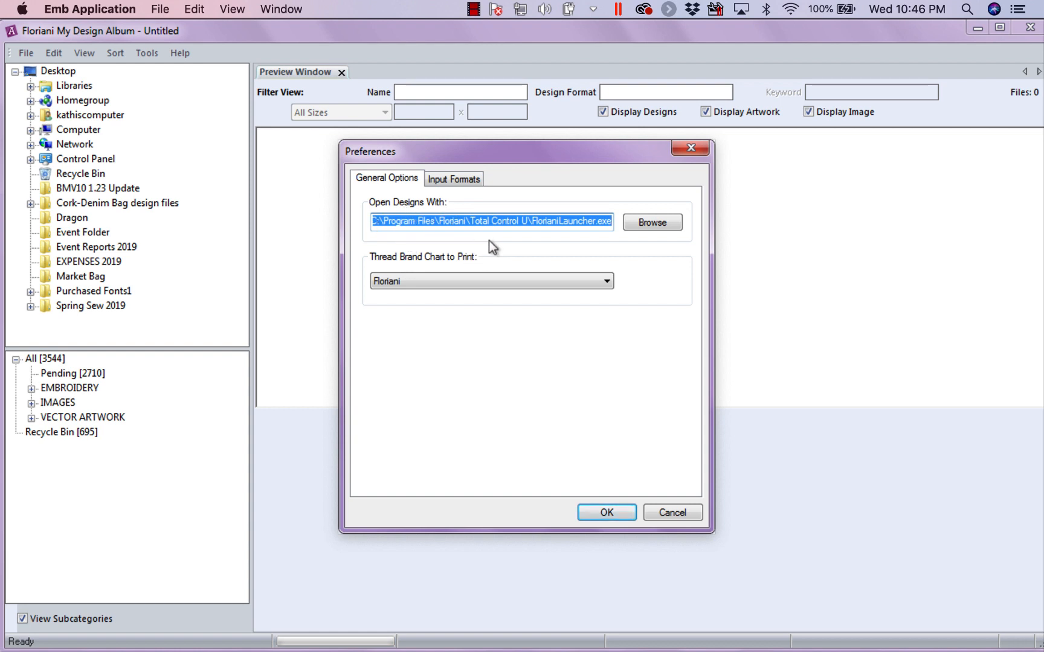
pyautogui.moveTo(652, 222)
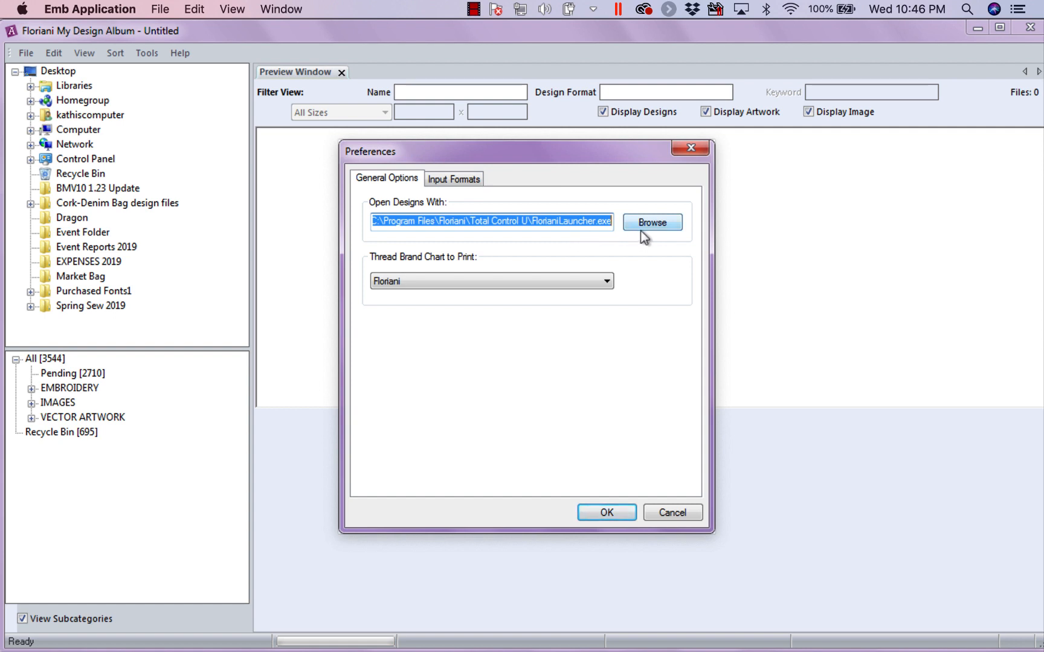
pyautogui.moveTo(648, 238)
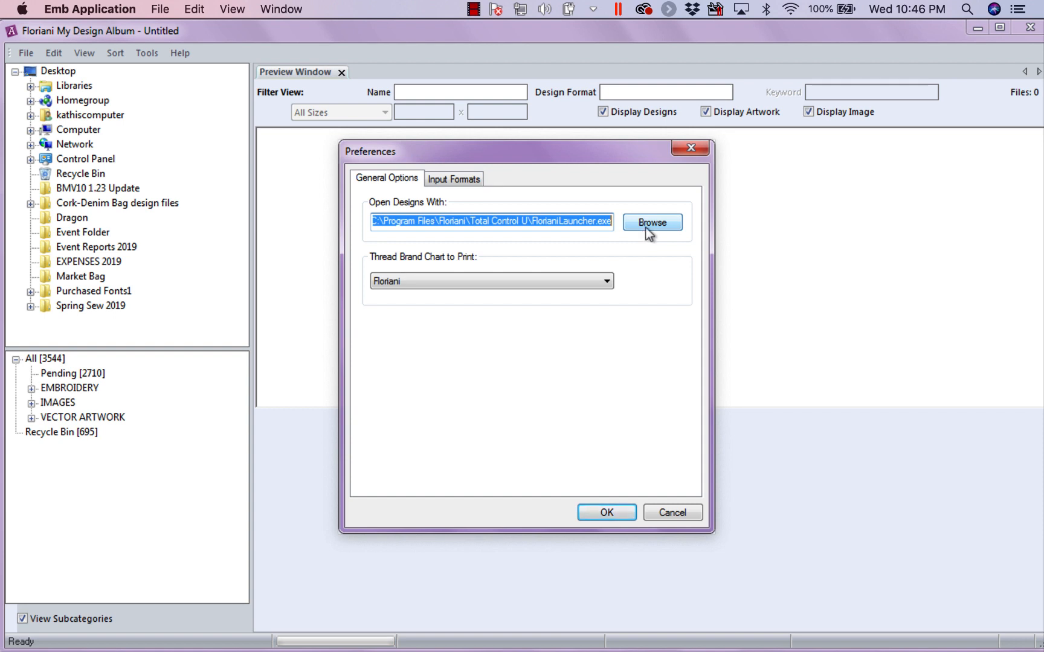
pyautogui.click(652, 221)
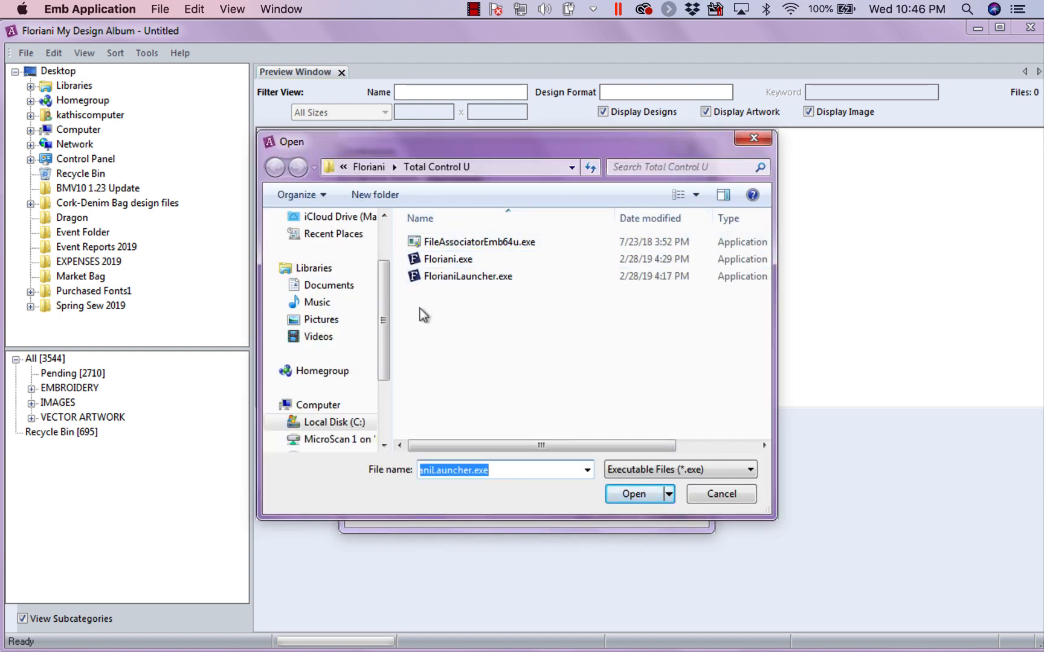
pyautogui.moveTo(493, 398)
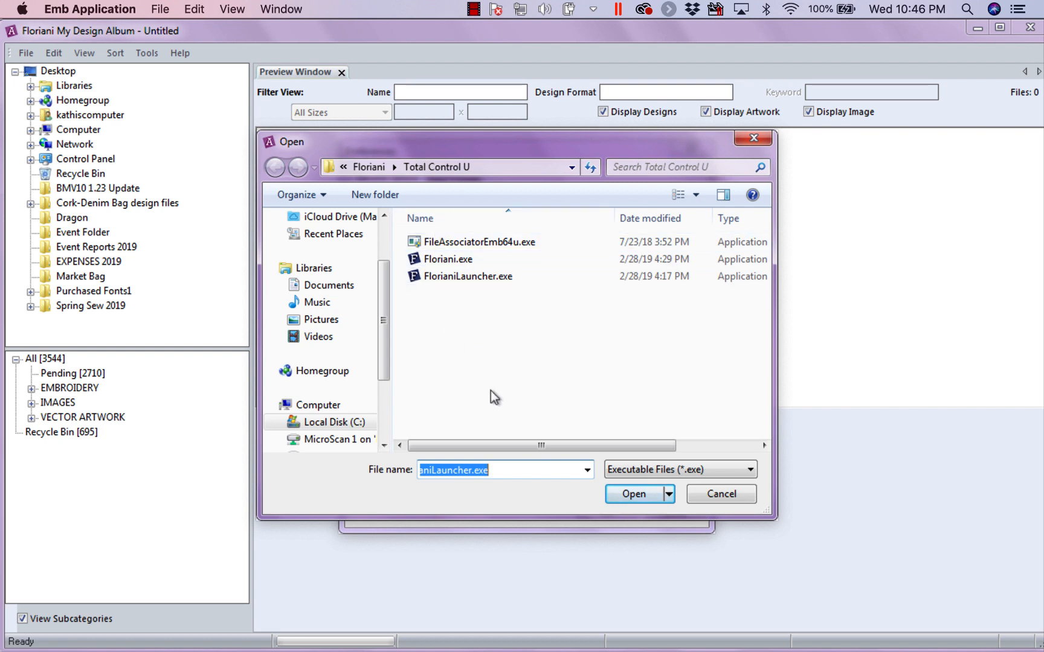
pyautogui.click(633, 494)
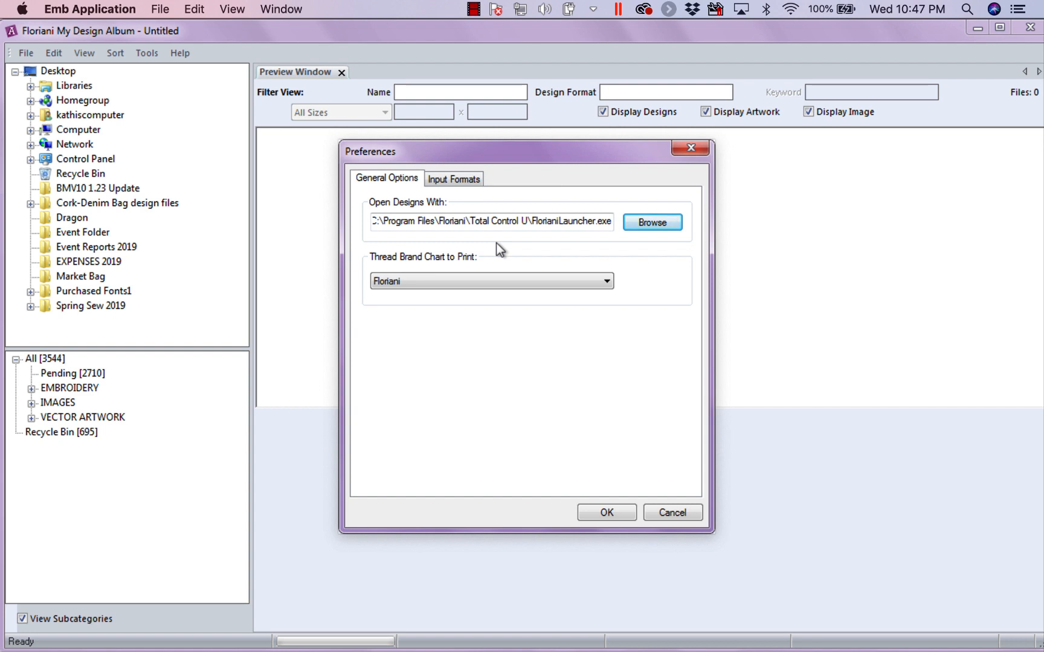
pyautogui.moveTo(600, 239)
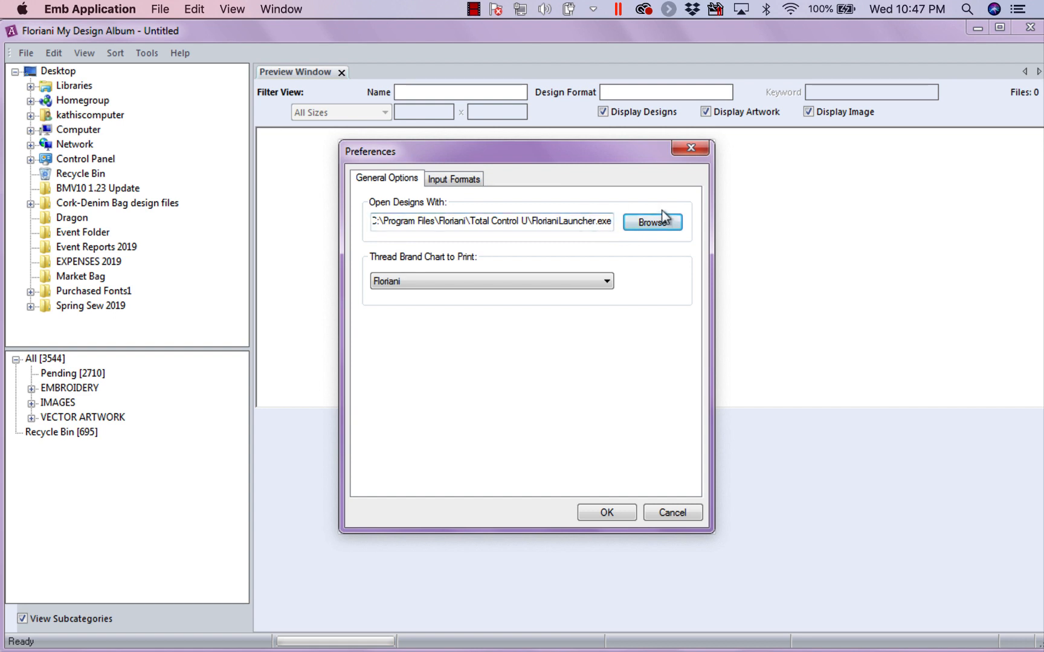
pyautogui.moveTo(444, 273)
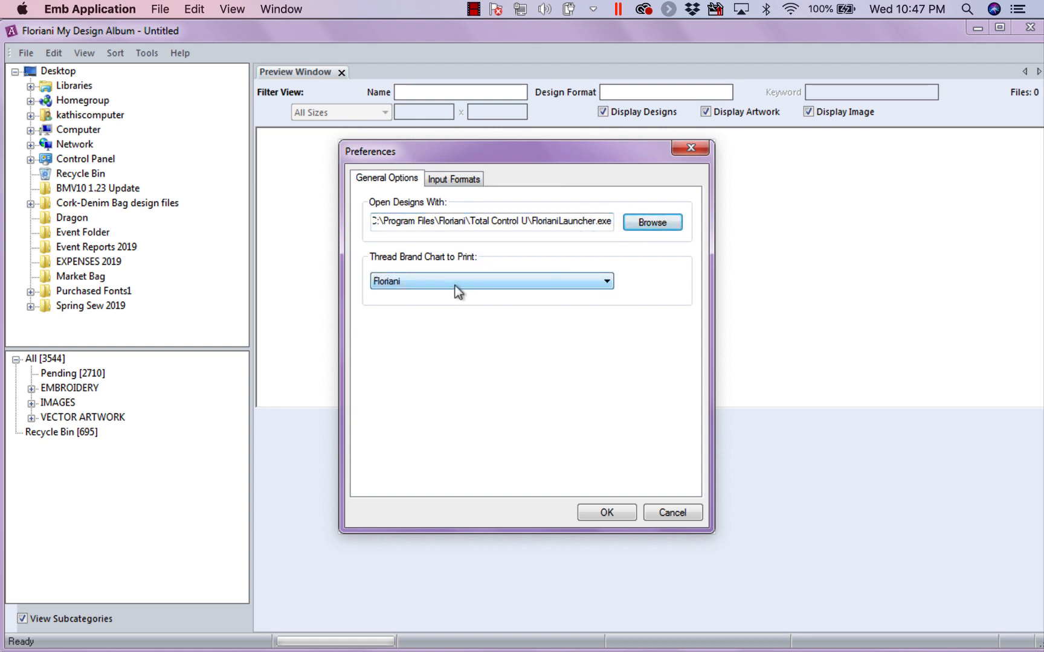
# Keep Floriani as the thread brand chart to print.
pyautogui.click(604, 280)
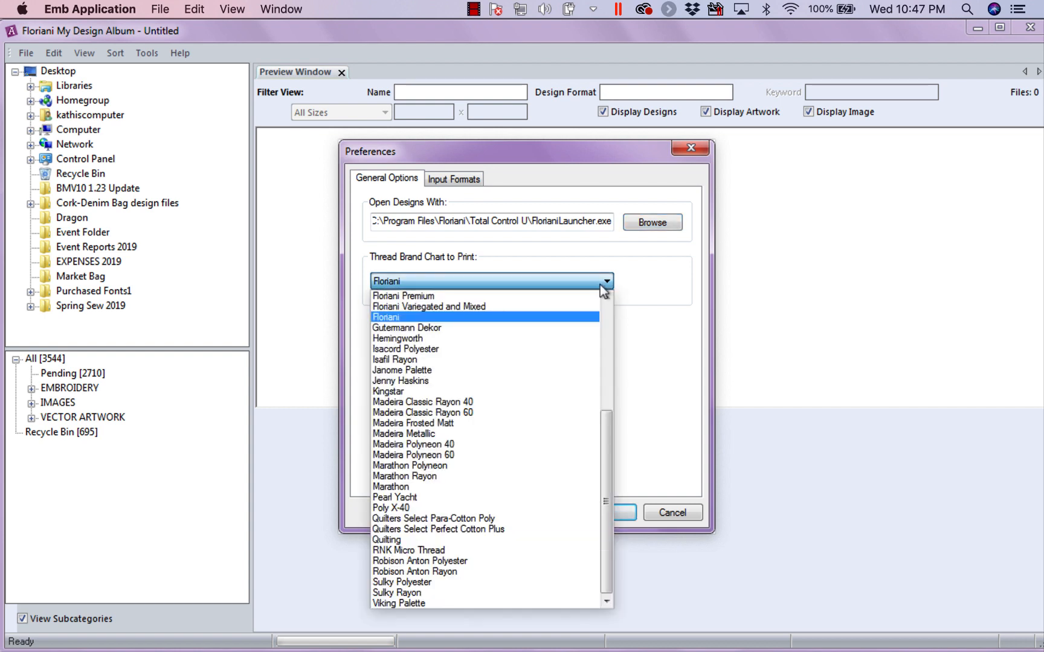
pyautogui.moveTo(533, 327)
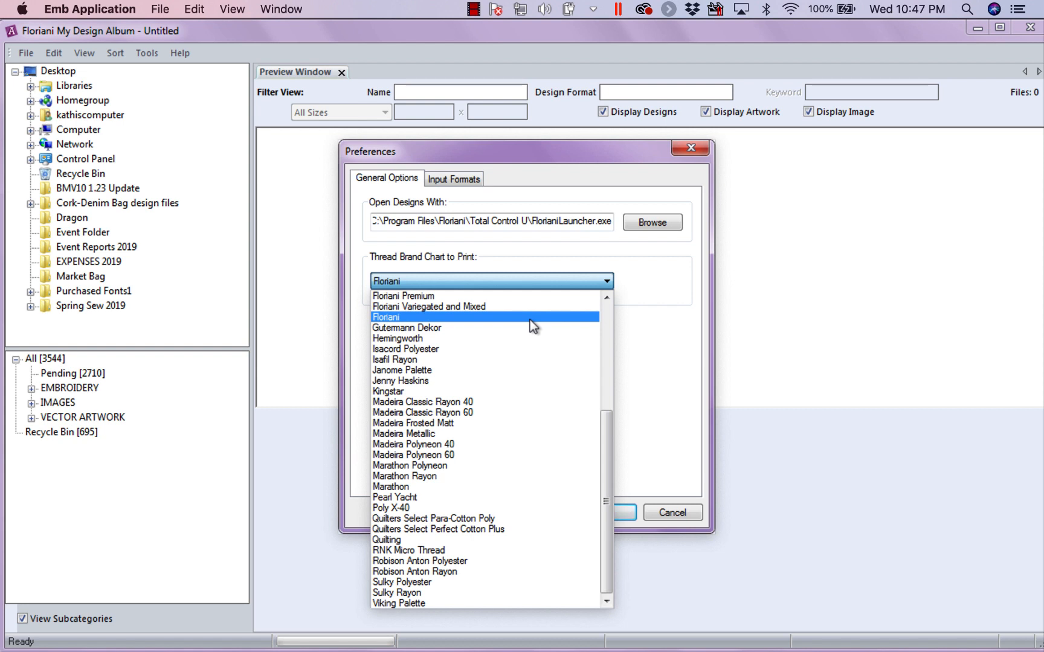
pyautogui.click(386, 317)
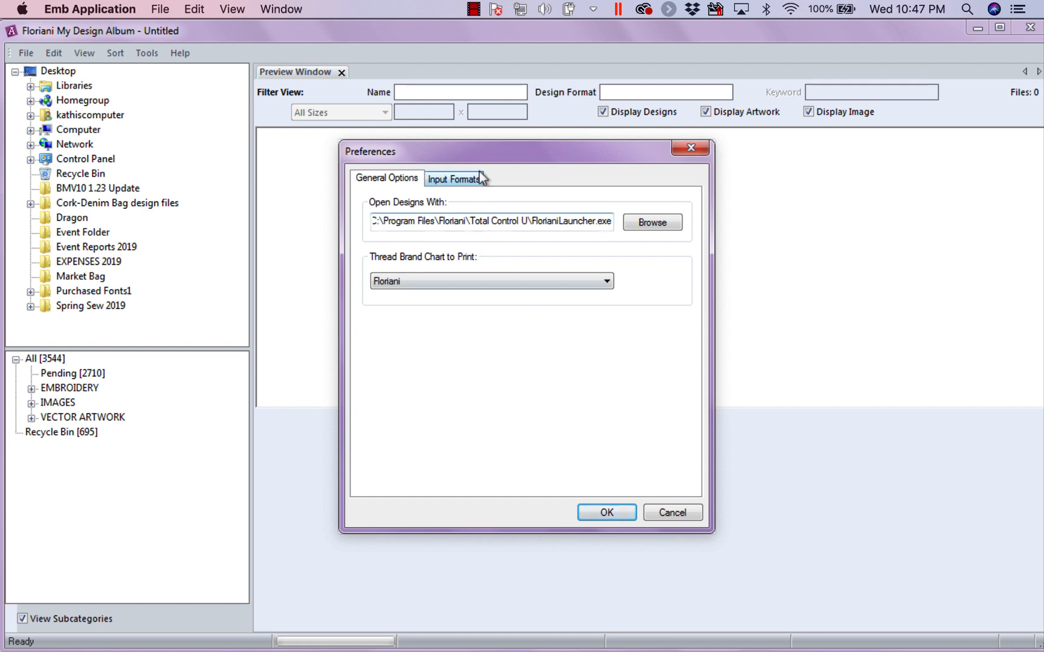
pyautogui.click(453, 179)
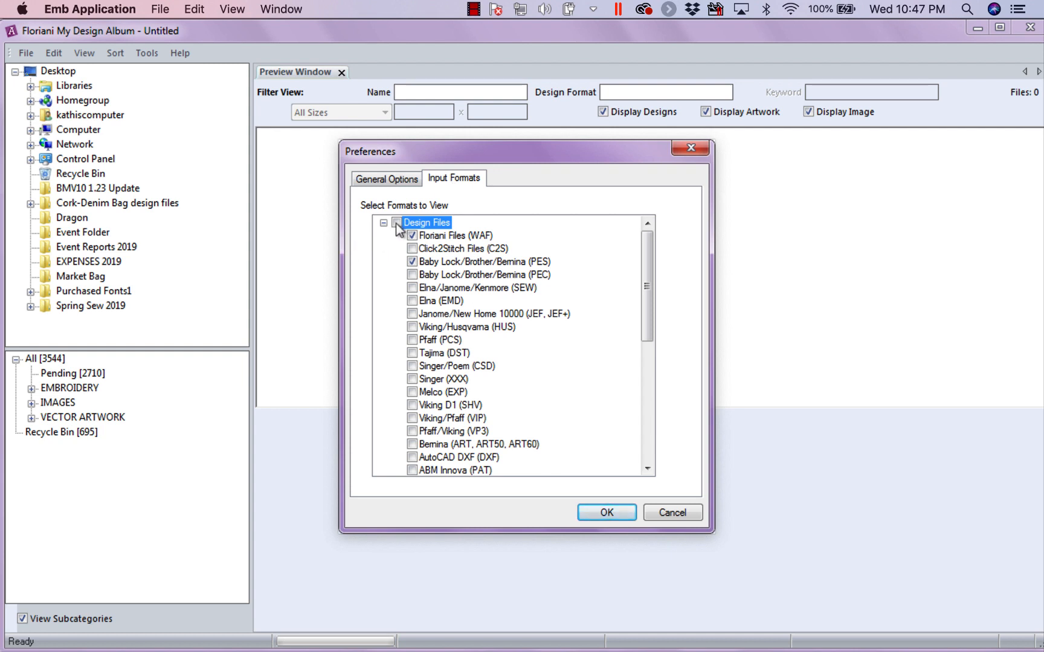
pyautogui.click(397, 222)
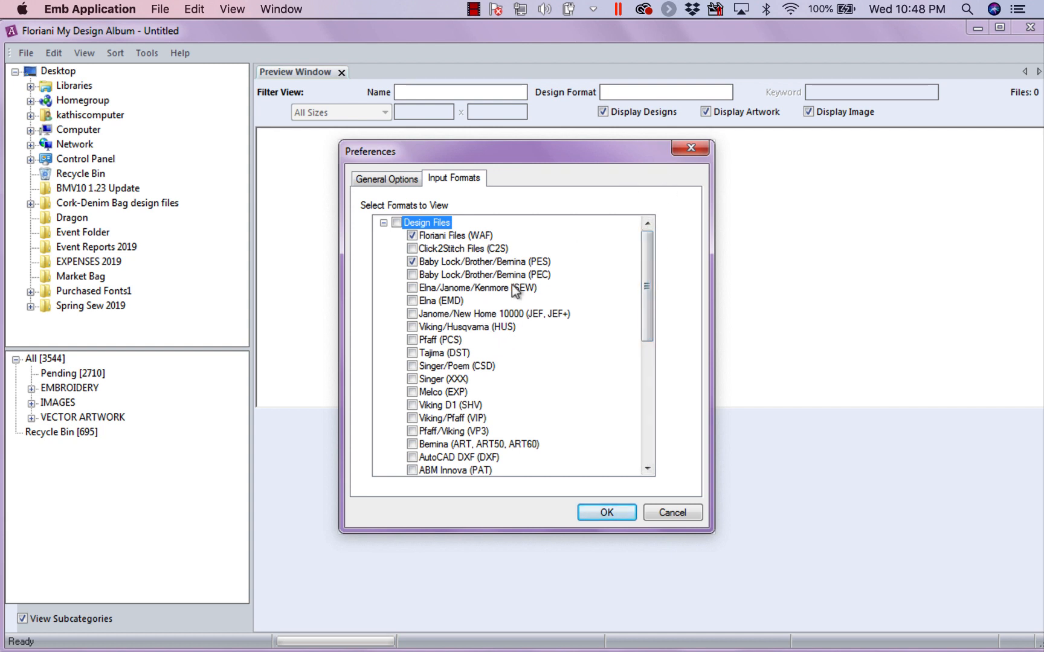
pyautogui.moveTo(541, 303)
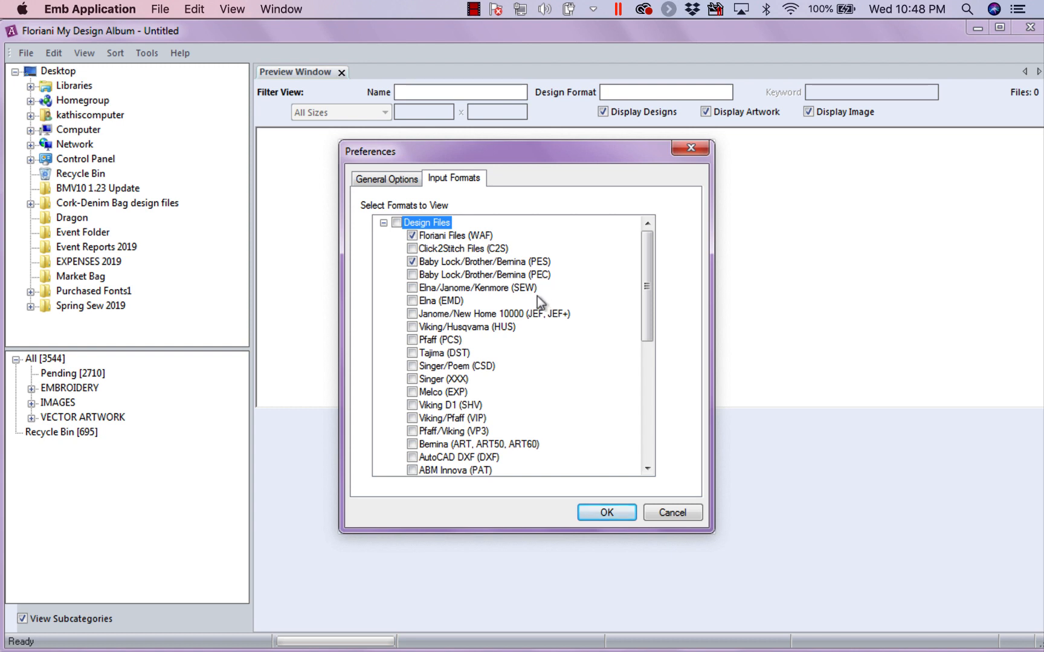
pyautogui.moveTo(552, 328)
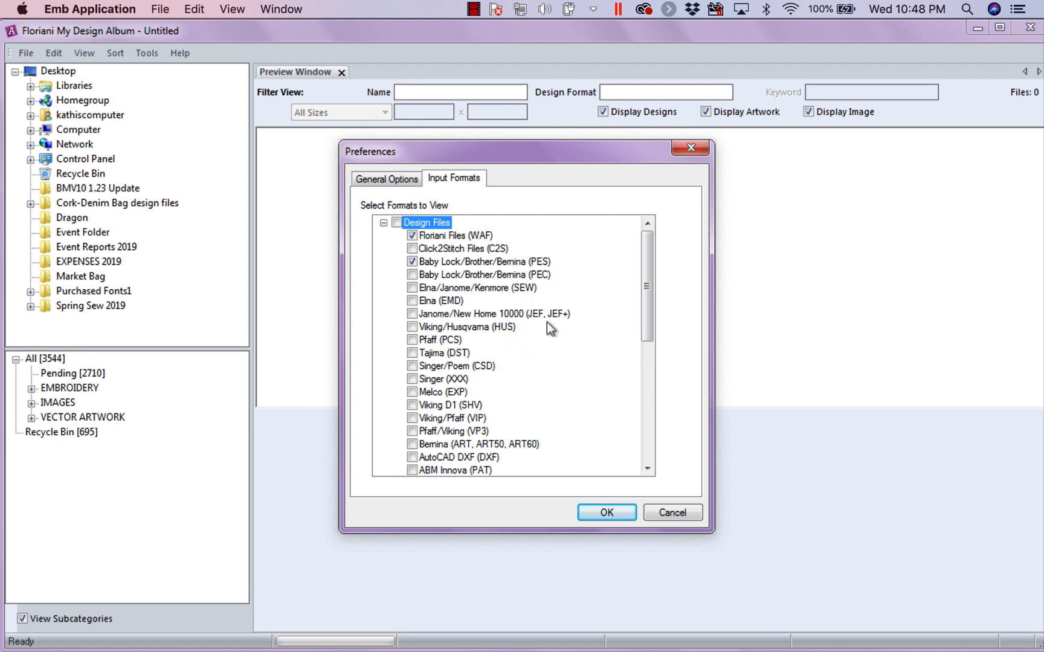
pyautogui.moveTo(540, 349)
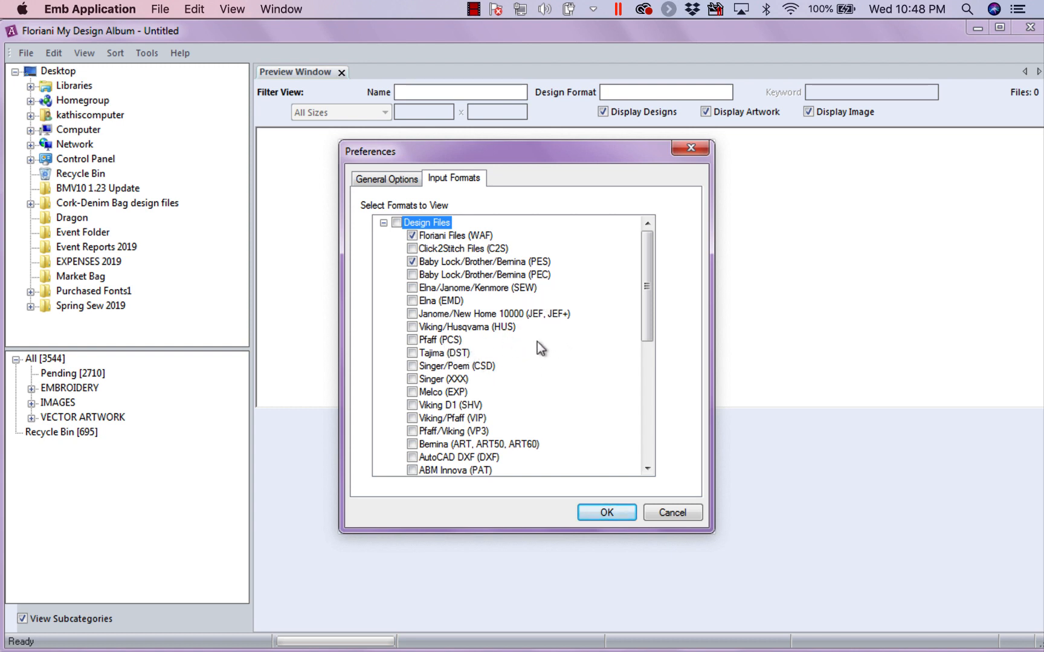
pyautogui.moveTo(474, 391)
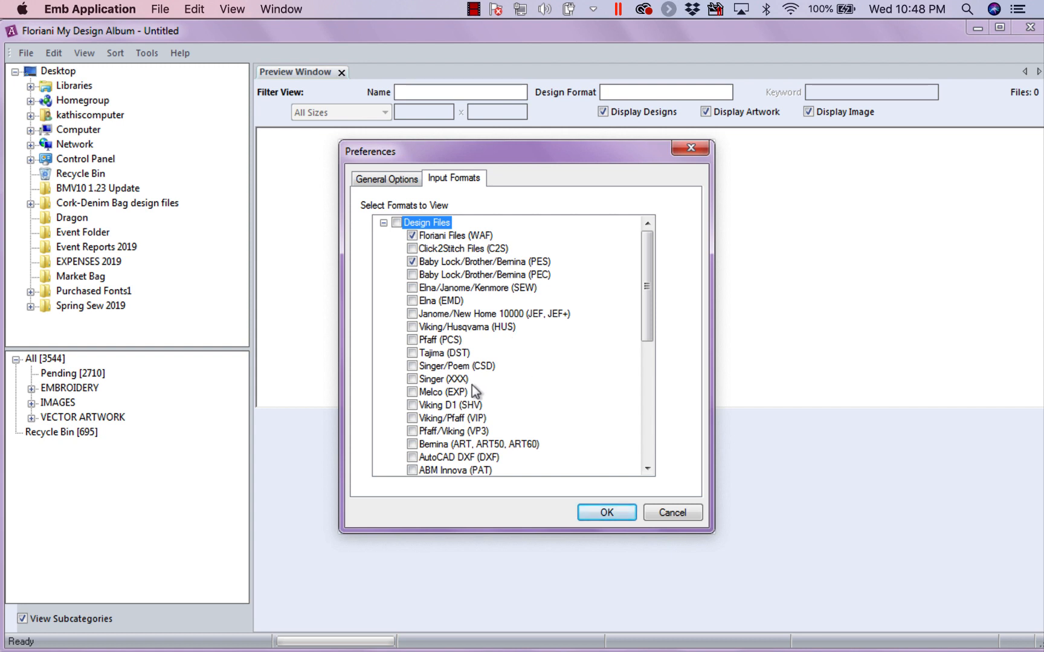
pyautogui.moveTo(500, 418)
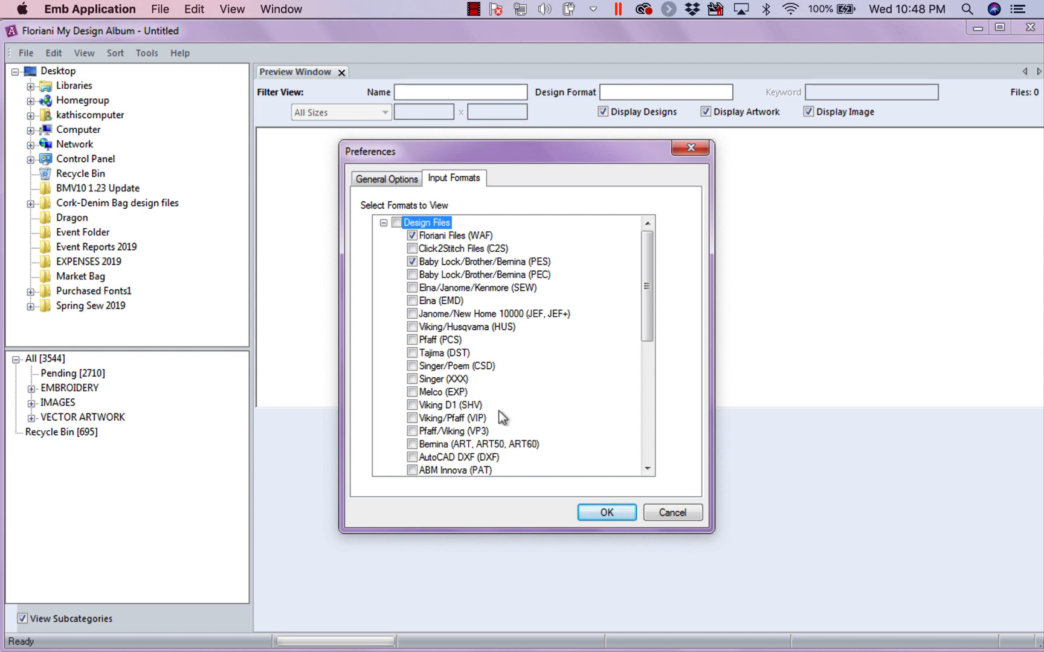
pyautogui.moveTo(520, 427)
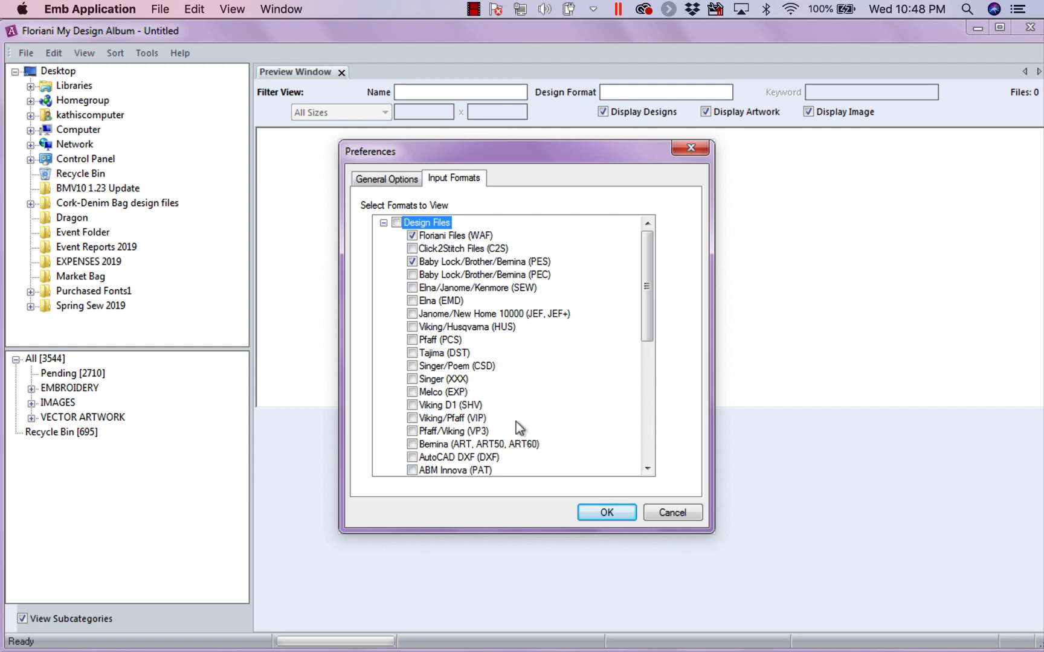
pyautogui.scroll(-3)
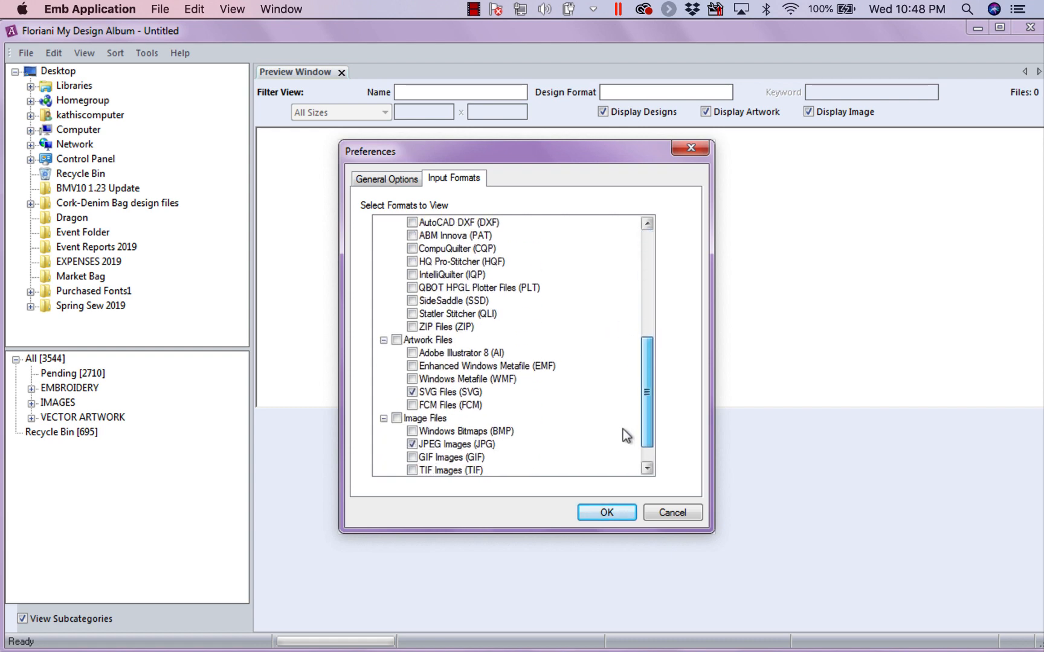
pyautogui.scroll(3)
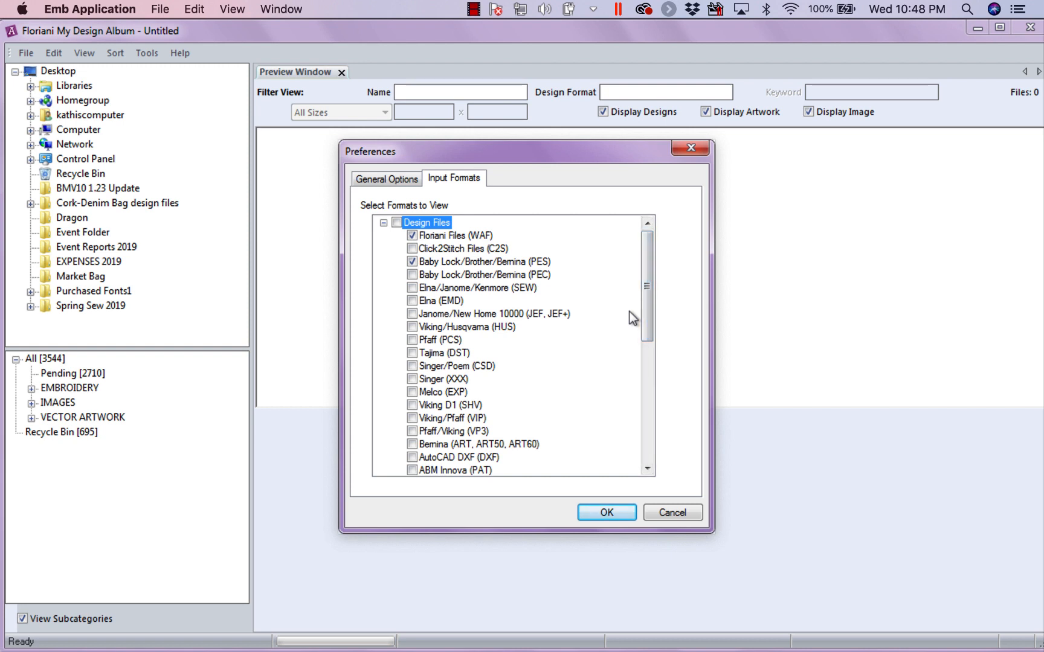
pyautogui.moveTo(596, 347)
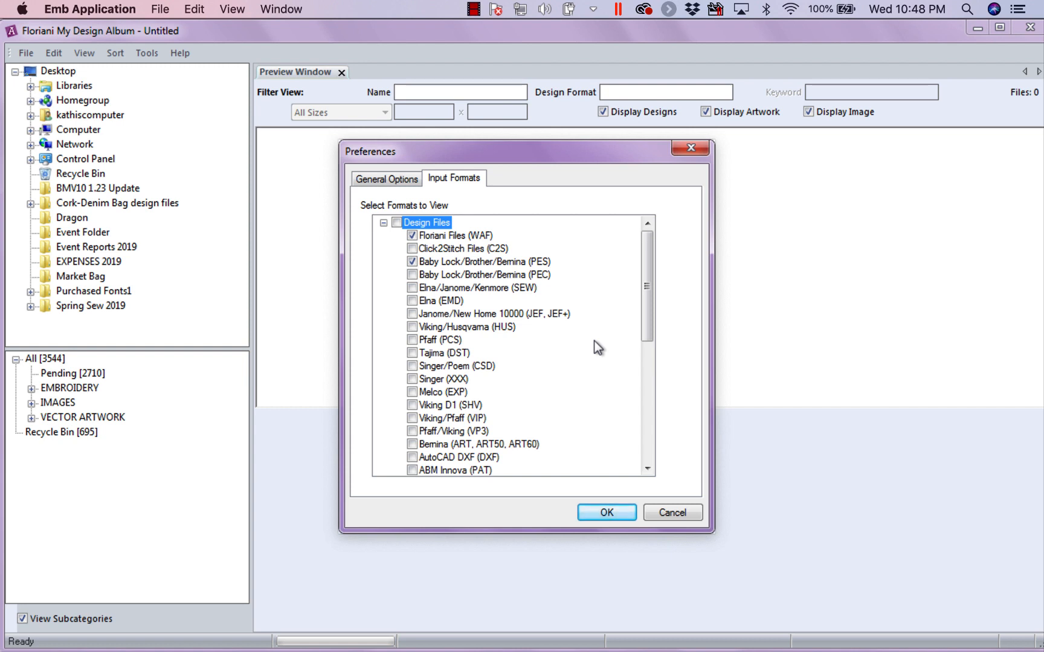
pyautogui.moveTo(488, 457)
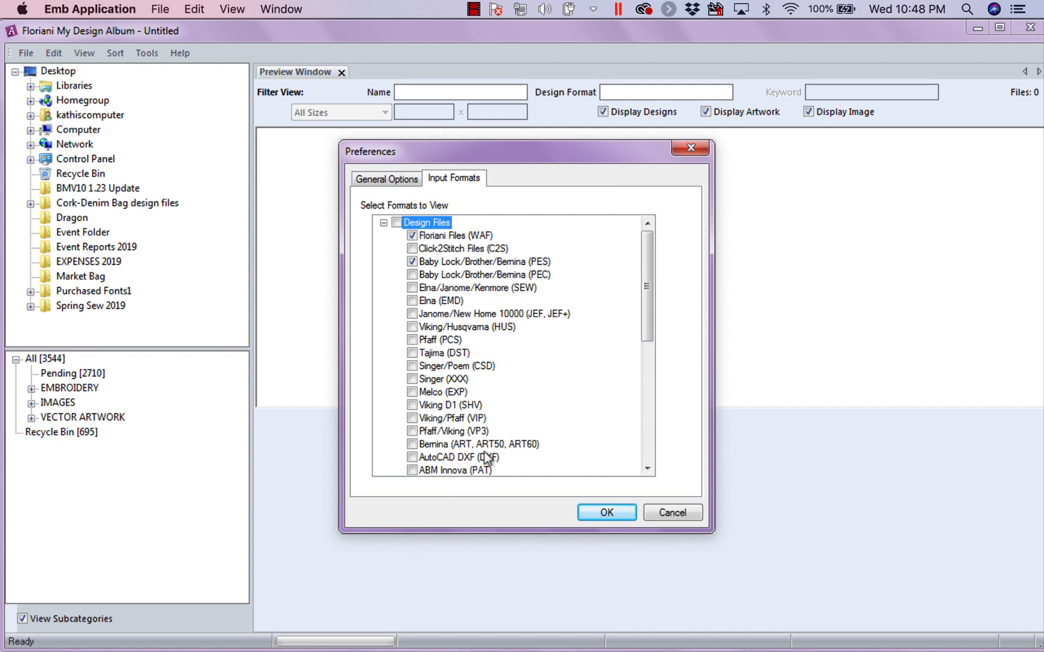
pyautogui.scroll(-3)
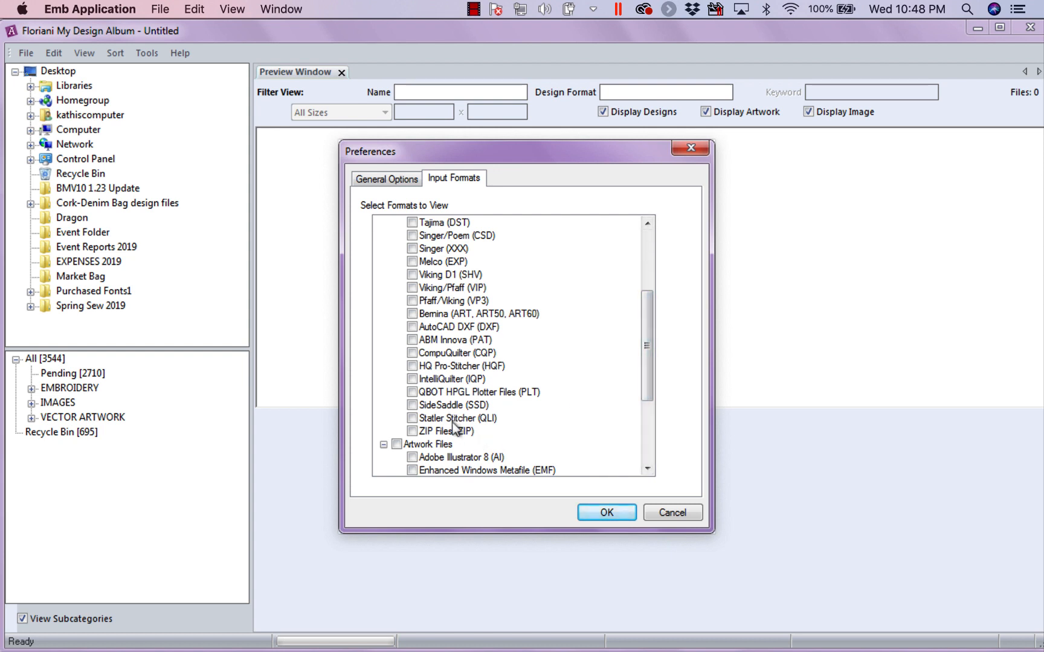
pyautogui.moveTo(431, 344)
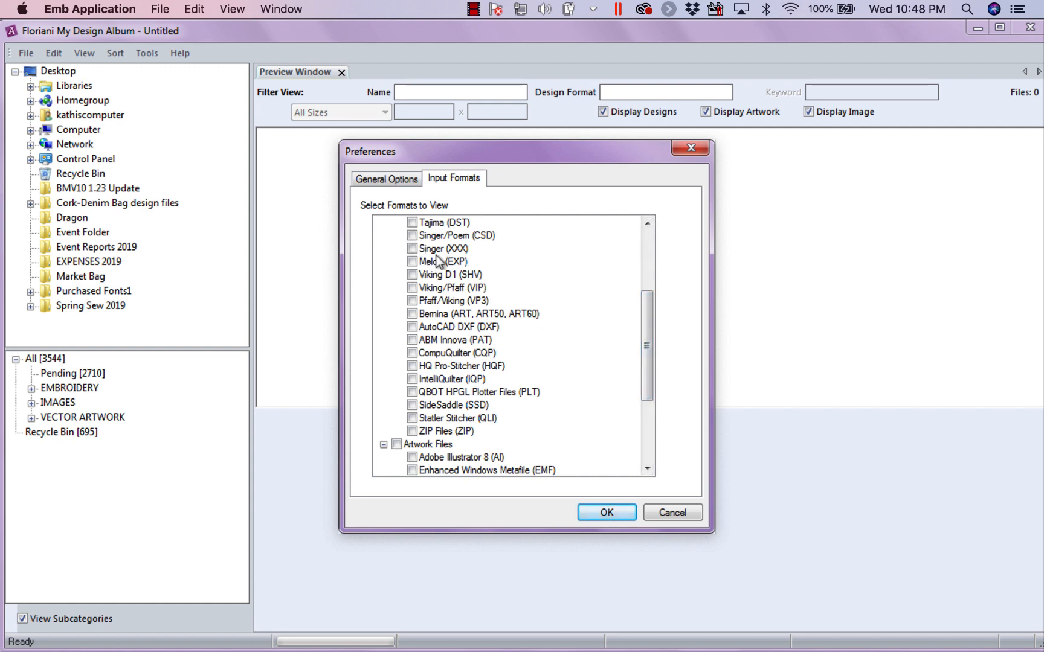
pyautogui.moveTo(418, 239)
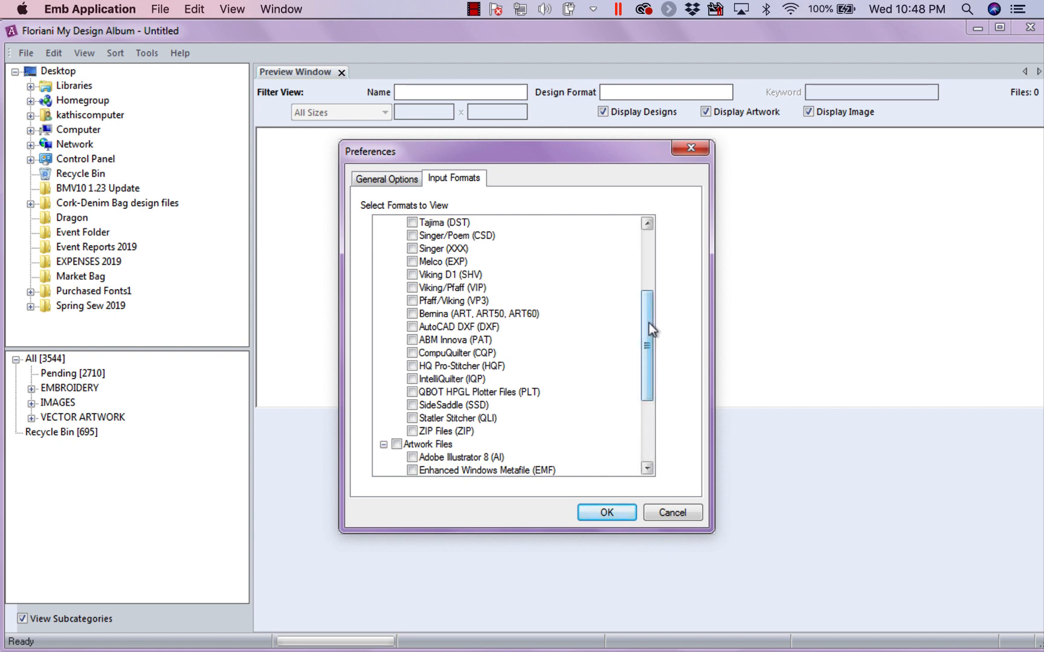
pyautogui.scroll(3)
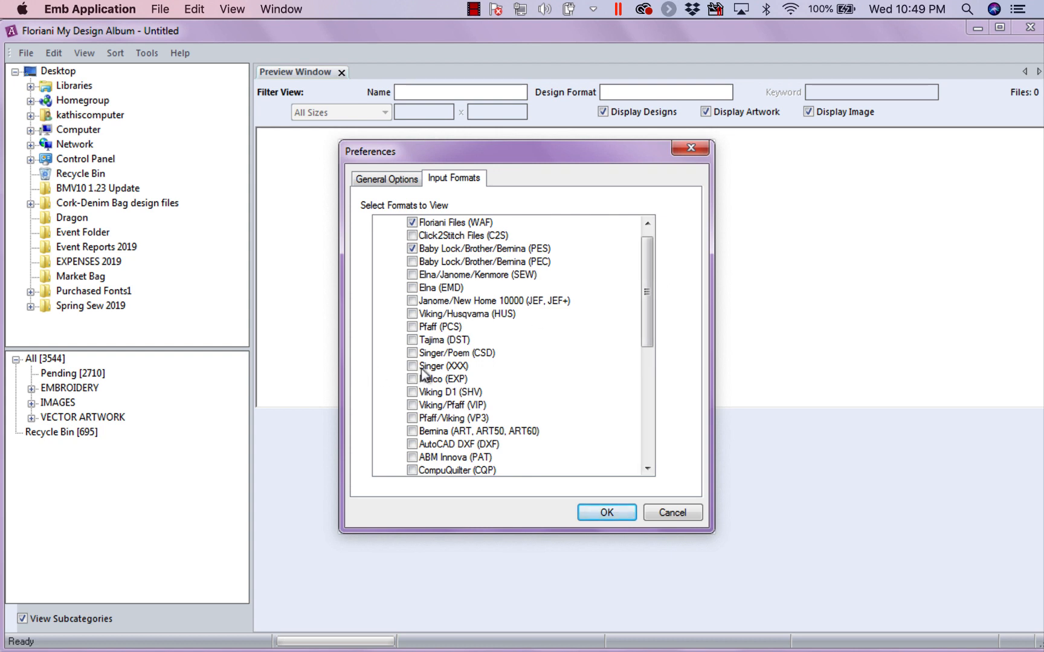
pyautogui.moveTo(502, 339)
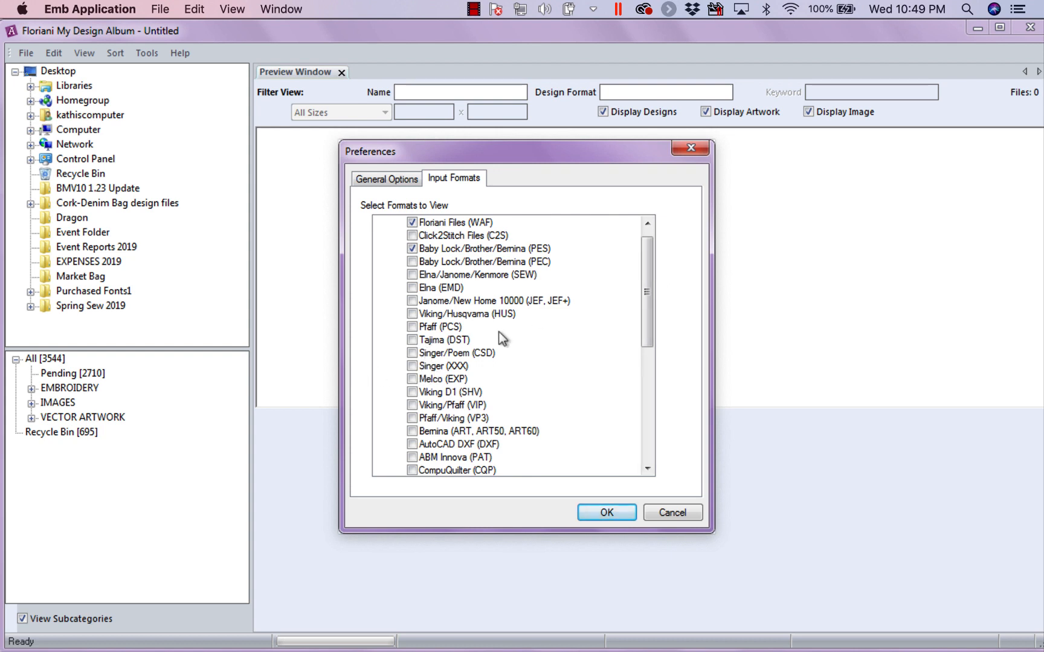
pyautogui.moveTo(440, 252)
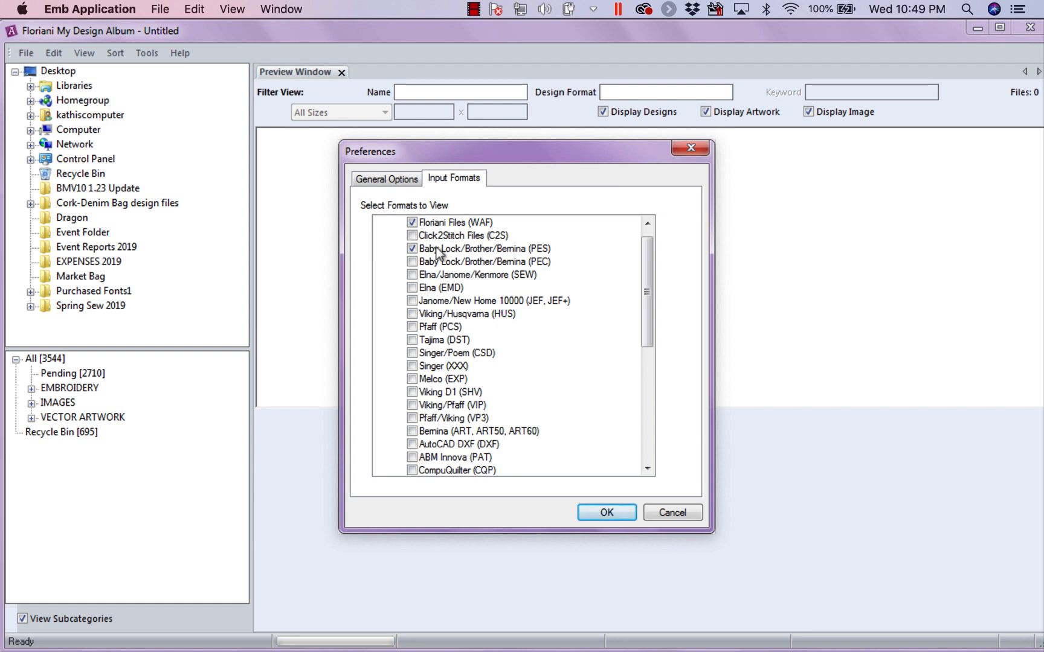
pyautogui.moveTo(606, 262)
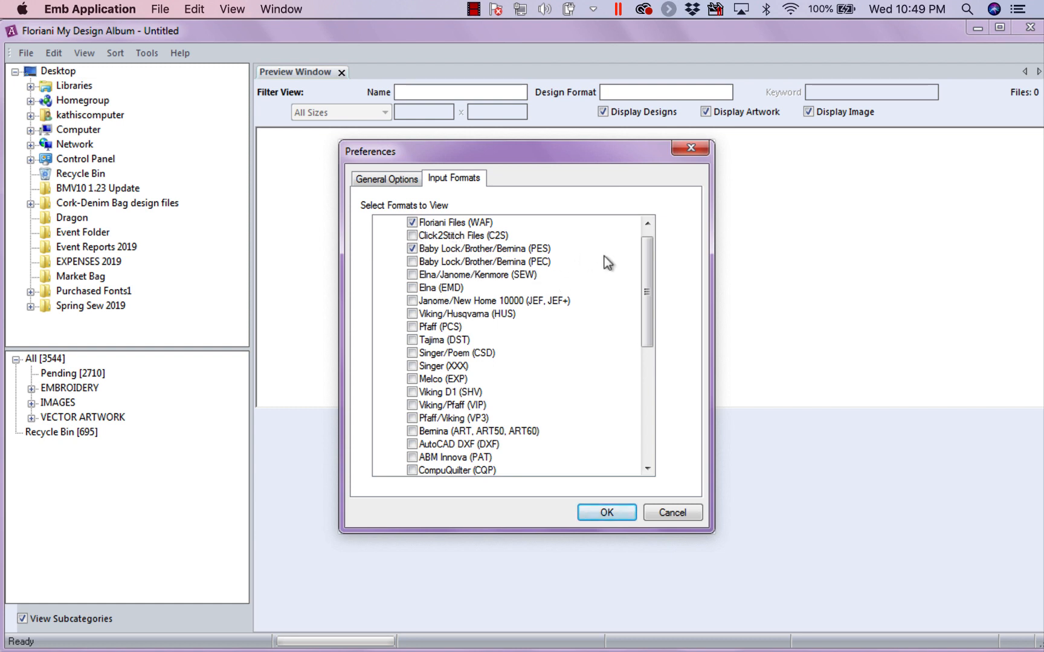
pyautogui.moveTo(669, 334)
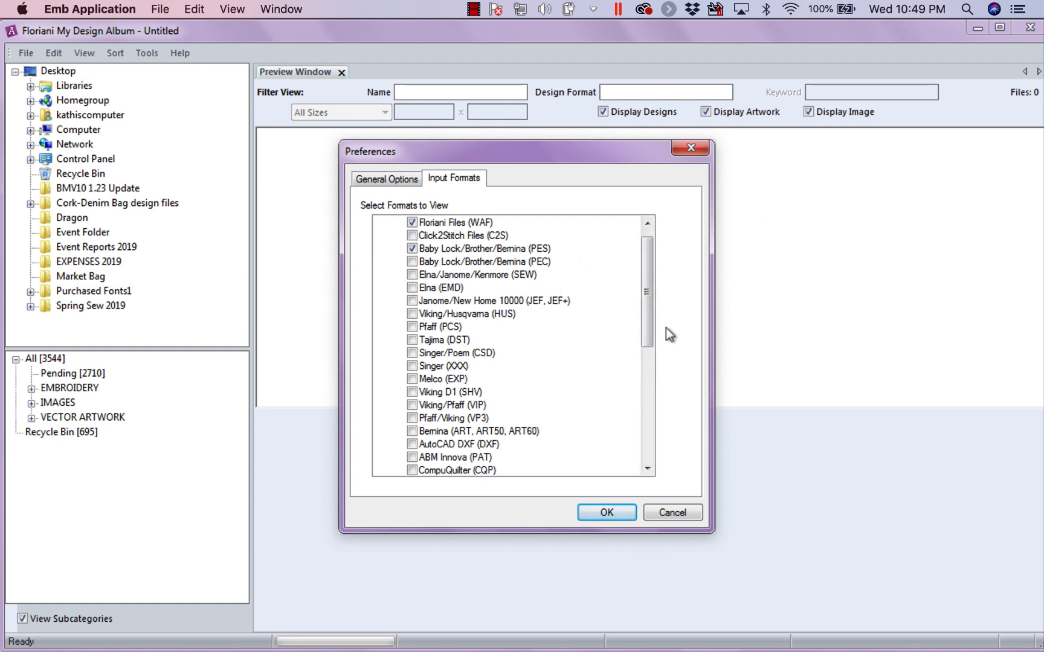
pyautogui.moveTo(493, 231)
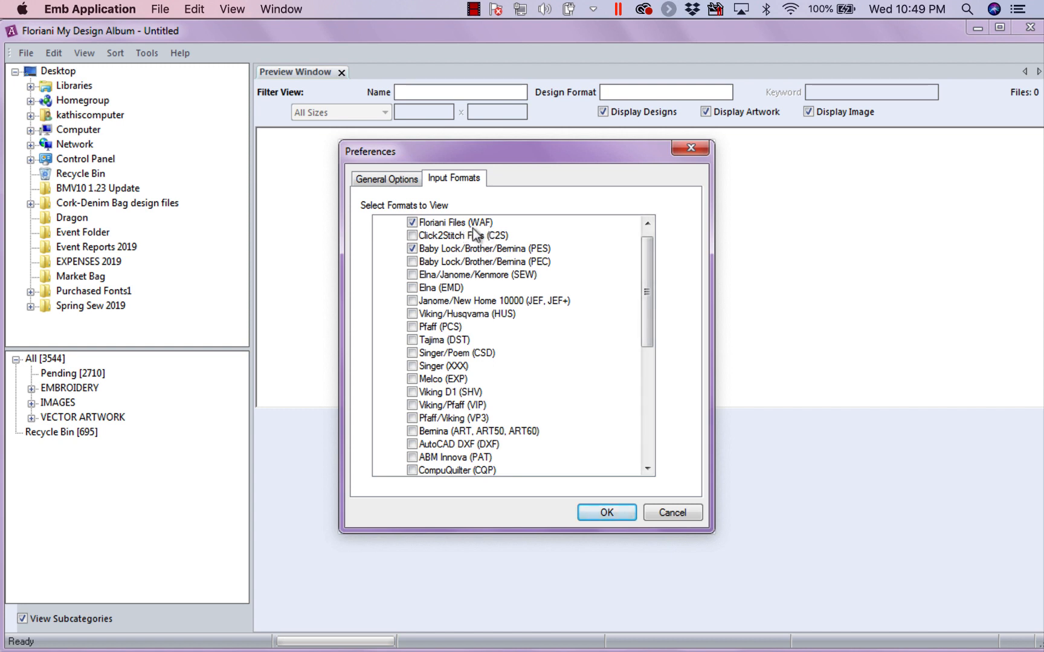
pyautogui.moveTo(463, 223)
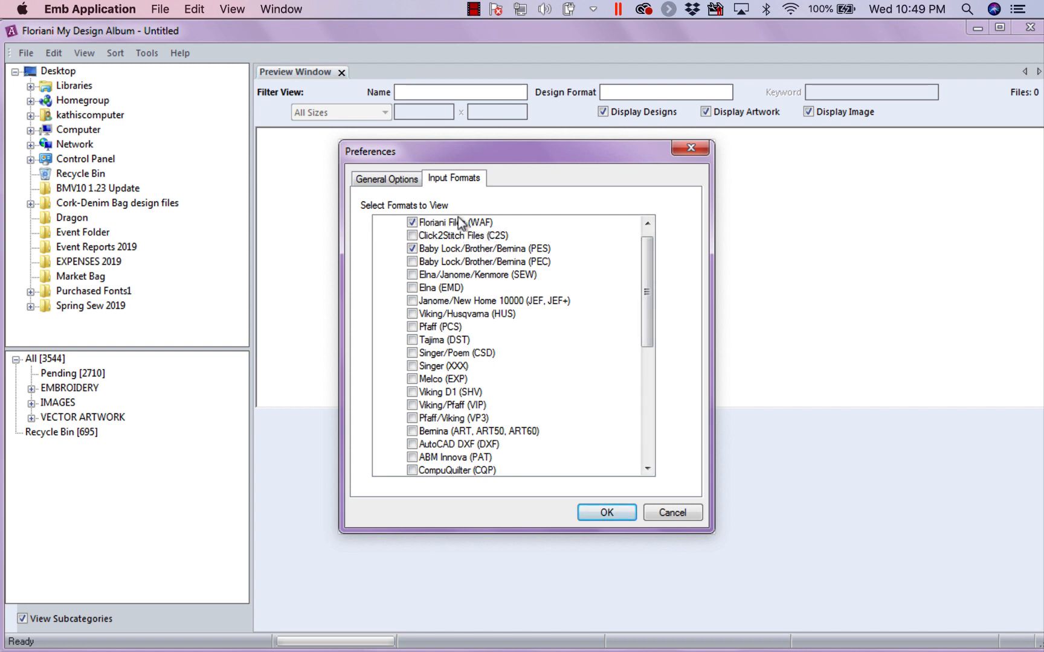
pyautogui.moveTo(546, 253)
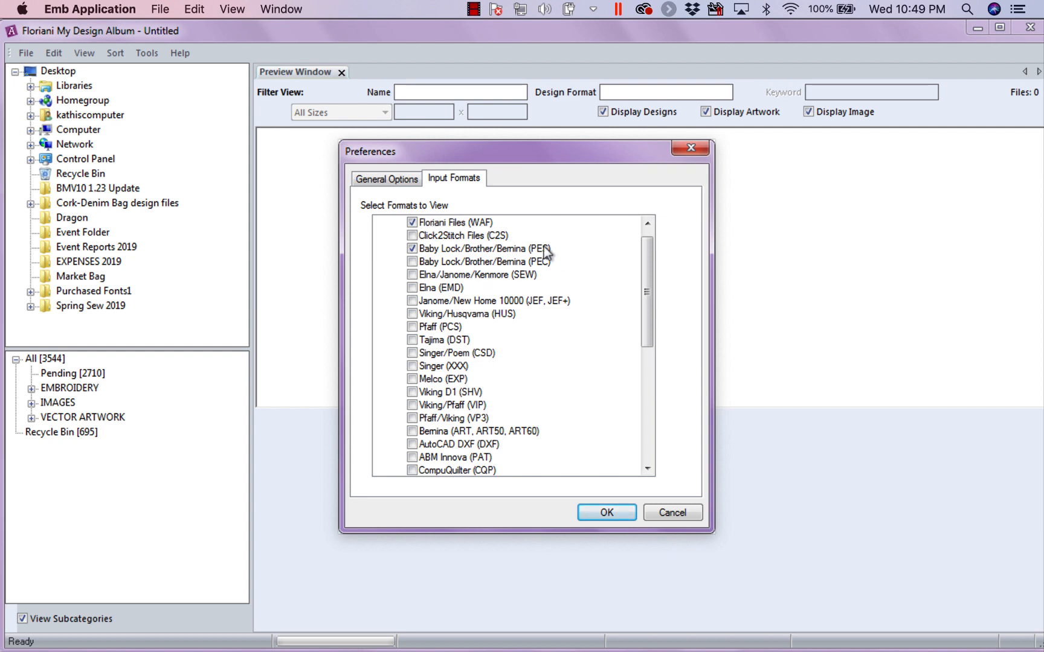
pyautogui.moveTo(413, 446)
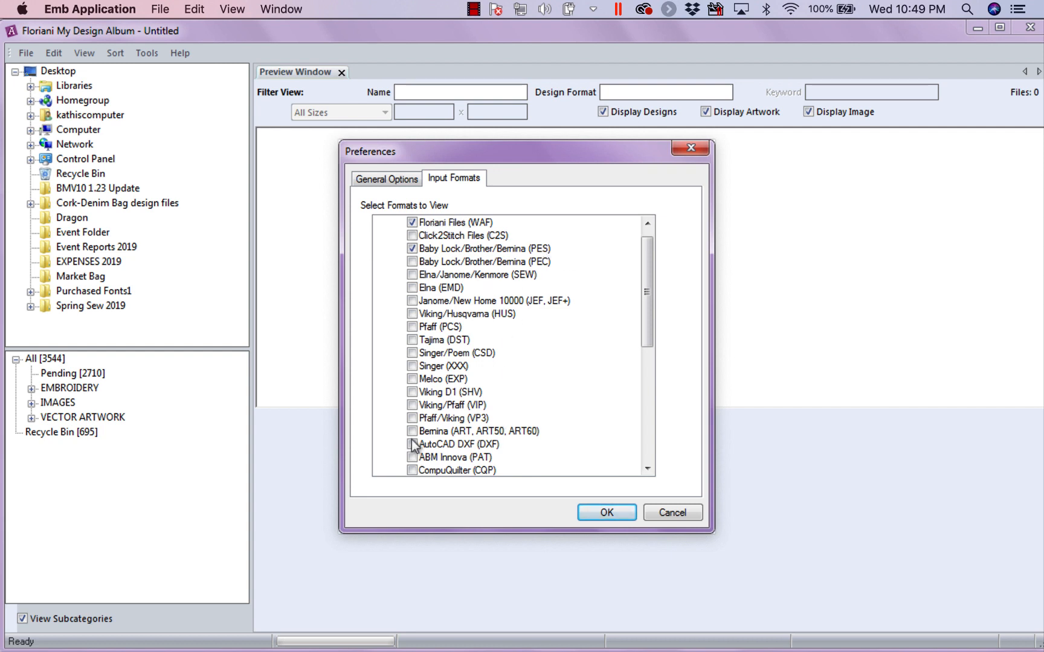
pyautogui.moveTo(399, 436)
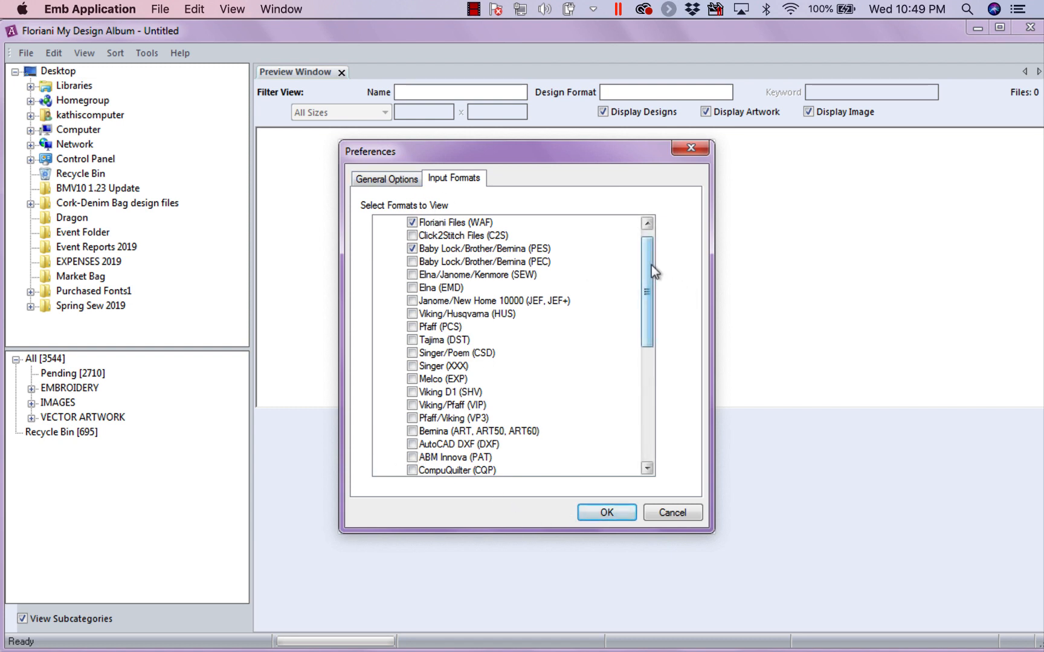
pyautogui.scroll(-3)
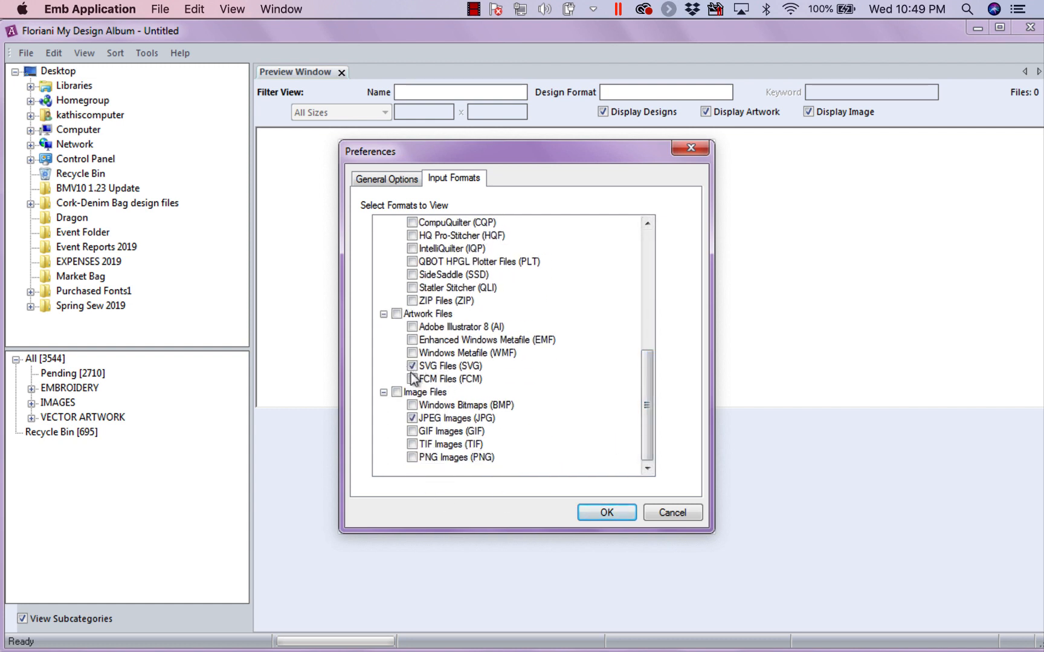
pyautogui.moveTo(416, 428)
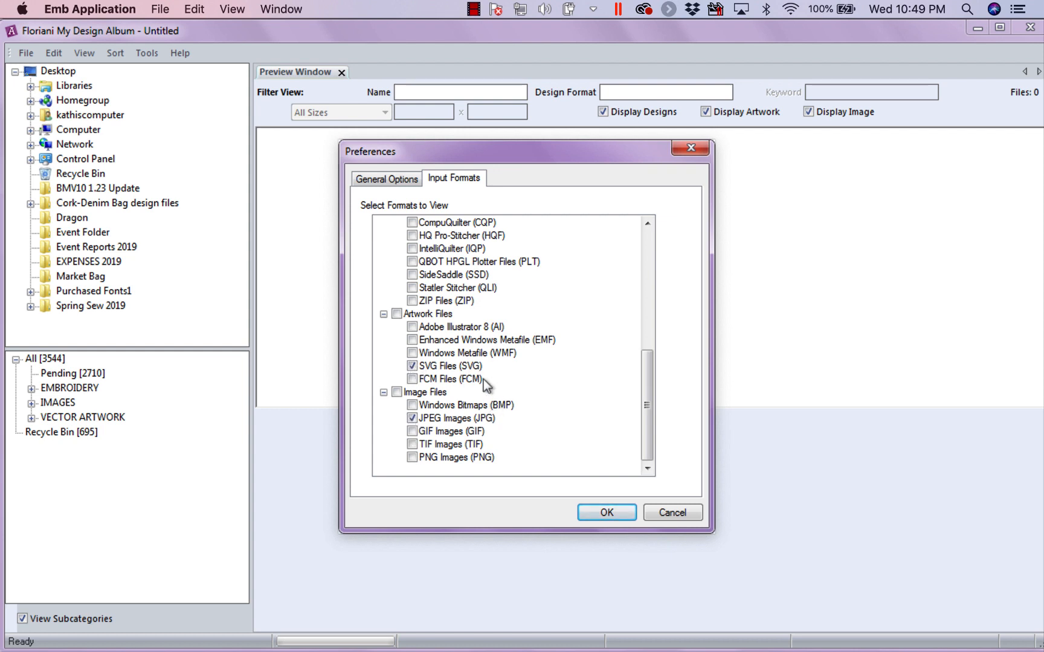
pyautogui.moveTo(453, 360)
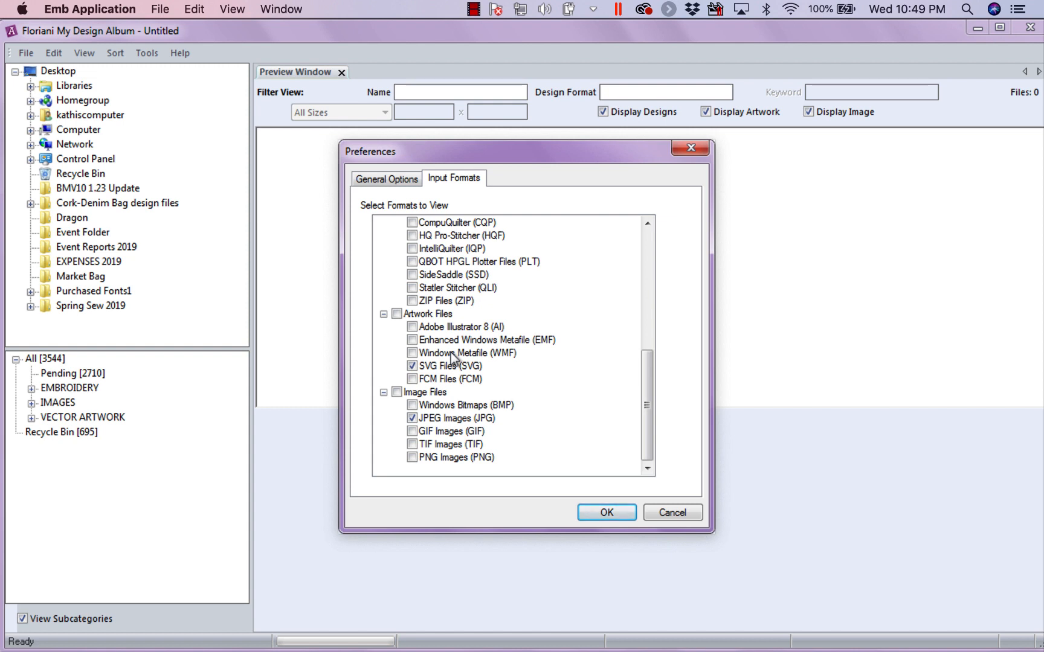
pyautogui.moveTo(526, 441)
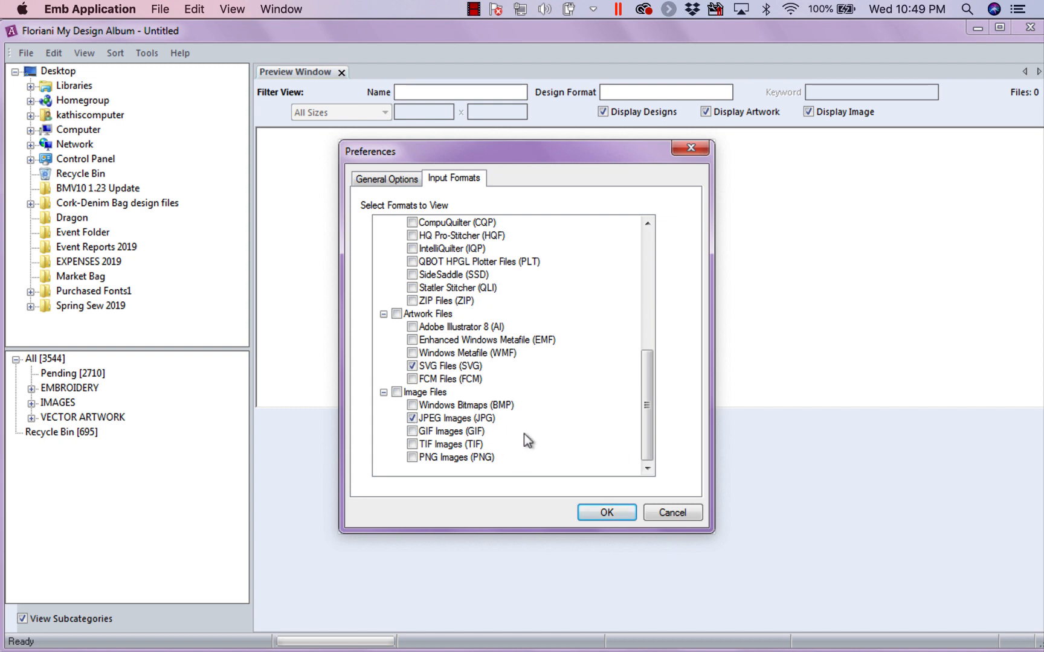
pyautogui.moveTo(519, 436)
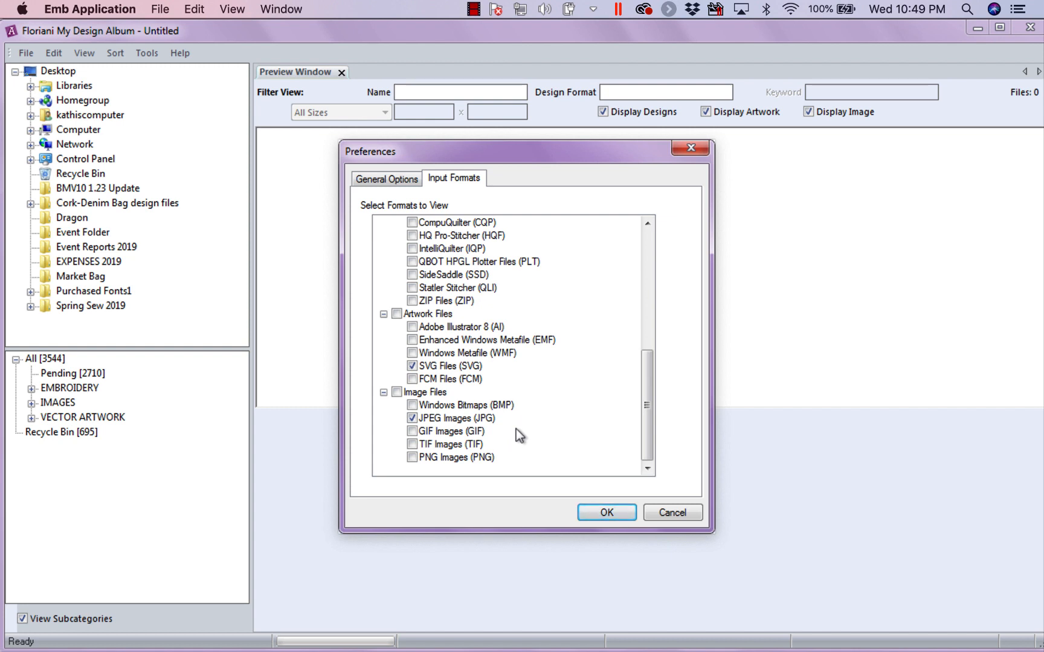
# Leave the format preferences and bring up the Watch Folders settings.
pyautogui.click(605, 512)
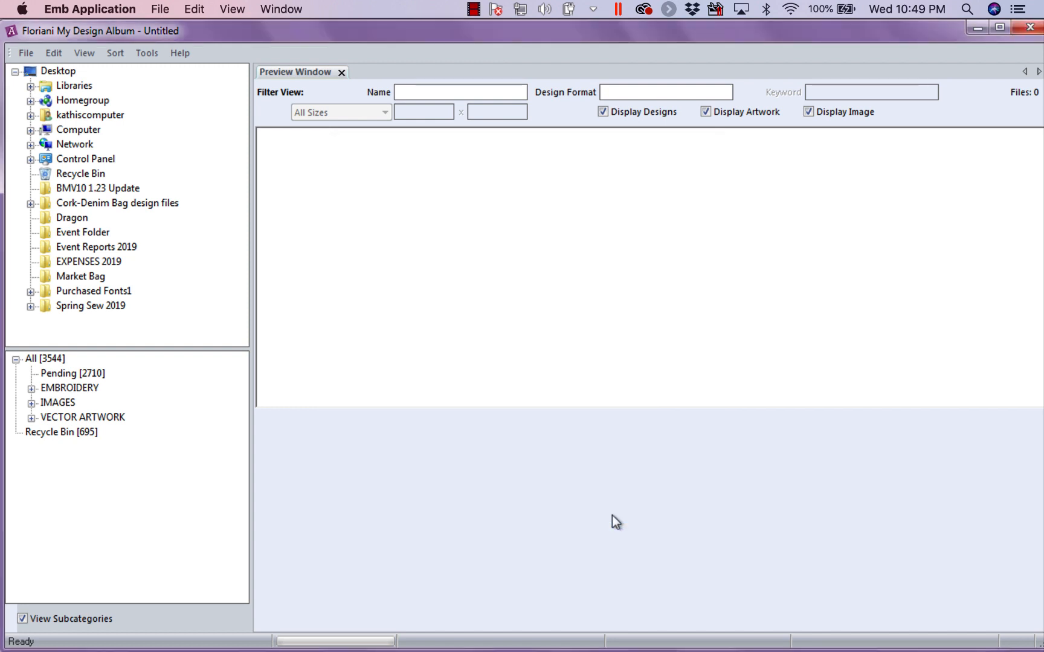
pyautogui.moveTo(578, 240)
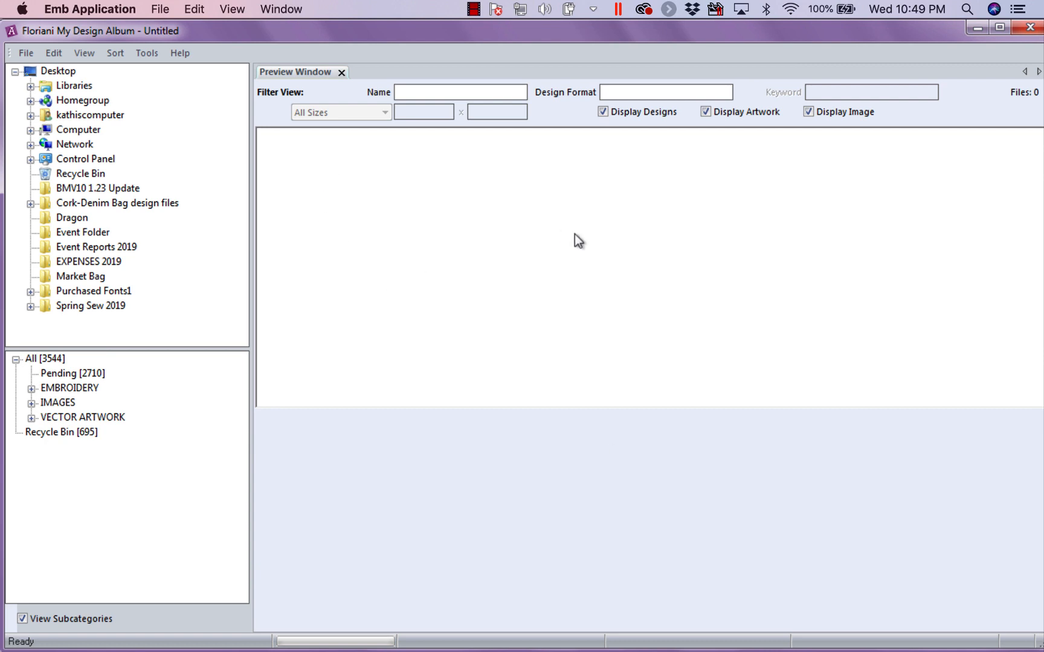
pyautogui.moveTo(146, 53)
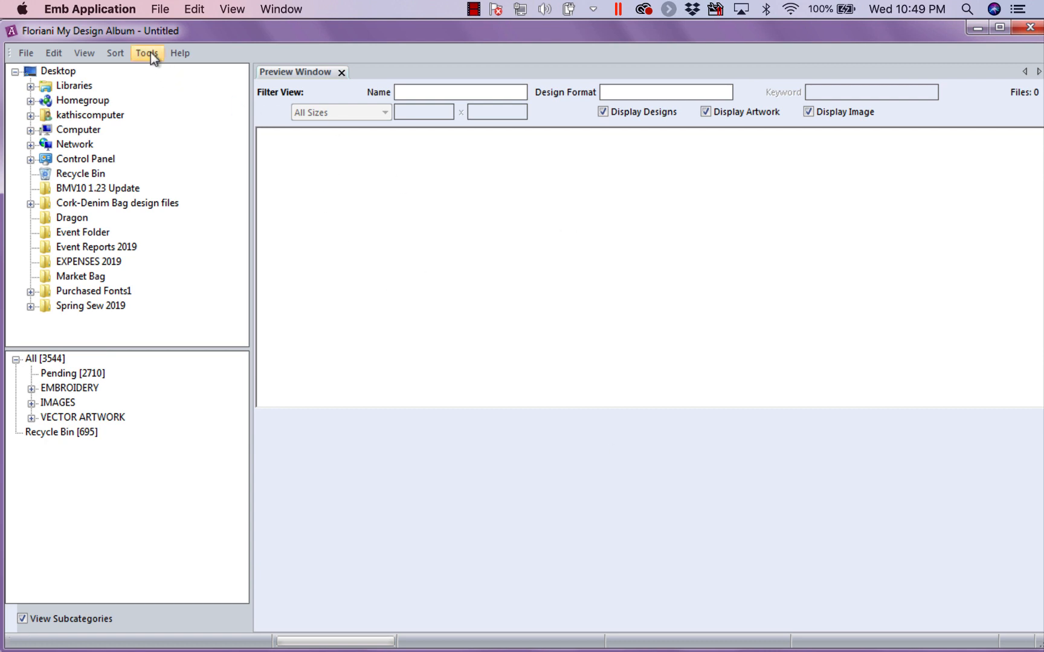
pyautogui.click(146, 53)
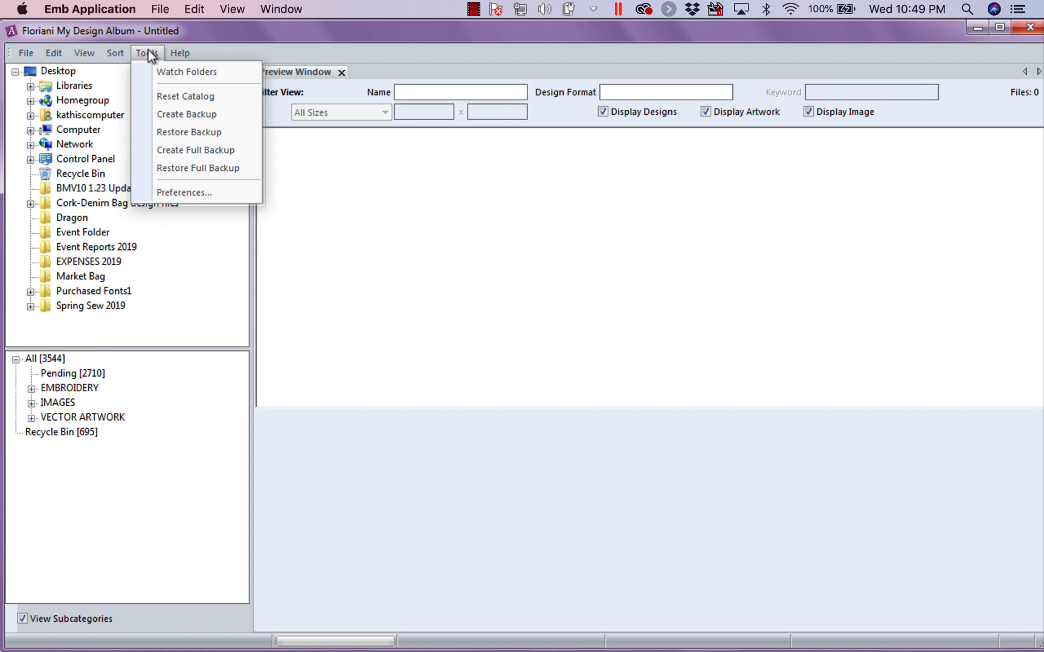
pyautogui.moveTo(188, 73)
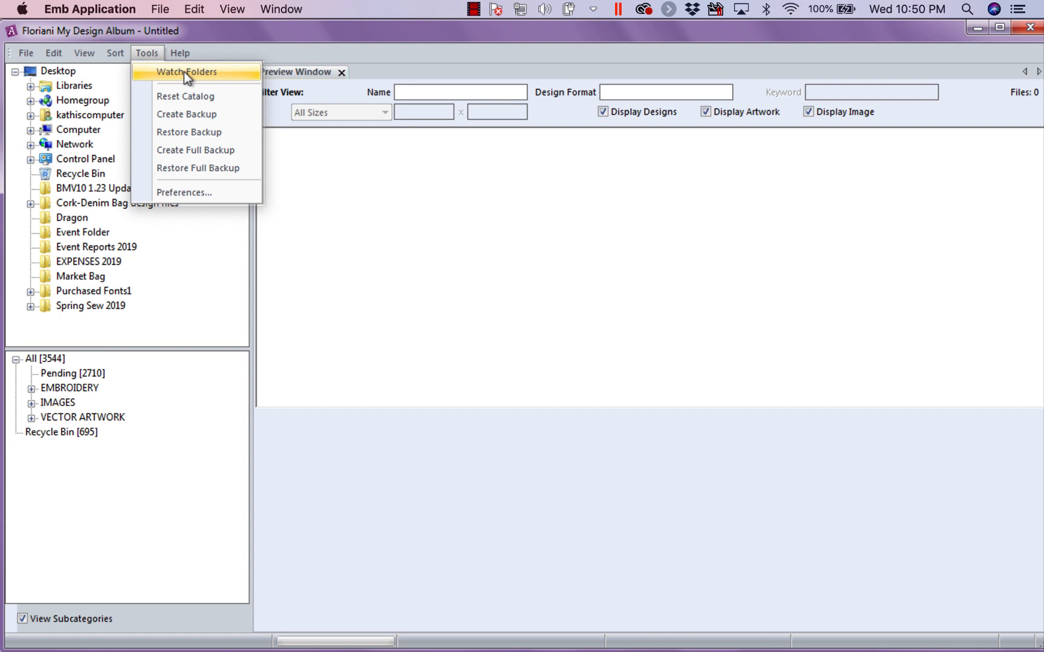
pyautogui.click(186, 72)
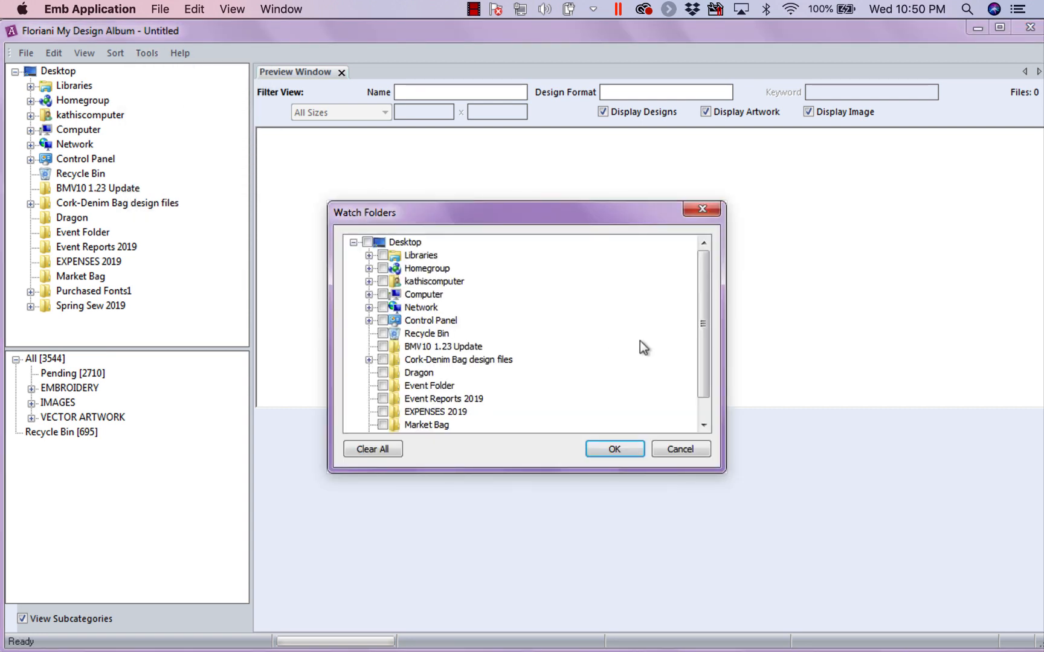
pyautogui.moveTo(379, 299)
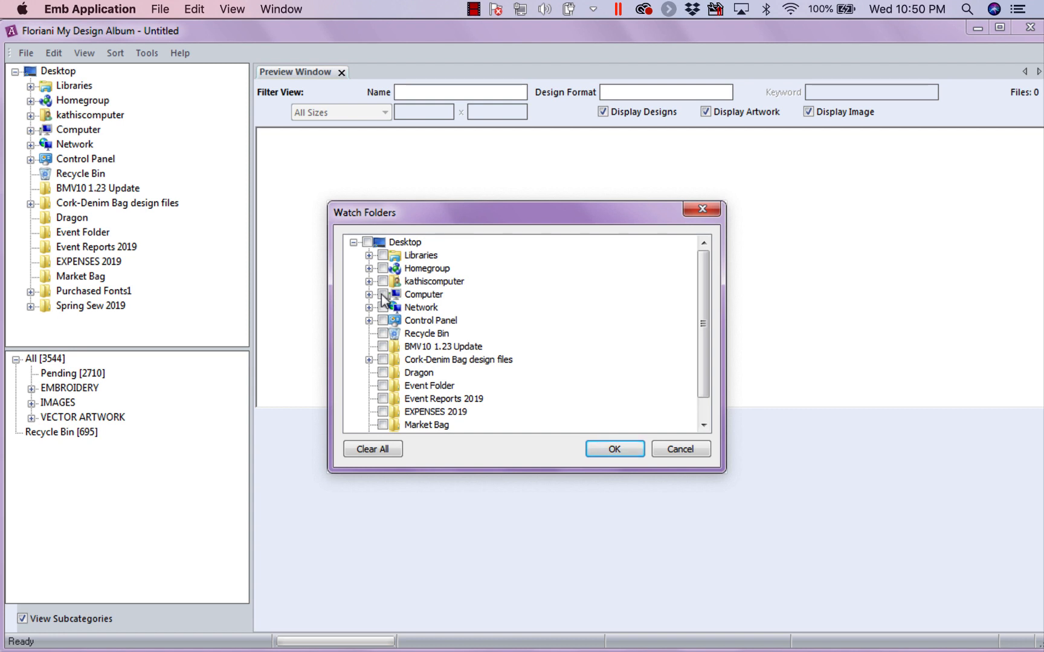
pyautogui.moveTo(400, 349)
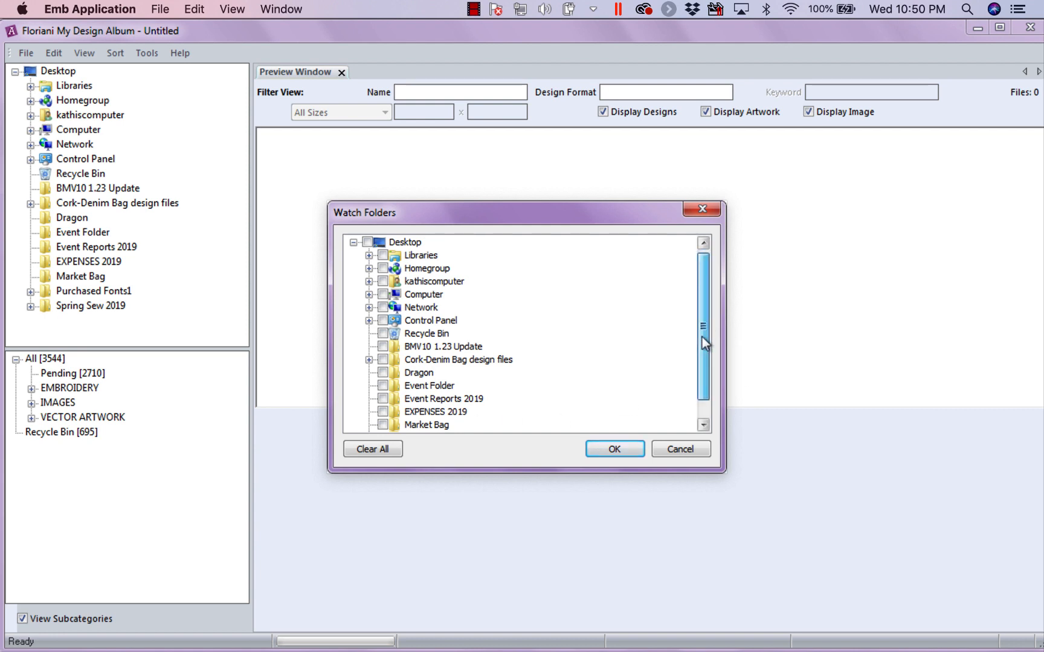
pyautogui.moveTo(480, 362)
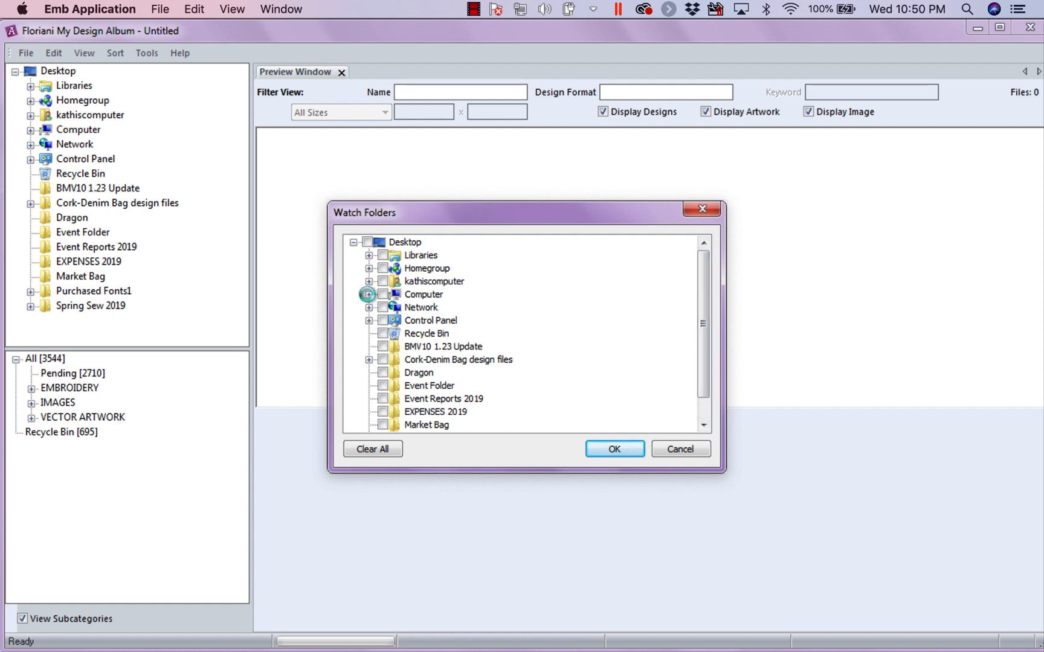
# Mark C:\Floriani\Designs\Free Monthly Designs as a watched folder.
pyautogui.click(369, 295)
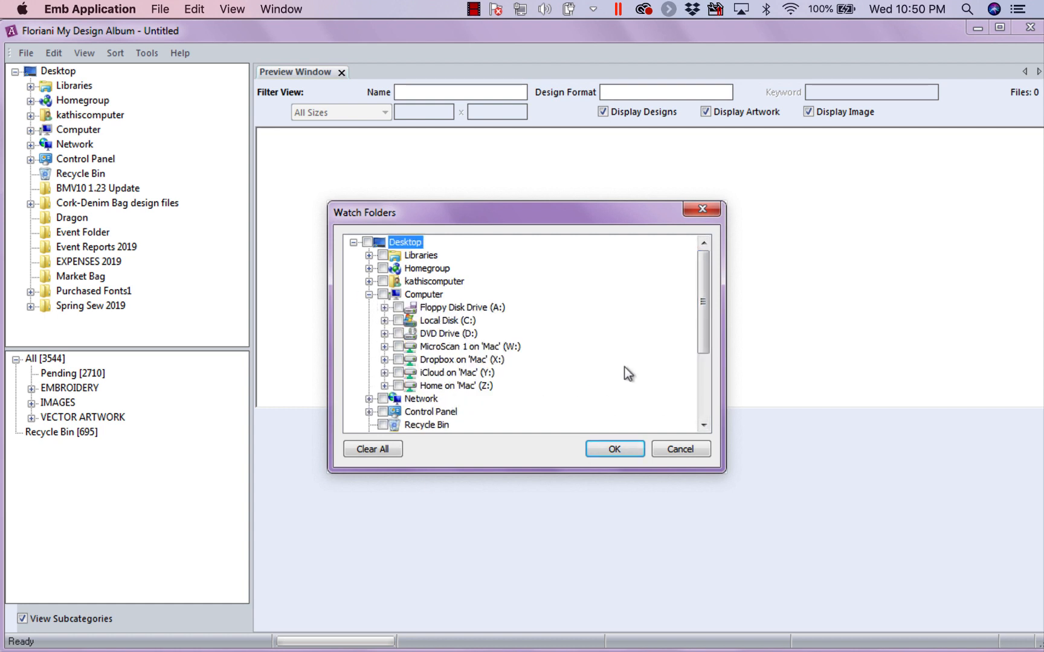
pyautogui.scroll(-3)
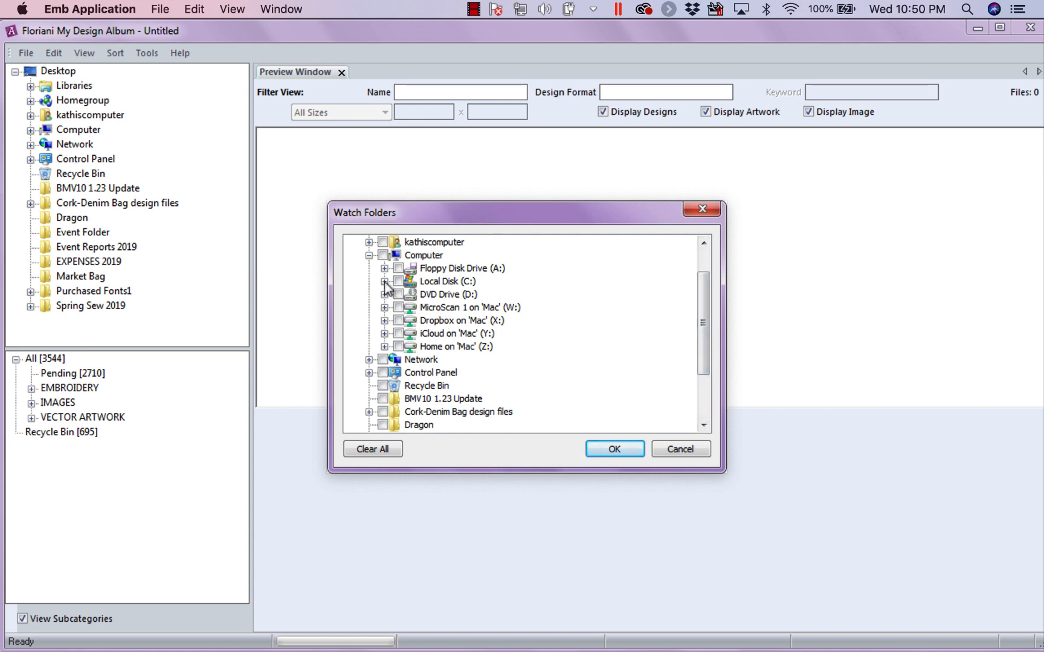
pyautogui.click(384, 281)
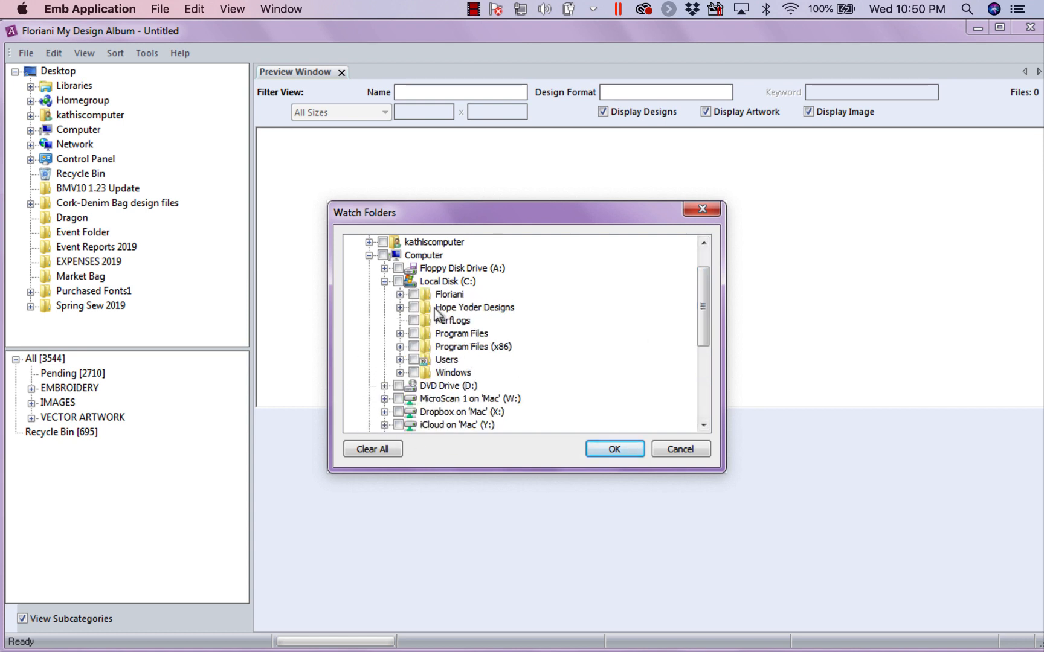
pyautogui.click(400, 294)
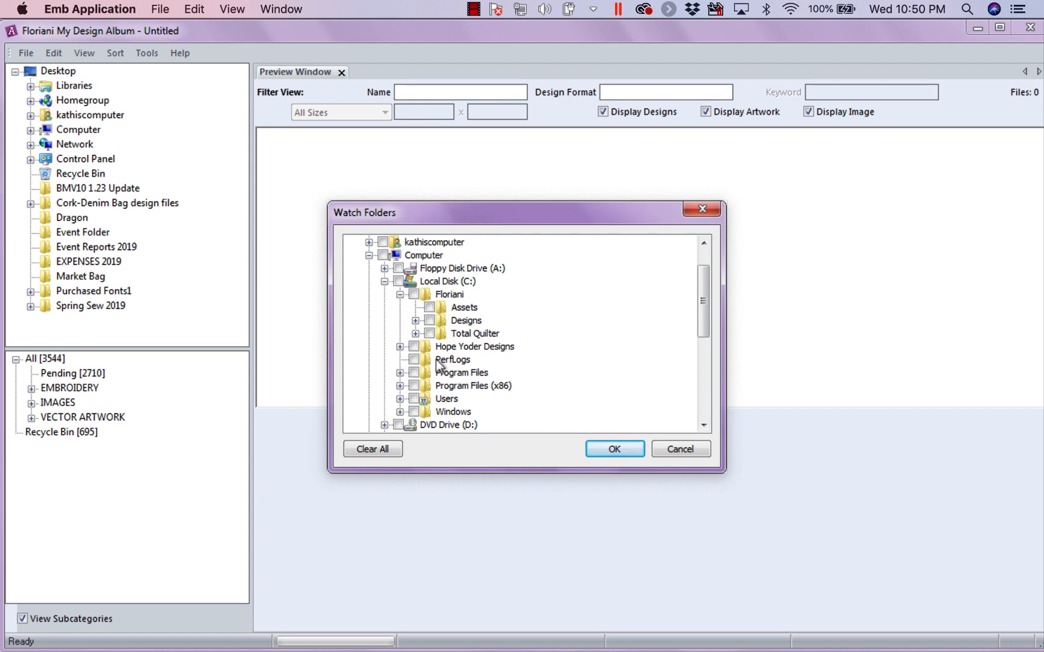
pyautogui.scroll(-3)
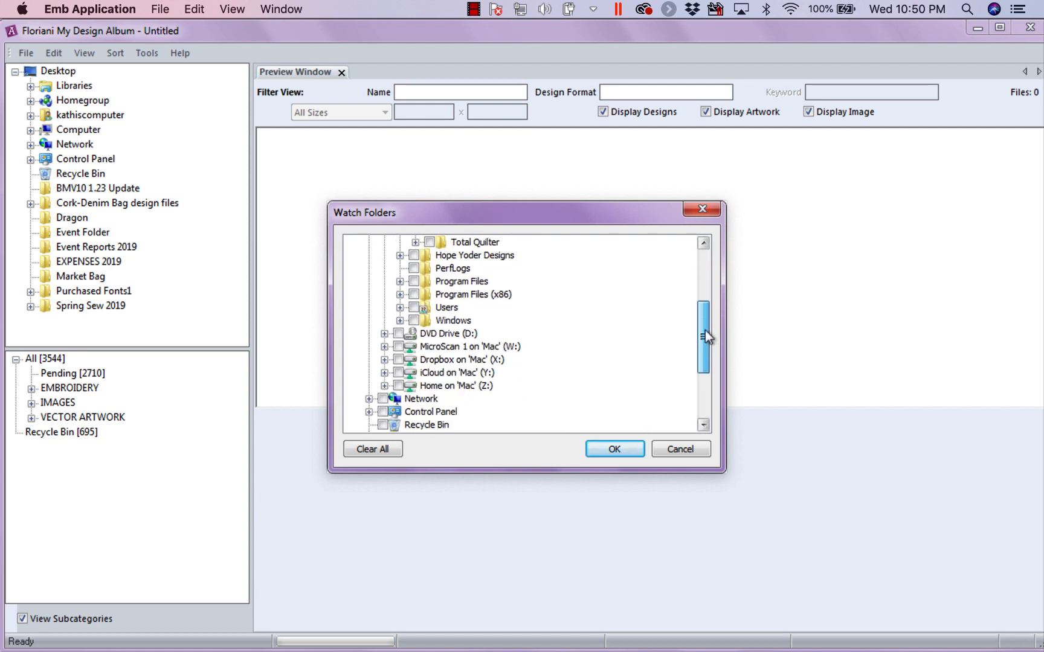
pyautogui.scroll(3)
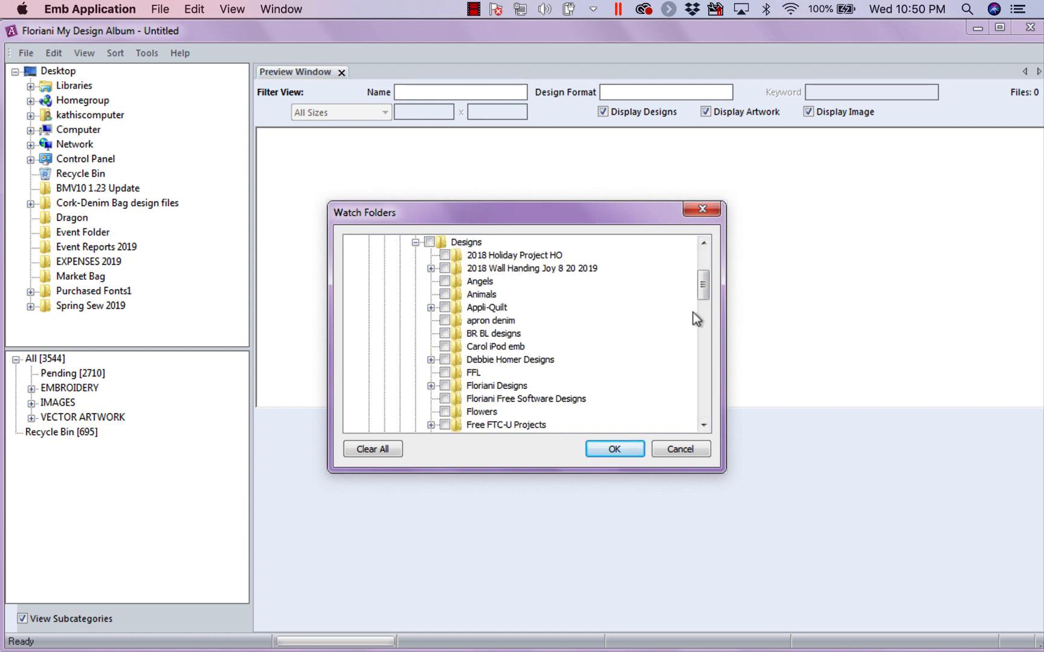
pyautogui.scroll(-3)
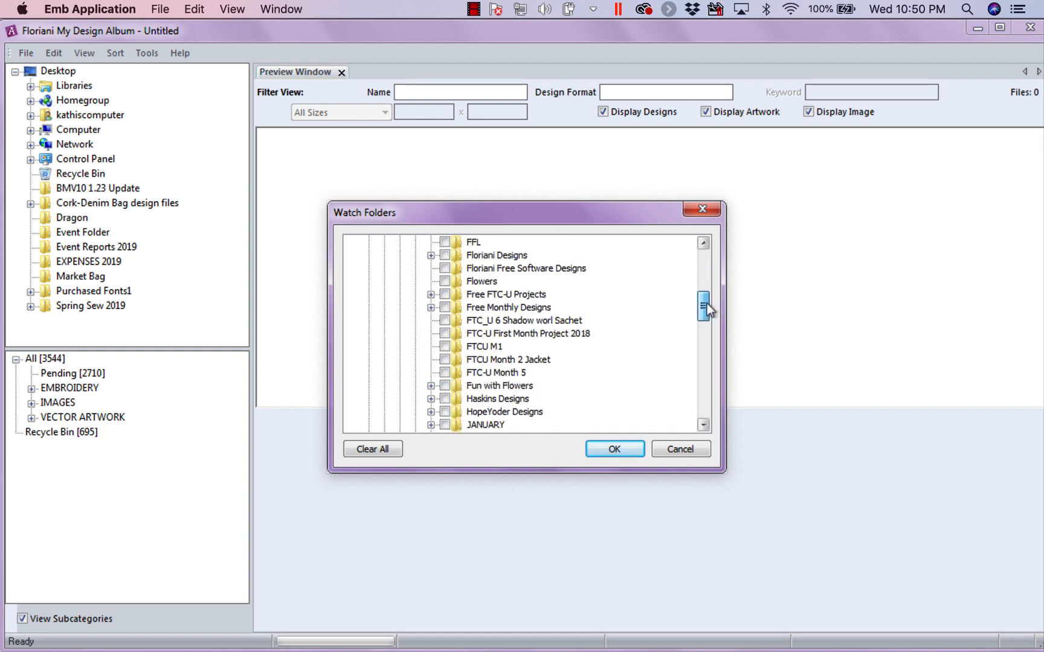
pyautogui.scroll(-3)
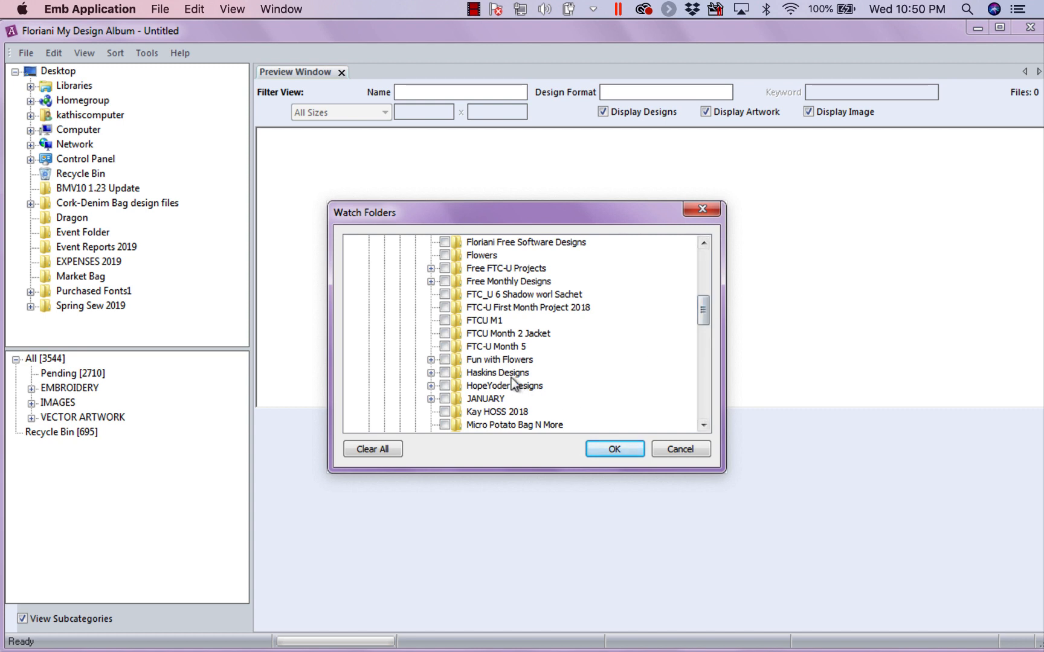
pyautogui.moveTo(512, 314)
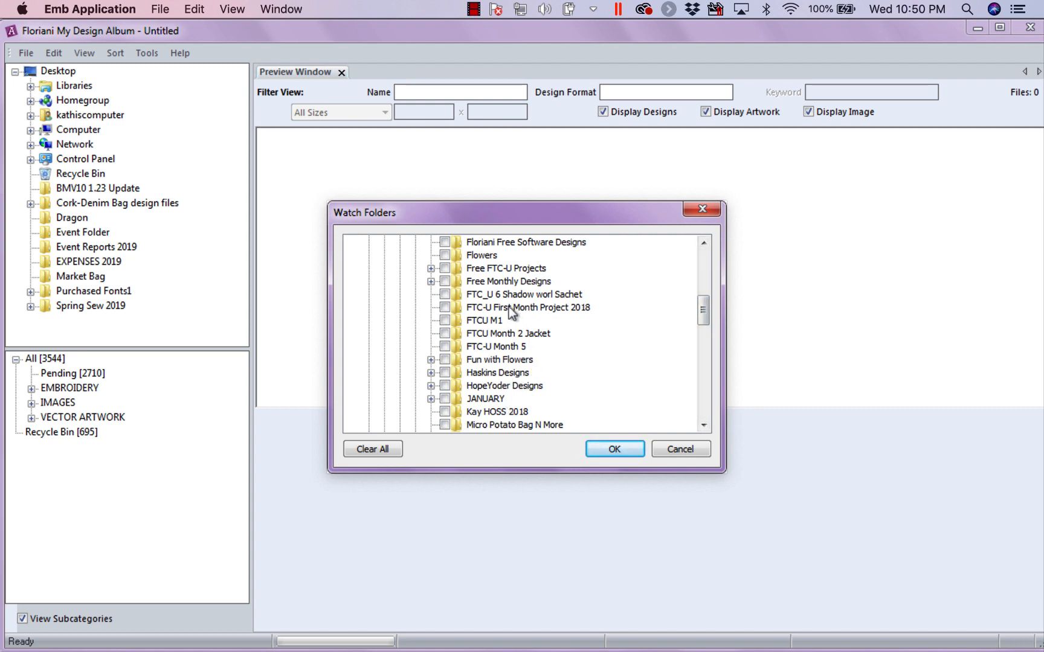
pyautogui.moveTo(478, 288)
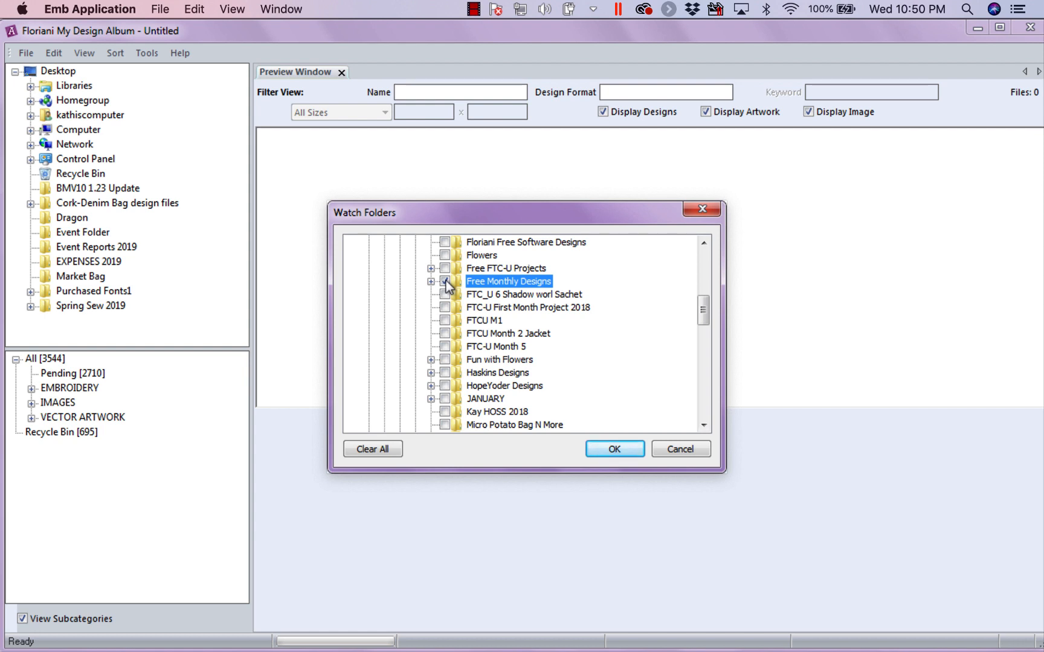
pyautogui.click(445, 282)
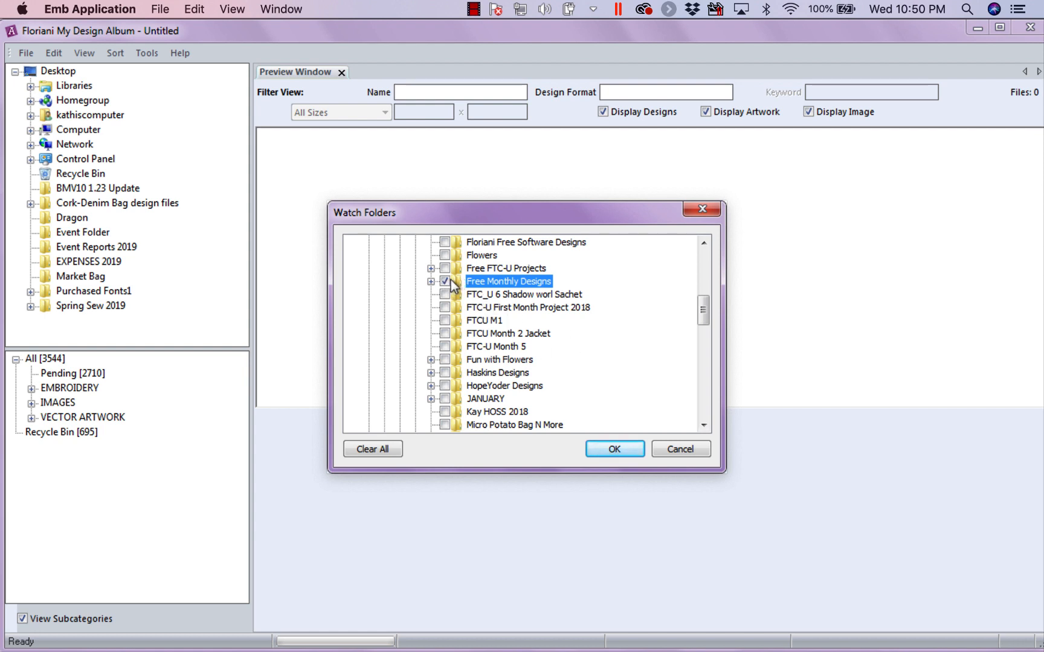
pyautogui.moveTo(457, 256)
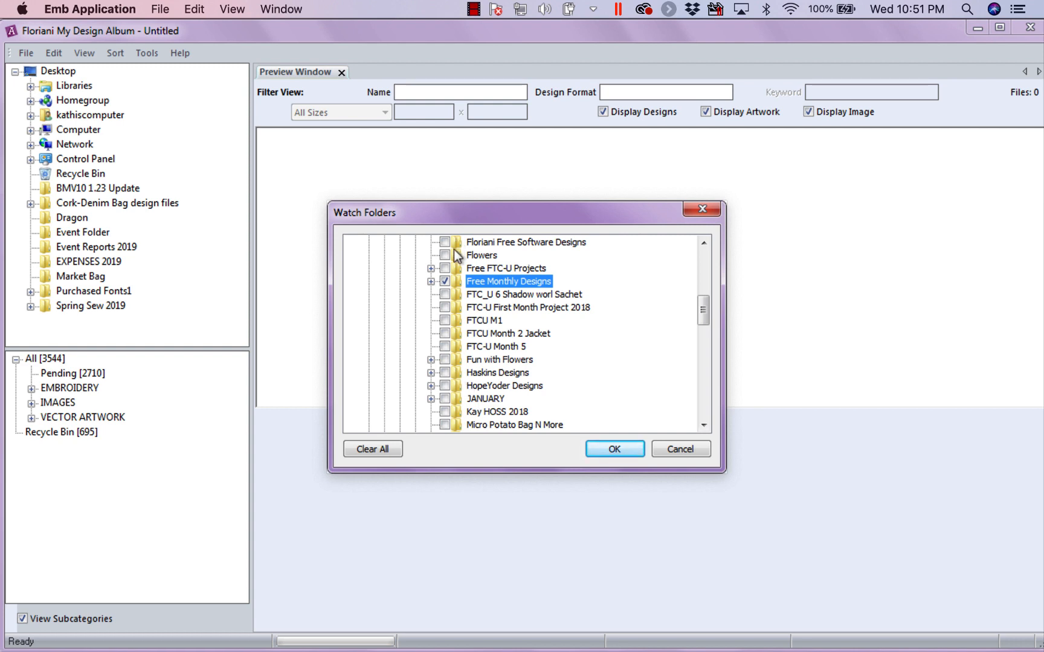
pyautogui.scroll(3)
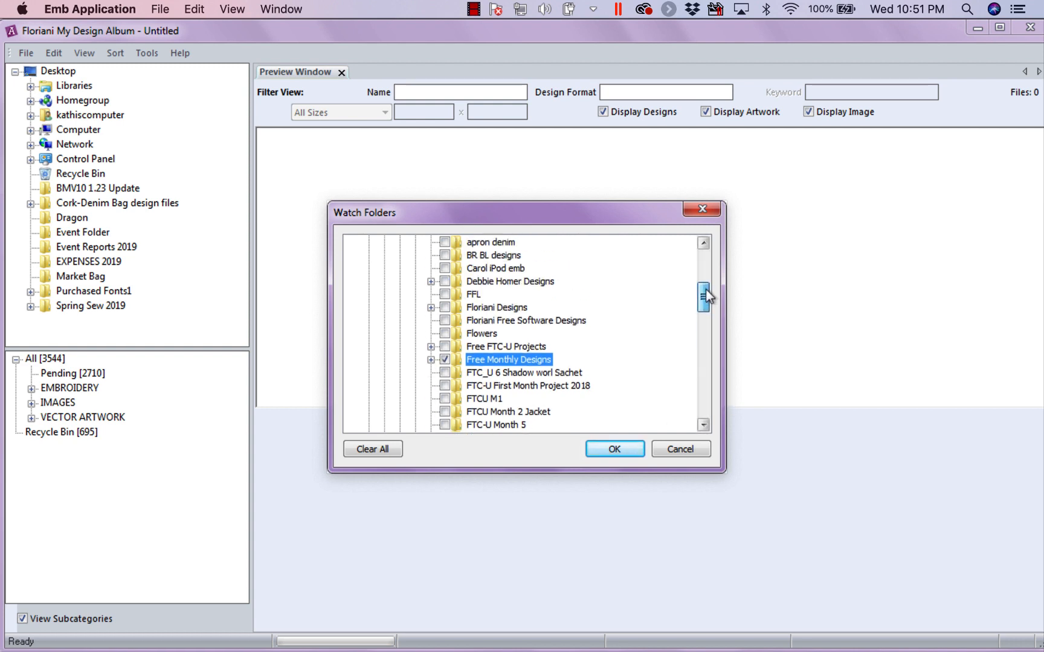
pyautogui.scroll(3)
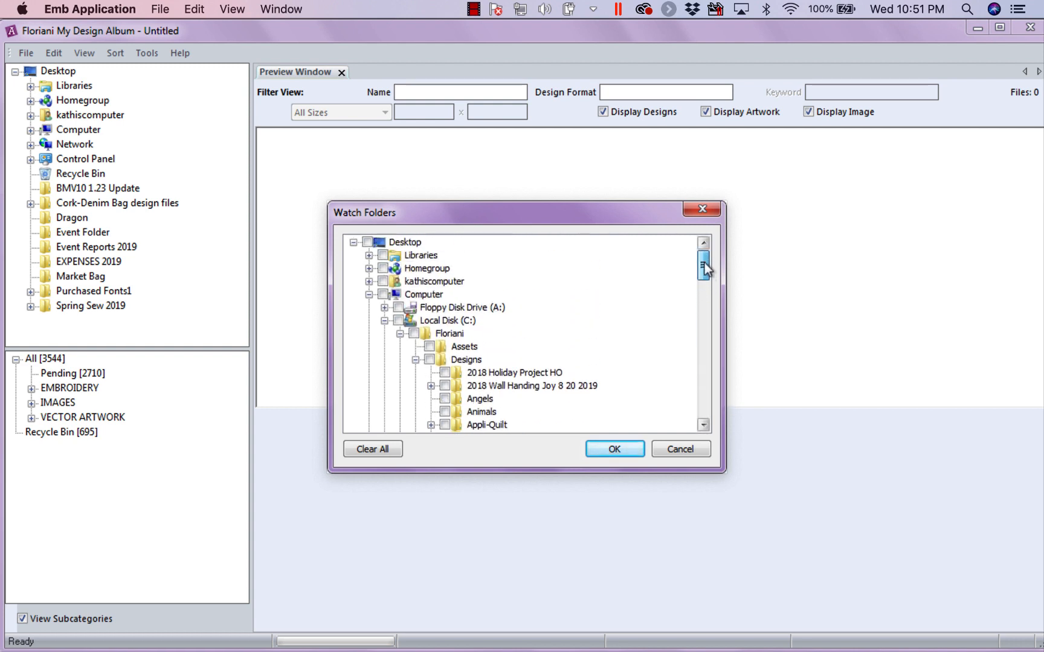
pyautogui.scroll(-3)
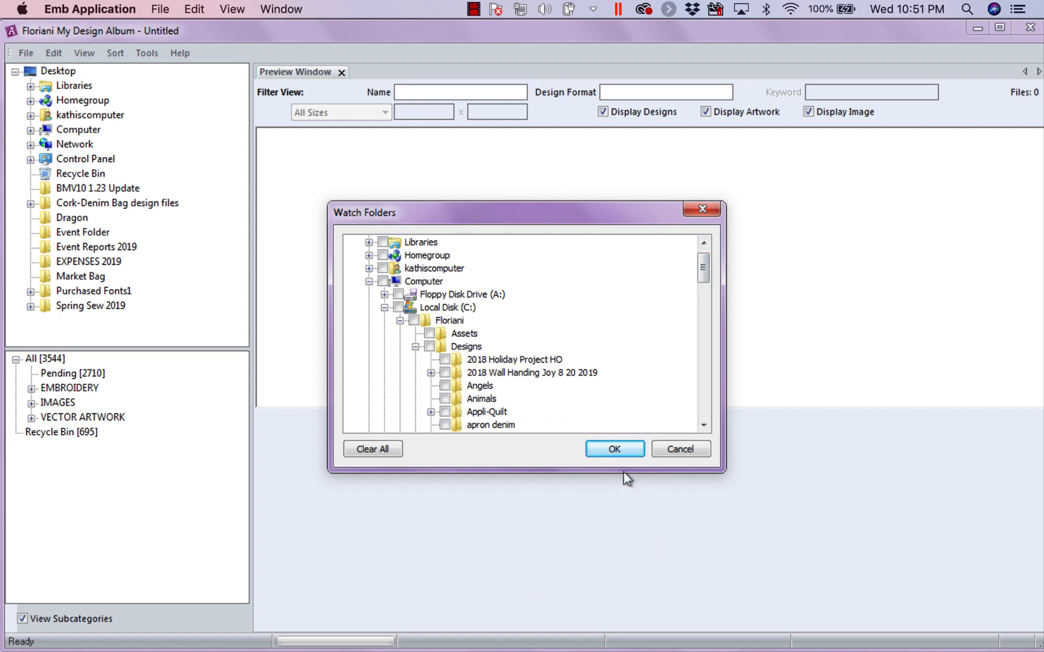
pyautogui.click(612, 448)
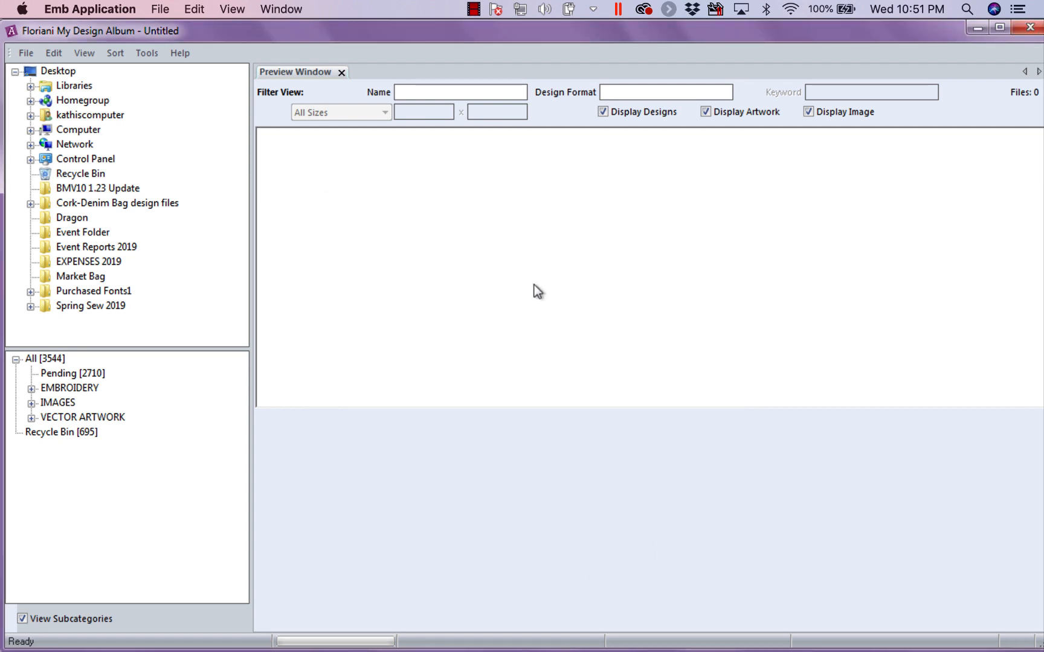
pyautogui.moveTo(91, 477)
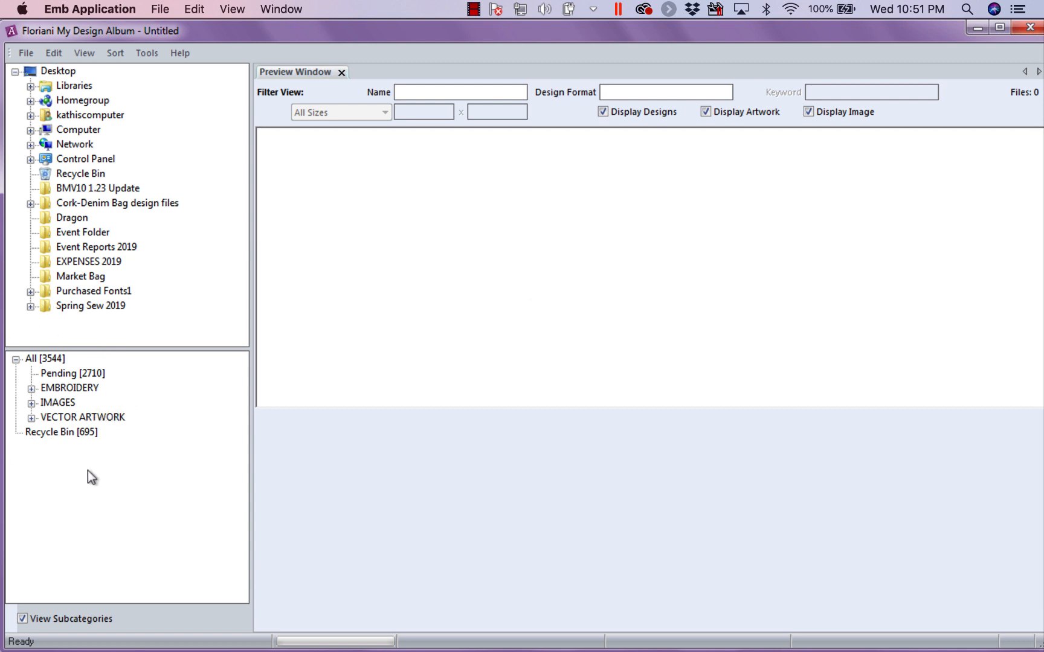
pyautogui.moveTo(149, 442)
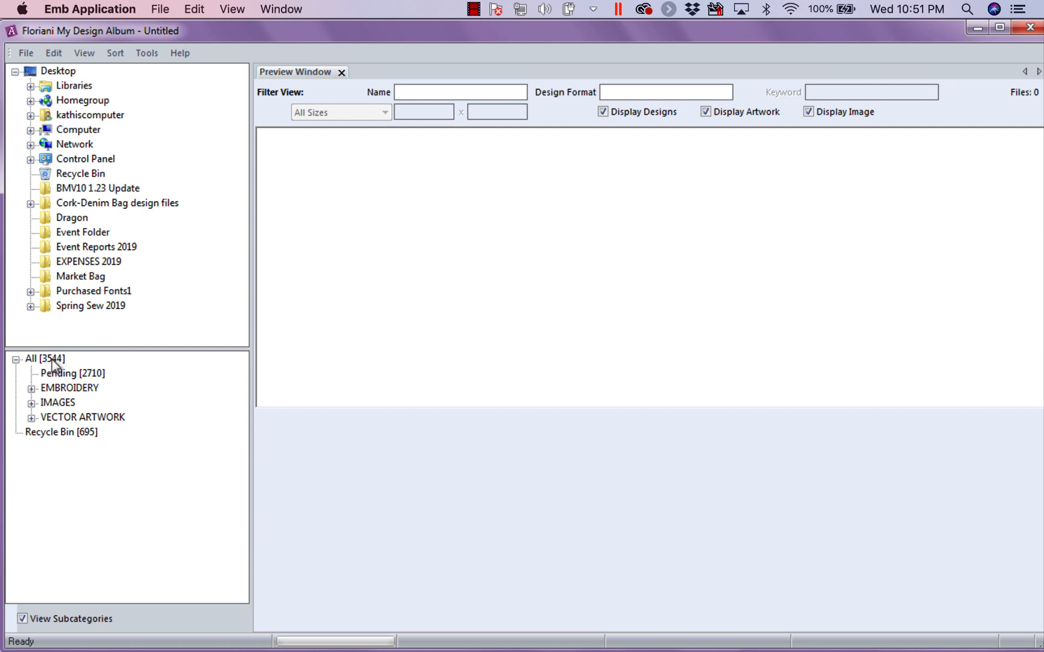
pyautogui.click(43, 358)
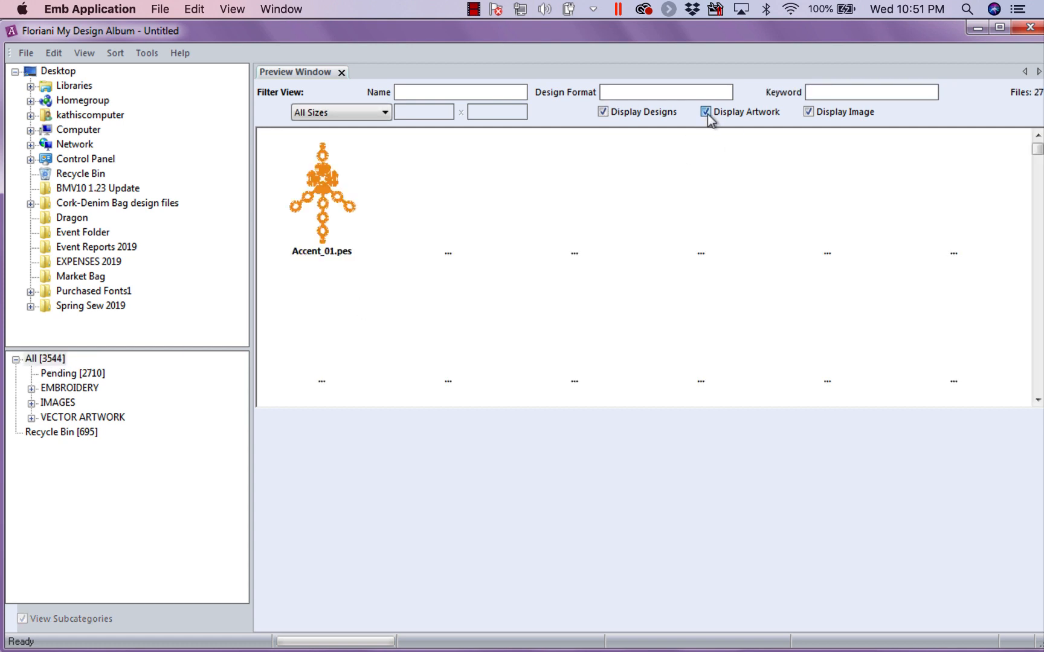
pyautogui.click(706, 111)
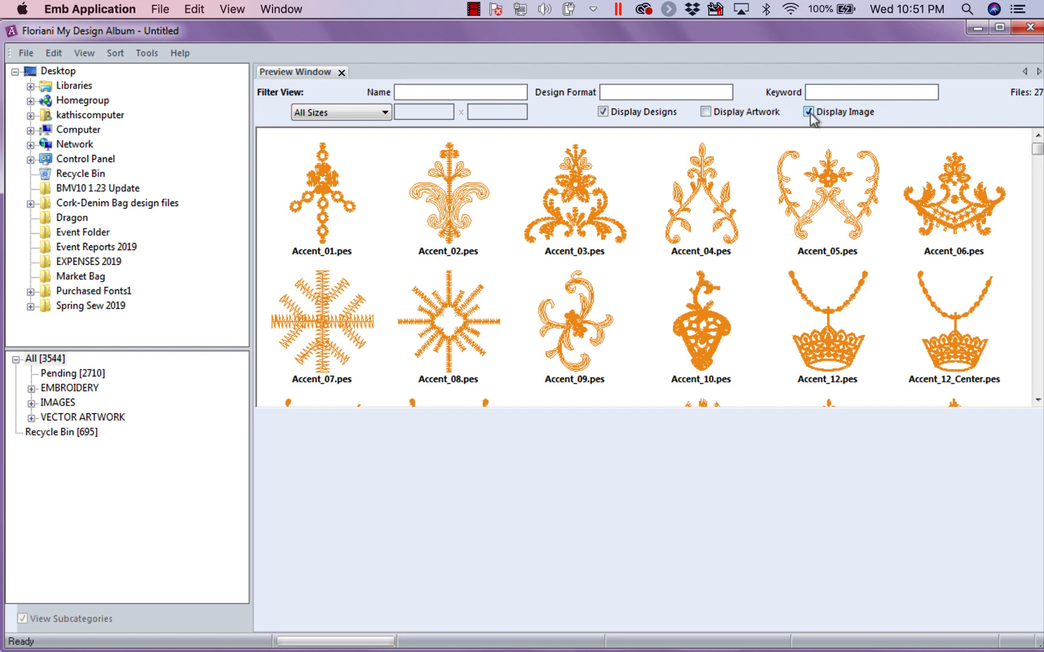
pyautogui.click(807, 111)
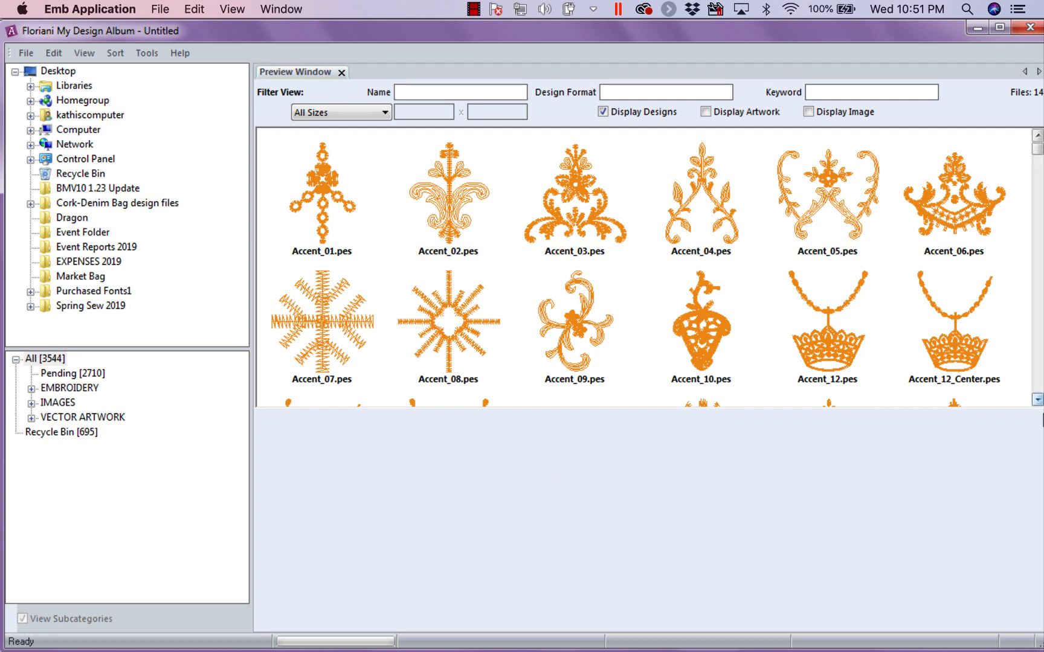
pyautogui.scroll(-3)
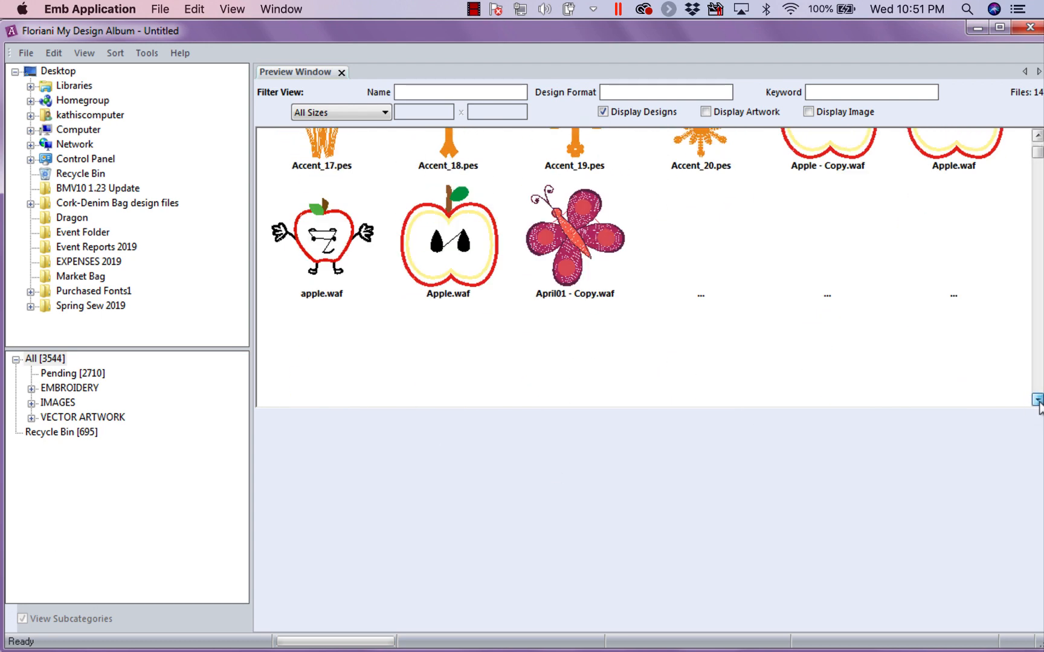
pyautogui.scroll(-3)
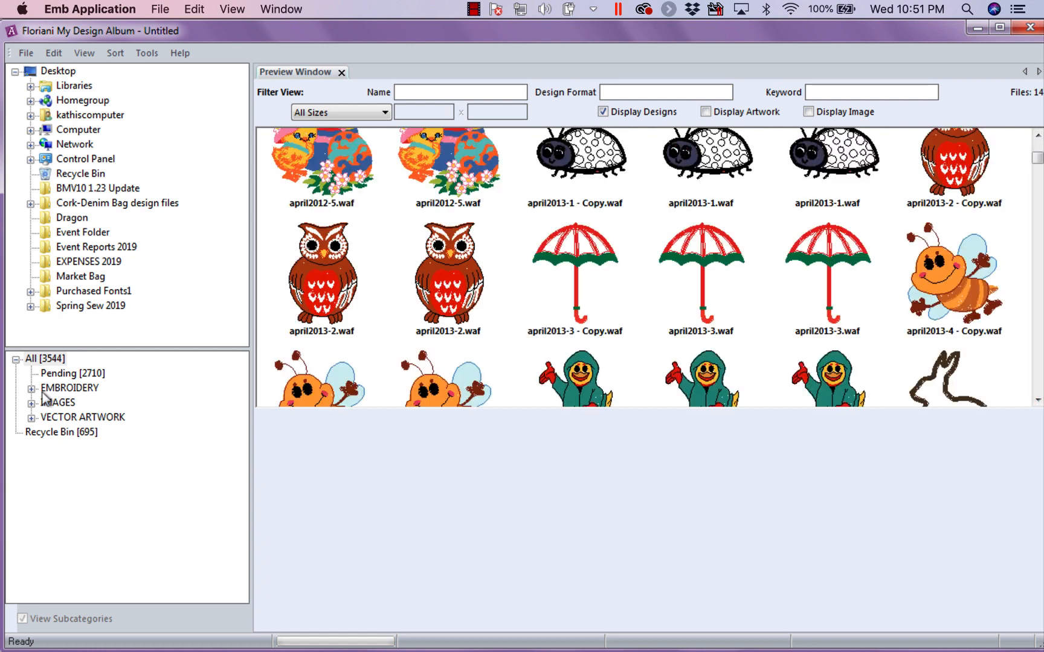
pyautogui.moveTo(60, 437)
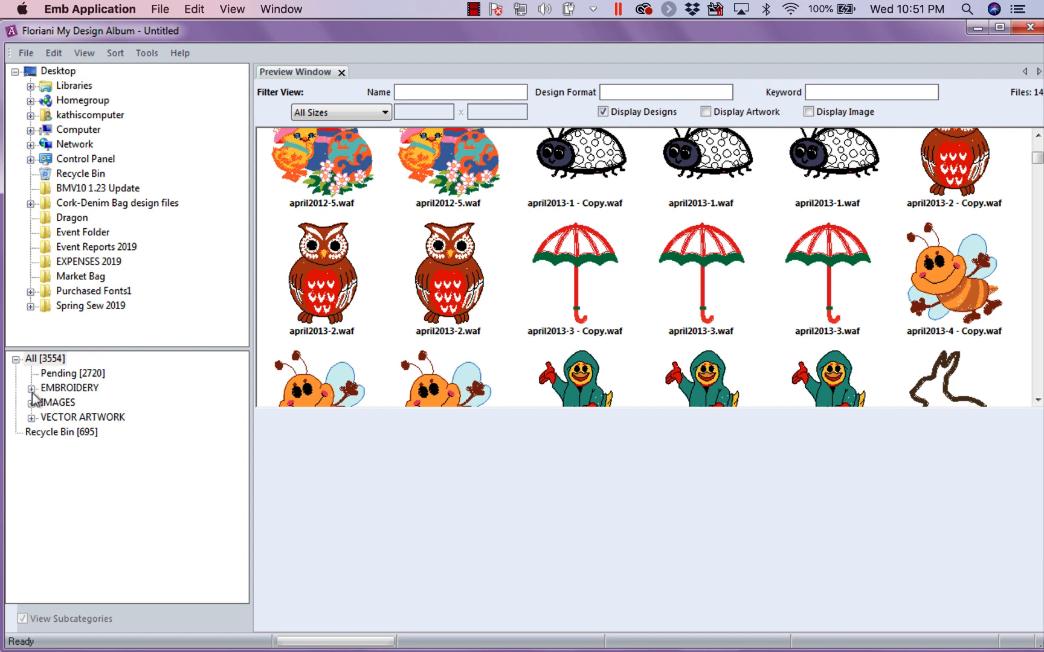
pyautogui.click(30, 388)
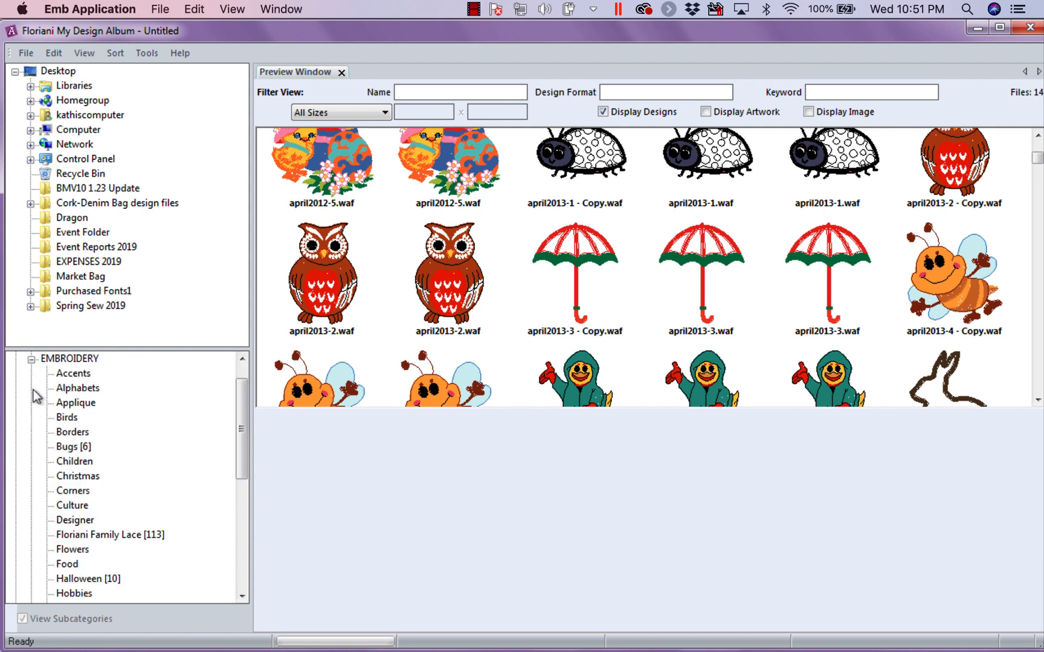
pyautogui.moveTo(157, 550)
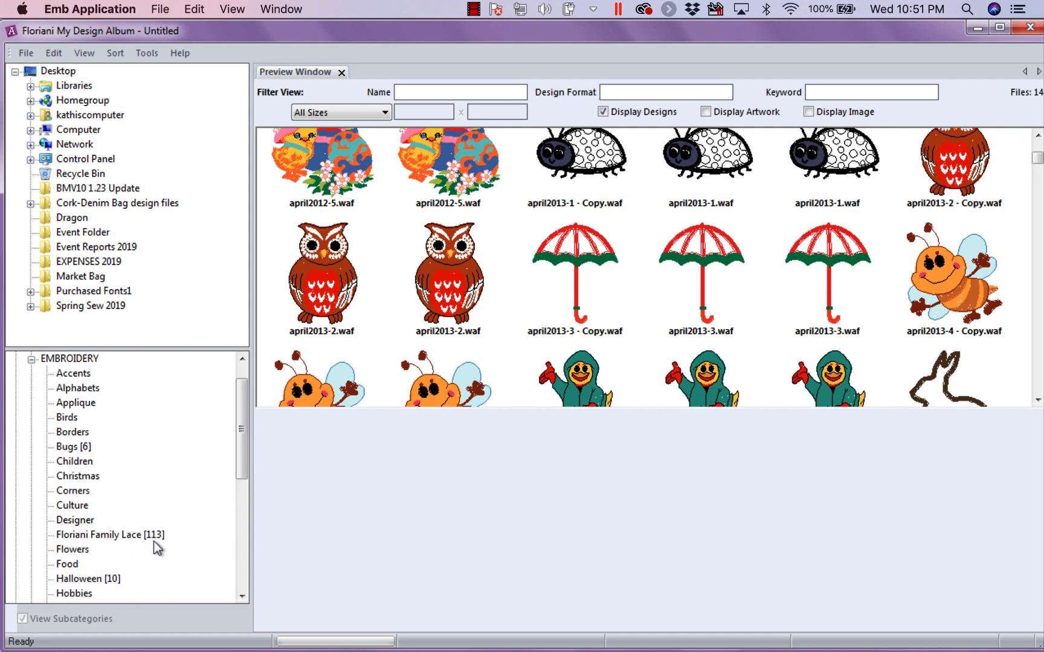
pyautogui.moveTo(73, 549)
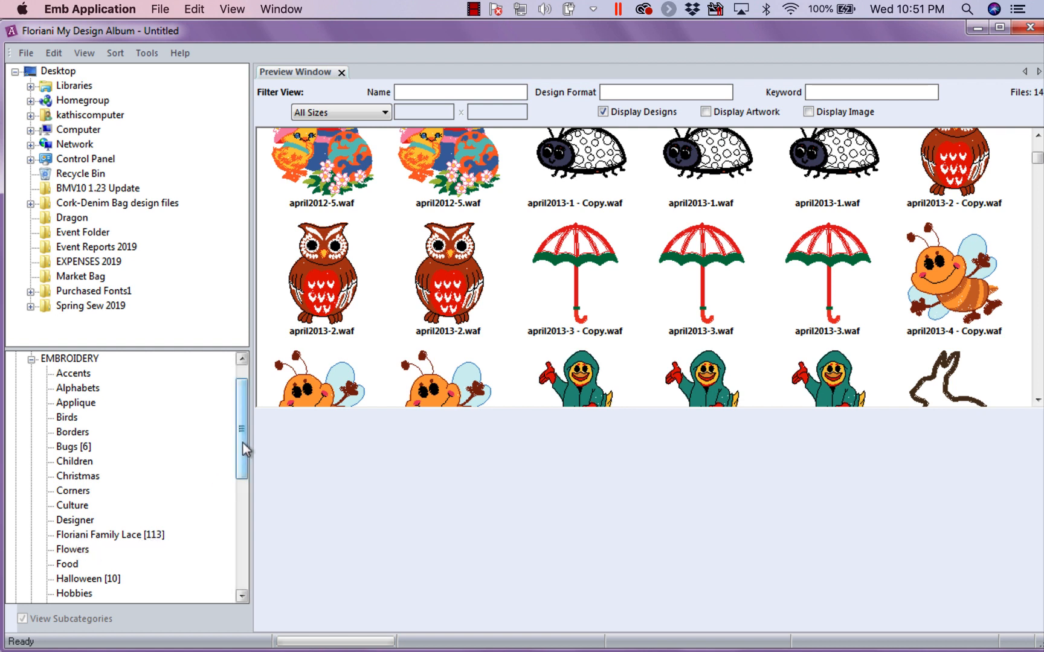
pyautogui.scroll(-3)
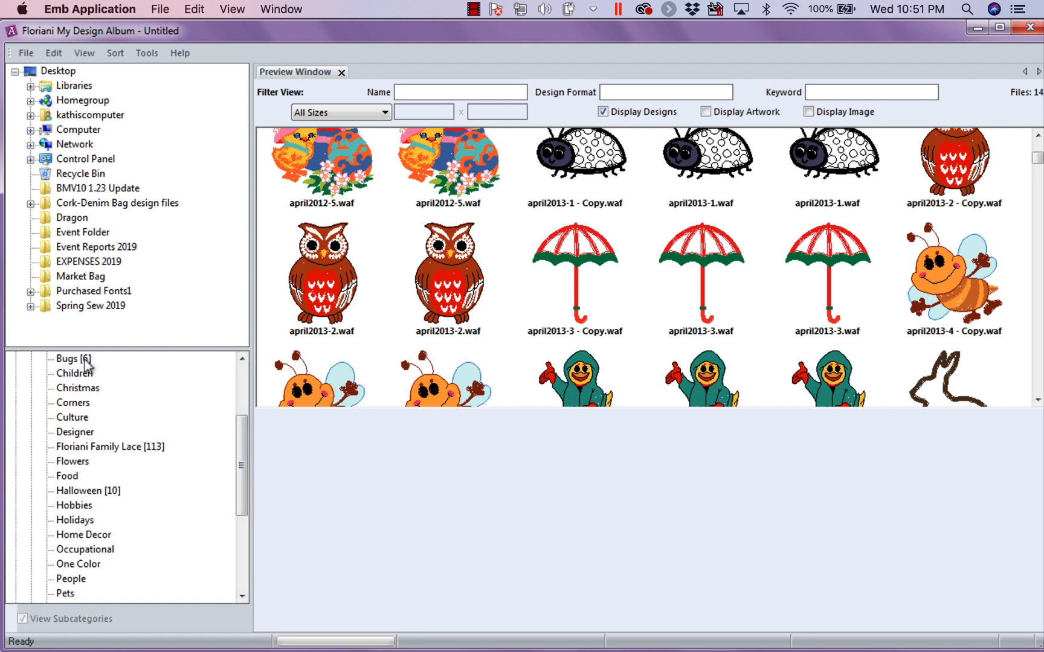
pyautogui.scroll(-3)
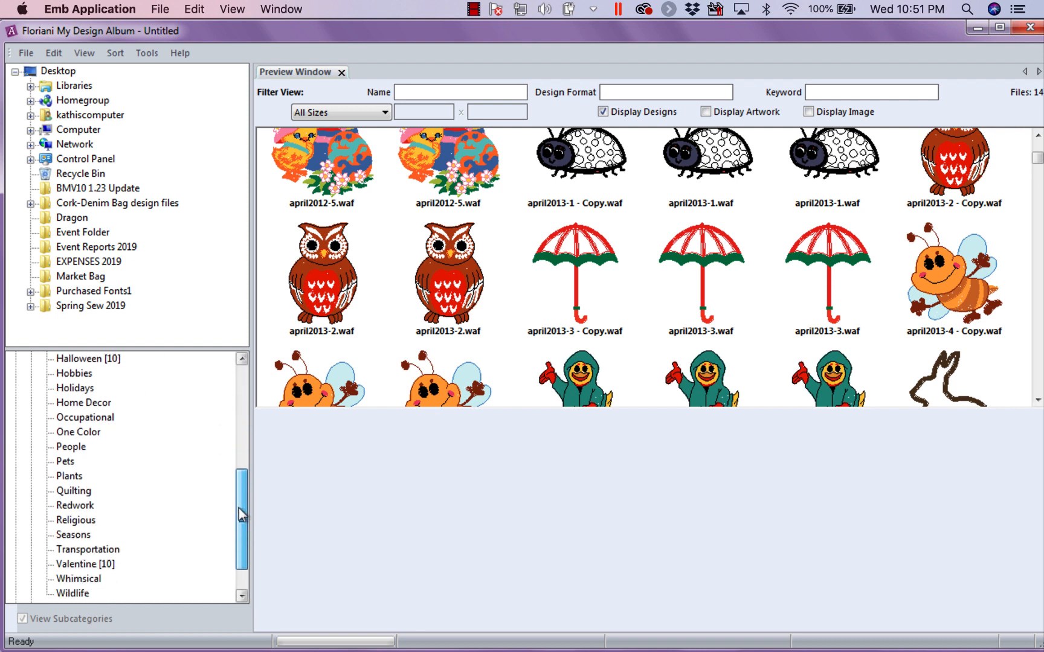
pyautogui.scroll(-3)
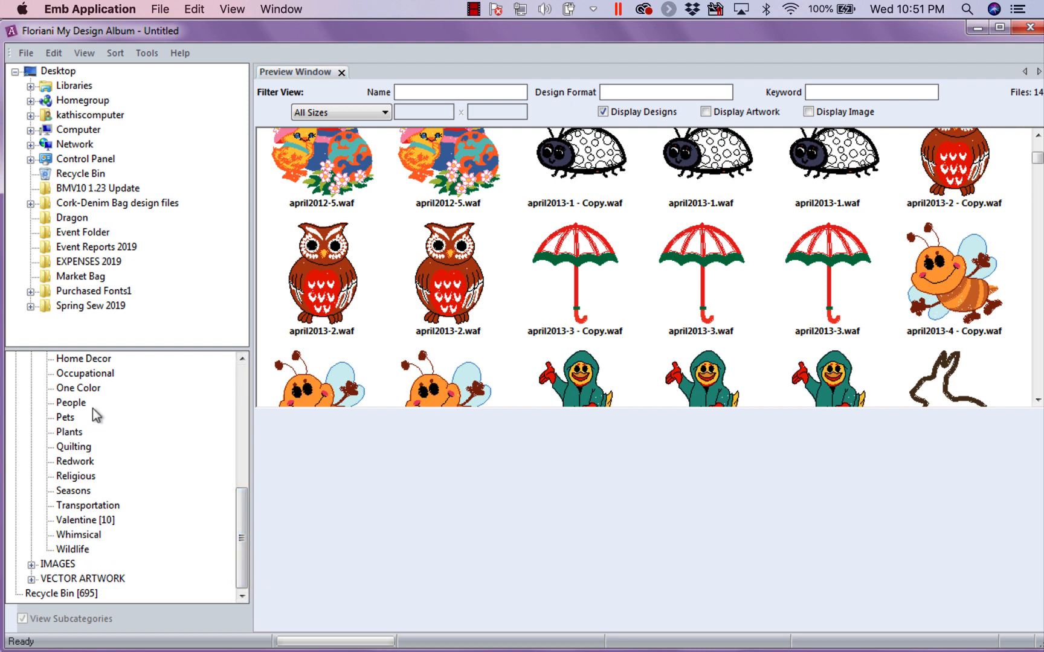
pyautogui.scroll(3)
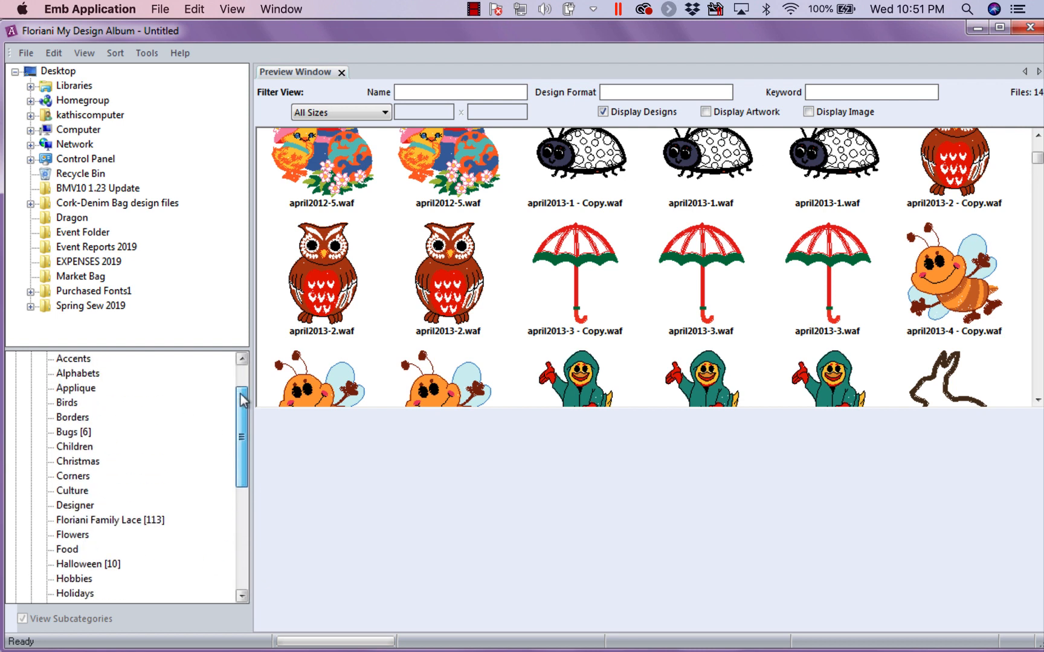
pyautogui.scroll(3)
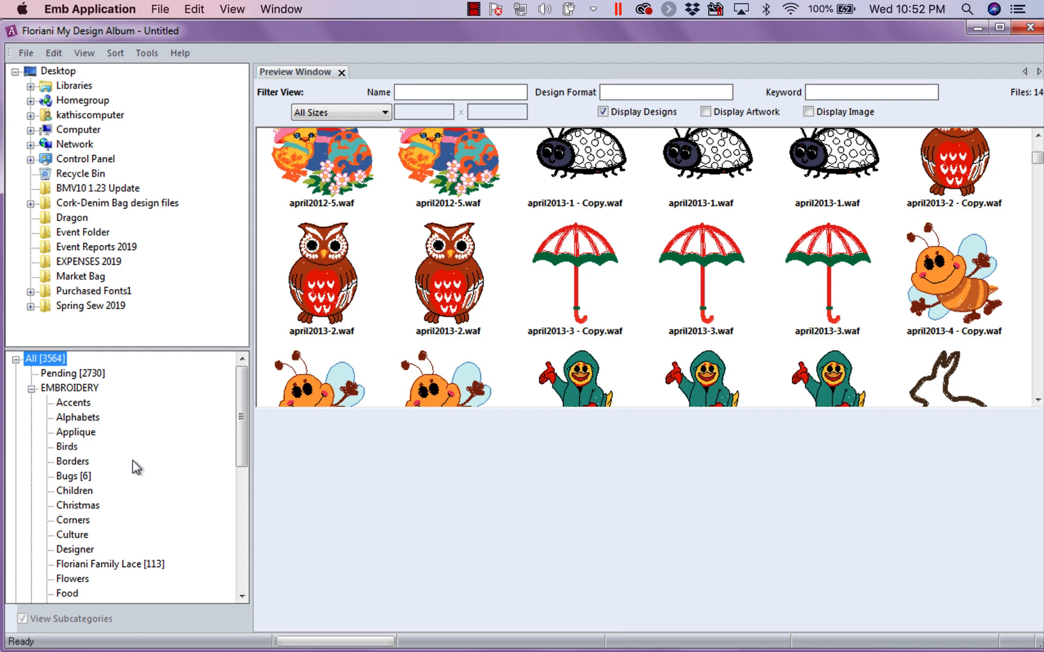
pyautogui.moveTo(94, 381)
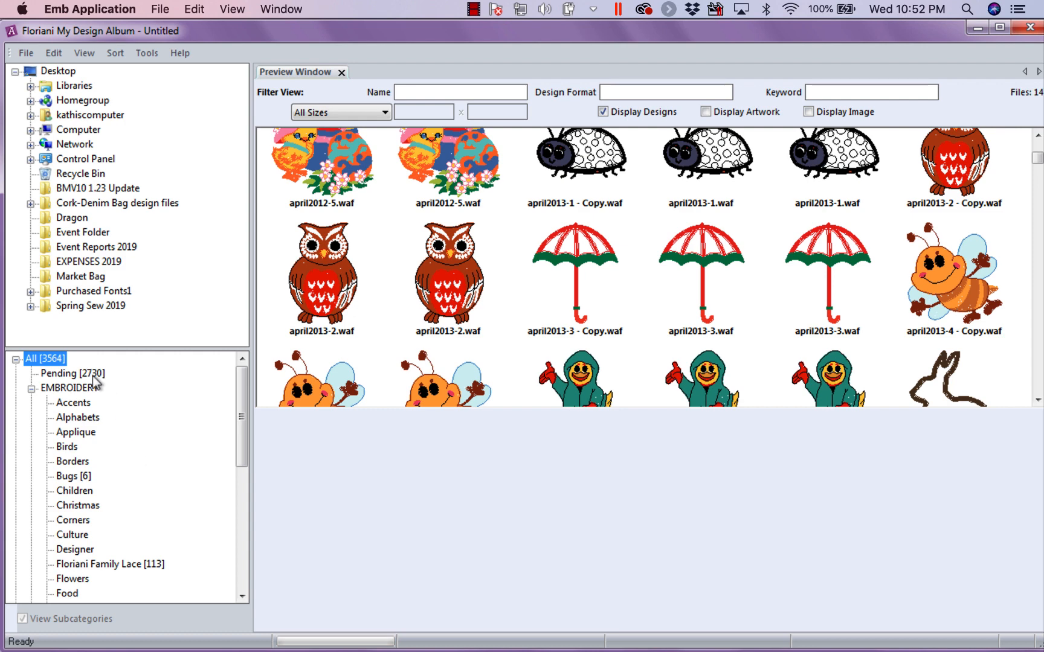
# Show the Pending designs and select Accent_15.pes and Accent_16.pes together.
pyautogui.click(66, 373)
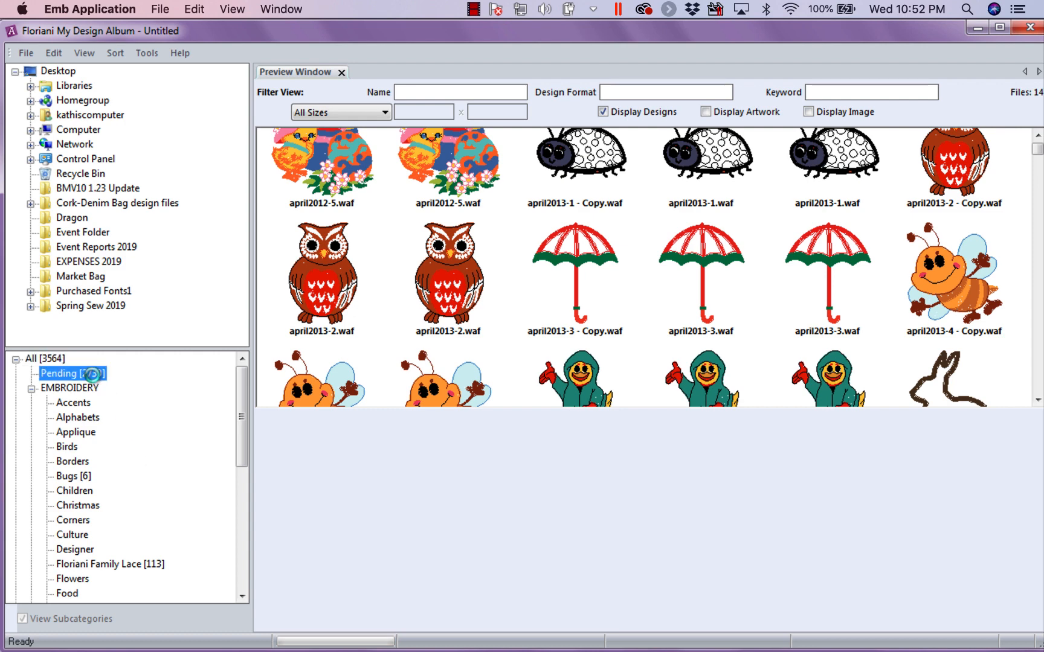
pyautogui.click(62, 373)
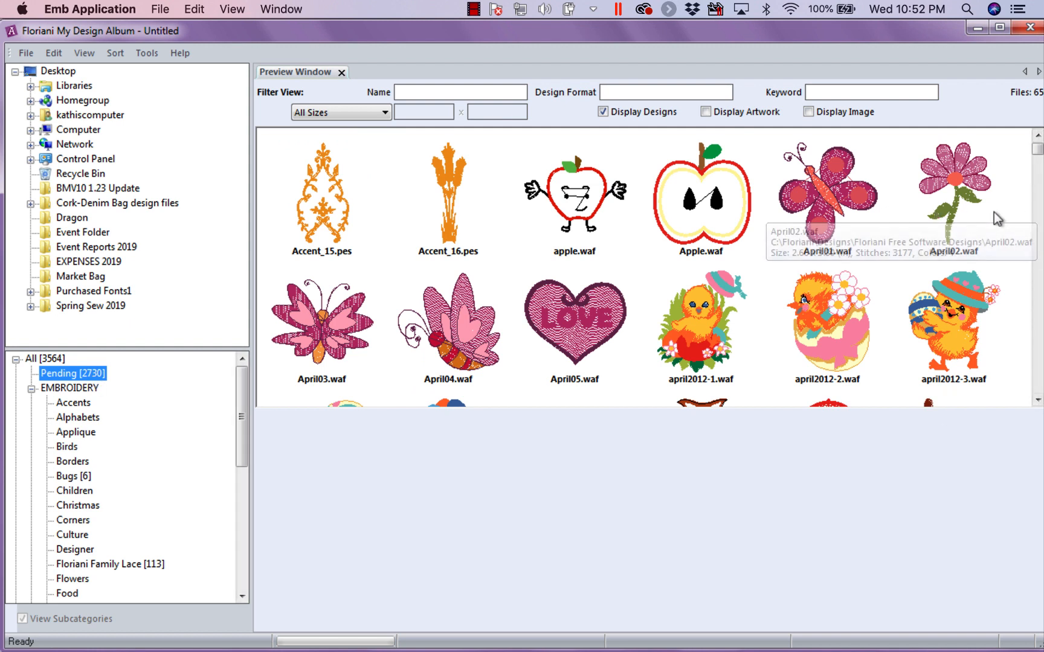
pyautogui.moveTo(540, 266)
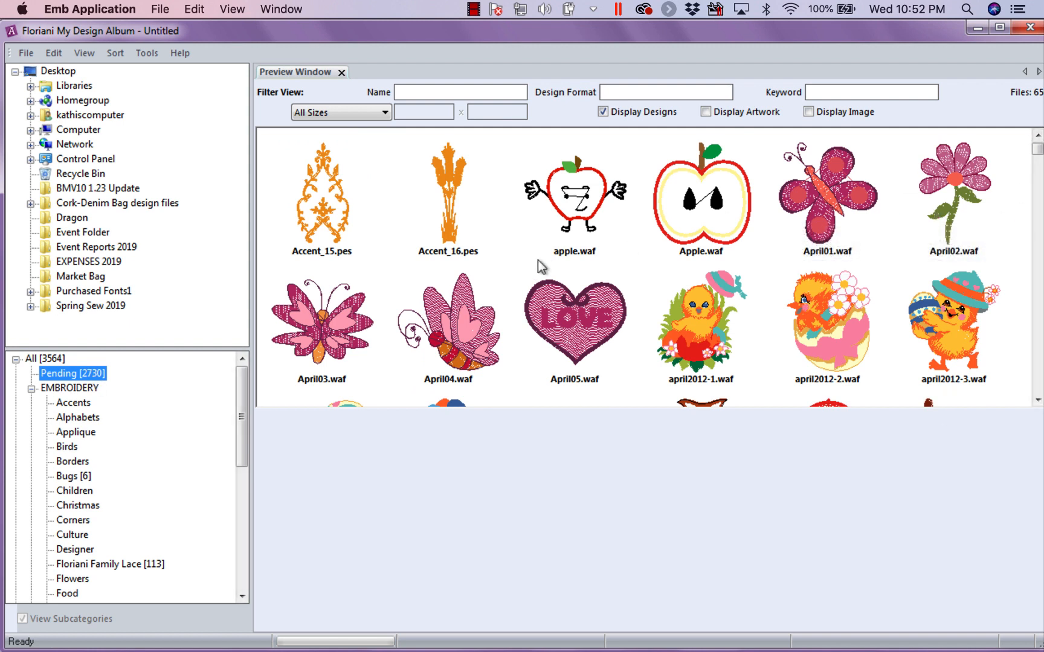
pyautogui.moveTo(283, 205)
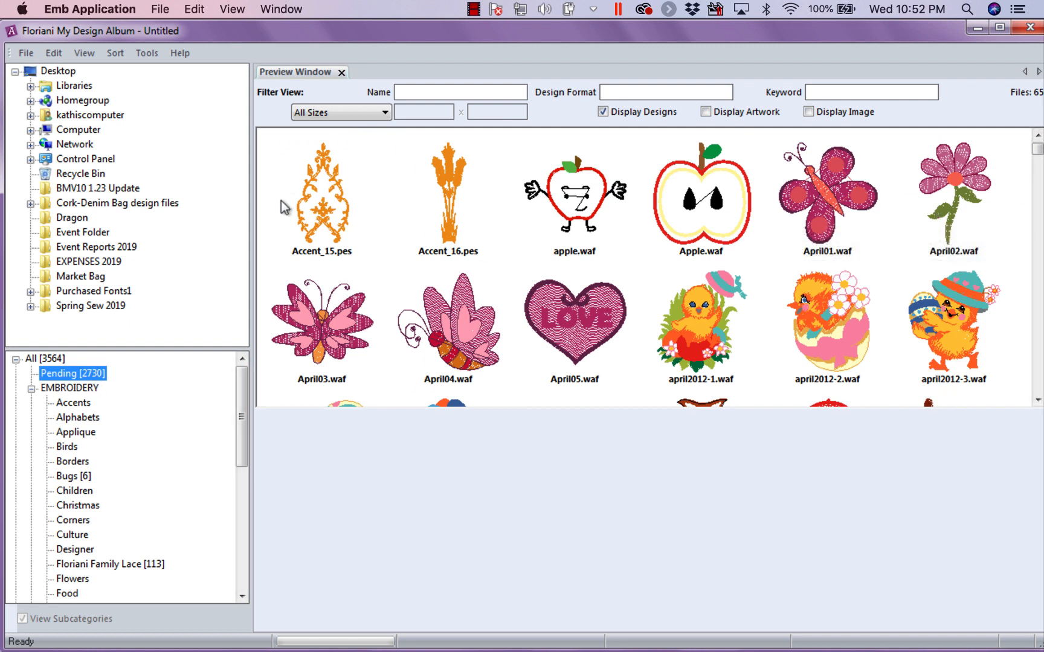
pyautogui.moveTo(433, 226)
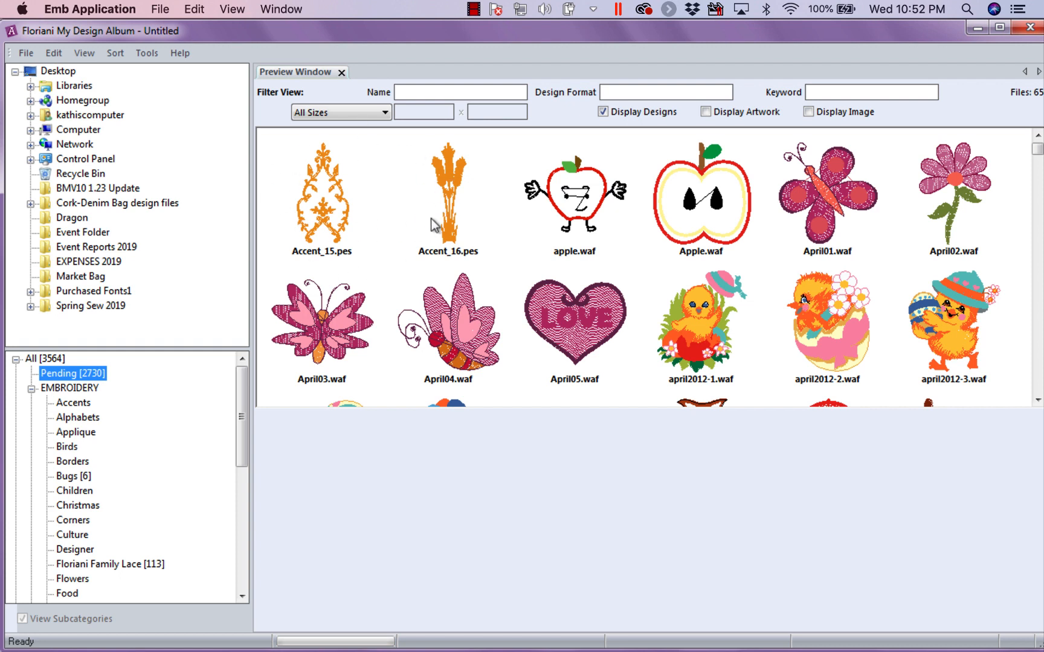
pyautogui.moveTo(455, 220)
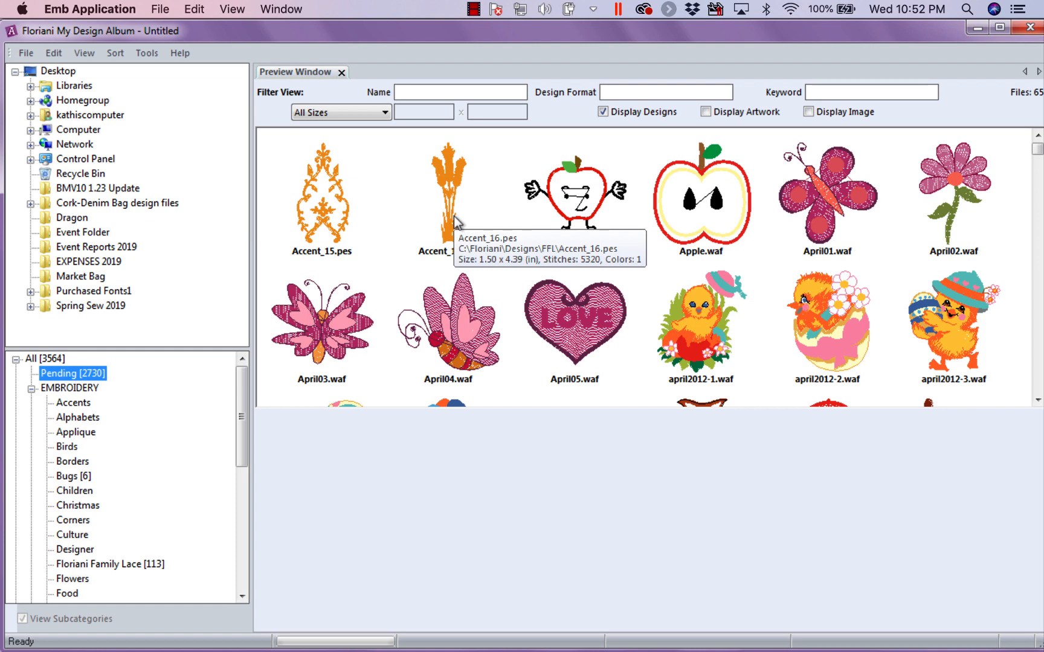
pyautogui.moveTo(331, 192)
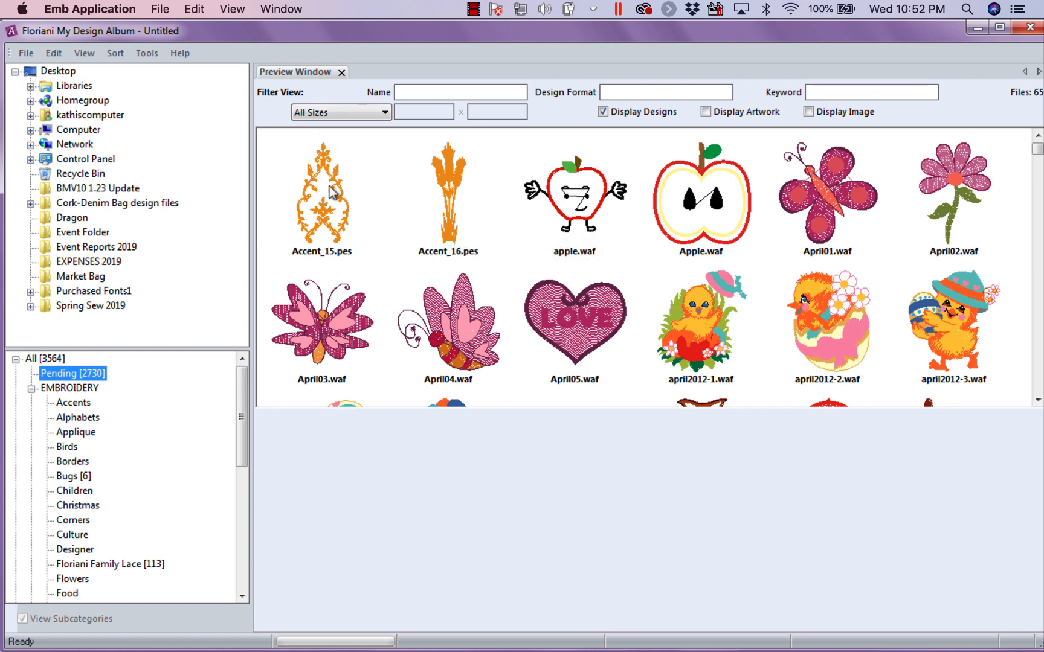
pyautogui.click(321, 197)
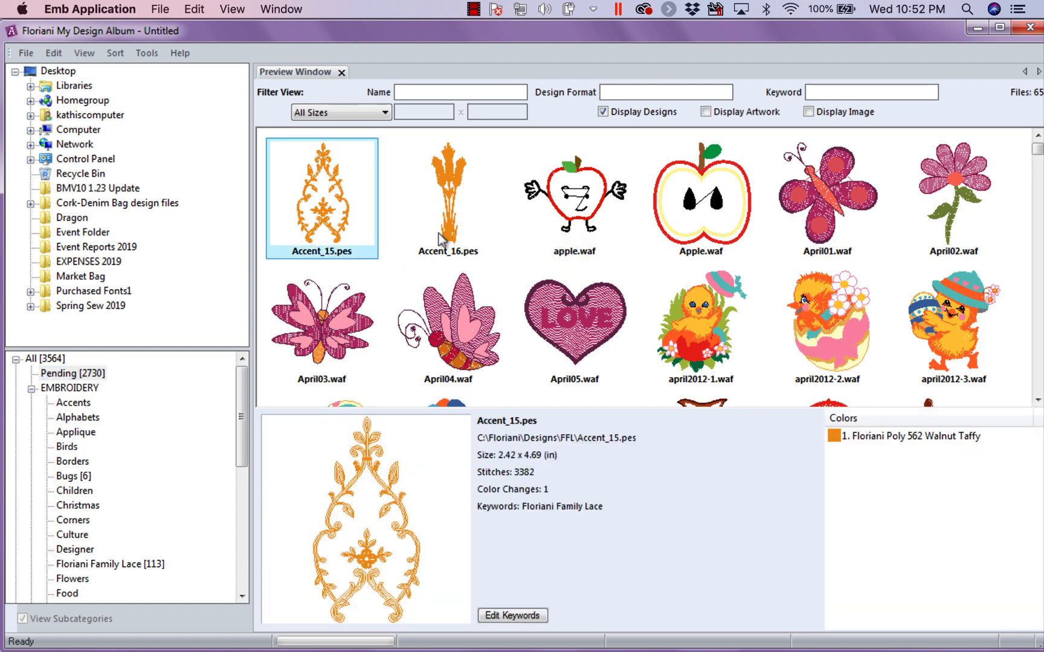
pyautogui.click(448, 198)
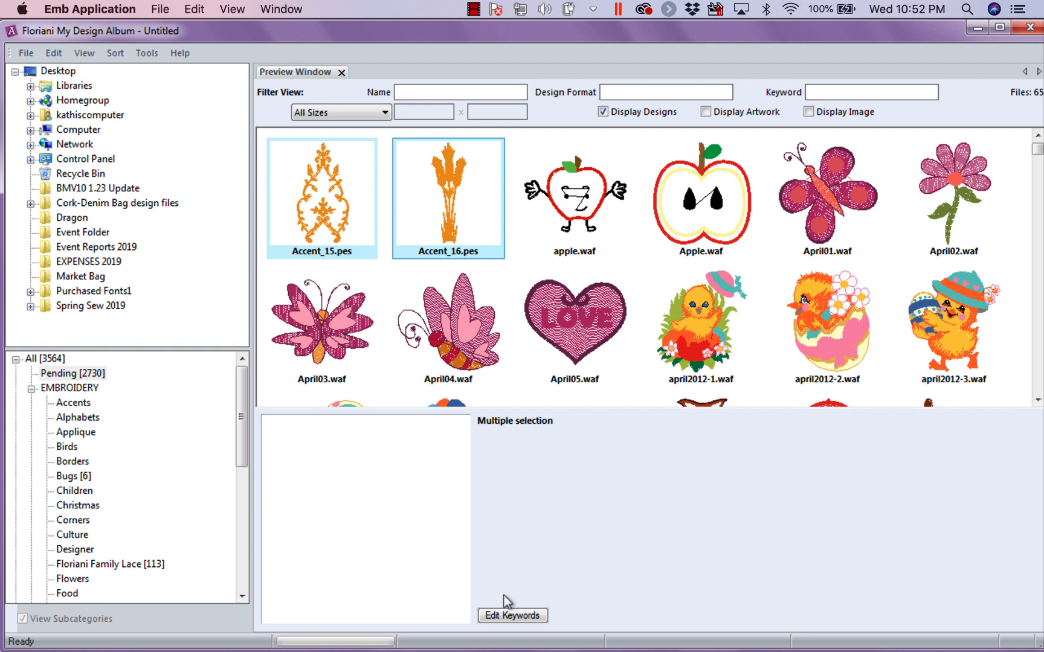
# Apply the Floriani Family Lace keyword from the keyword list to both Accent designs.
pyautogui.click(512, 615)
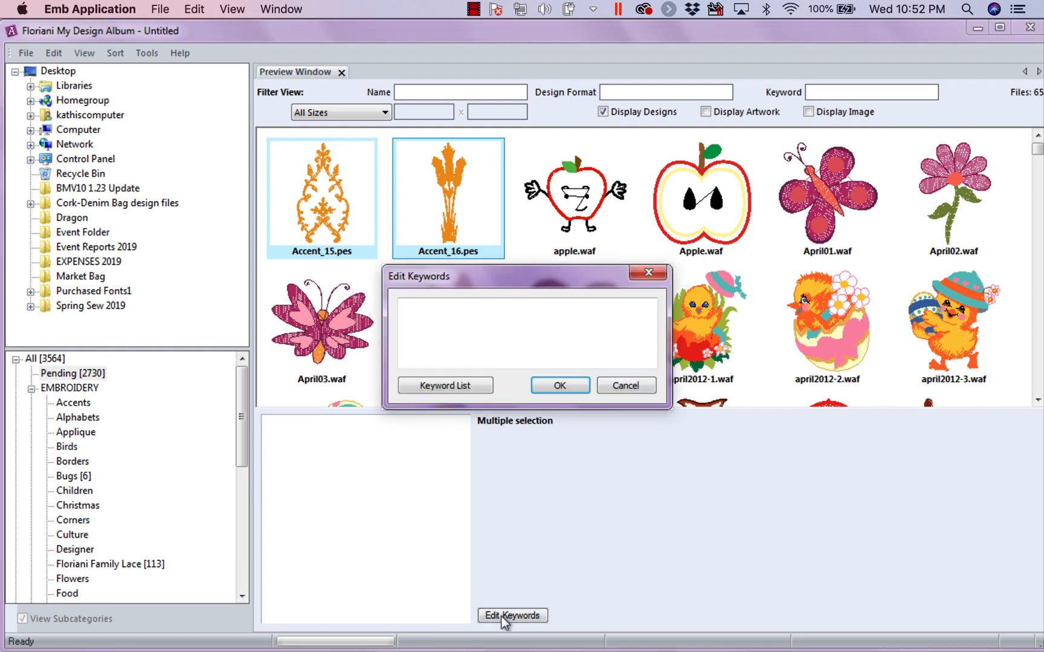
pyautogui.click(445, 385)
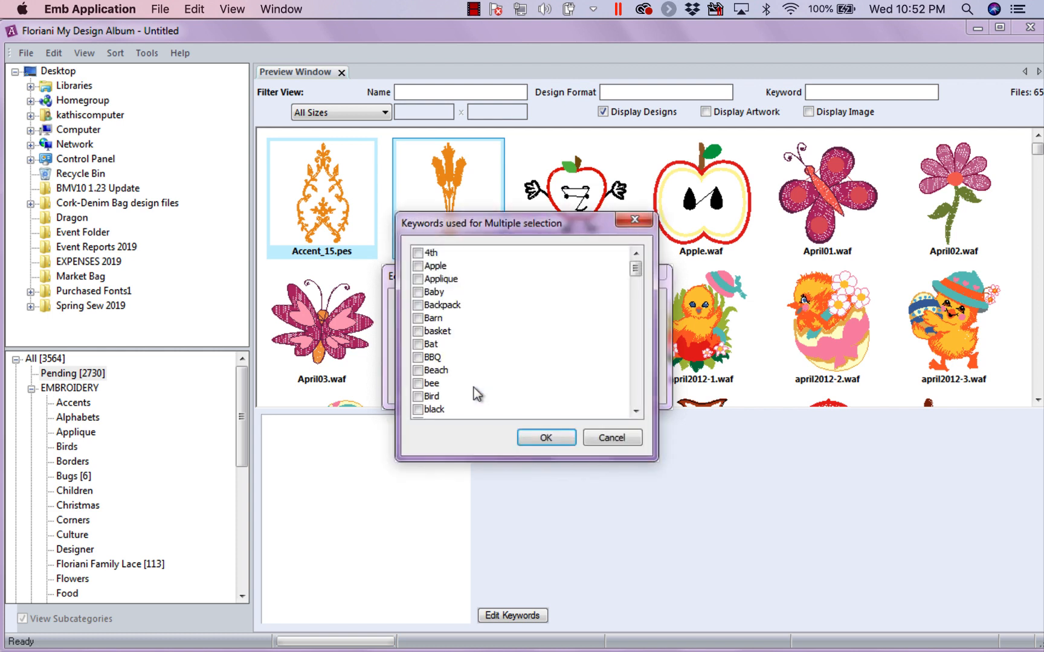
pyautogui.scroll(-3)
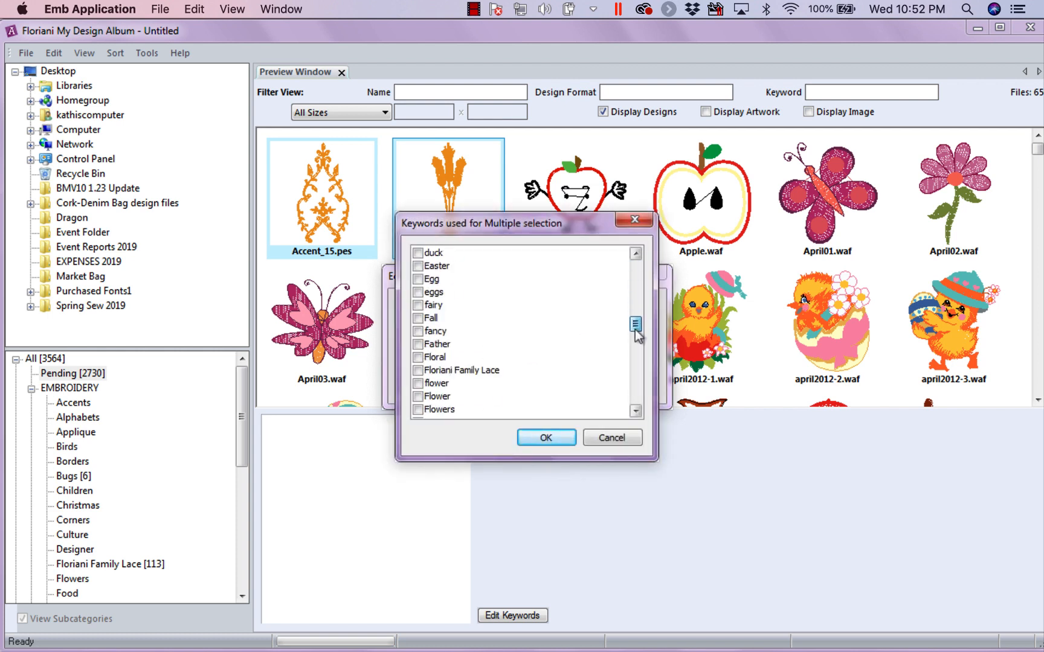
pyautogui.scroll(-3)
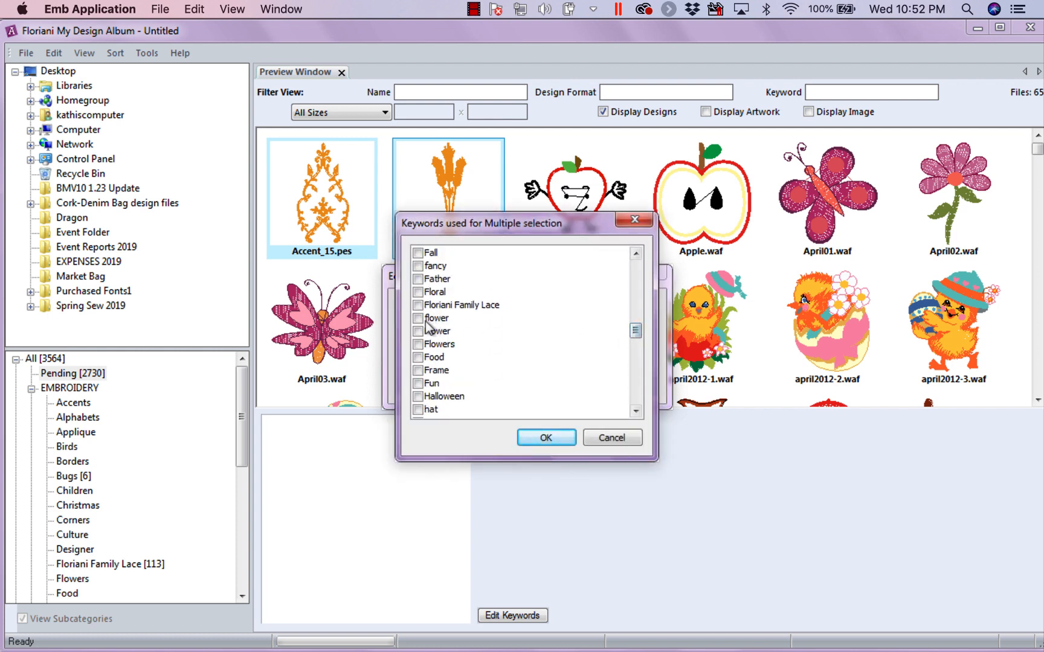
pyautogui.click(420, 304)
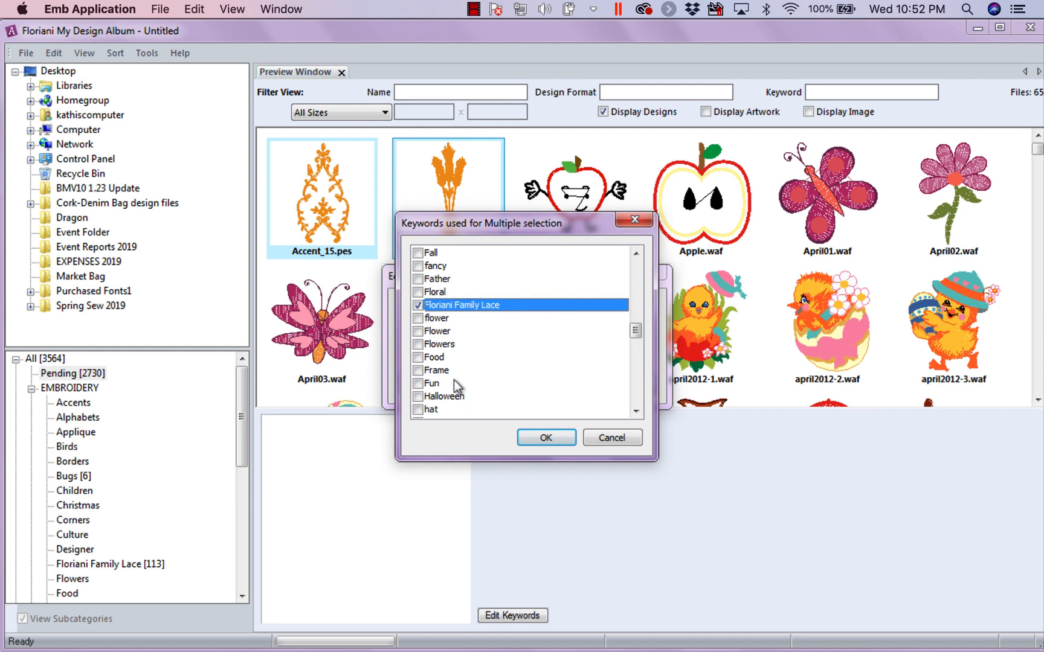
pyautogui.moveTo(567, 464)
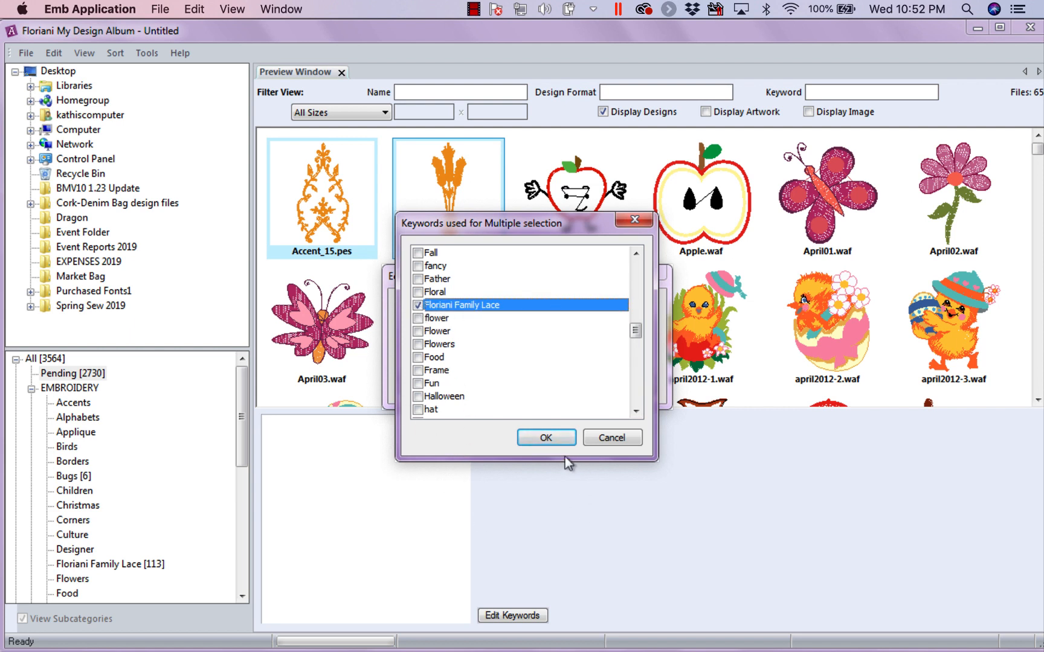
pyautogui.click(545, 439)
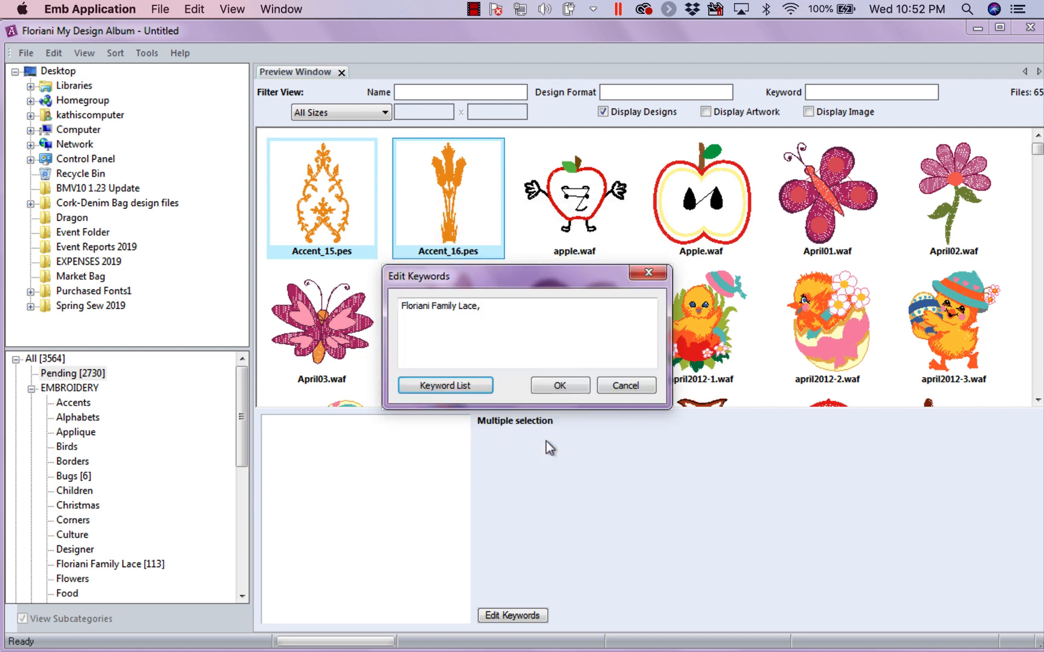
pyautogui.click(560, 385)
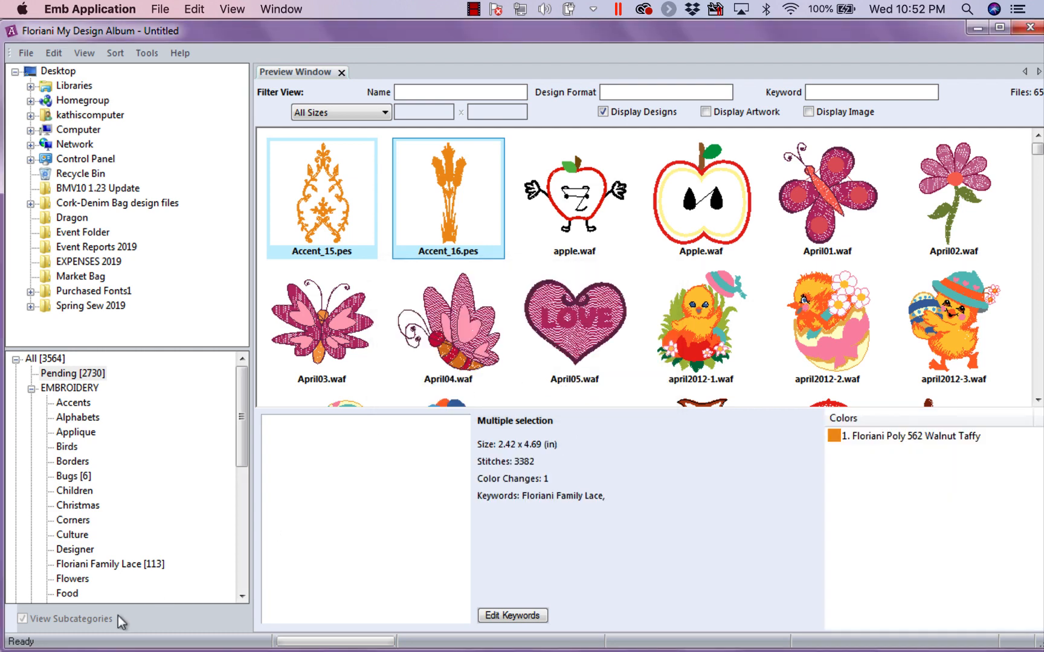
pyautogui.moveTo(78, 576)
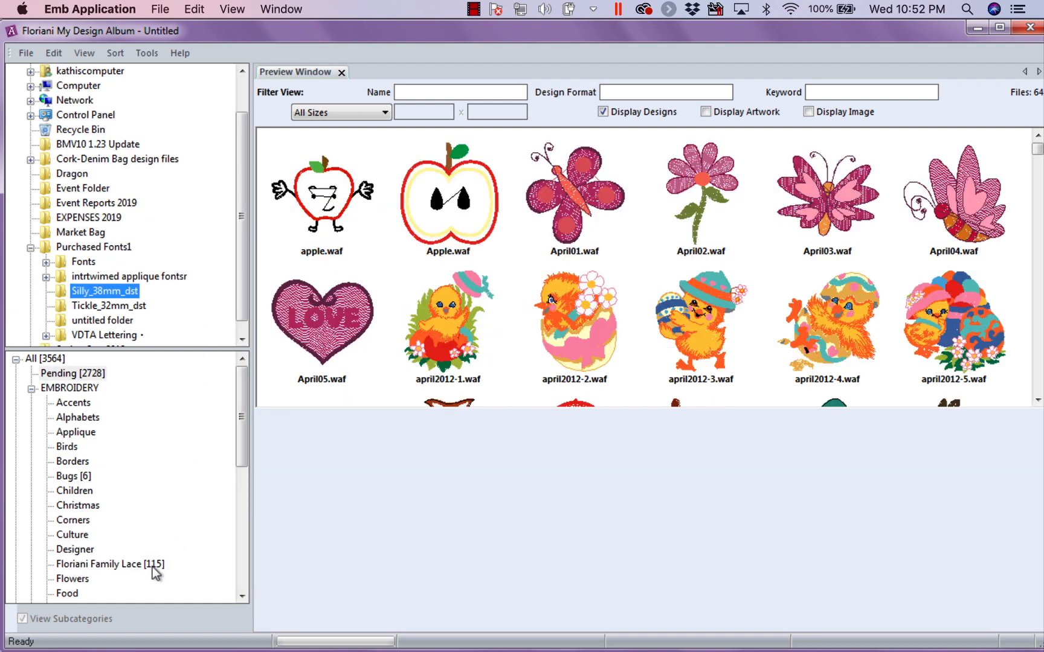
pyautogui.moveTo(159, 571)
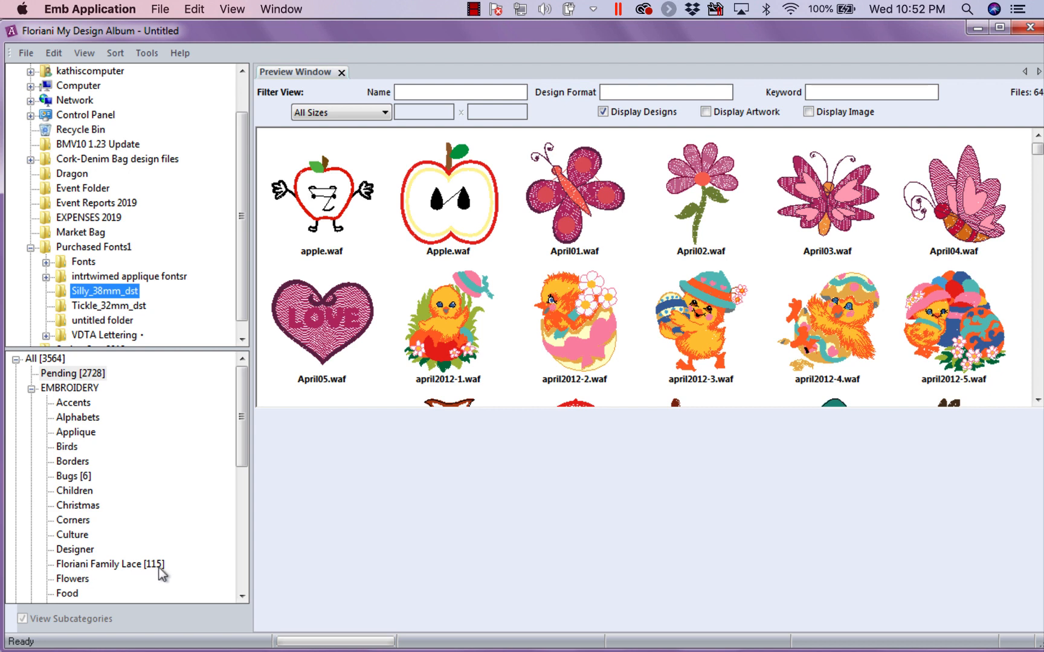
pyautogui.moveTo(320, 171)
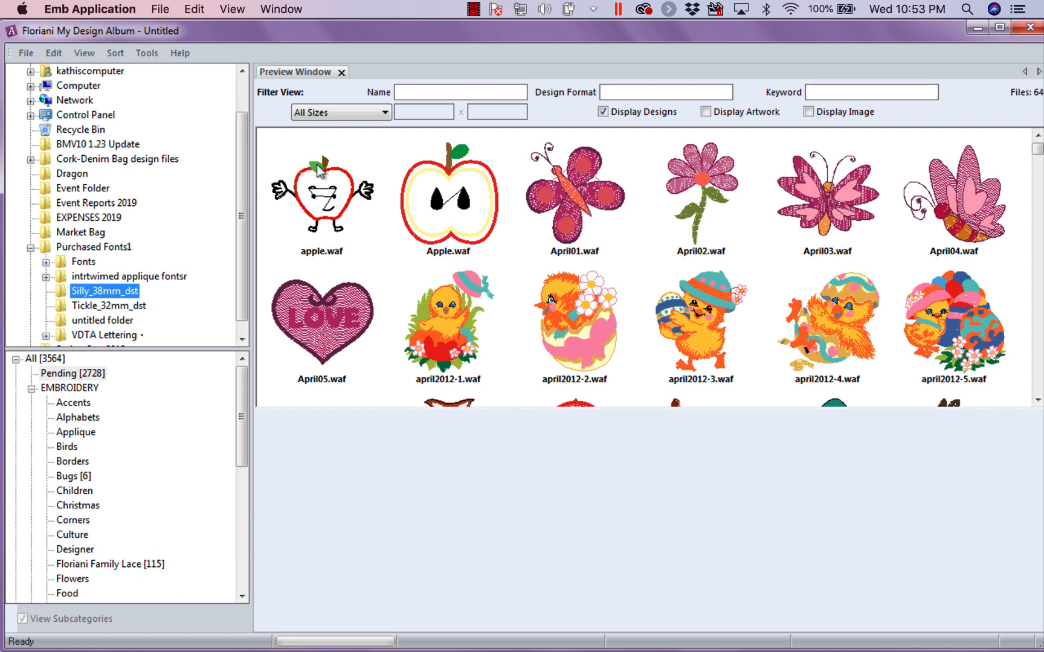
pyautogui.moveTo(478, 406)
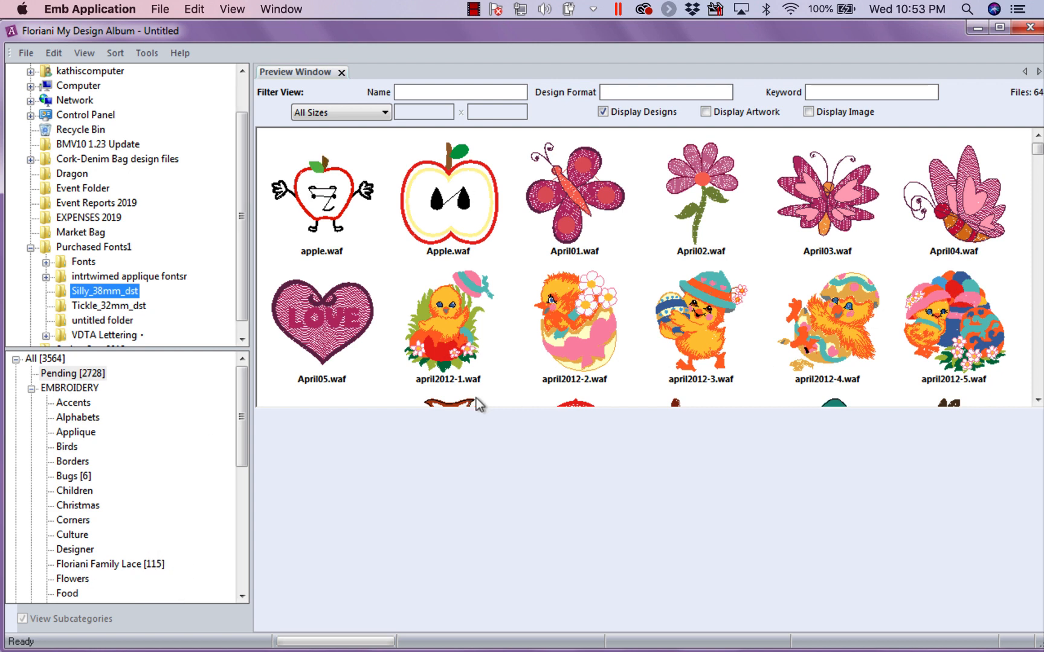
pyautogui.moveTo(632, 341)
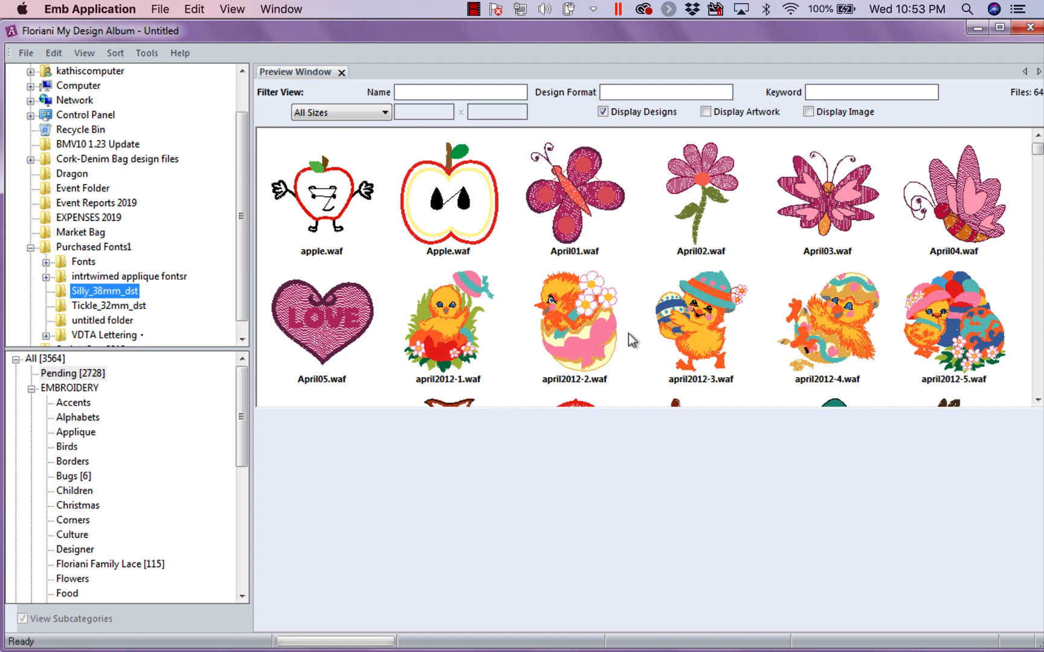
pyautogui.moveTo(323, 558)
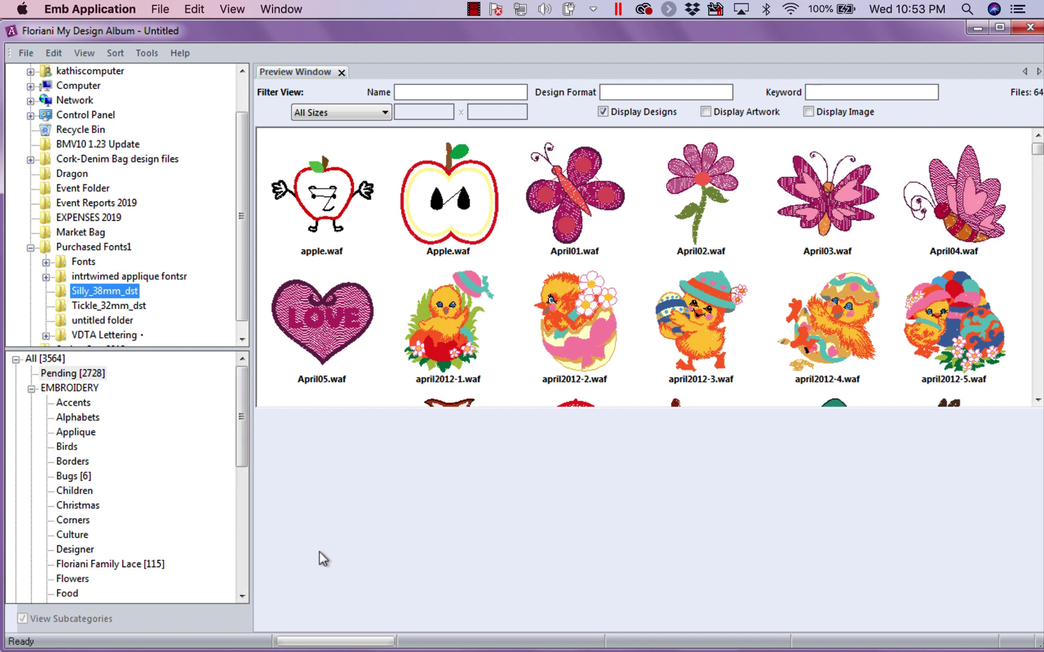
pyautogui.scroll(-3)
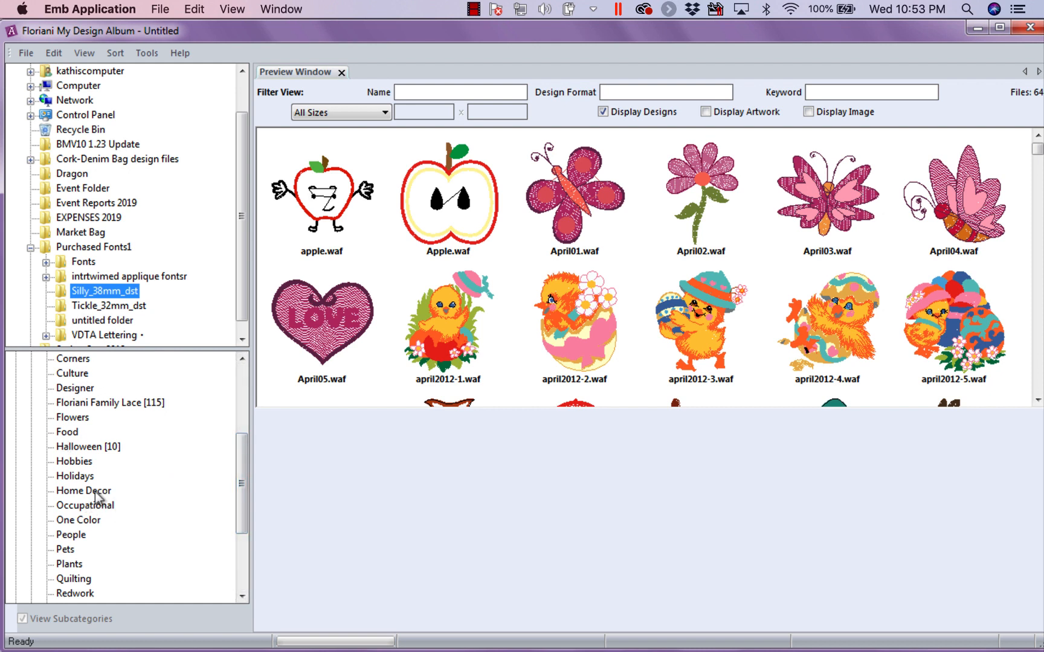
# Add a subcategory named Easter under the Holidays category.
pyautogui.click(75, 476)
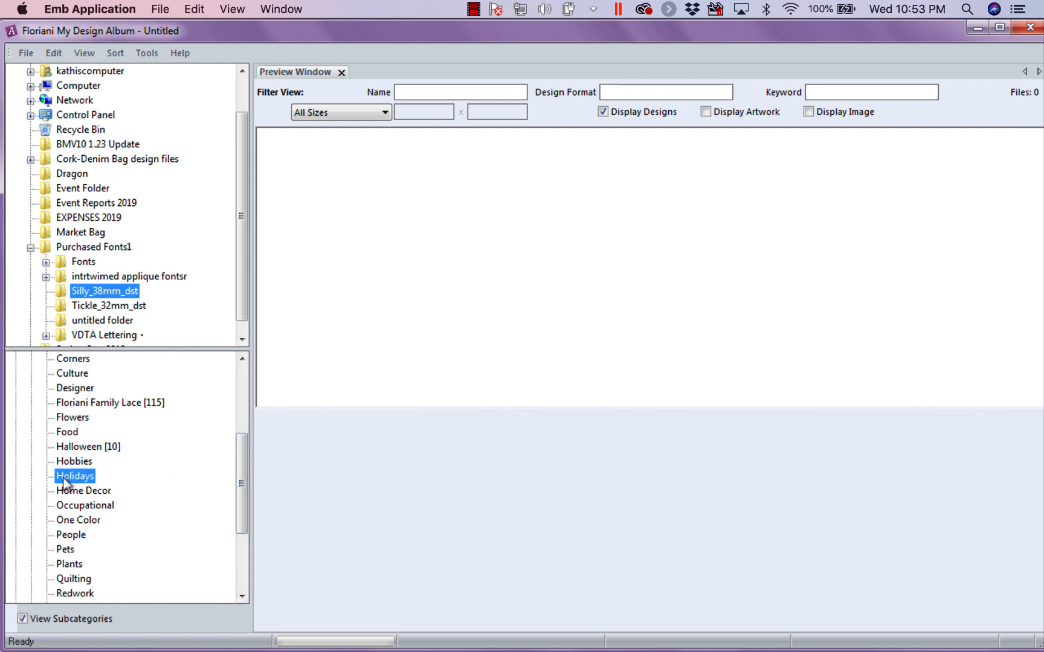
pyautogui.rightClick(75, 476)
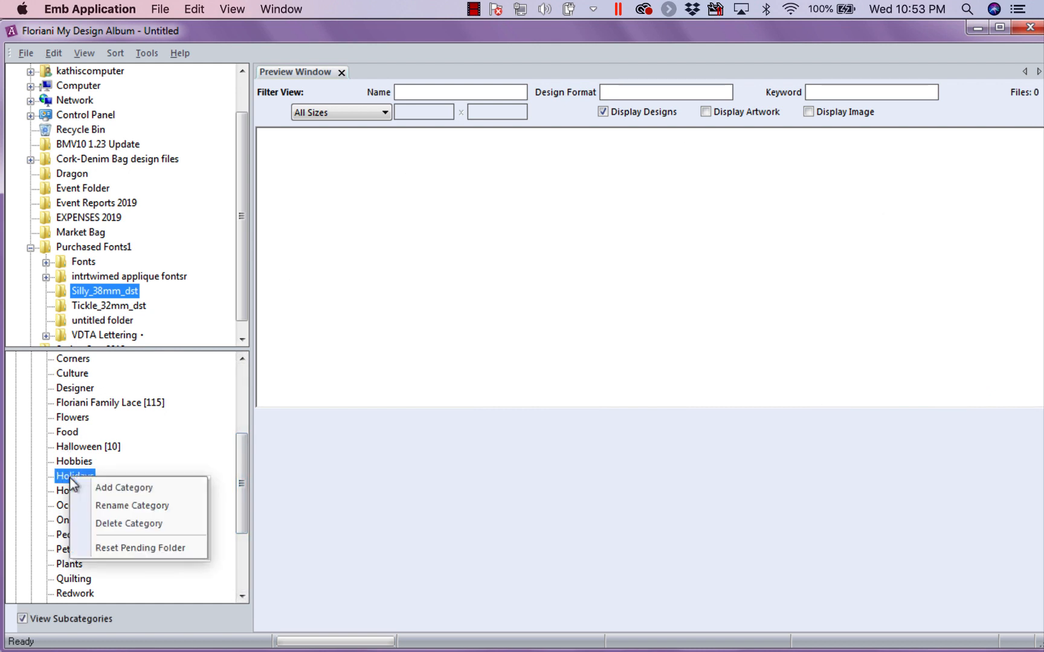
pyautogui.moveTo(123, 488)
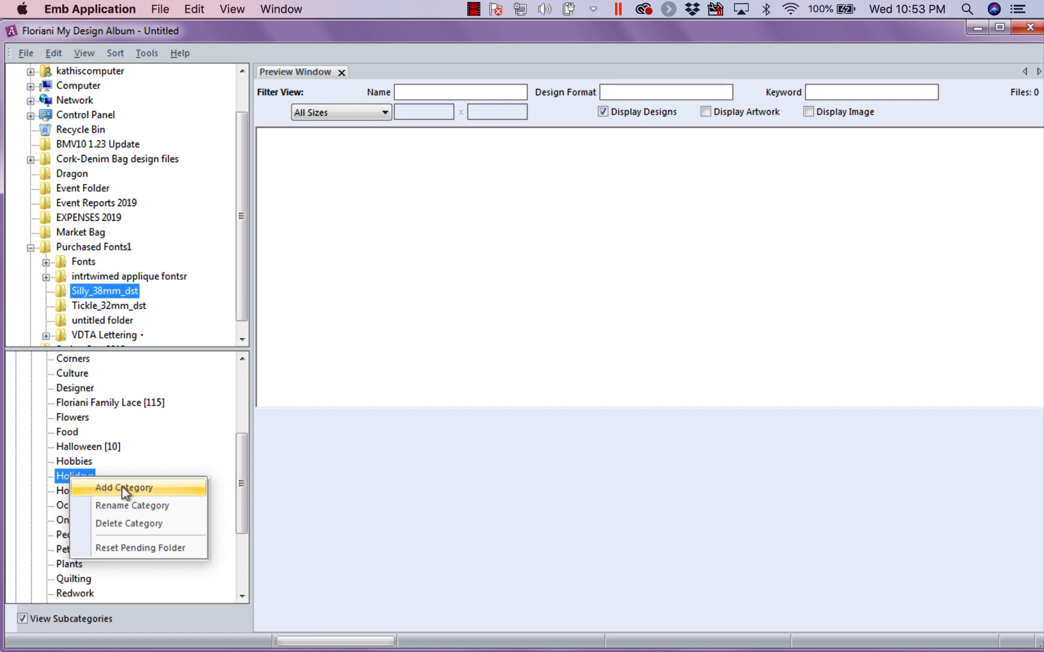
pyautogui.moveTo(143, 497)
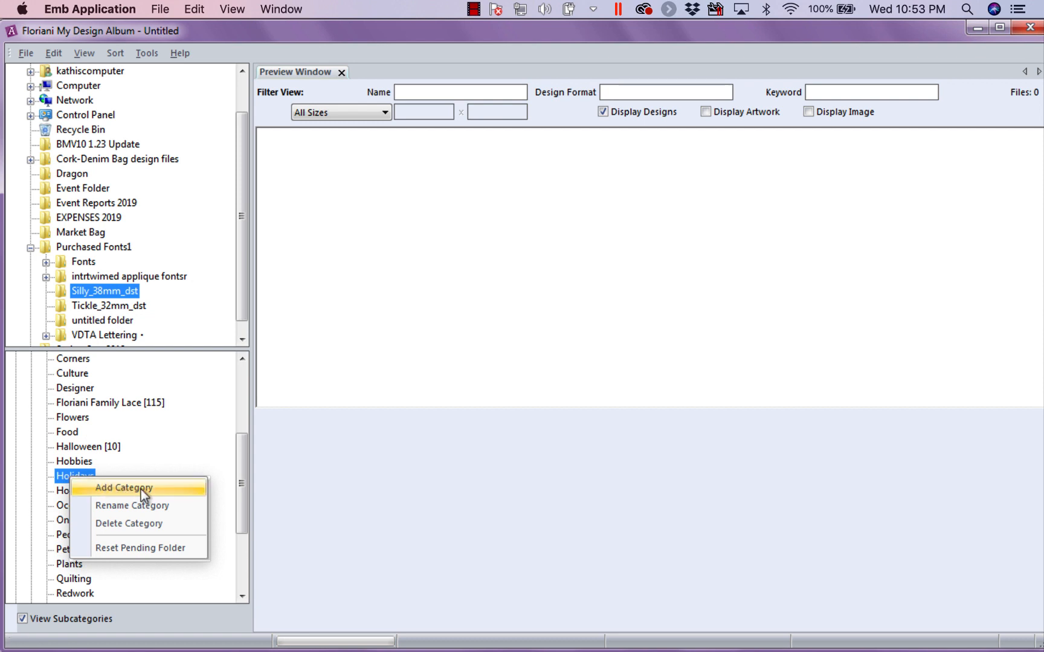
pyautogui.click(123, 488)
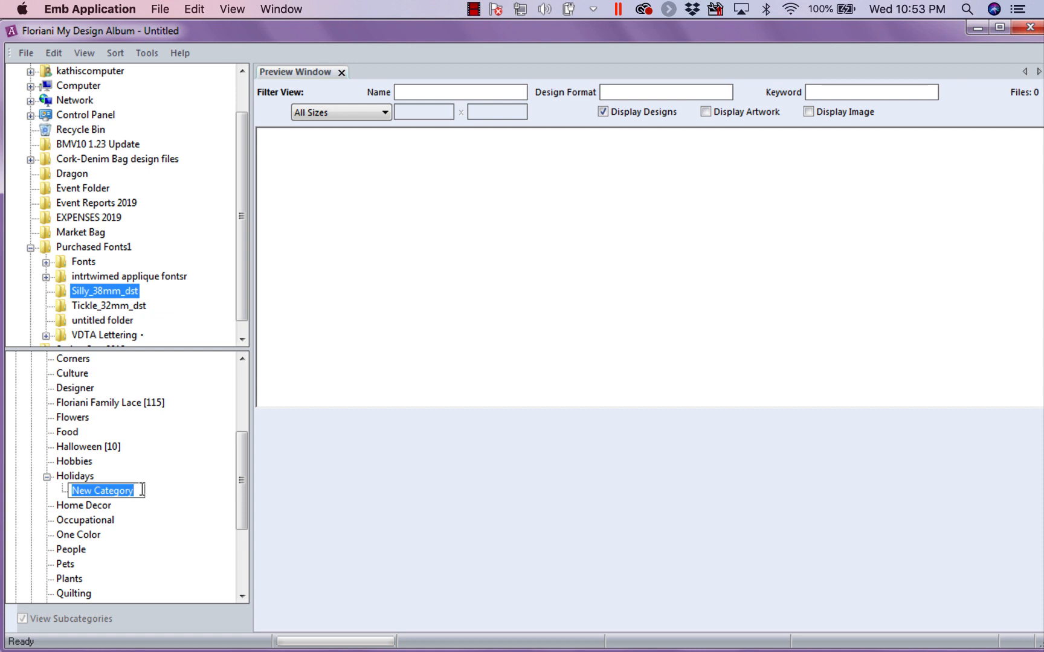
pyautogui.write('Easter')
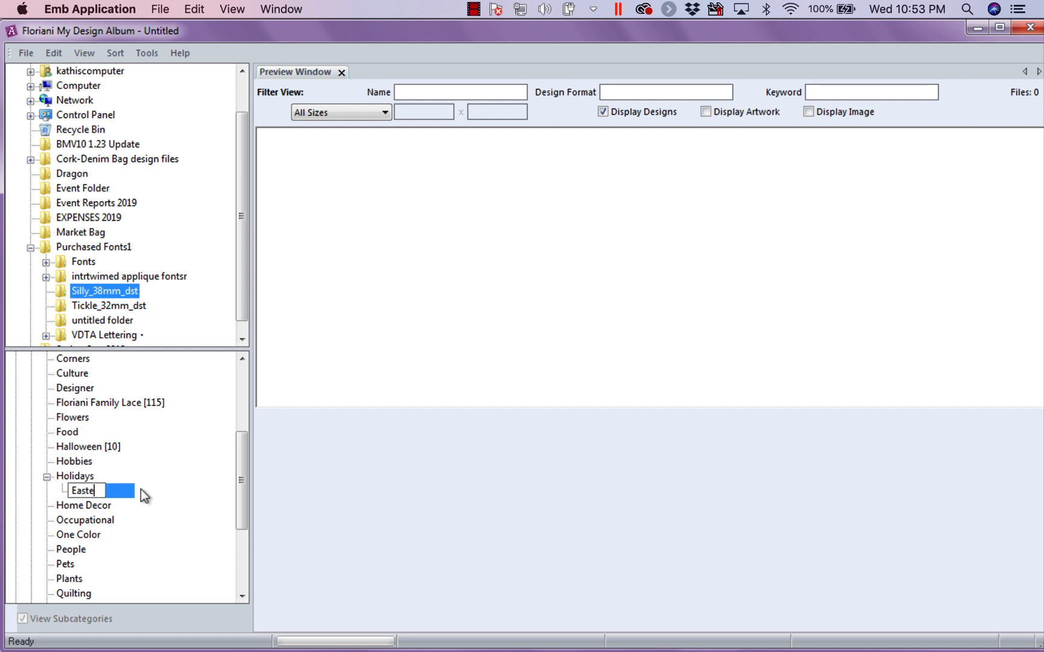
pyautogui.press('Return')
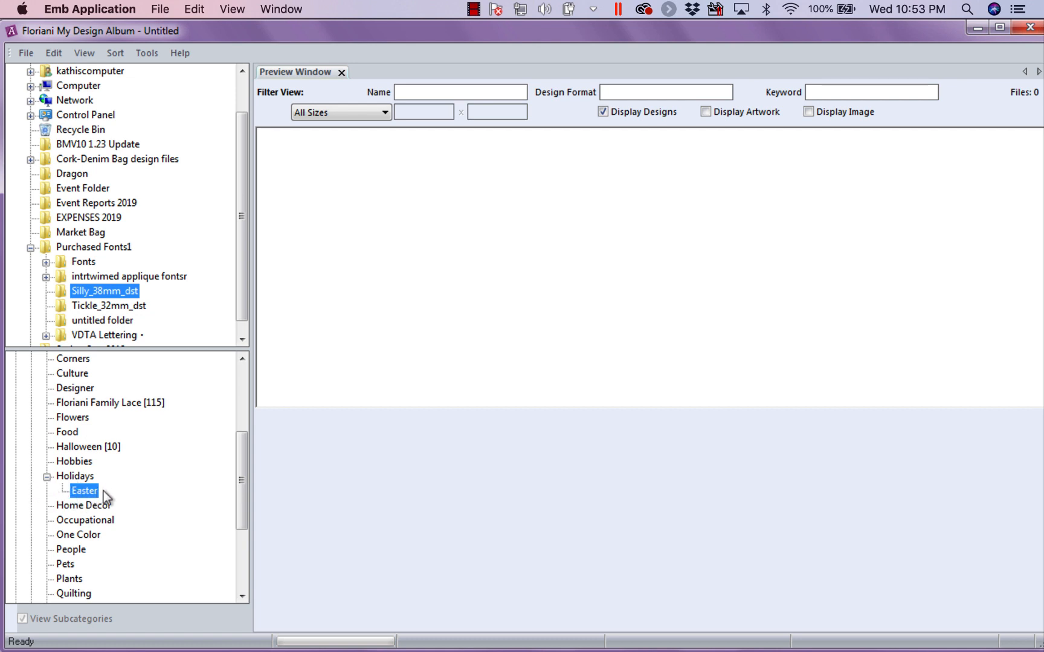
pyautogui.moveTo(101, 500)
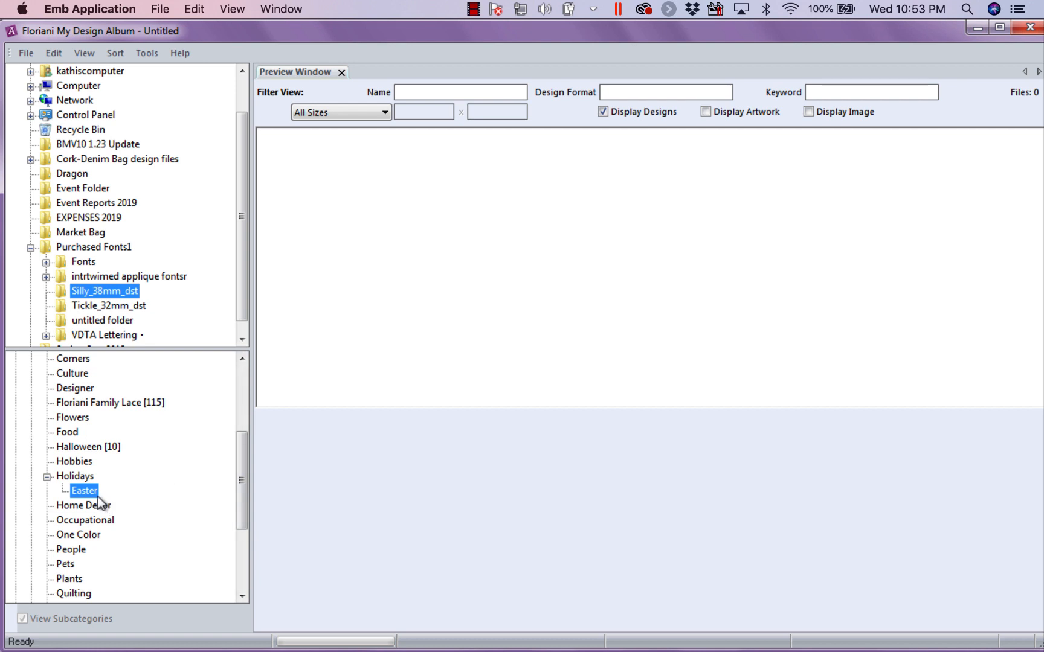
pyautogui.moveTo(91, 498)
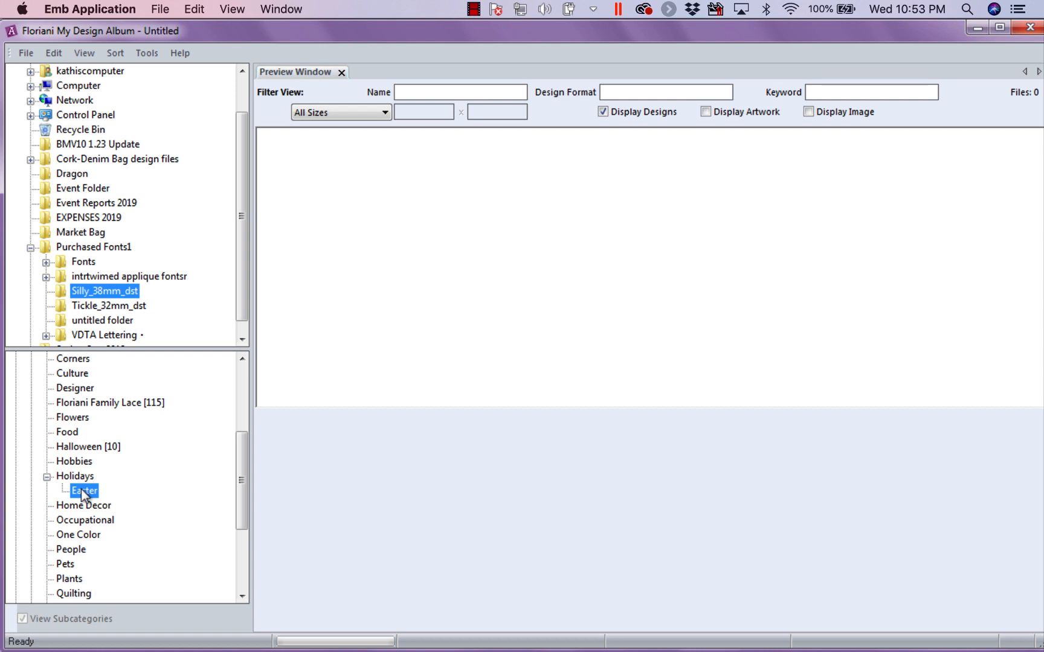
# Filter the pending designs by keyword pink, then easter, leaving the chick, bunny and basket designs.
pyautogui.scroll(3)
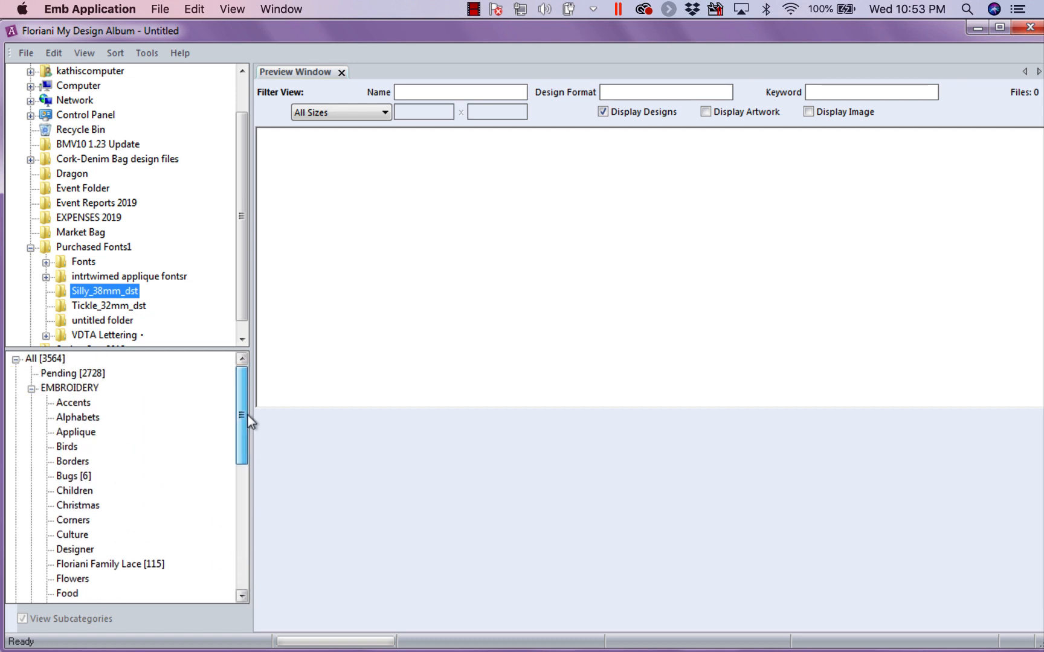
pyautogui.click(72, 373)
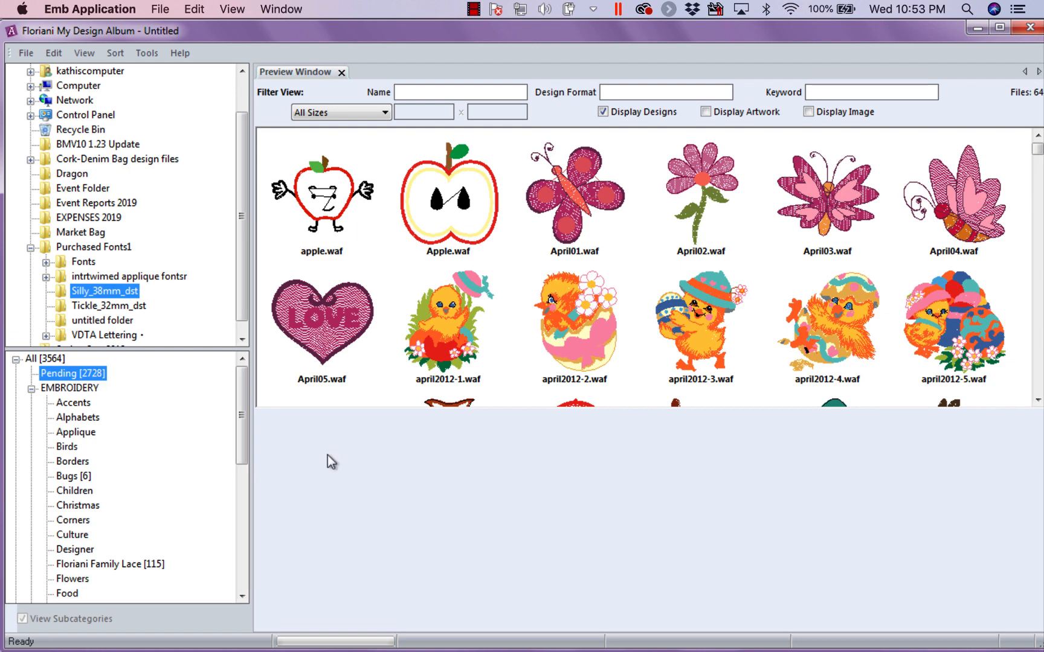
pyautogui.moveTo(582, 213)
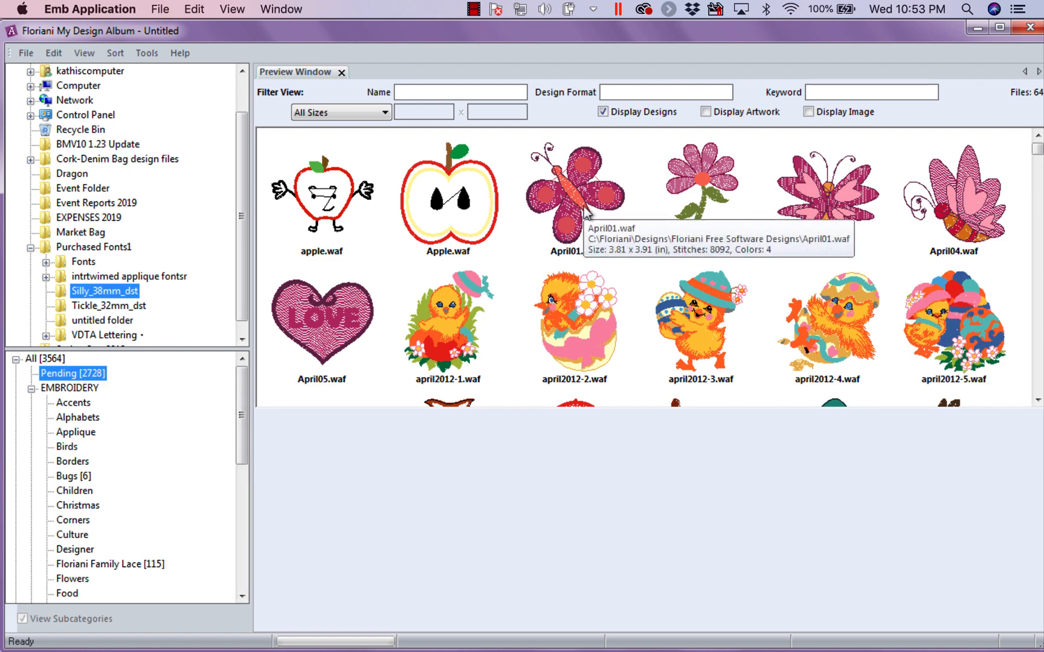
pyautogui.click(573, 198)
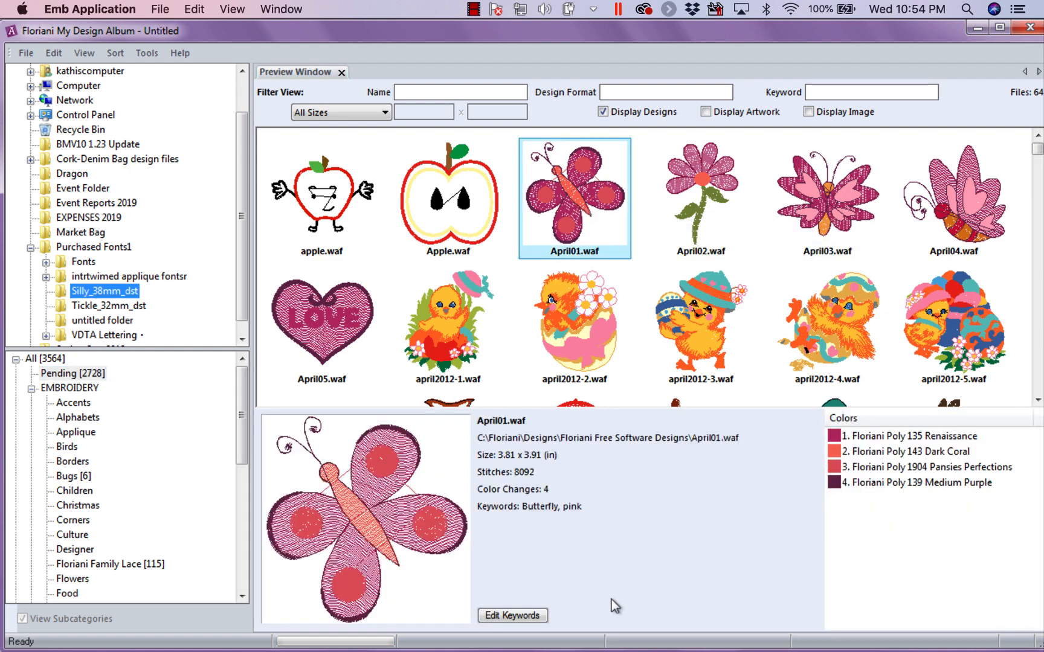
pyautogui.moveTo(417, 525)
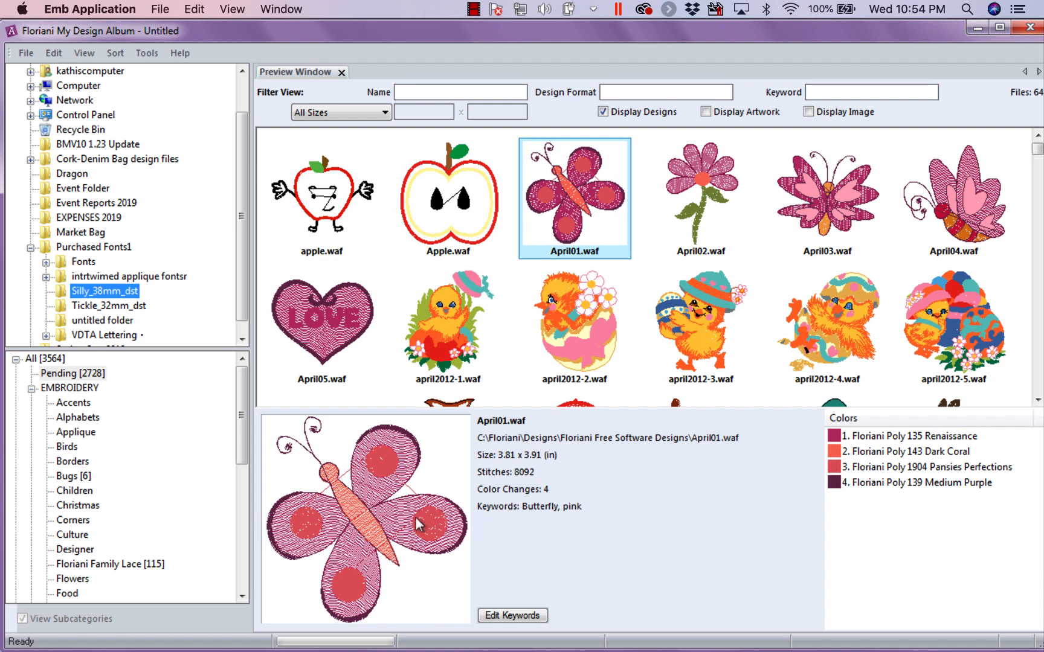
pyautogui.moveTo(518, 519)
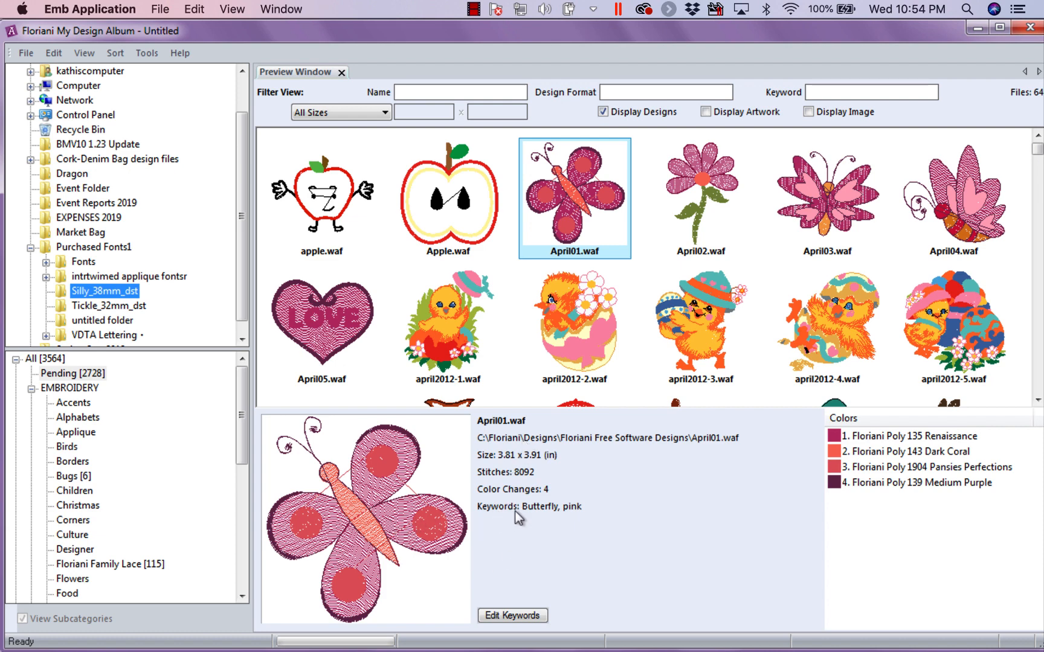
pyautogui.moveTo(571, 530)
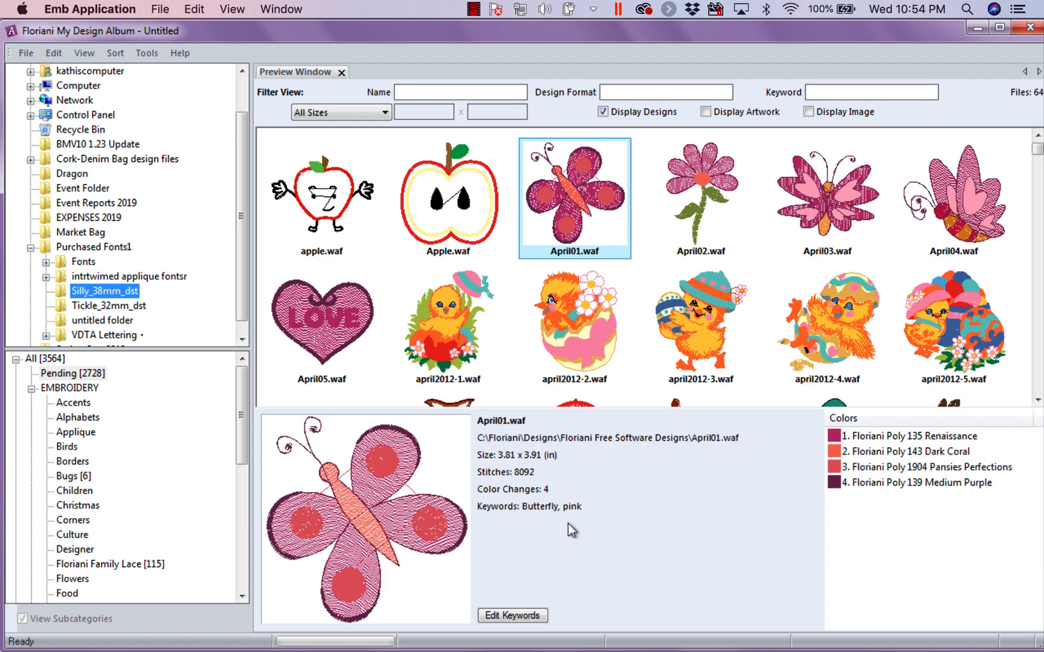
pyautogui.moveTo(822, 84)
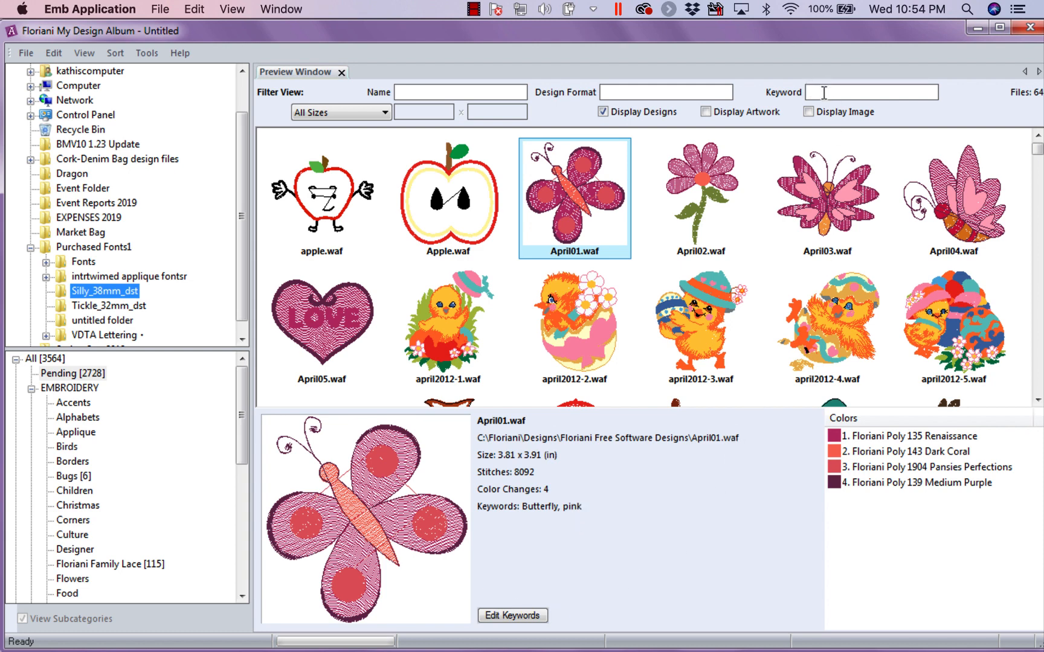
pyautogui.write('pink')
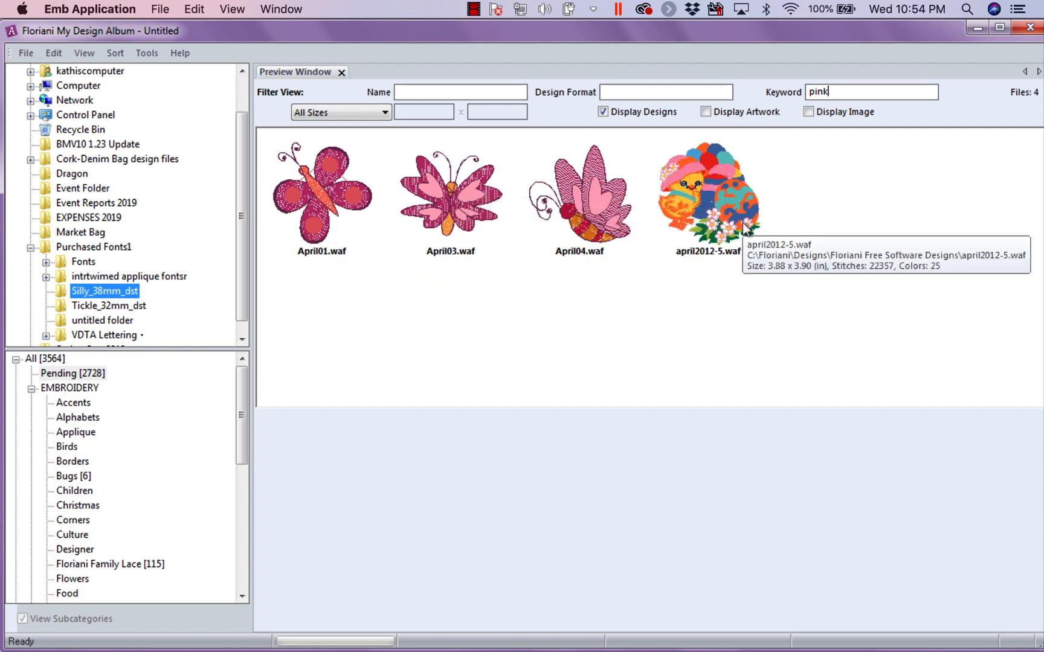
pyautogui.moveTo(279, 269)
pyautogui.write('ea')
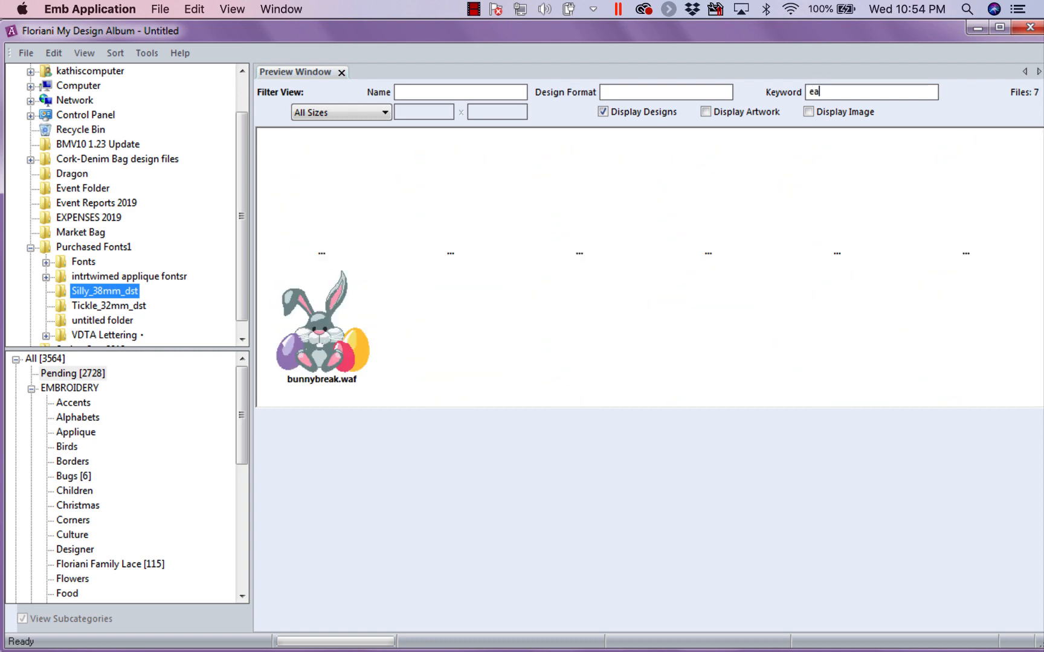
pyautogui.write('ster')
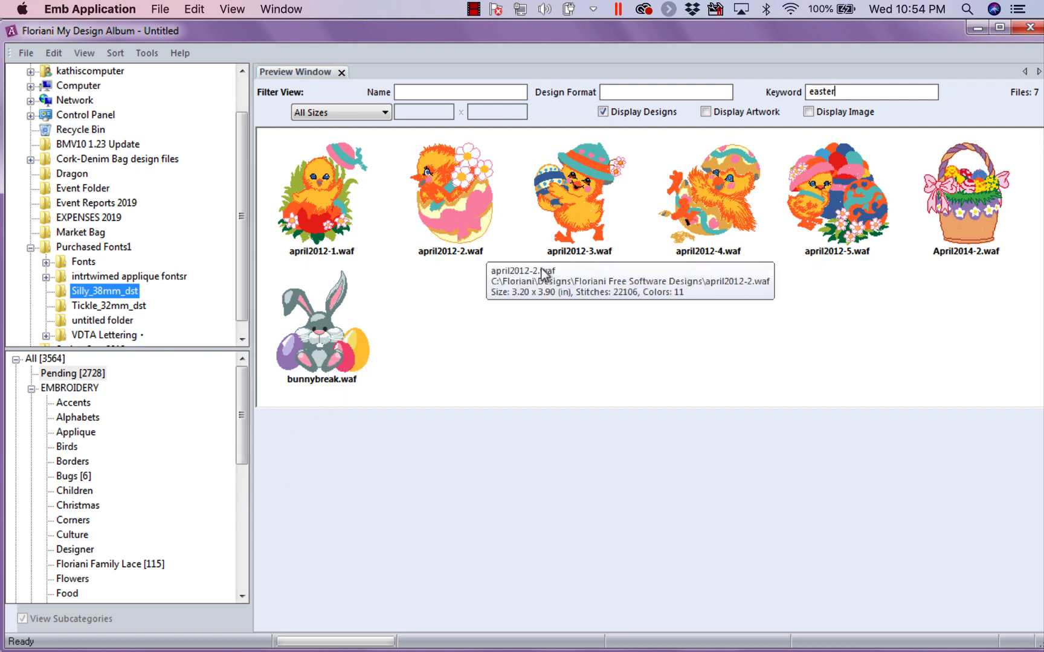
pyautogui.moveTo(974, 217)
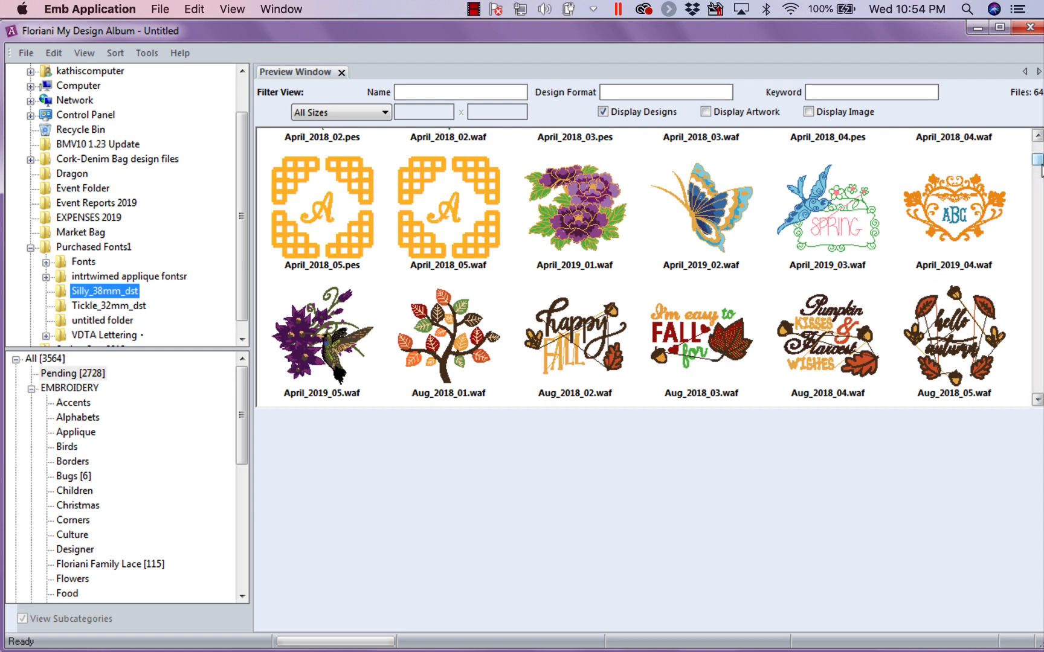
# Browse details of the ABC monogram frame, barn and school bus designs.
pyautogui.click(954, 211)
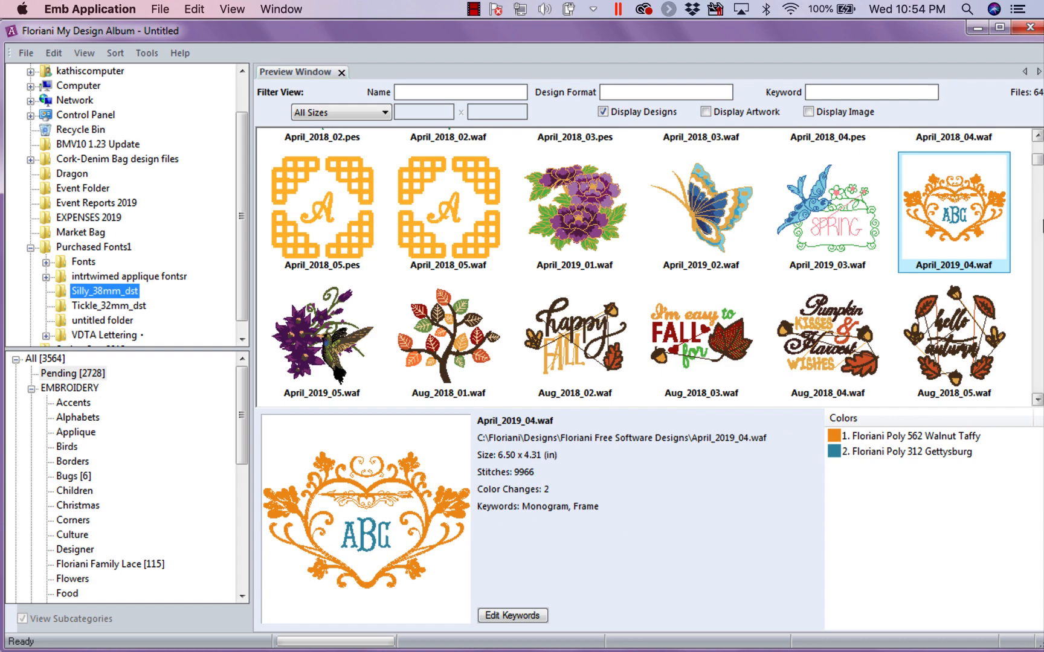
pyautogui.scroll(-3)
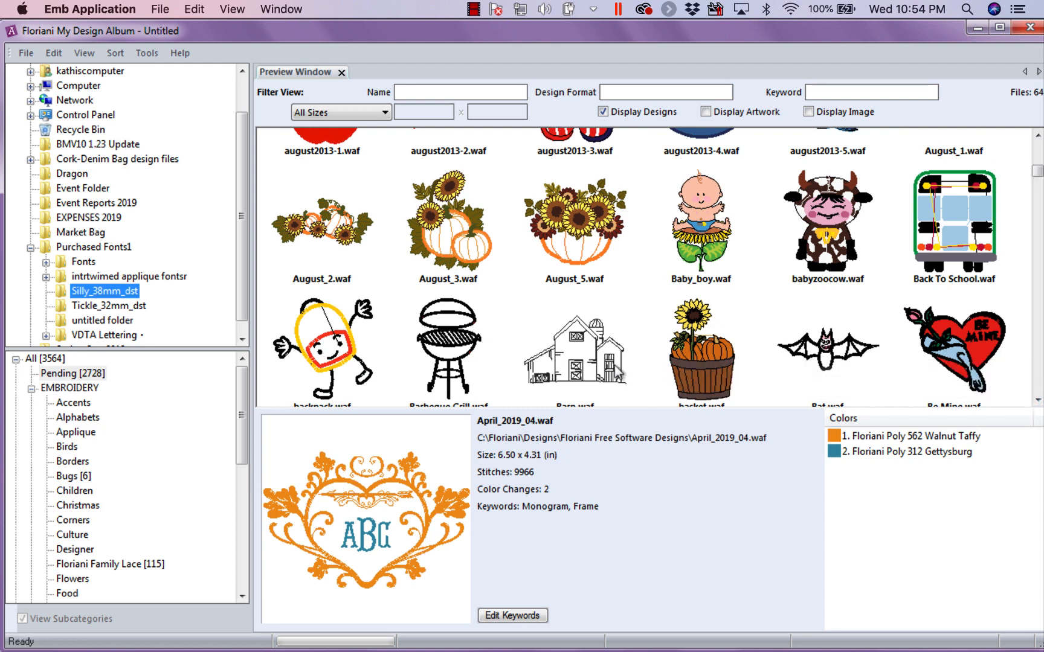
pyautogui.click(573, 347)
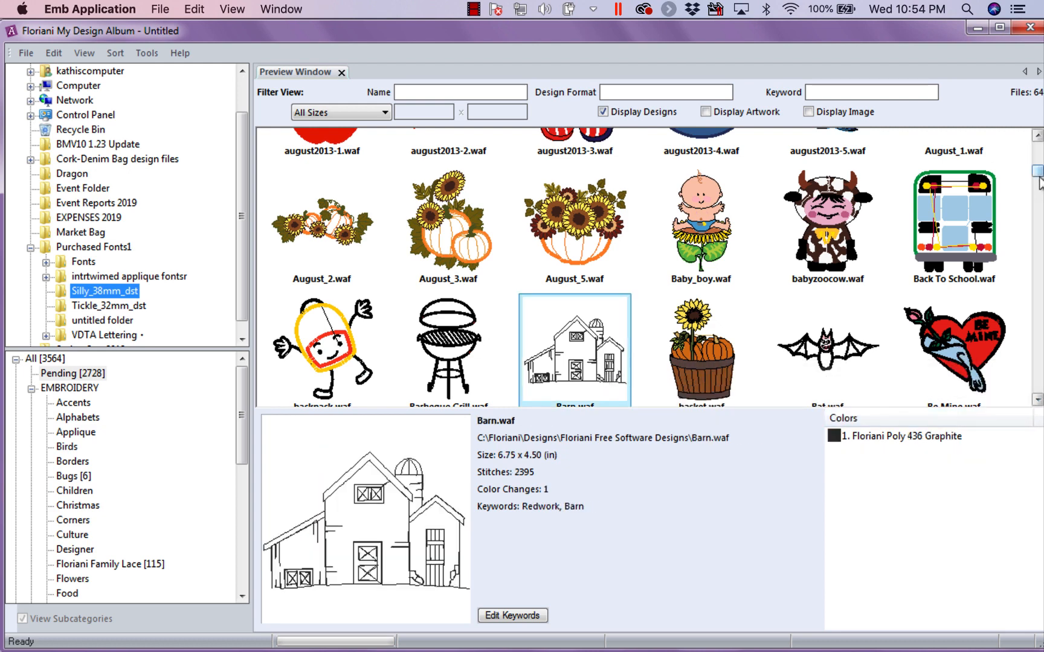
pyautogui.click(953, 224)
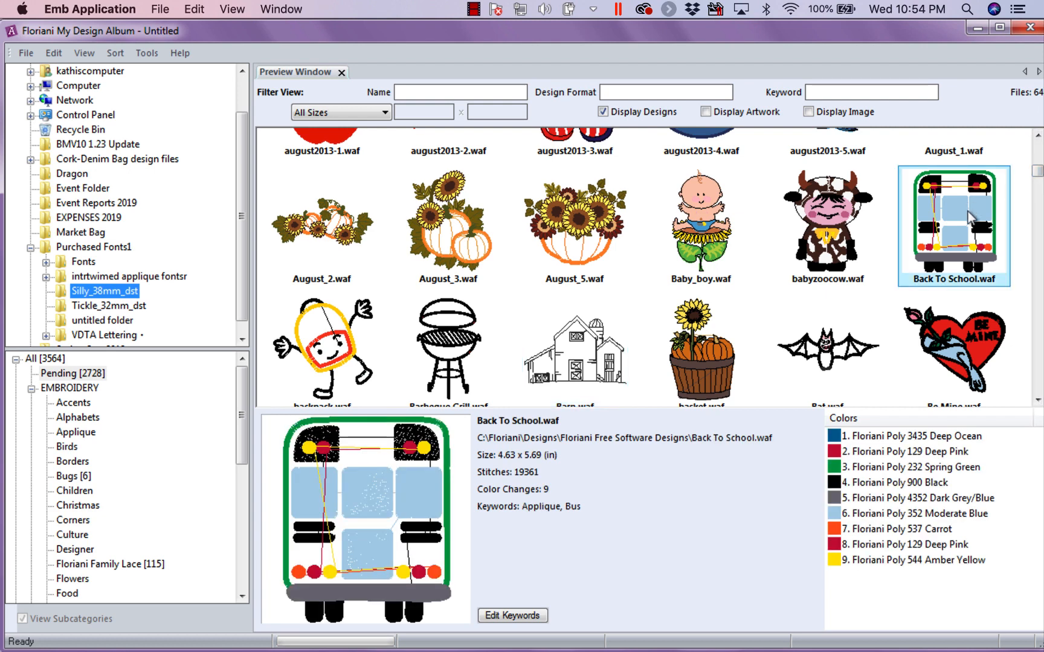
pyautogui.scroll(-3)
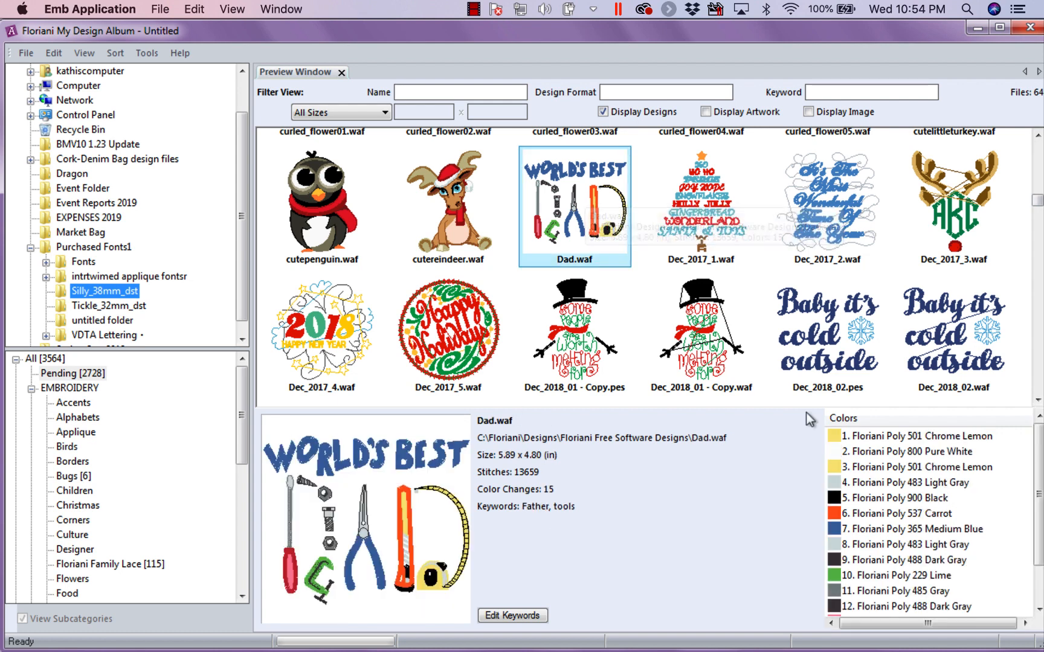
pyautogui.moveTo(715, 239)
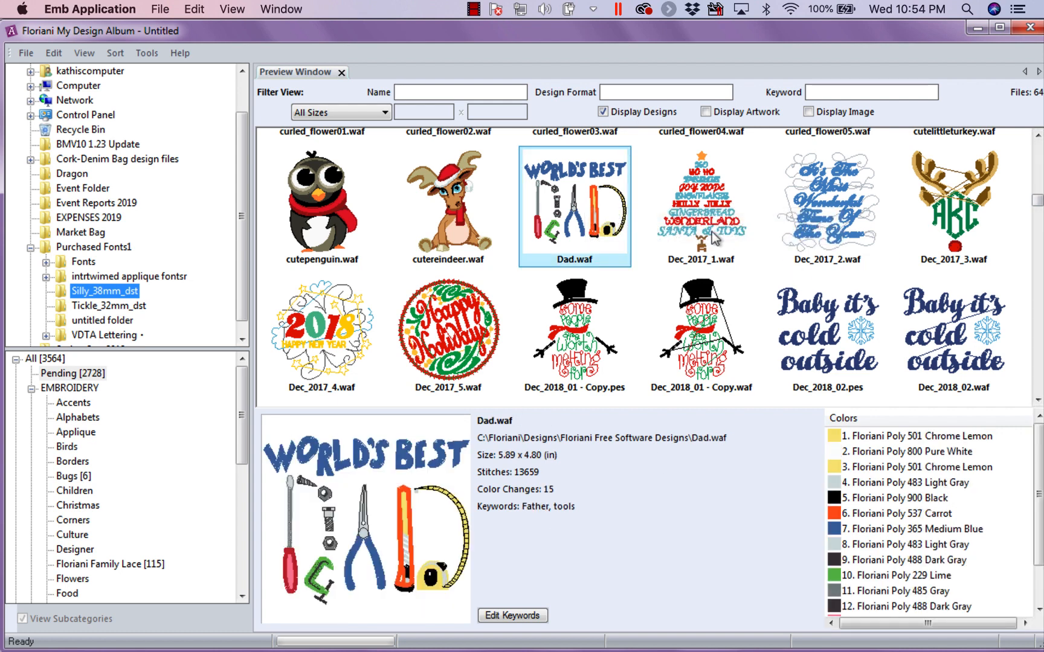
# View the Christmas tree and Most Wonderful Time designs, ending on Happy Chinese New Year.
pyautogui.click(700, 204)
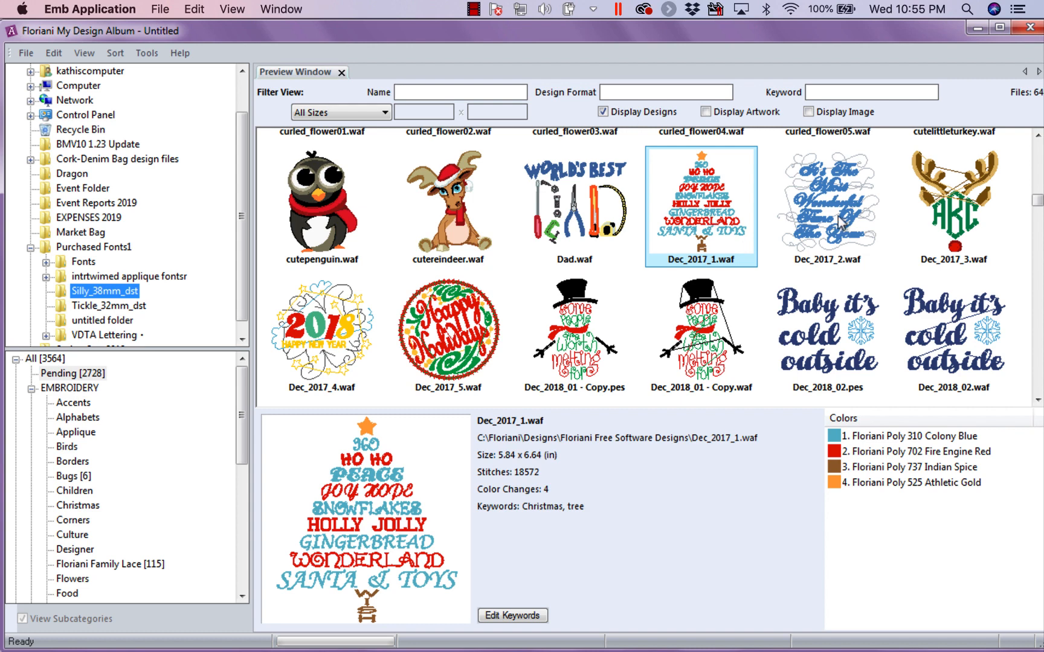
pyautogui.click(826, 204)
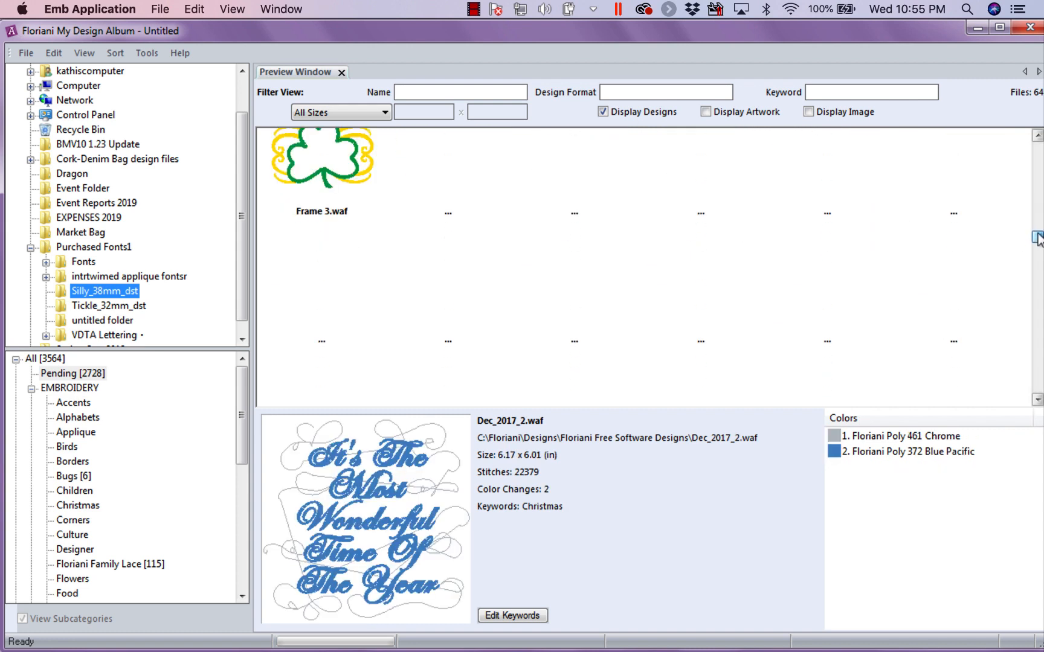
pyautogui.scroll(-3)
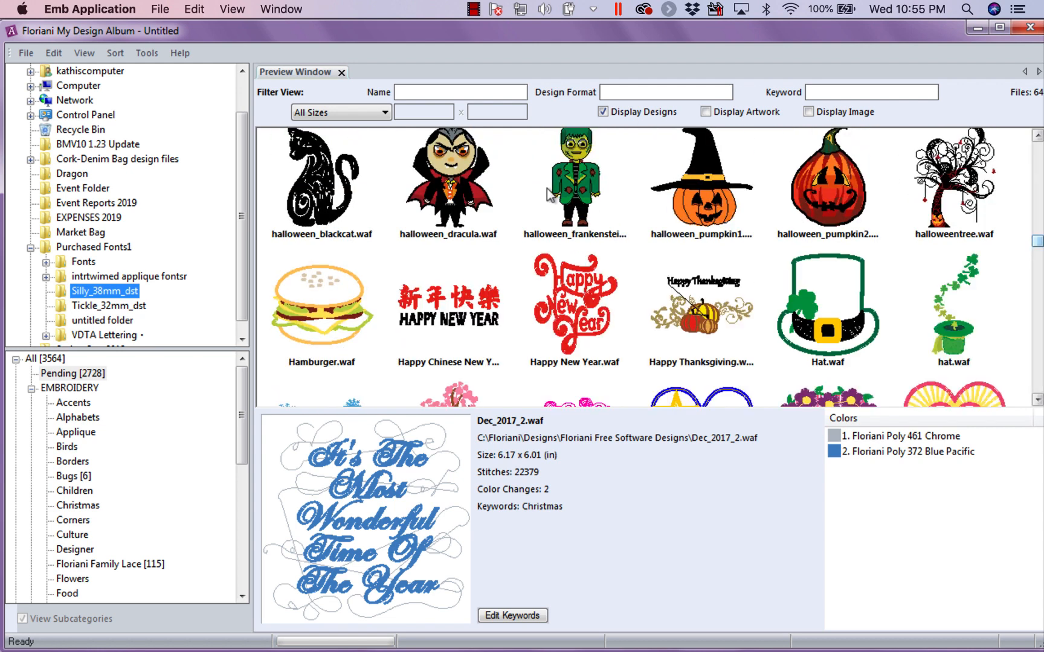
pyautogui.click(449, 304)
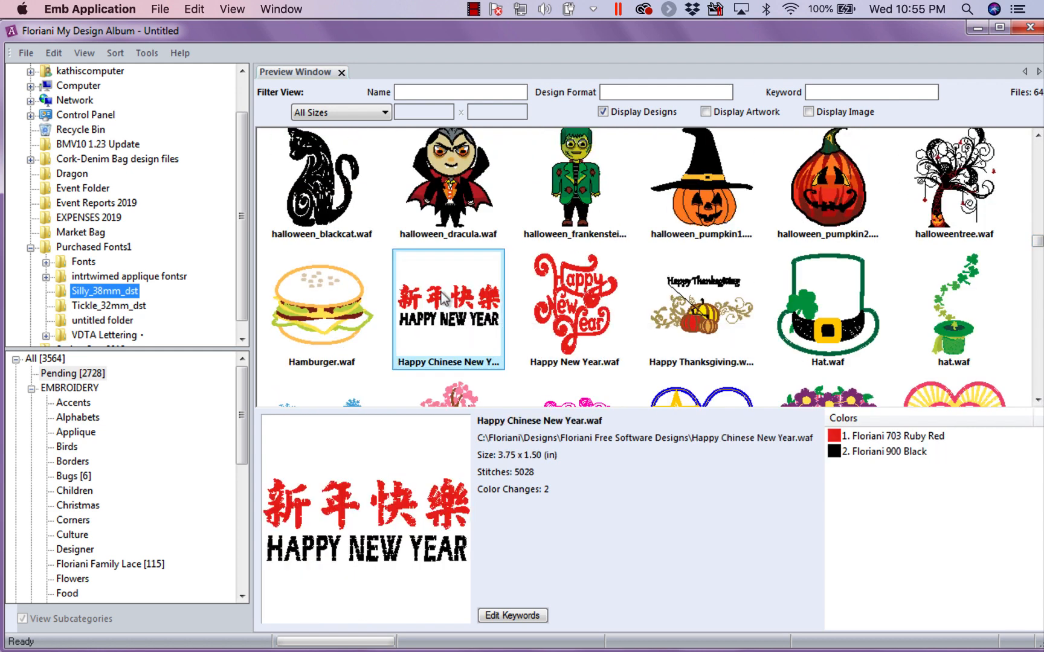
pyautogui.moveTo(564, 339)
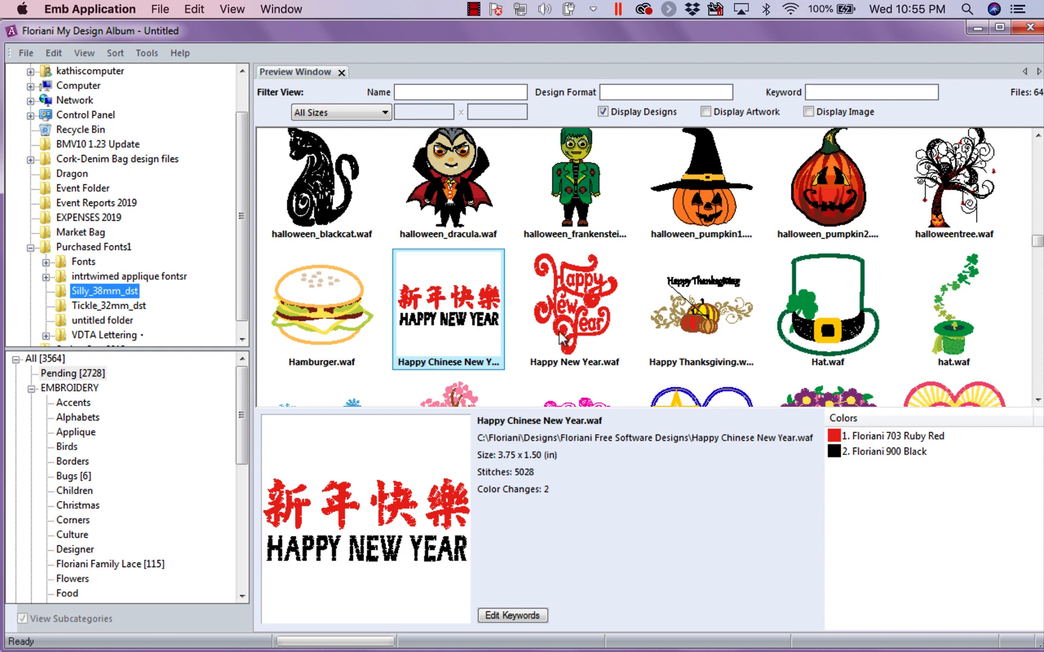
# Give the Happy New Year and Happy Chinese New Year designs the keyword New Year together.
pyautogui.click(573, 303)
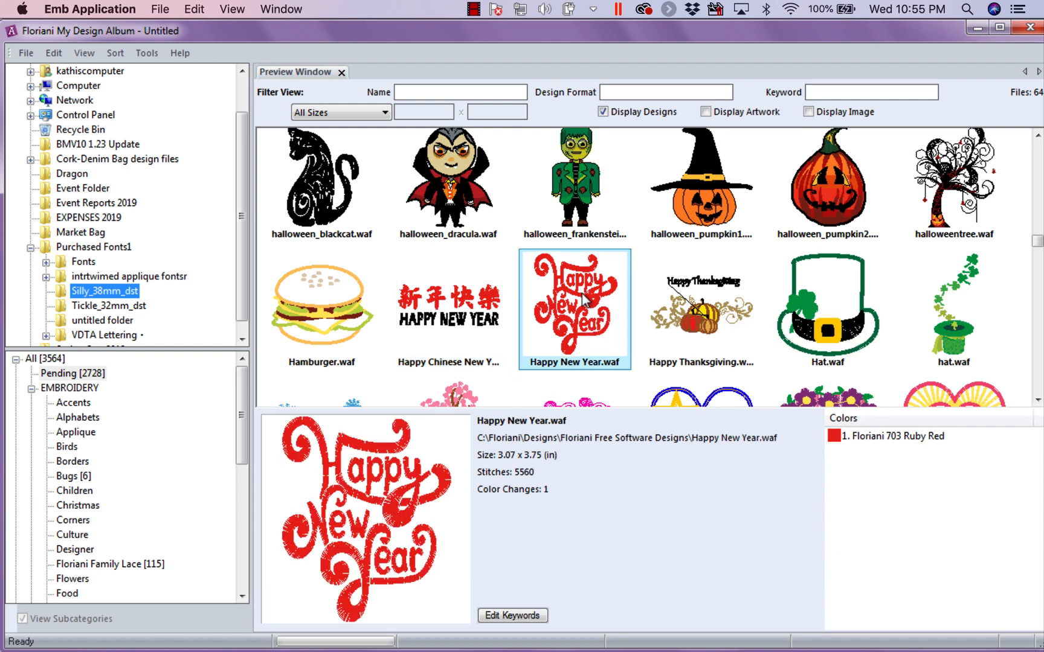
pyautogui.moveTo(449, 305)
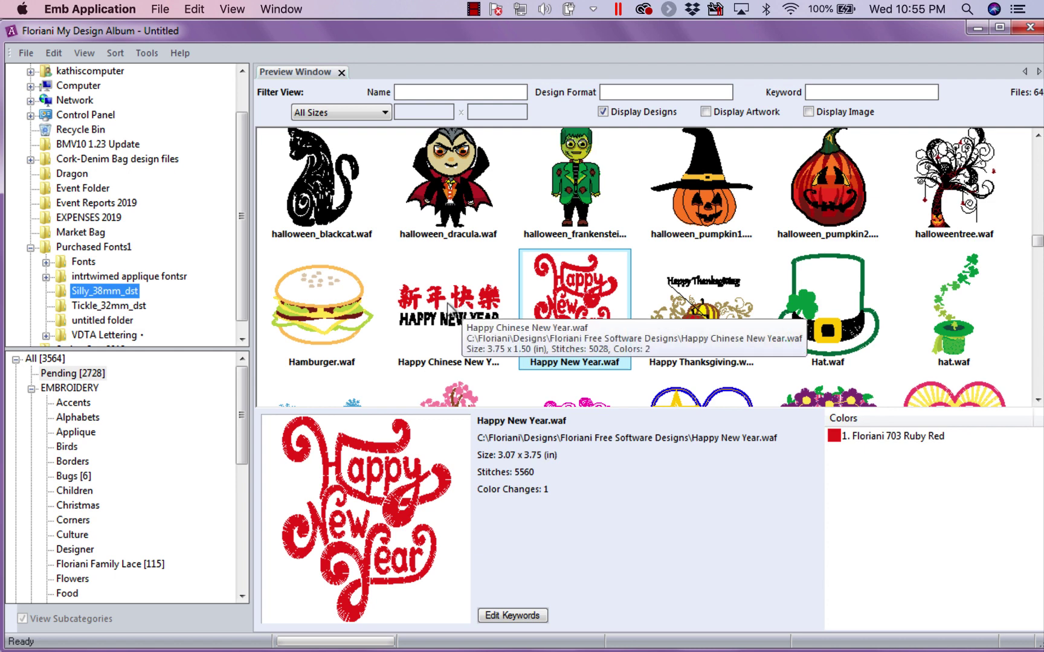
pyautogui.moveTo(576, 295)
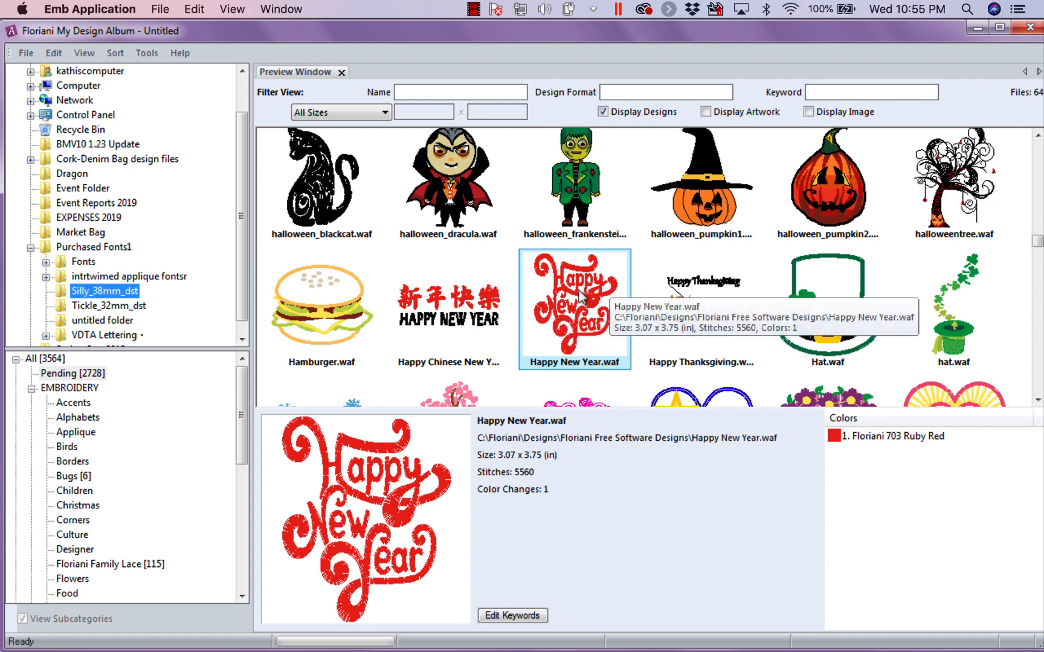
pyautogui.moveTo(449, 303)
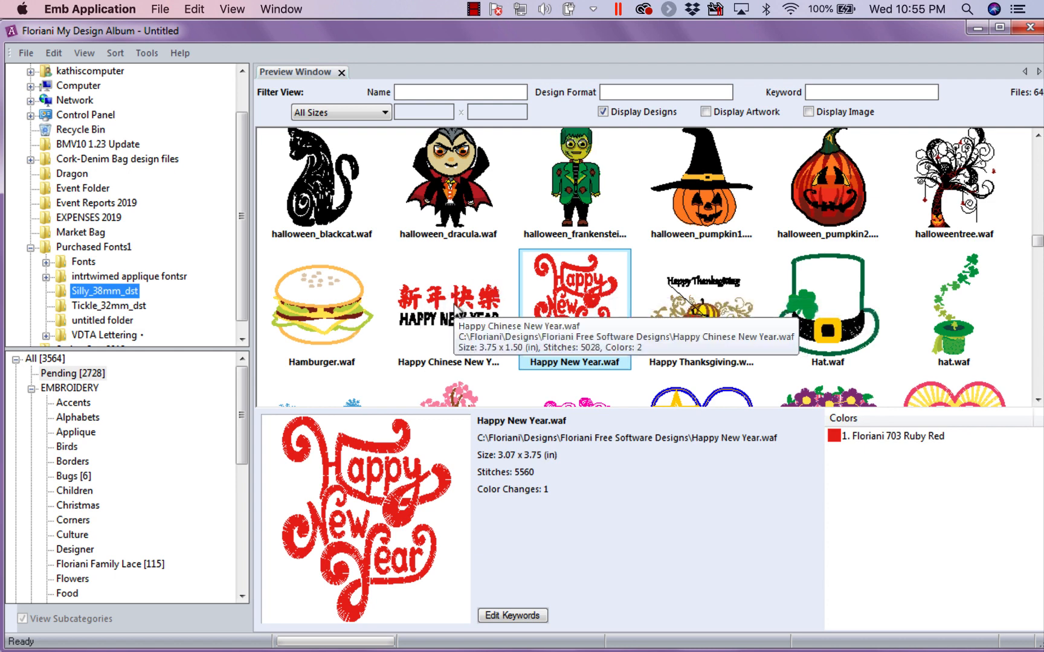
pyautogui.click(448, 303)
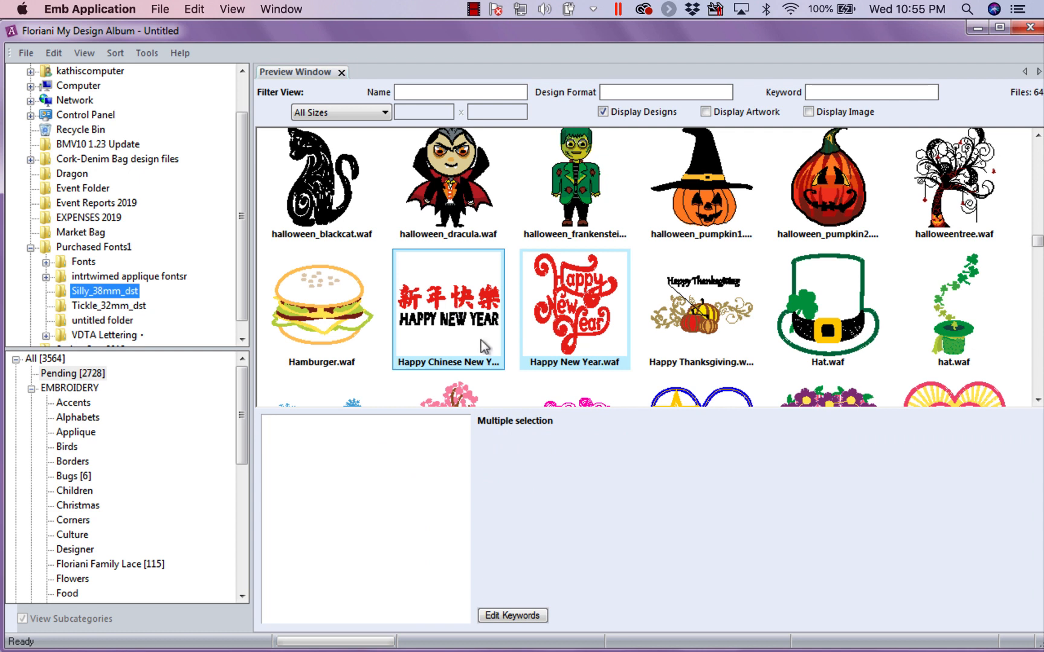
pyautogui.click(512, 615)
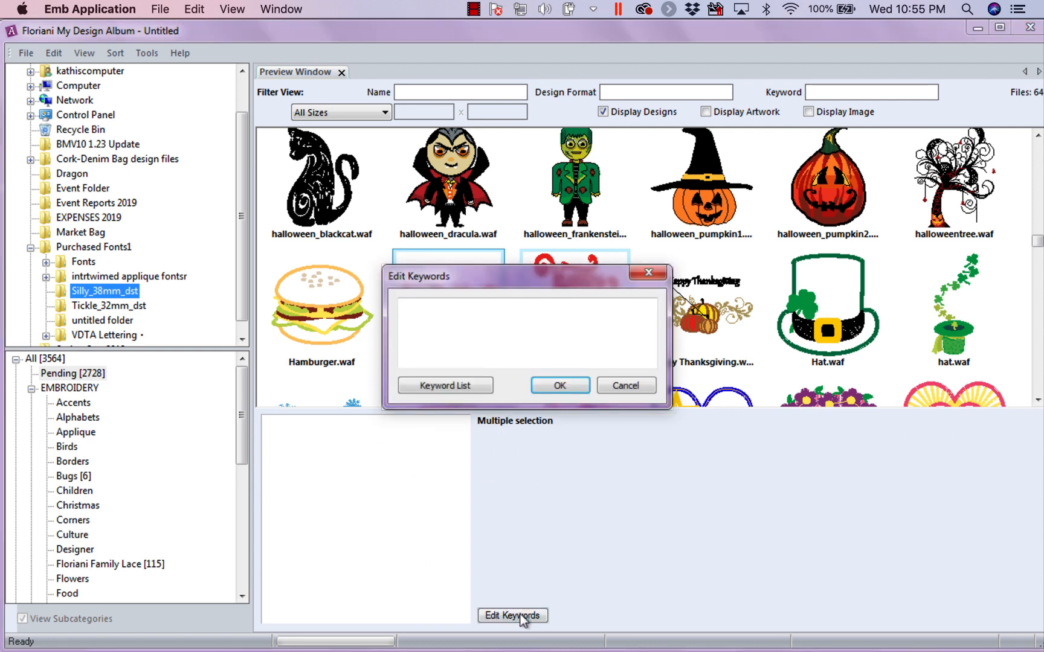
pyautogui.click(526, 331)
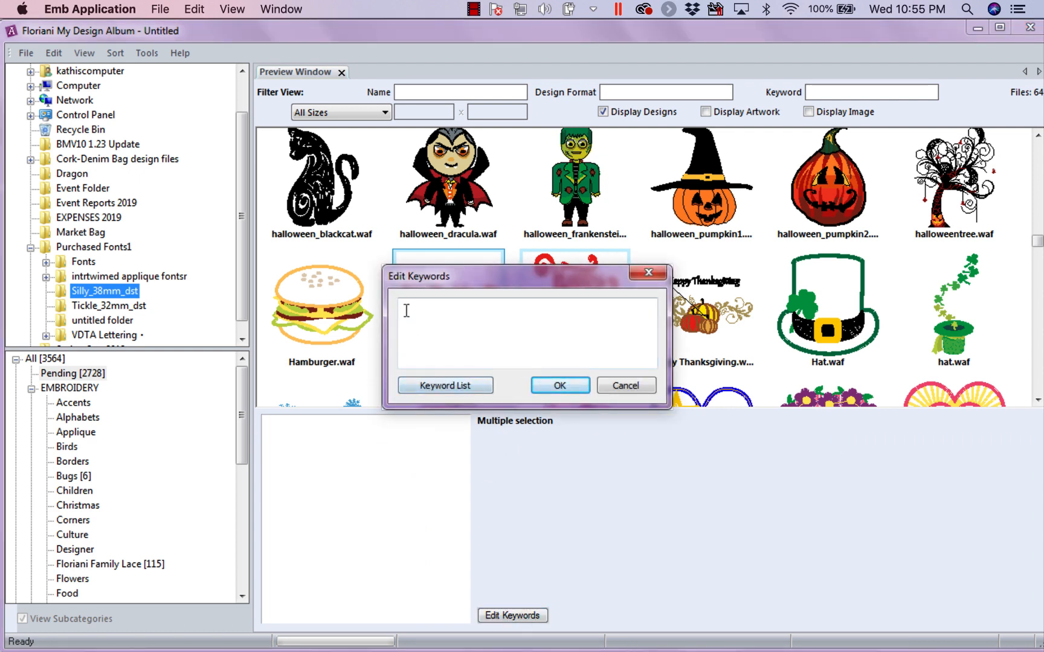
pyautogui.write('New')
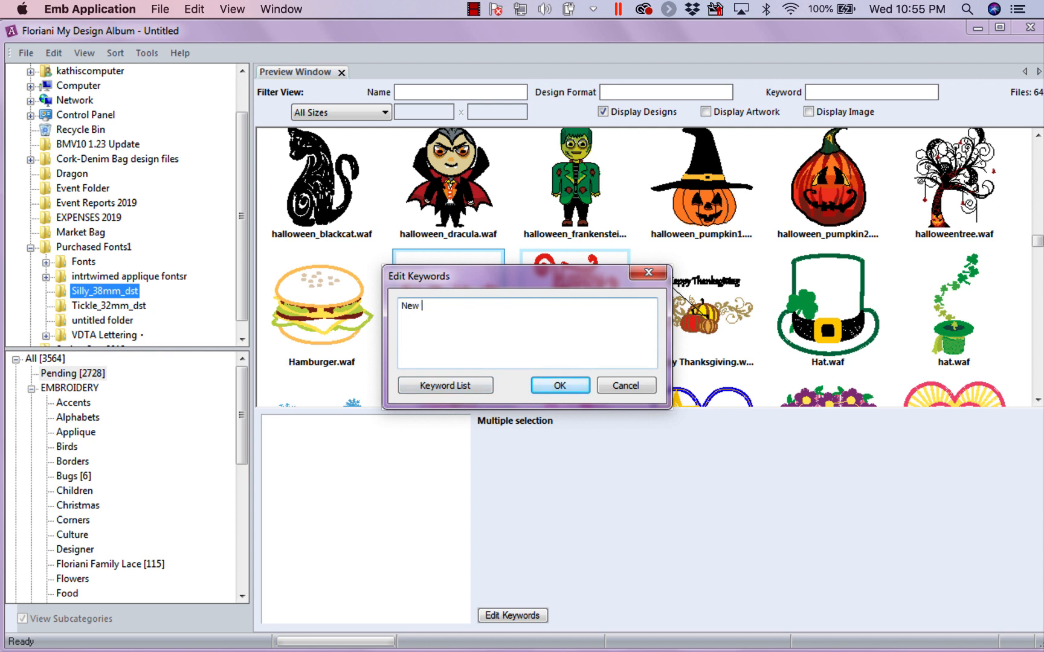
pyautogui.write('Year')
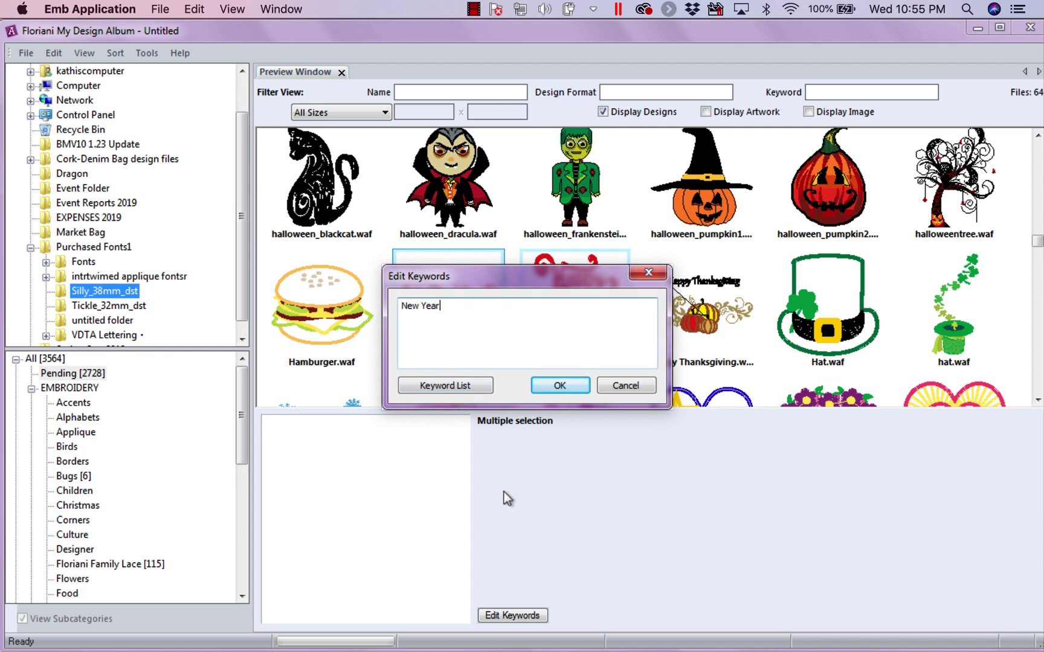
pyautogui.click(559, 385)
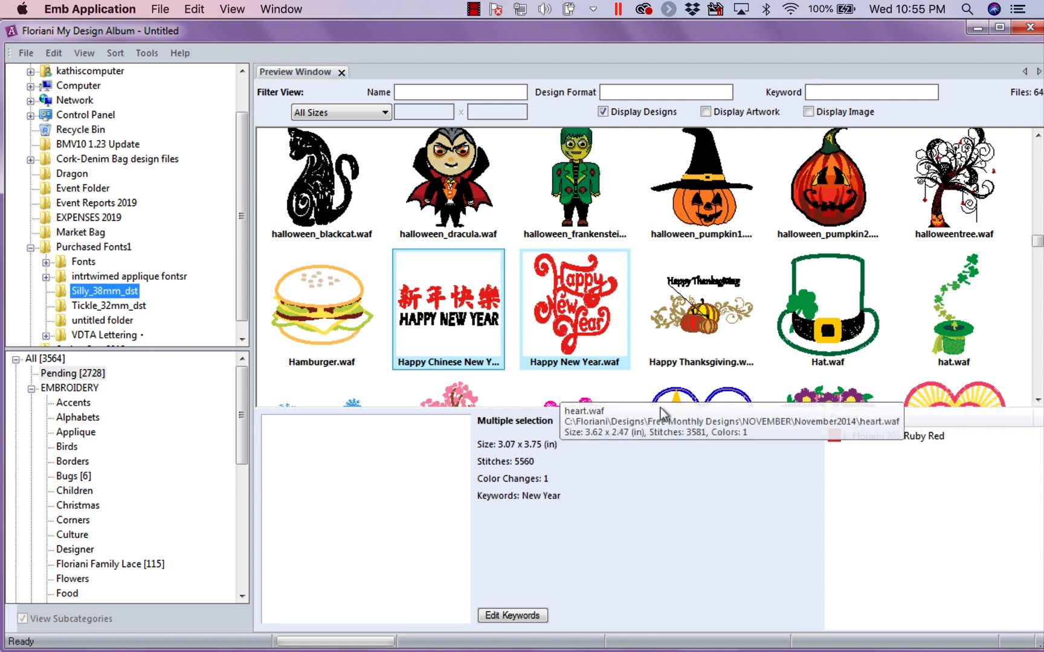
pyautogui.moveTo(105, 566)
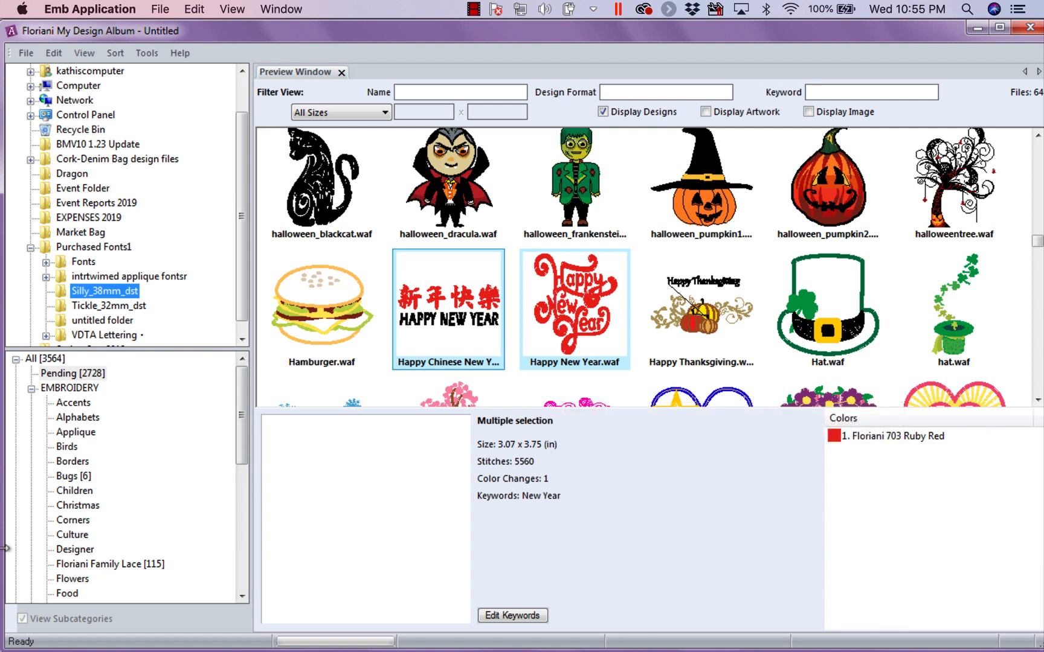
pyautogui.moveTo(413, 393)
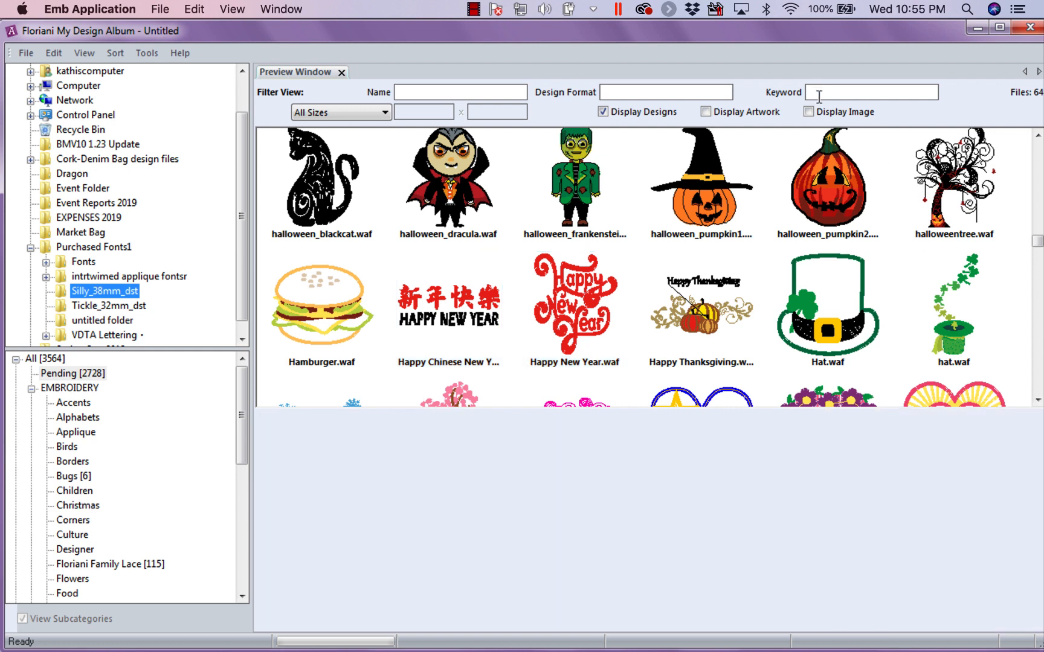
pyautogui.write('New')
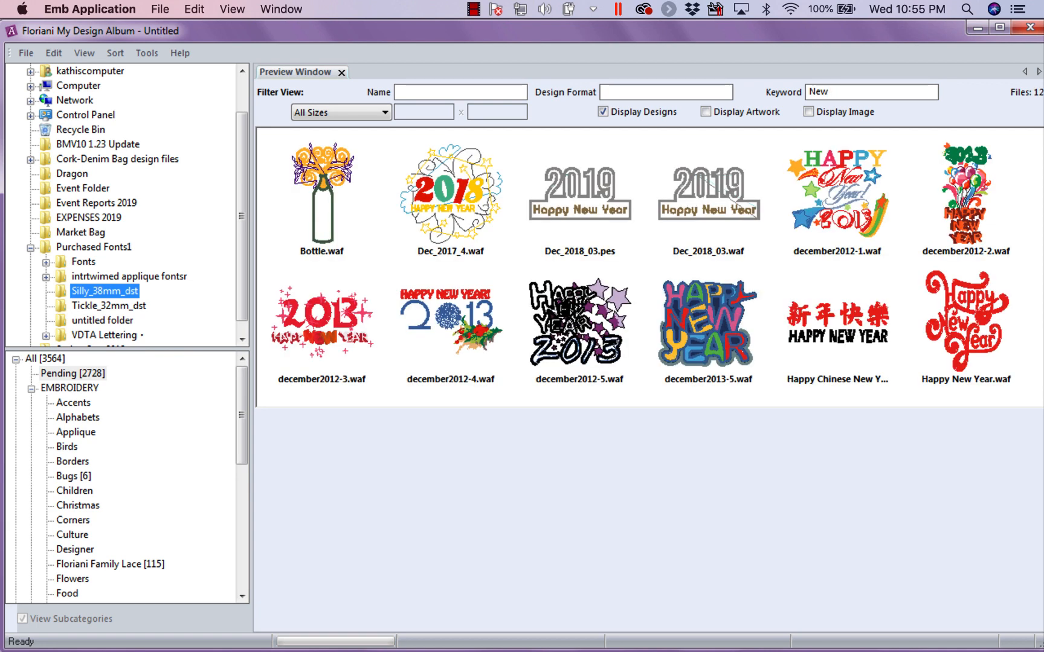
pyautogui.moveTo(507, 188)
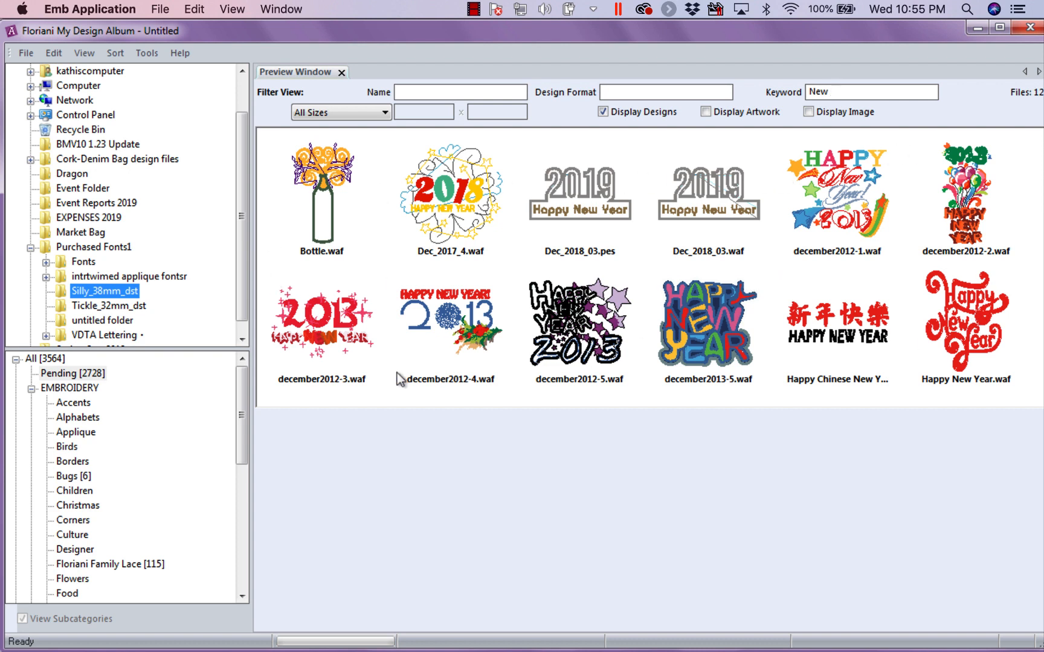
pyautogui.moveTo(986, 366)
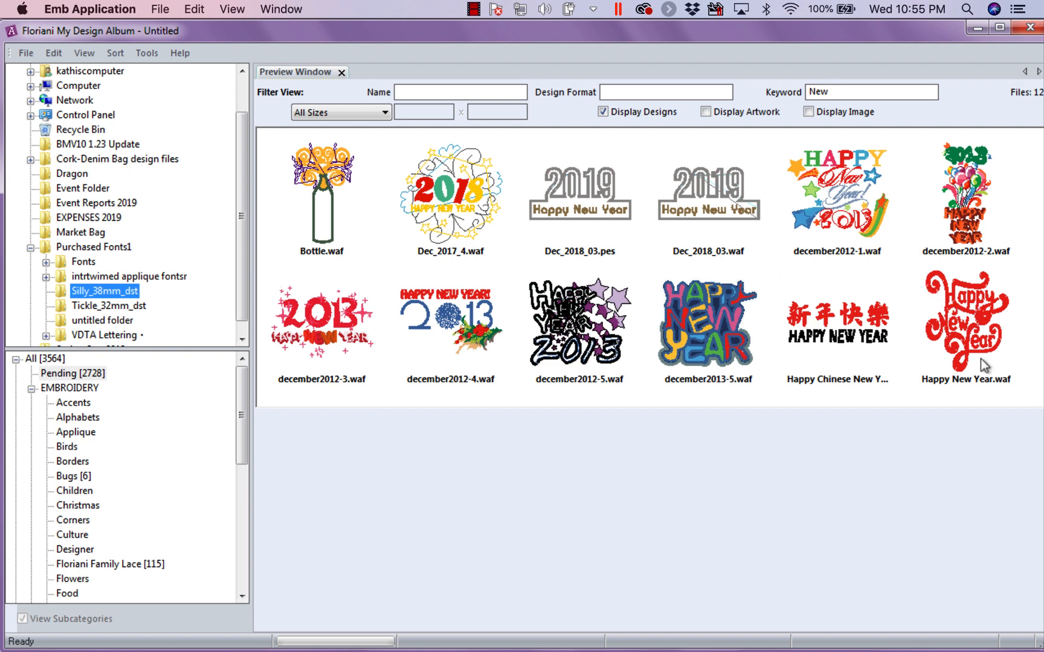
pyautogui.moveTo(837, 322)
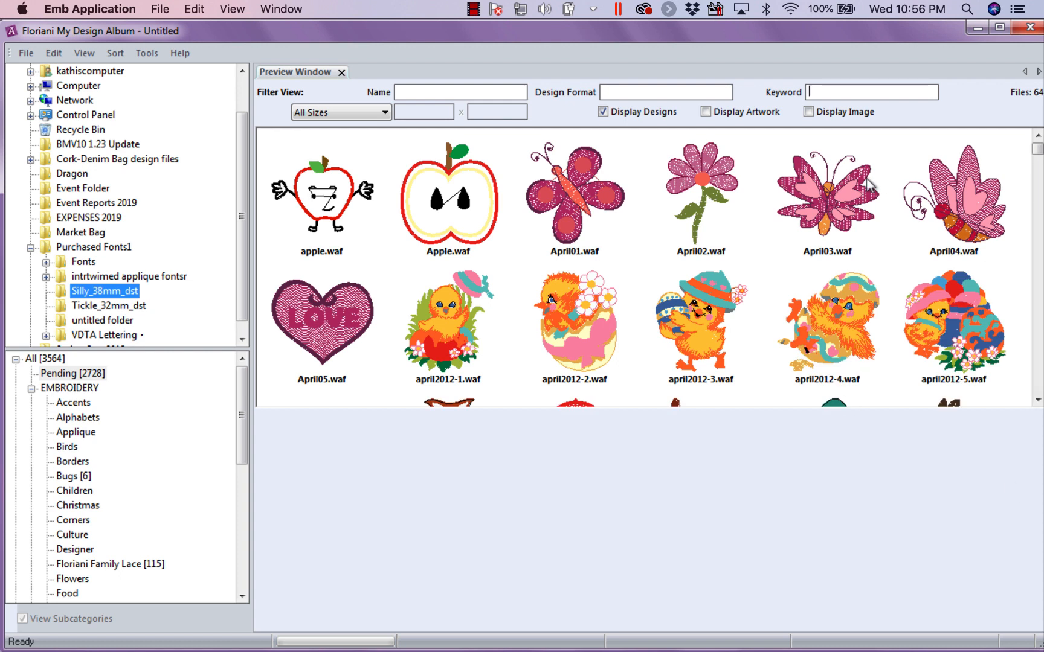
pyautogui.moveTo(630, 353)
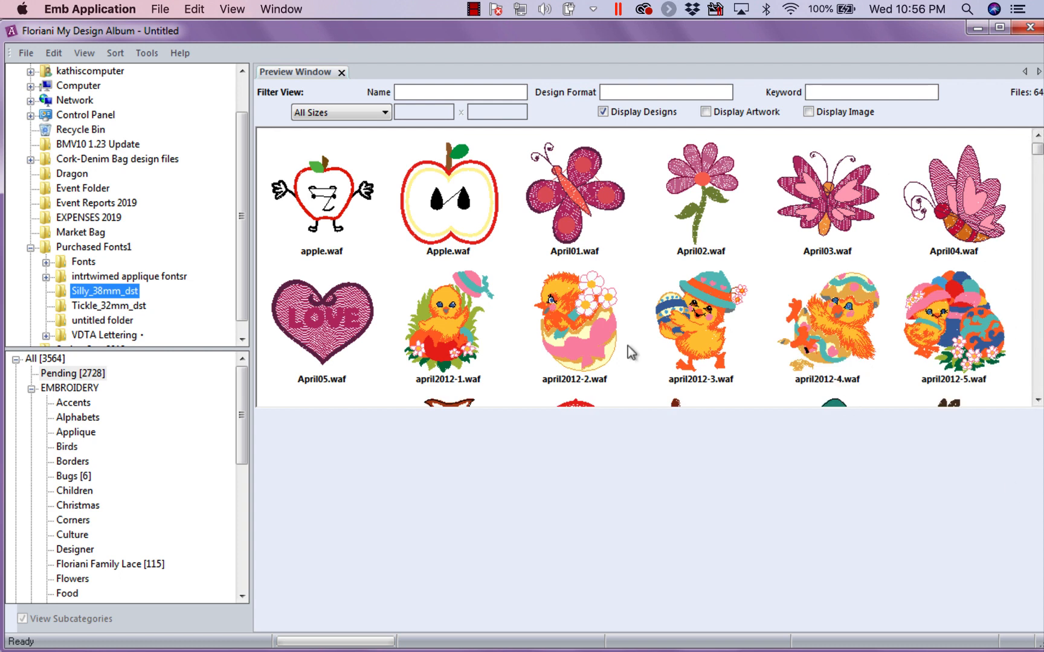
pyautogui.moveTo(589, 360)
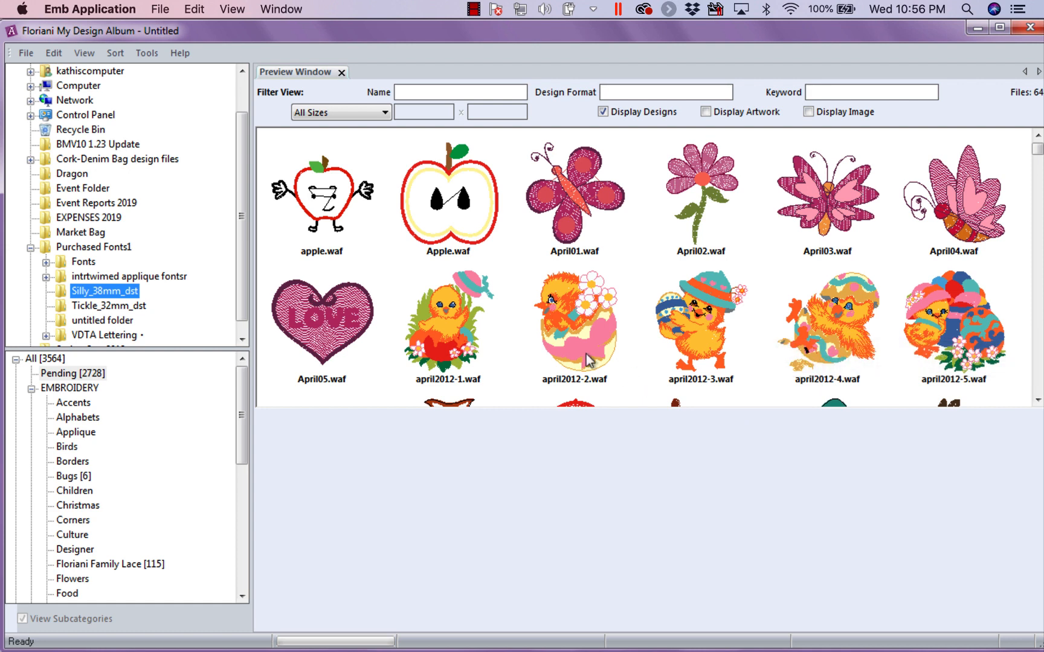
pyautogui.moveTo(622, 326)
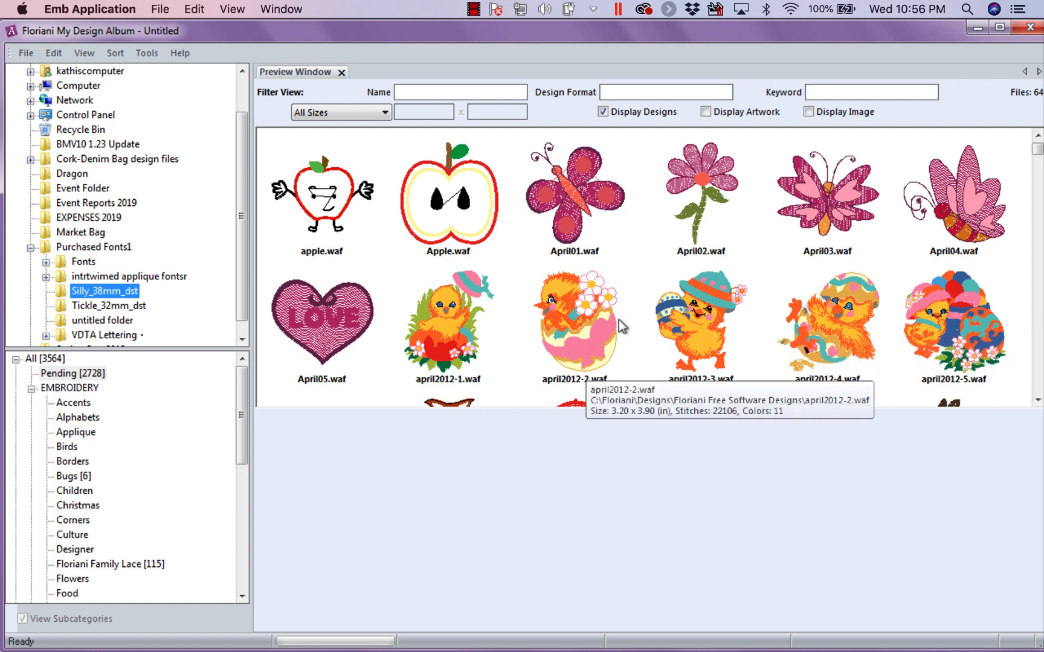
pyautogui.moveTo(595, 360)
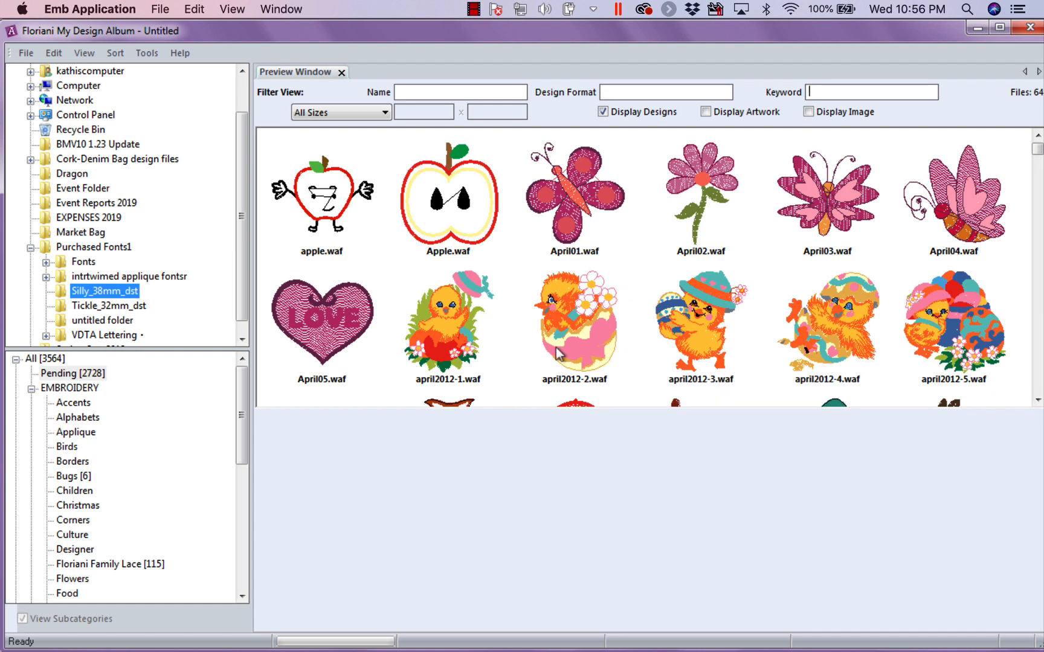
pyautogui.moveTo(573, 326)
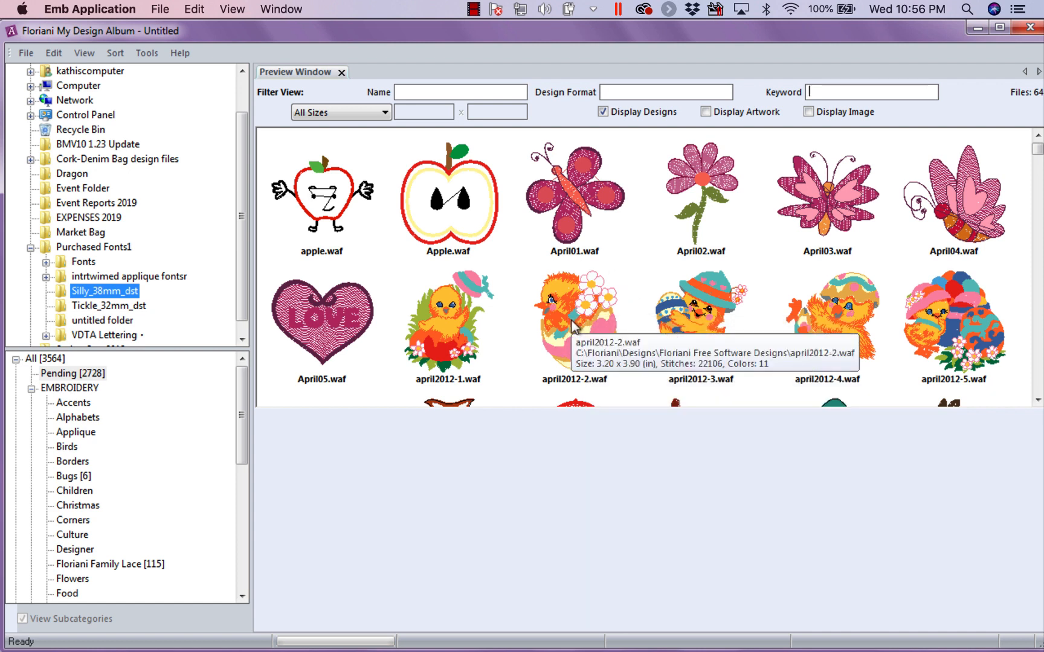
# Append pink and bow to the april2012-2 chick-in-egg design's keywords.
pyautogui.click(572, 326)
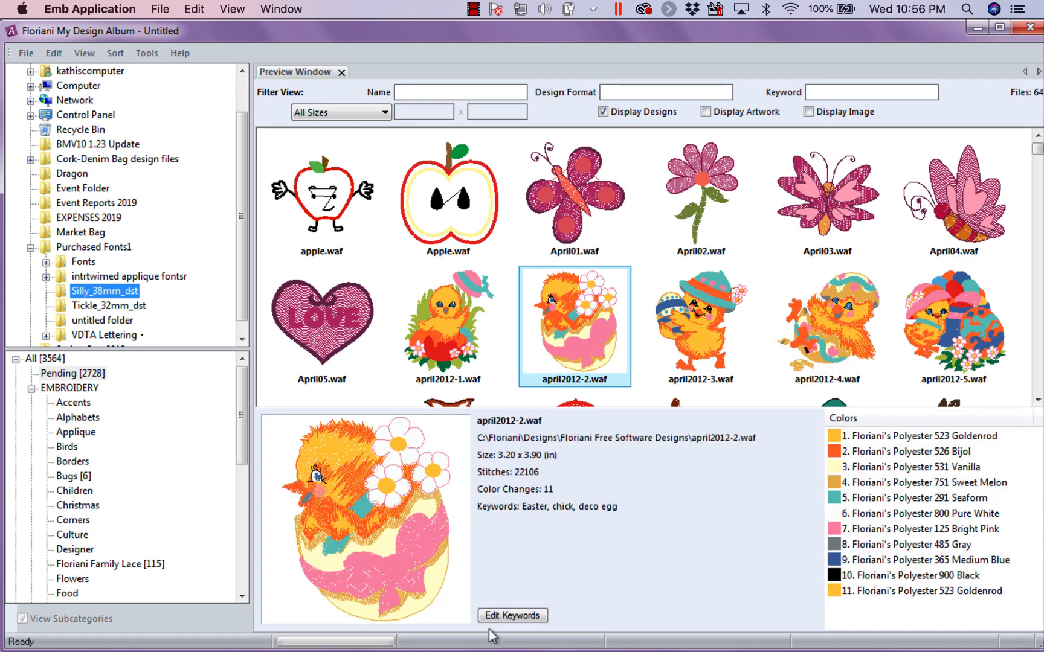
pyautogui.click(511, 615)
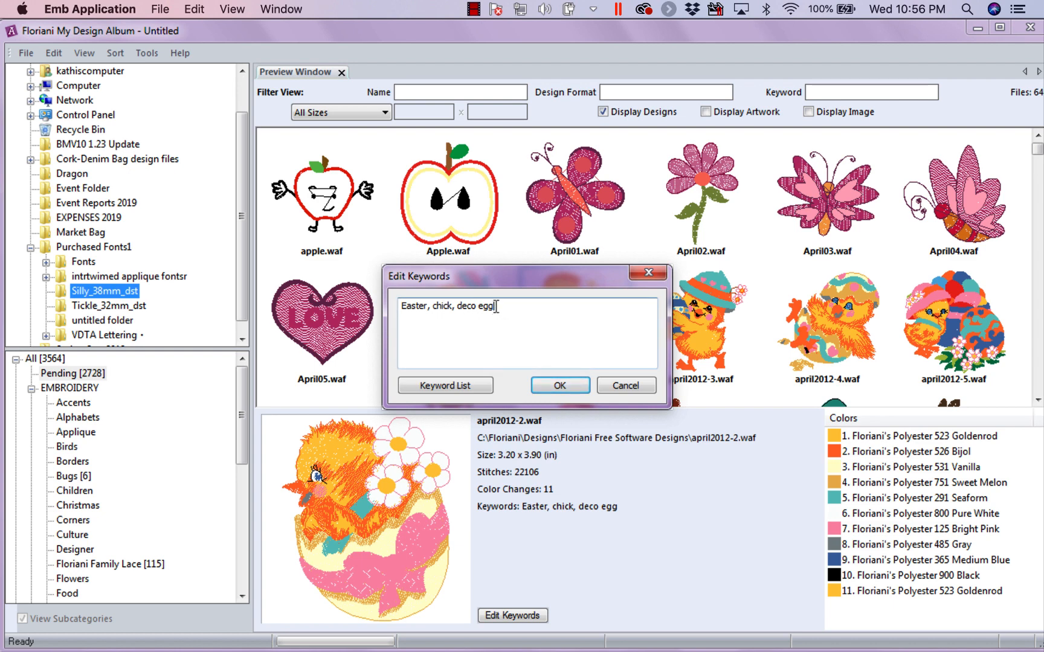
pyautogui.write(',p')
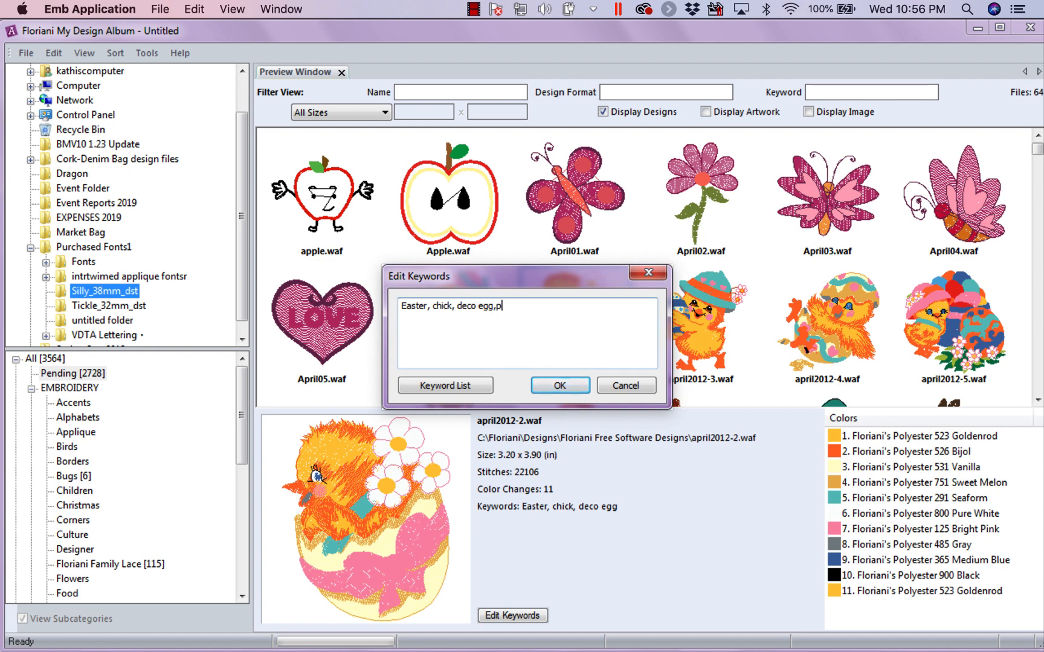
pyautogui.write('pink,')
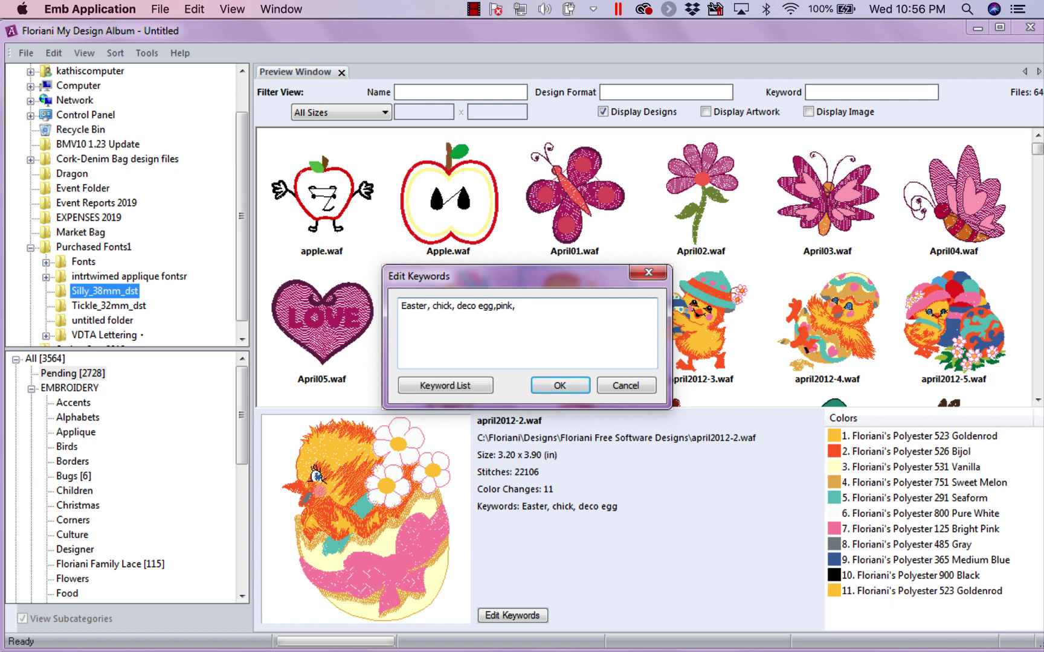
pyautogui.write('bow')
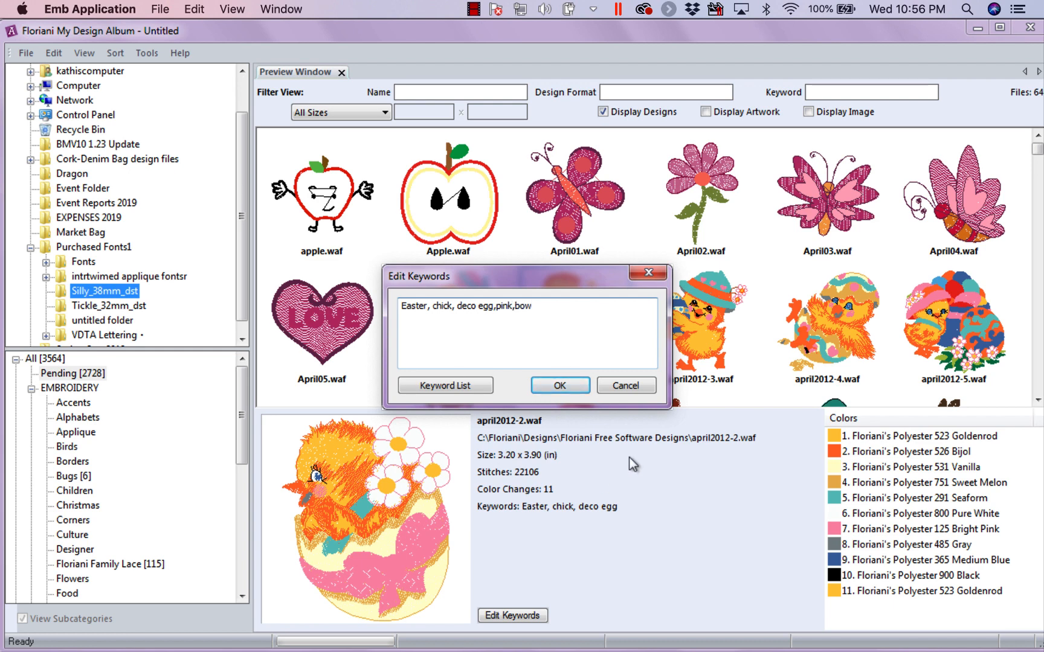
pyautogui.click(559, 384)
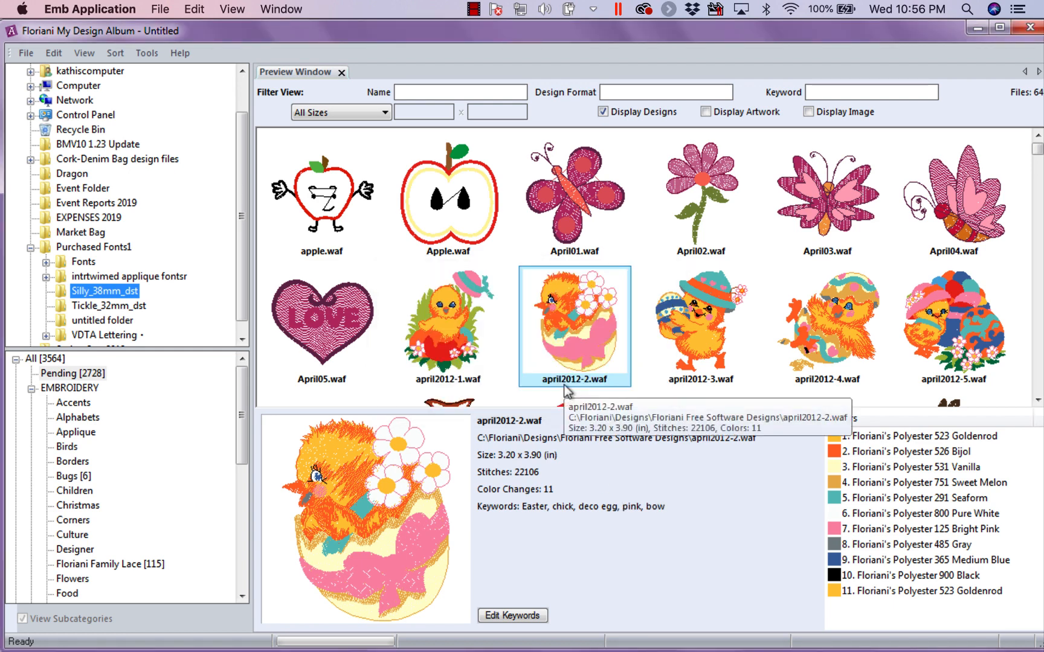
pyautogui.moveTo(657, 512)
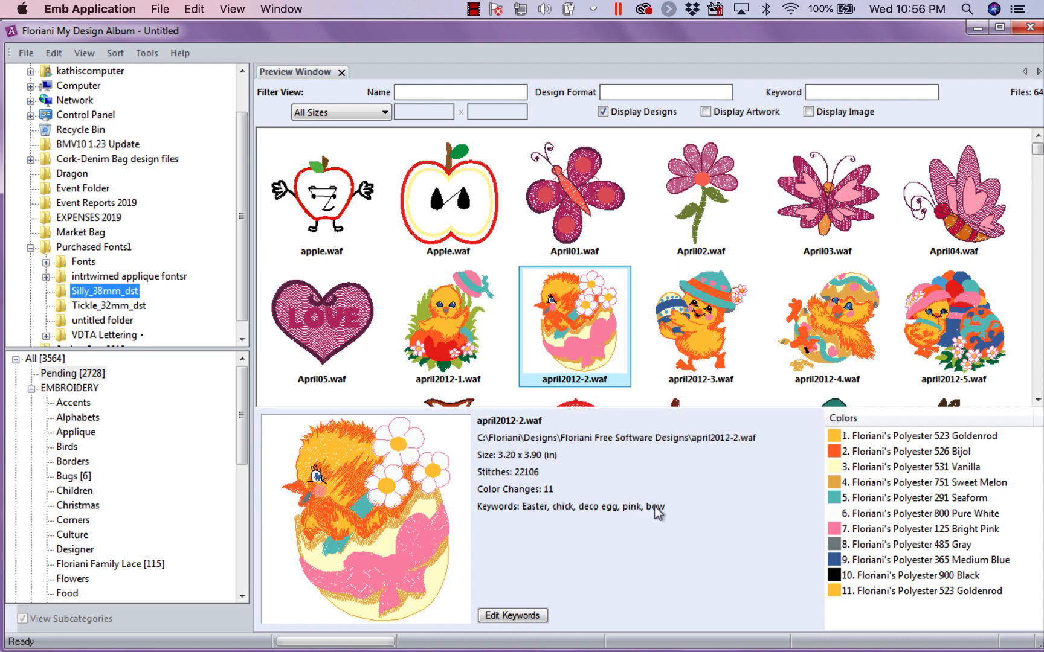
pyautogui.moveTo(644, 516)
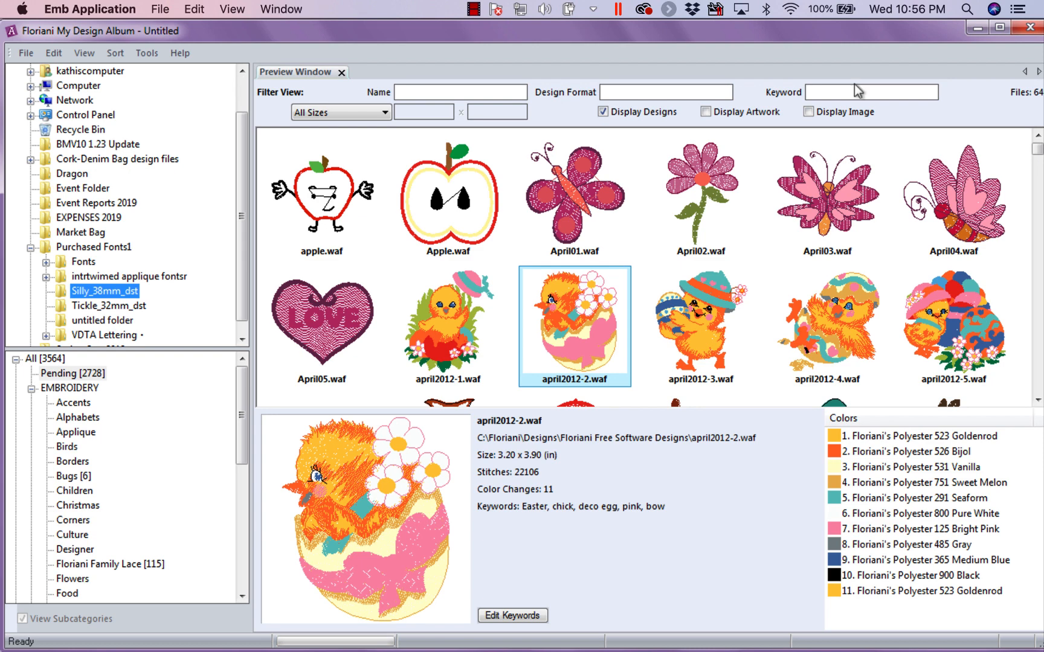
# Filter the design list by the keyword 'bow', leaving only the chick-in-egg april2012-2 design.
pyautogui.write('bow')
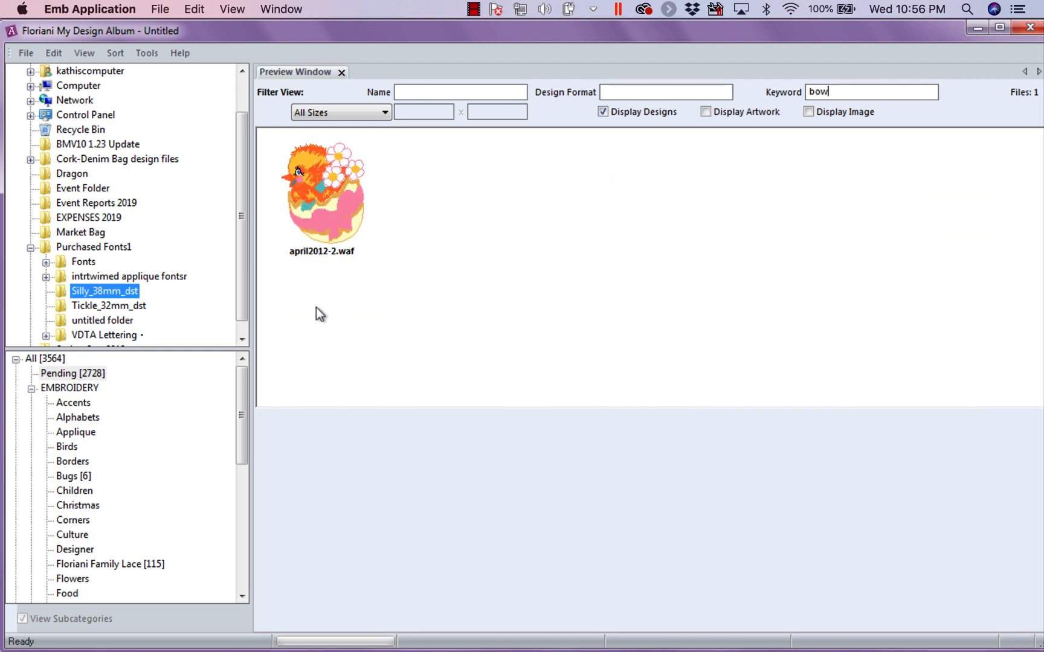
pyautogui.moveTo(319, 270)
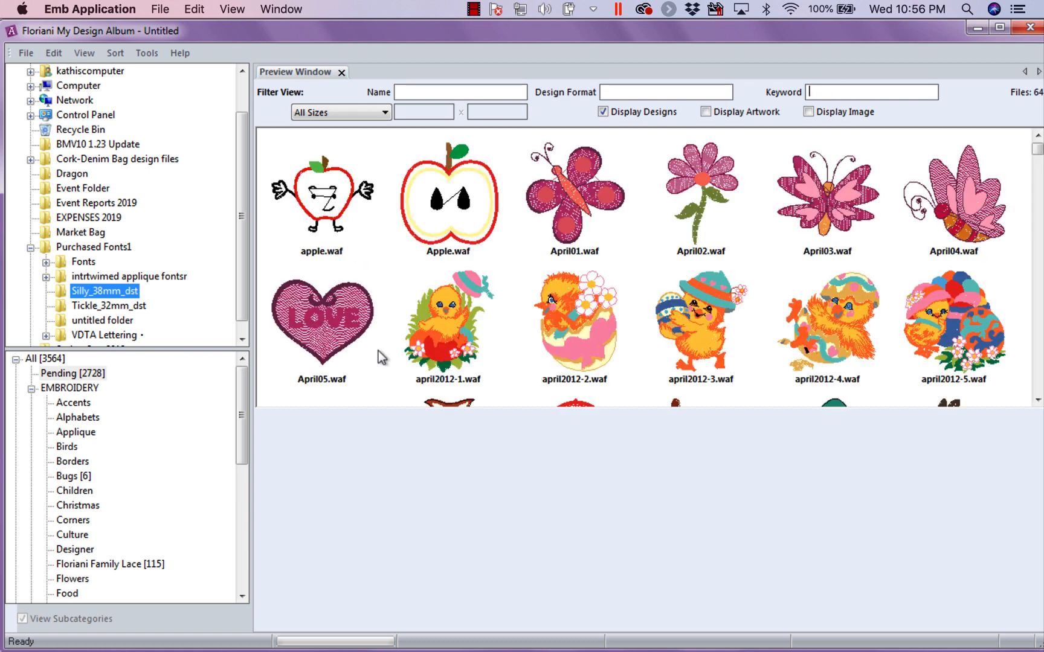
pyautogui.click(459, 92)
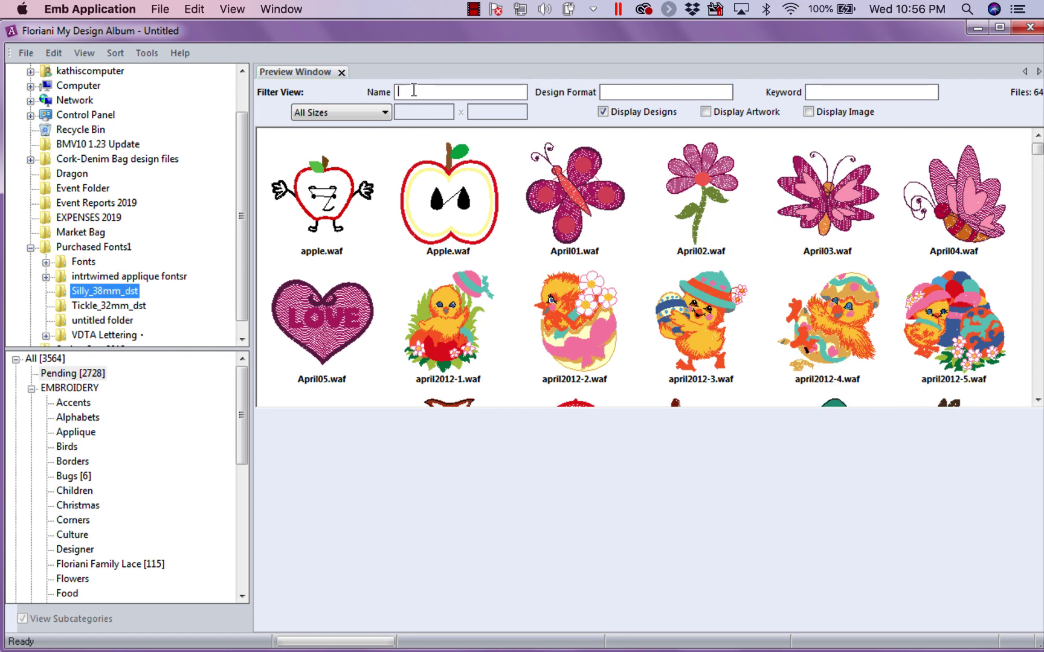
pyautogui.write('Se')
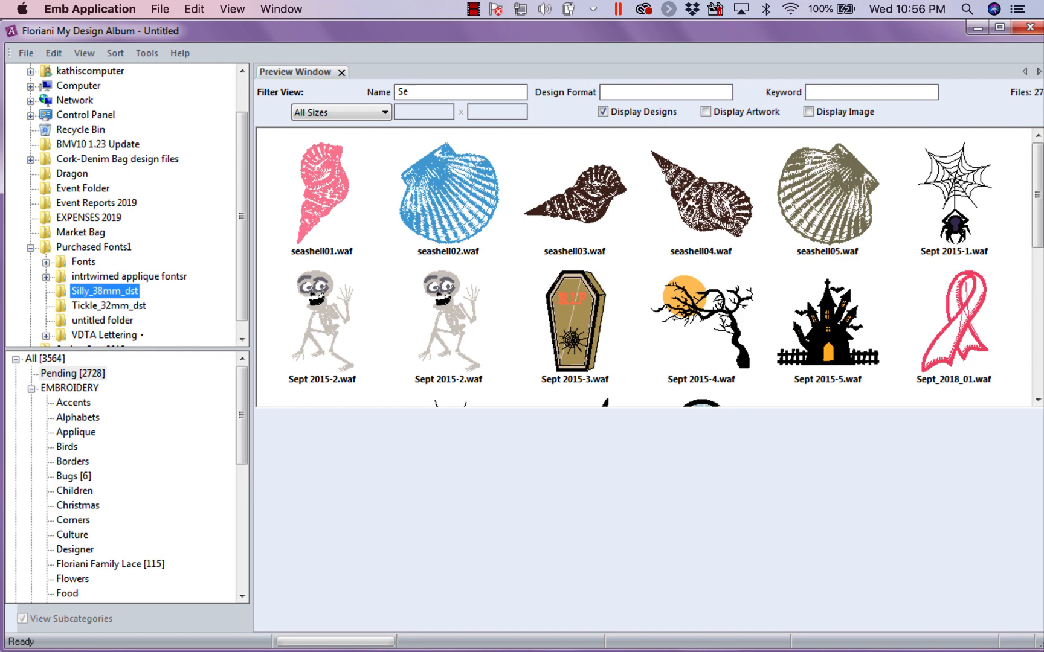
pyautogui.write('a')
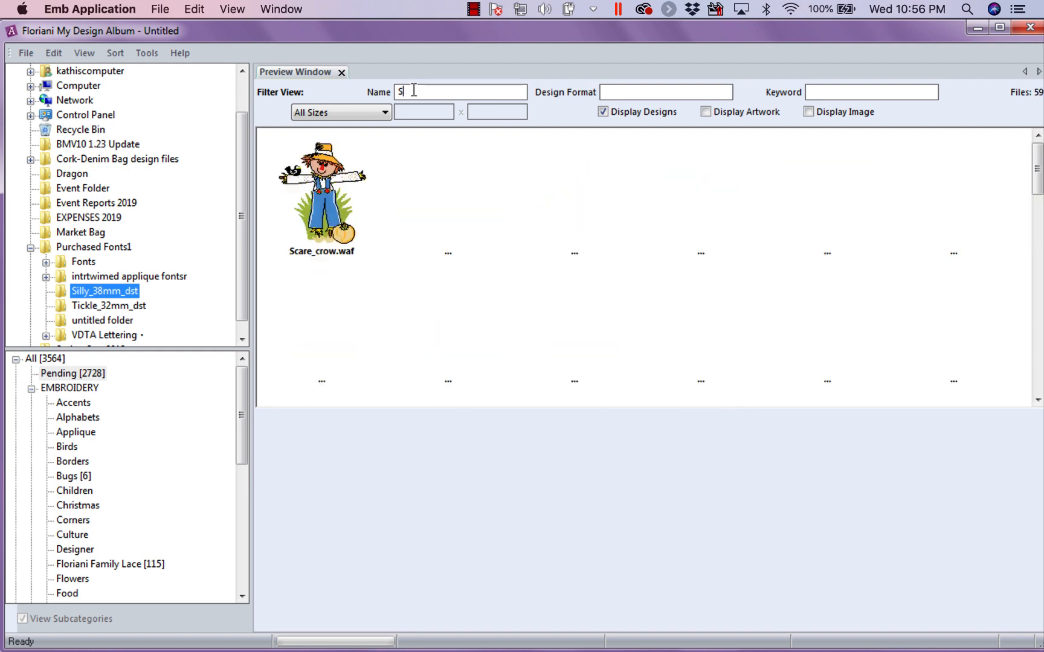
pyautogui.write('ewi')
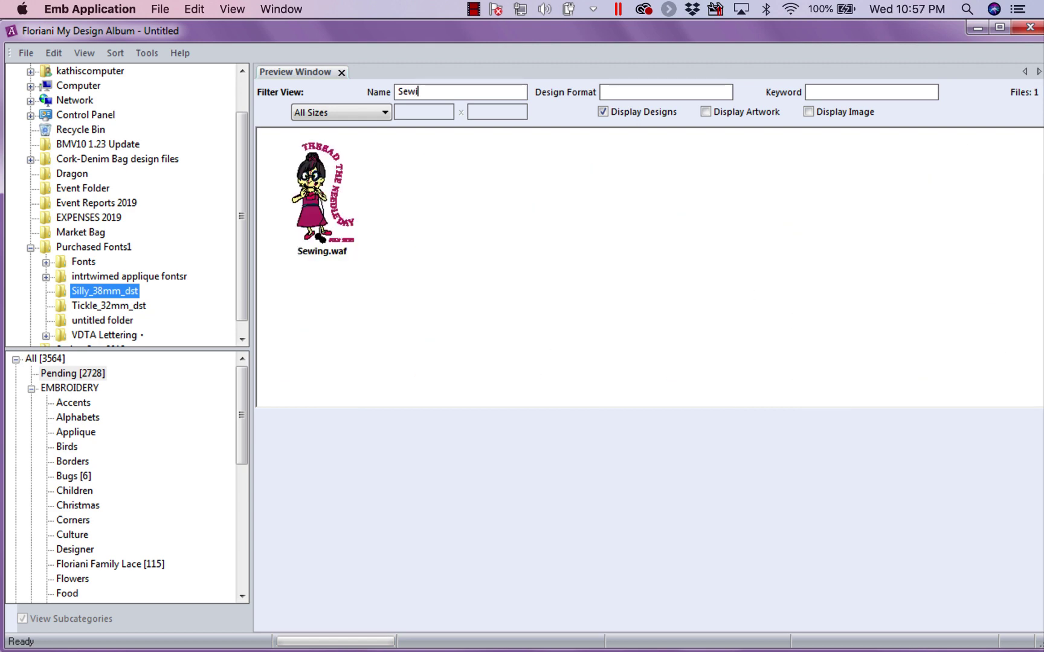
pyautogui.moveTo(306, 264)
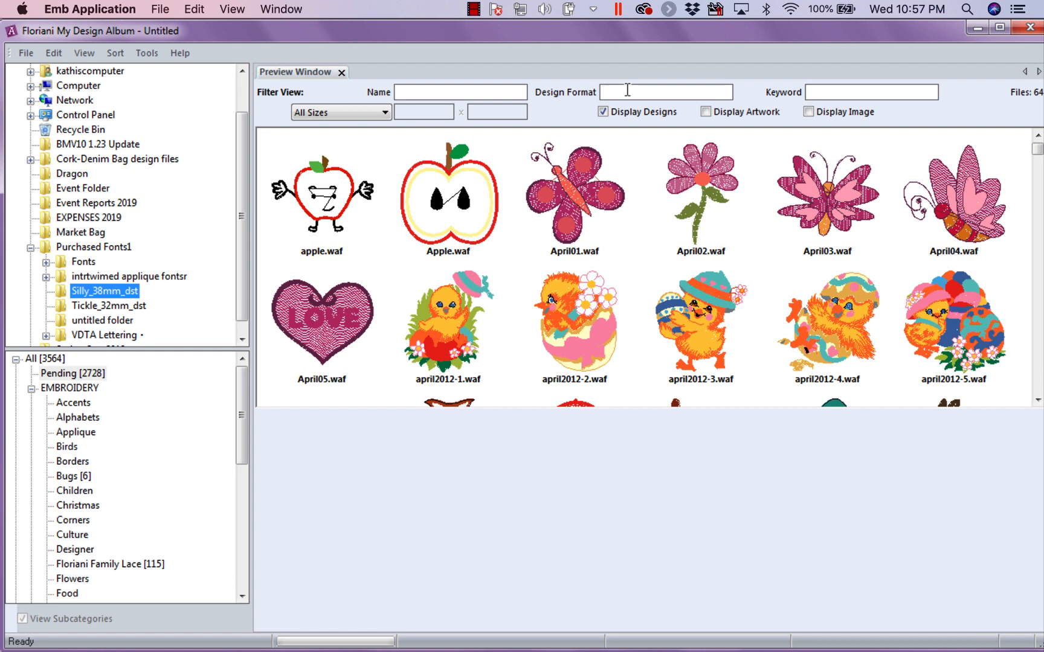
pyautogui.click(666, 91)
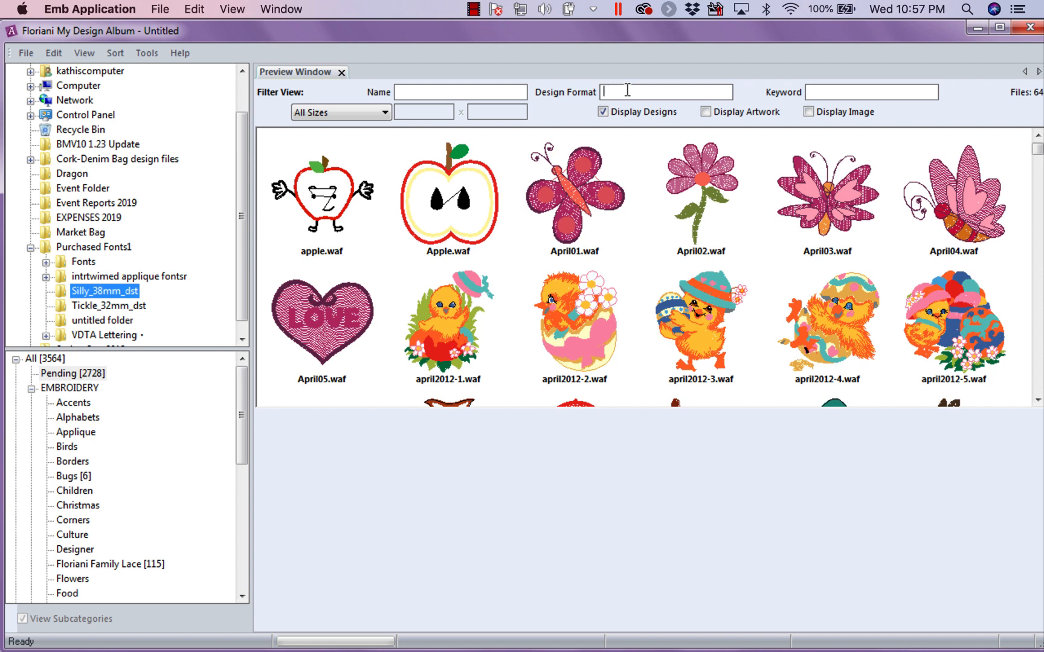
pyautogui.moveTo(279, 111)
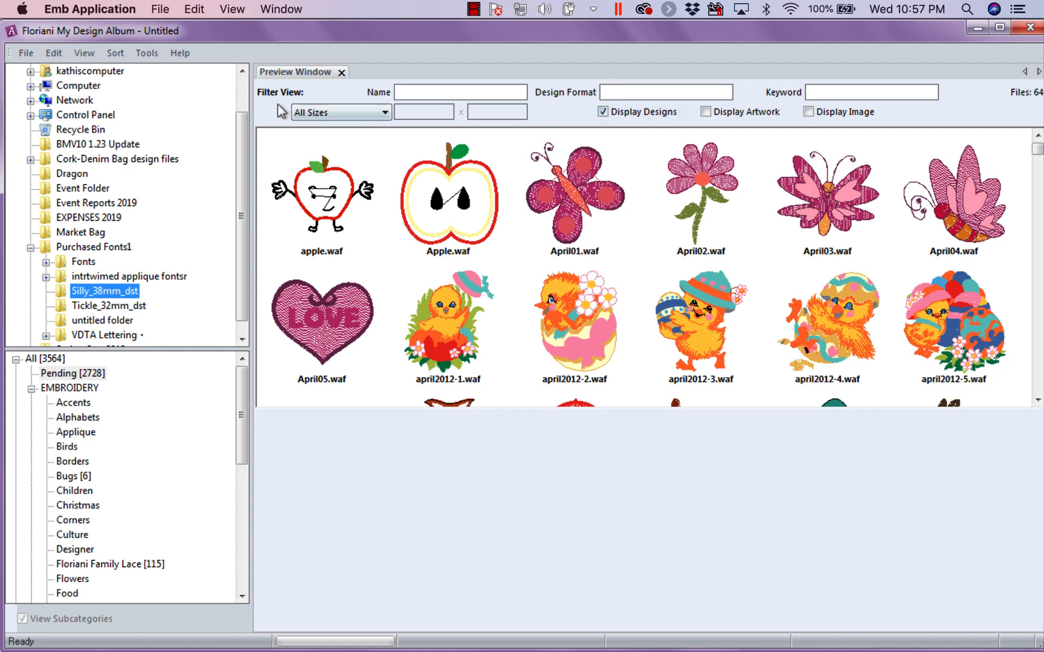
pyautogui.moveTo(147, 53)
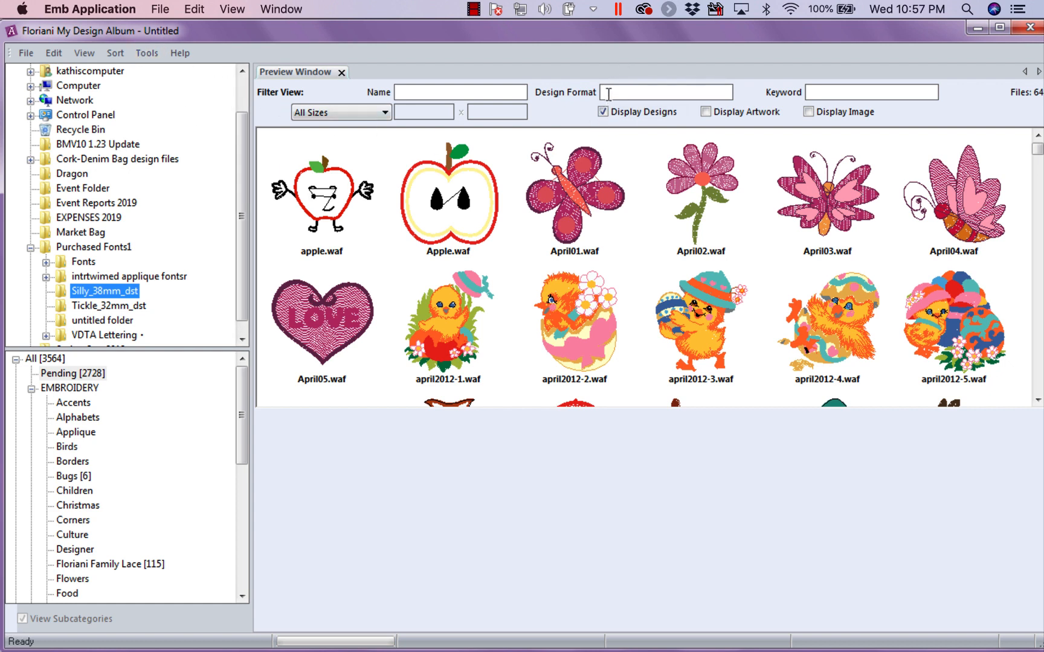
pyautogui.write('.xx')
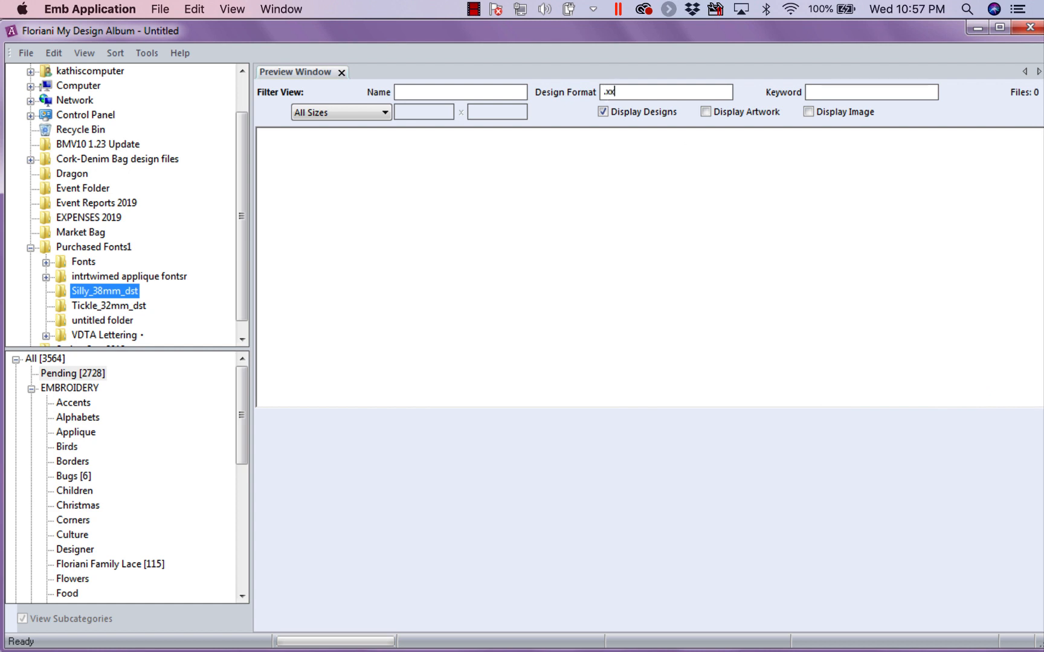
pyautogui.write('x')
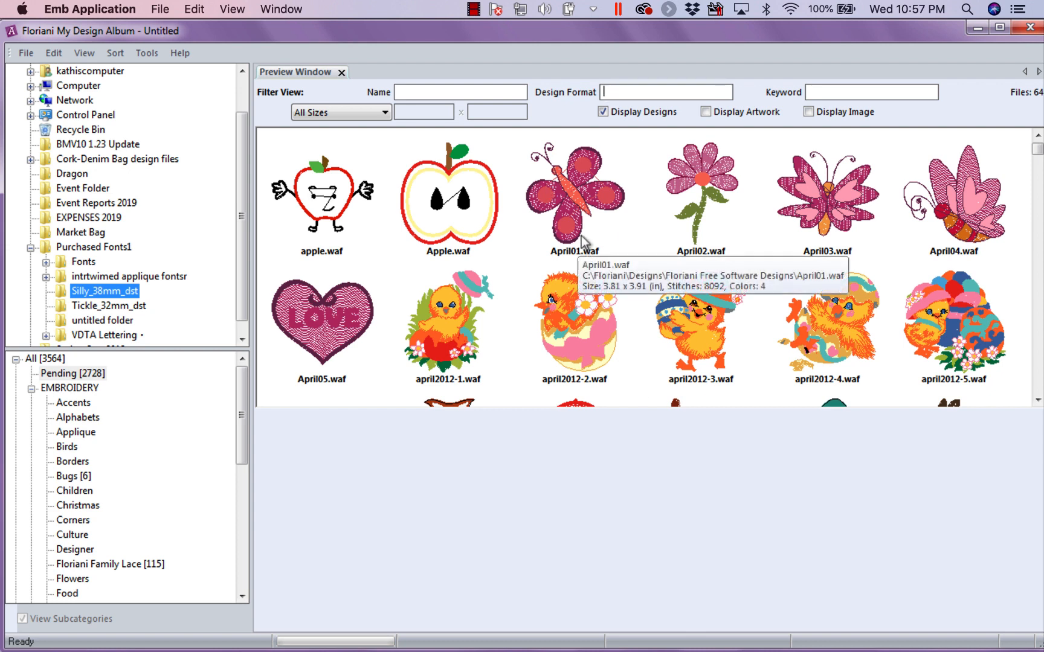
pyautogui.moveTo(584, 240)
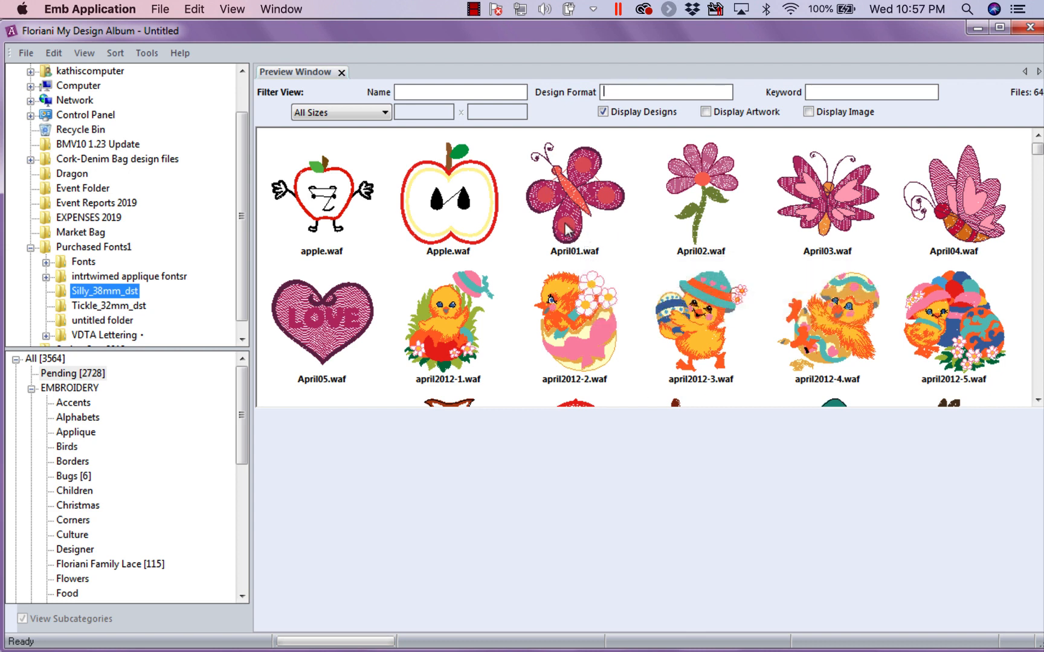
pyautogui.moveTo(568, 230)
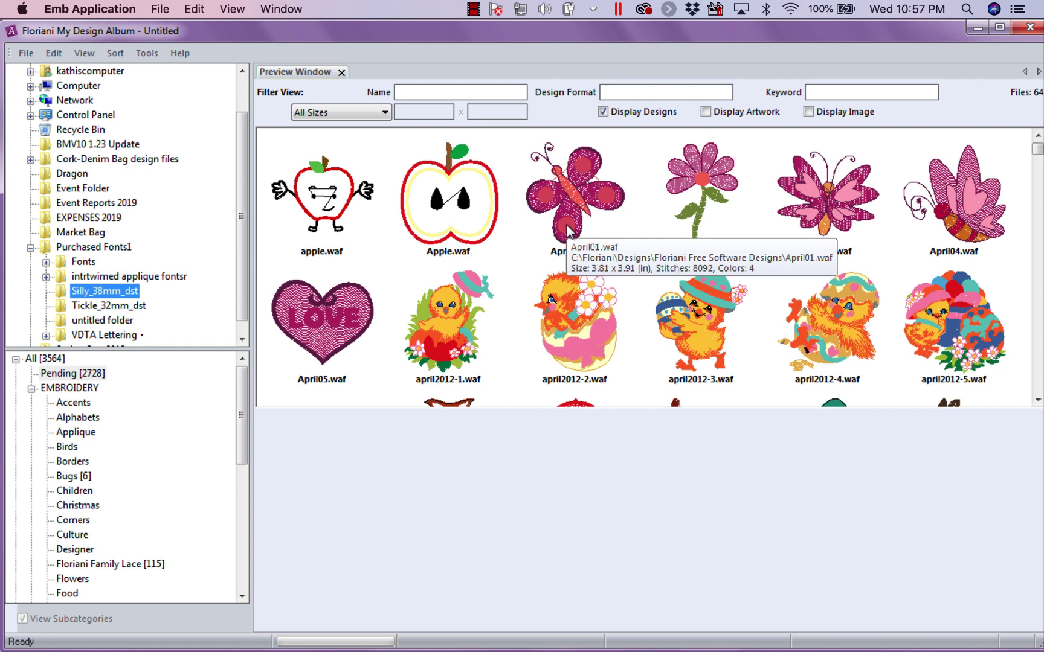
pyautogui.moveTo(889, 256)
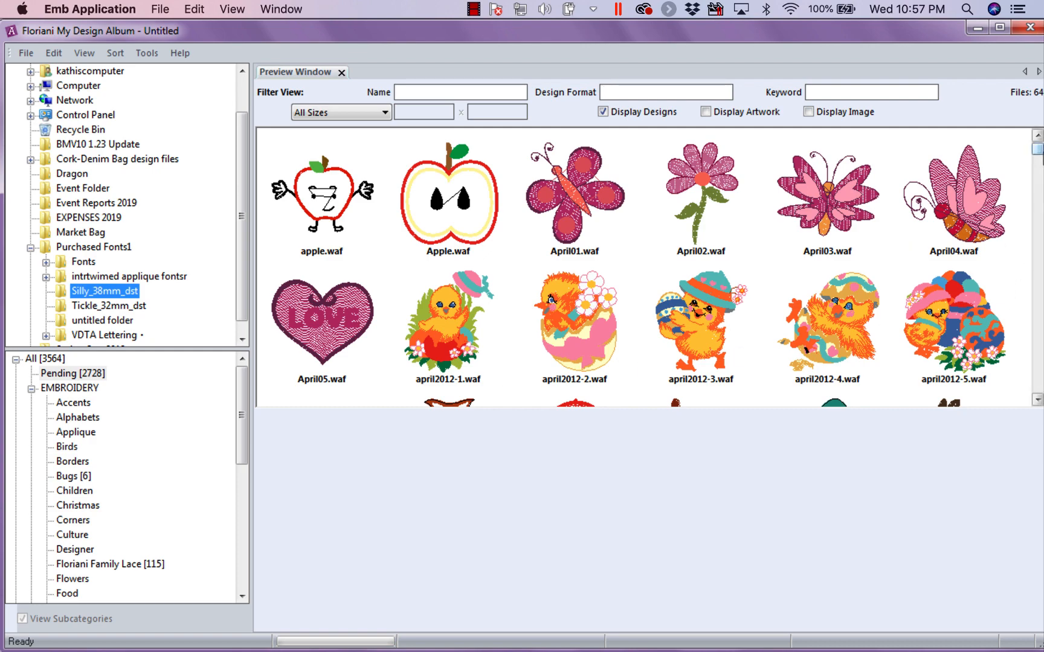
# Show the details of the Centerpiece_01.pes lace design with its Floriani Family Lace keyword.
pyautogui.scroll(-3)
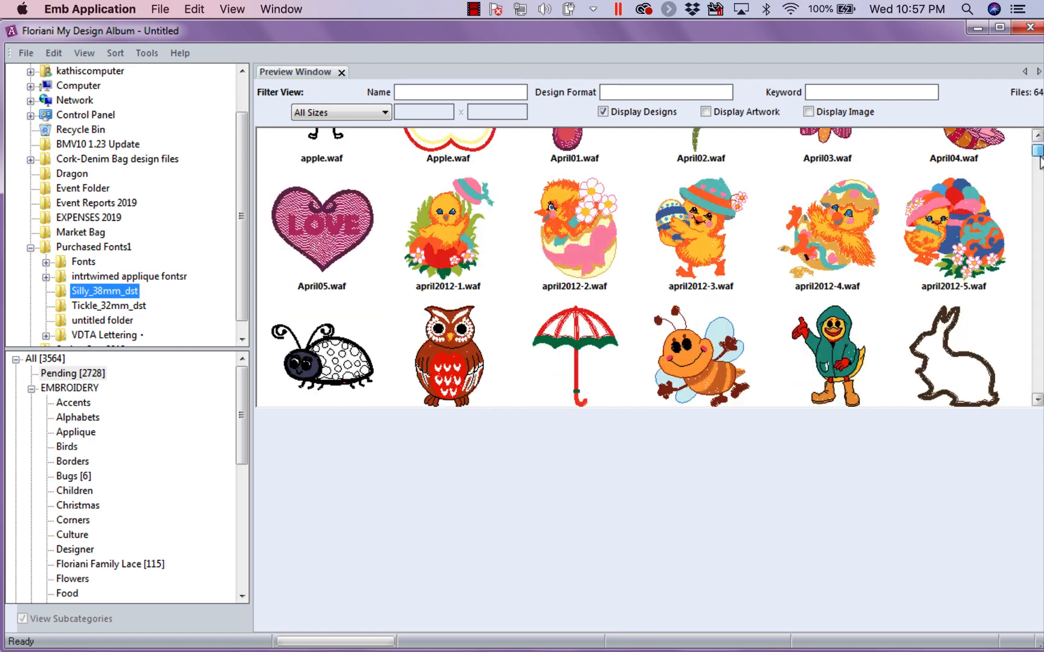
pyautogui.scroll(-3)
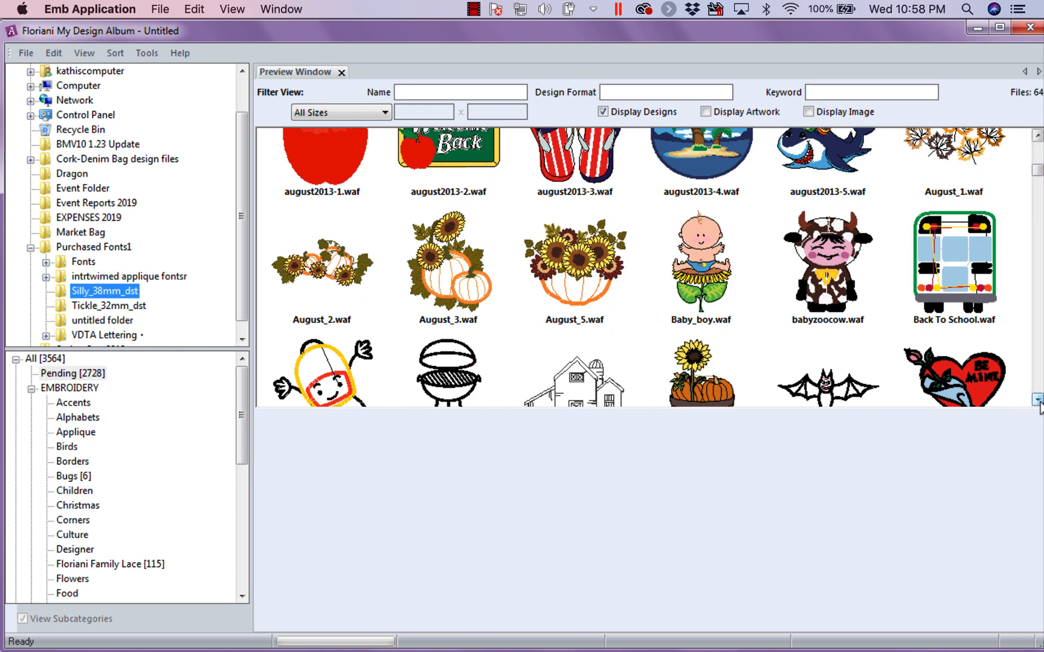
pyautogui.scroll(-3)
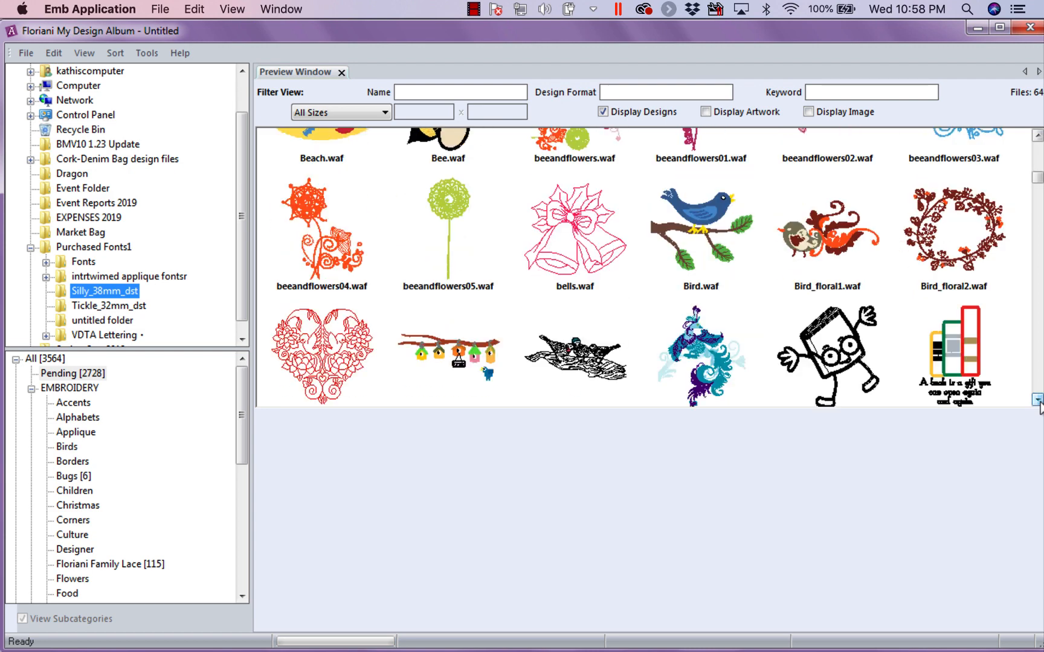
pyautogui.scroll(-3)
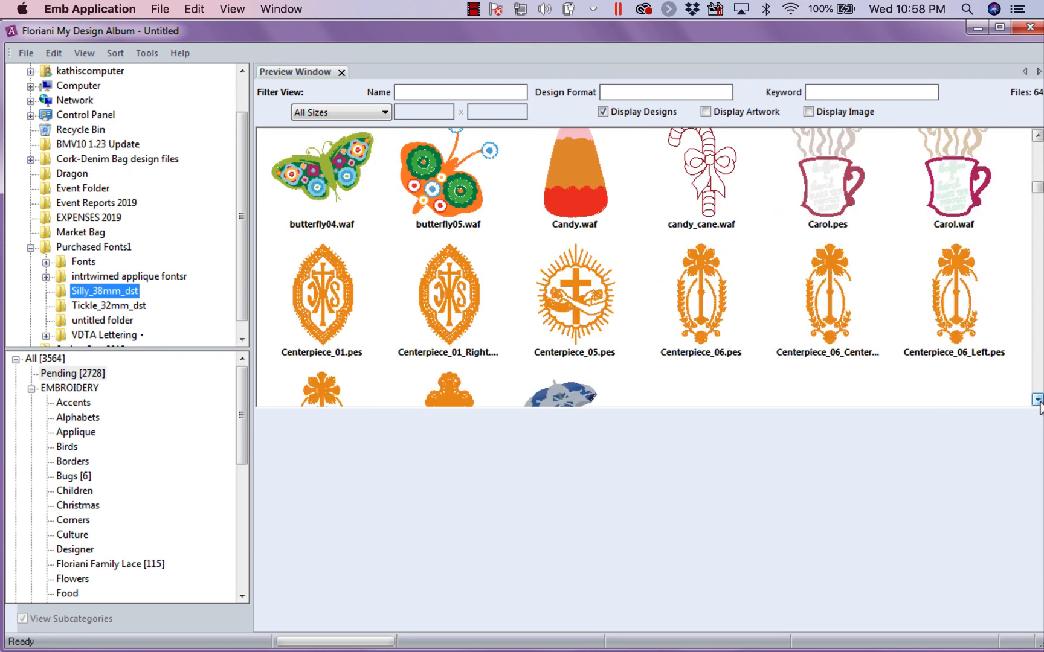
pyautogui.scroll(-3)
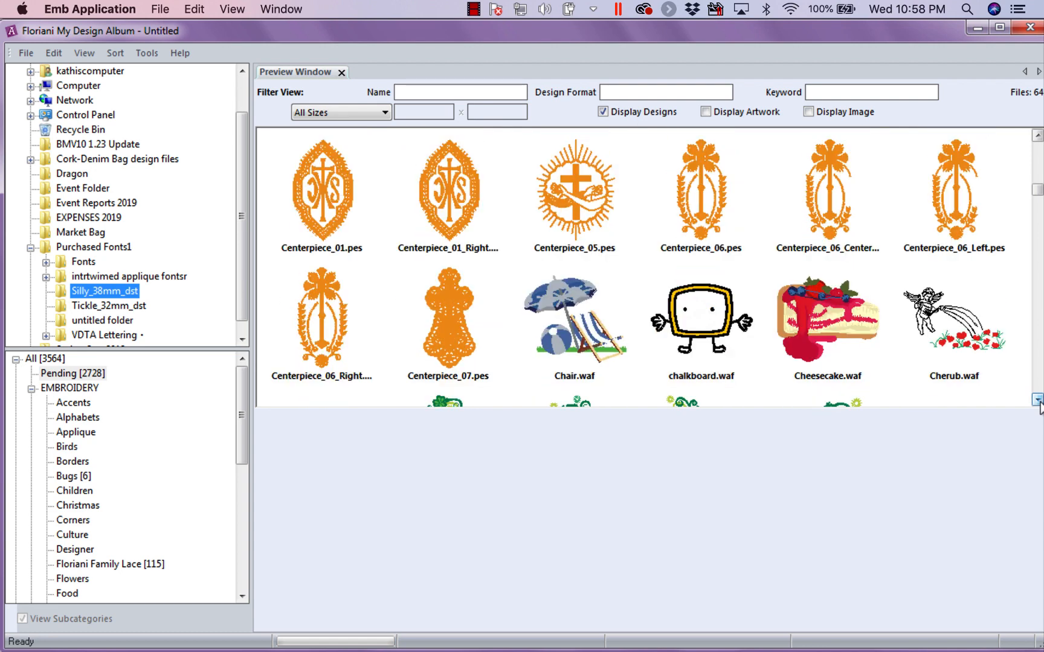
pyautogui.click(321, 193)
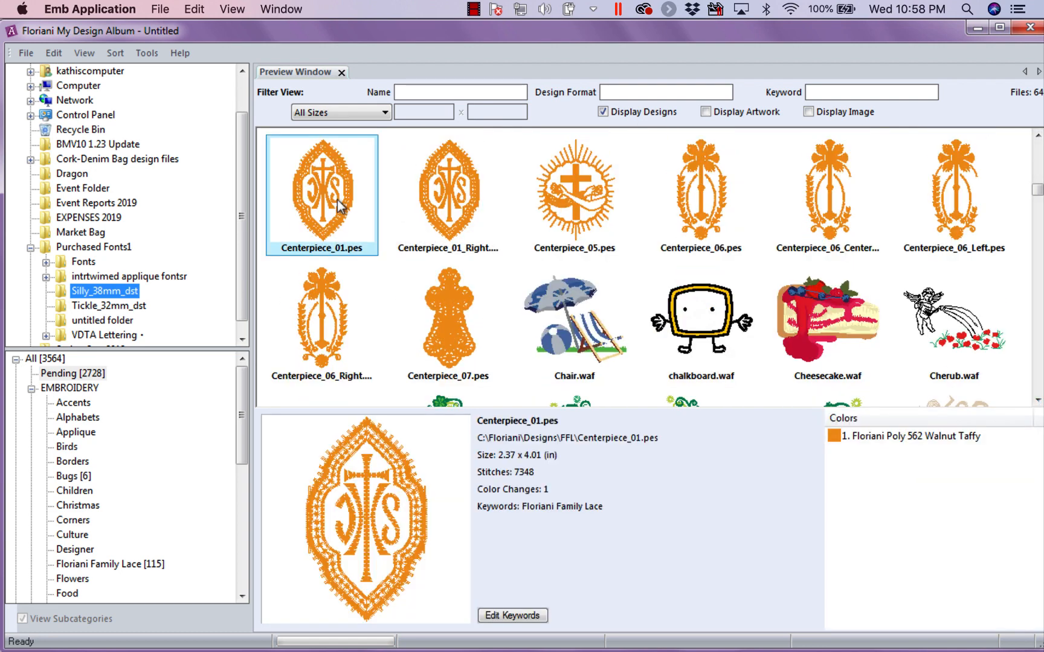
pyautogui.moveTo(596, 515)
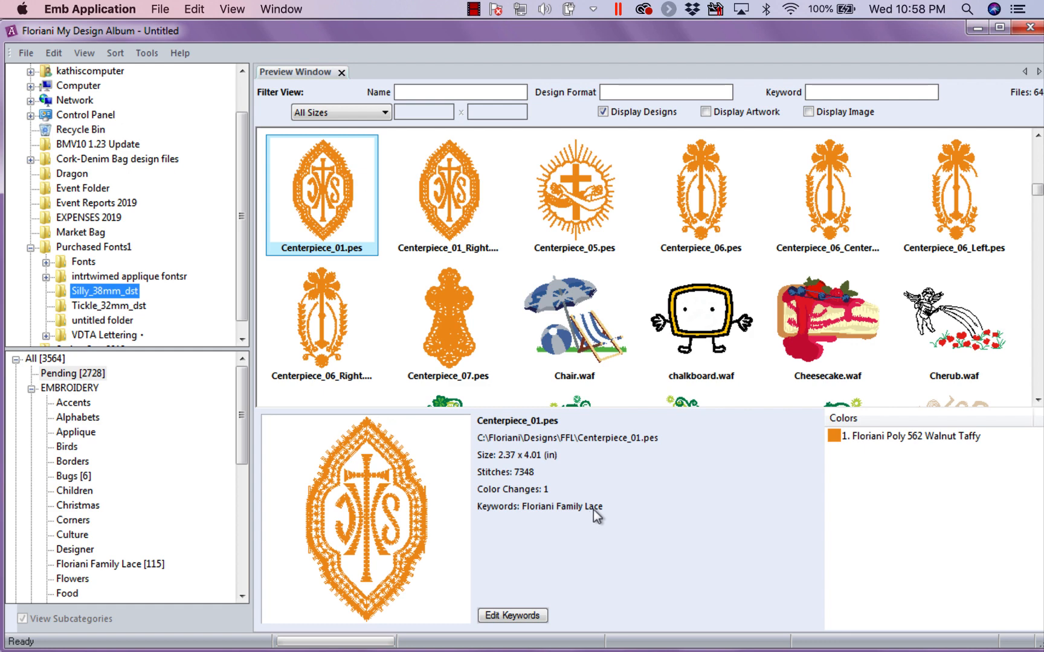
pyautogui.moveTo(138, 573)
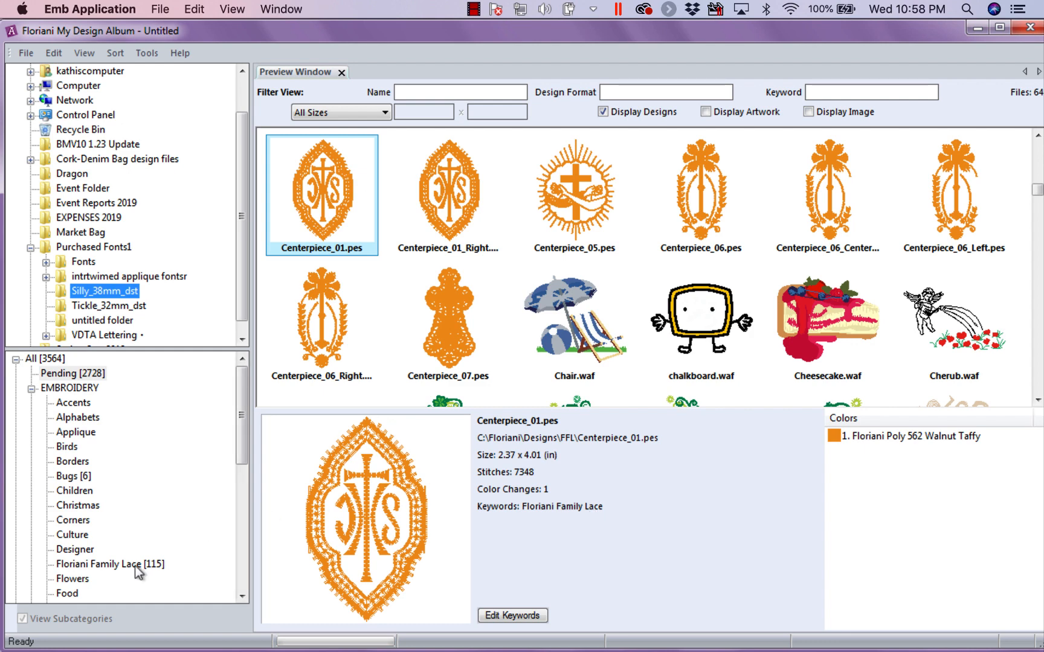
pyautogui.moveTo(126, 378)
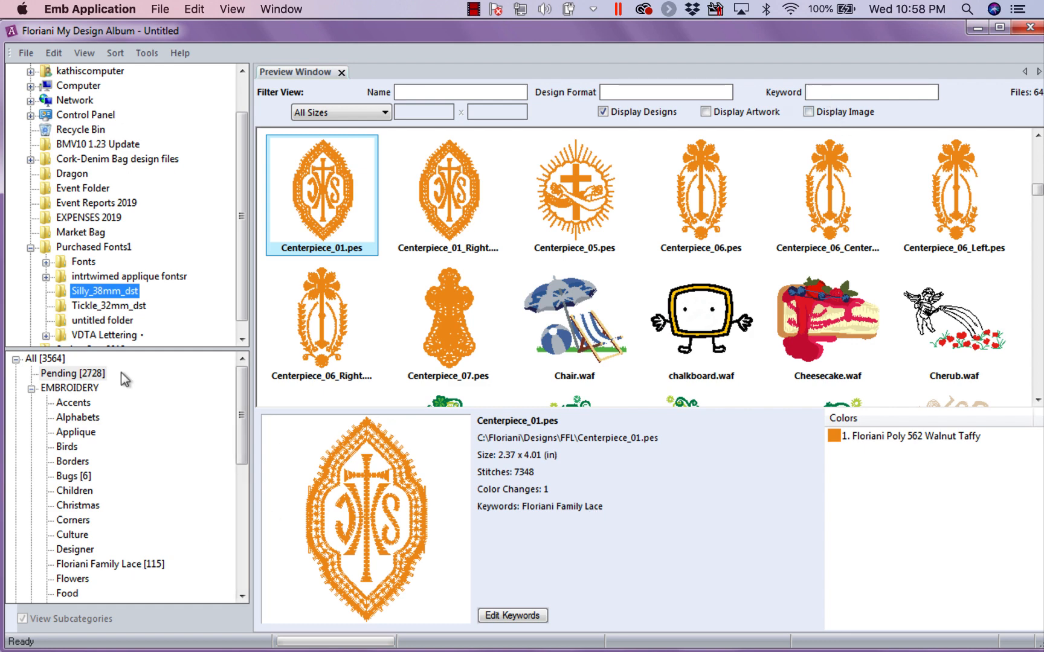
pyautogui.click(31, 359)
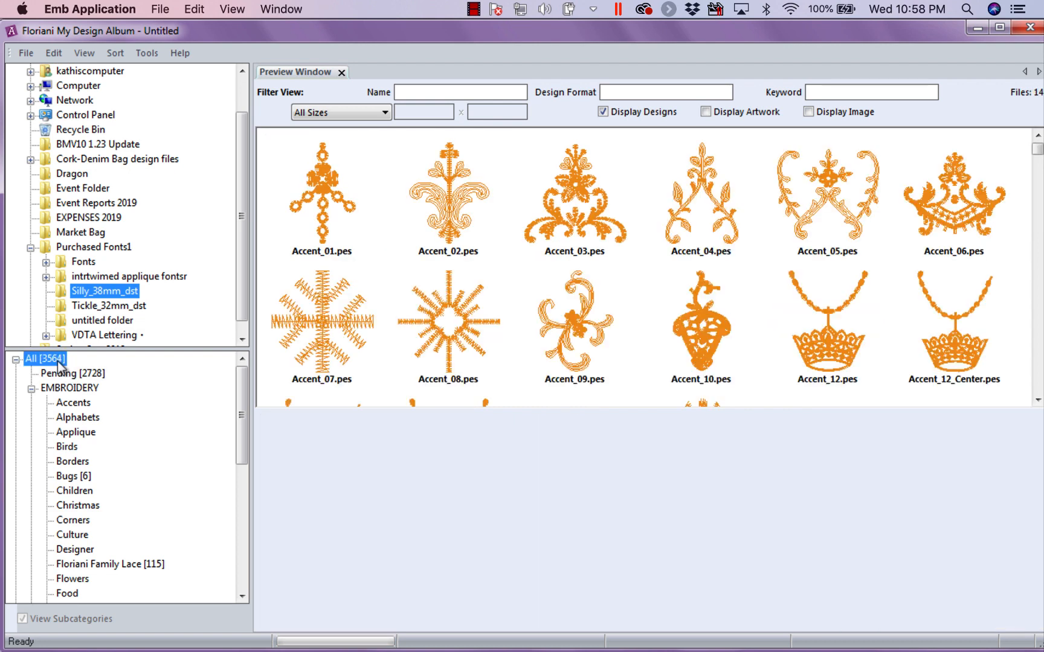
pyautogui.click(870, 92)
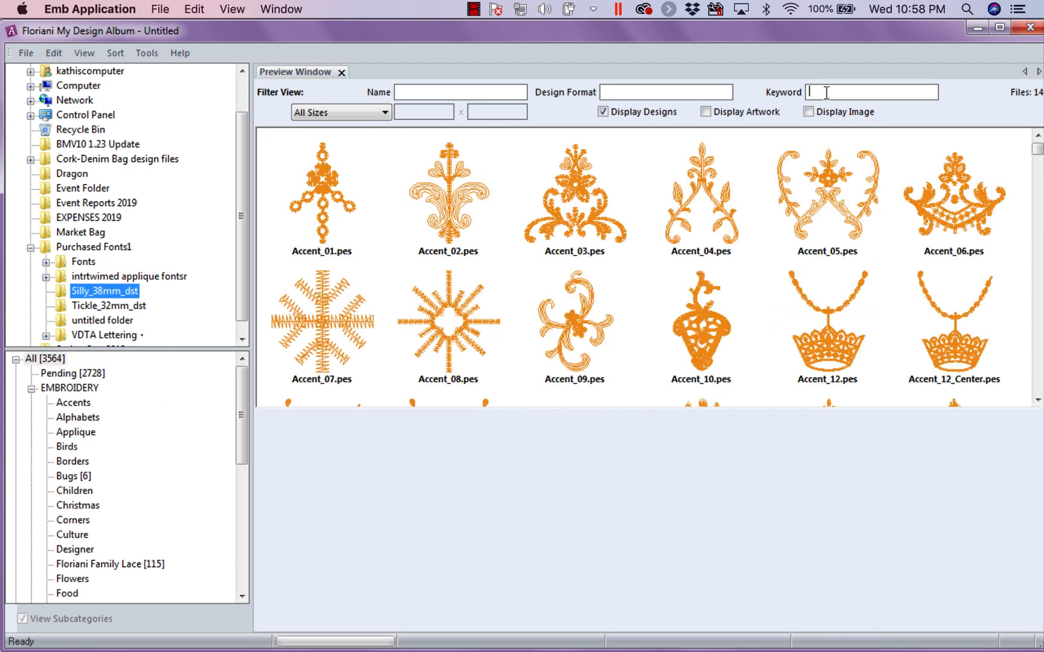
pyautogui.write('F')
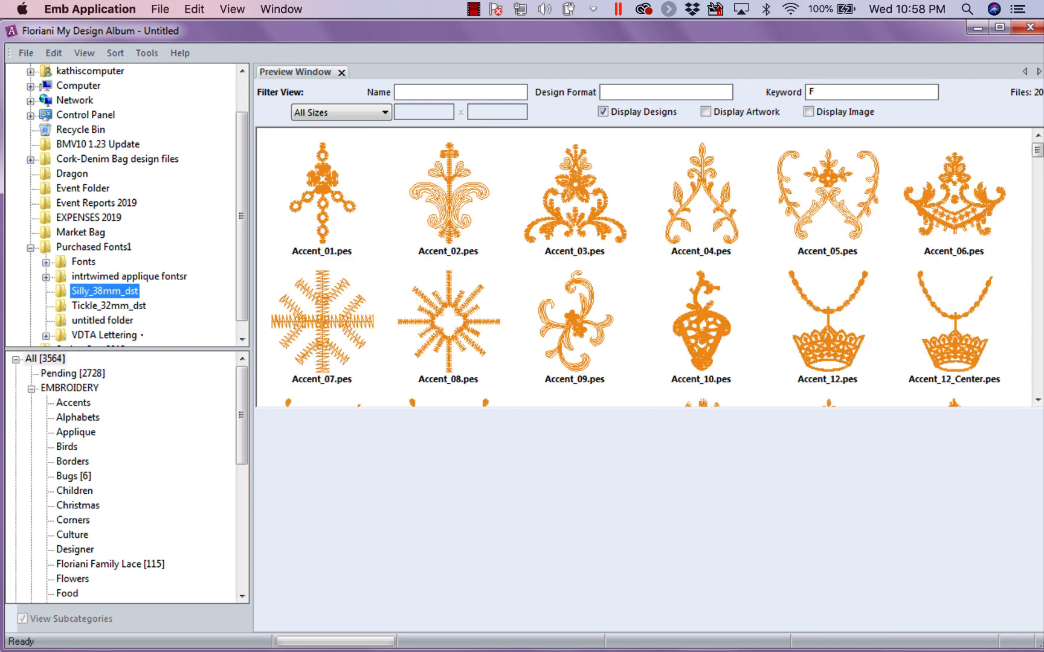
pyautogui.write('loriani Famil')
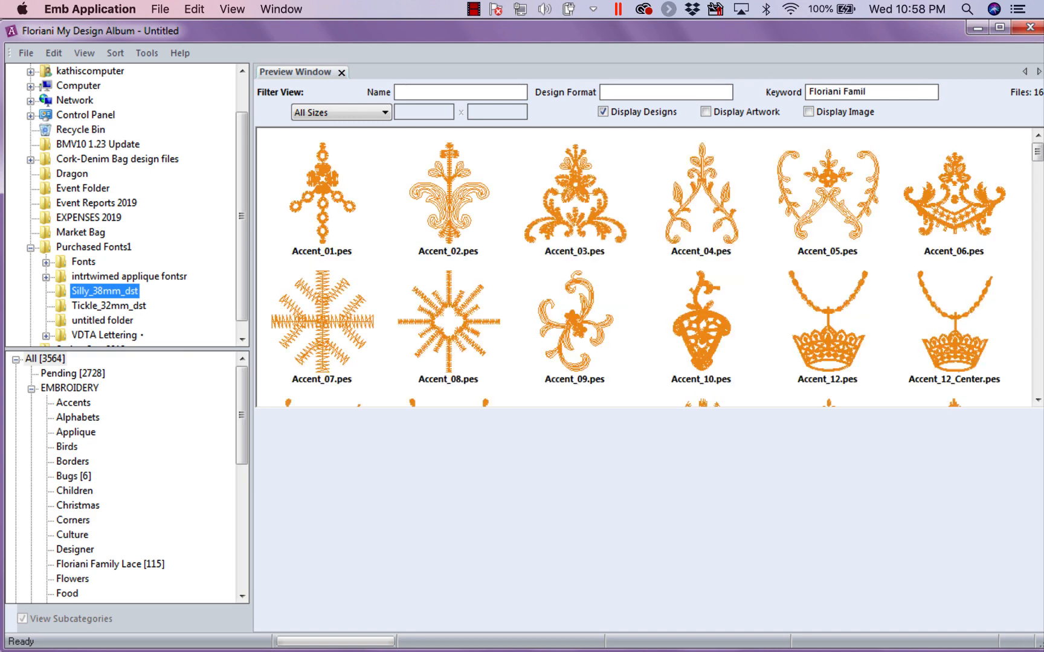
pyautogui.write('y')
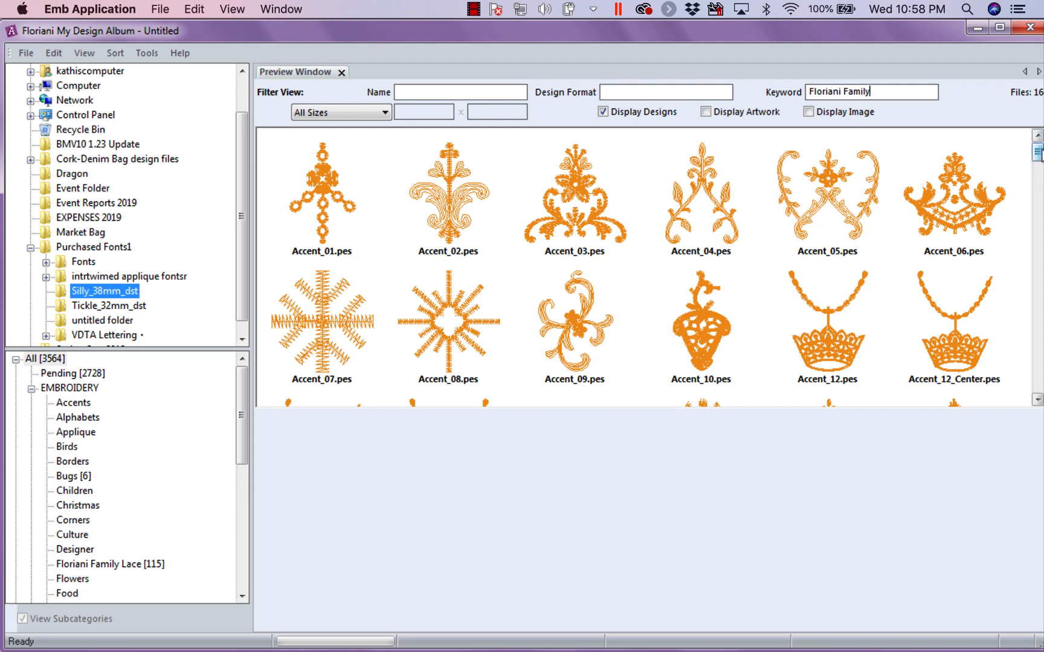
pyautogui.scroll(-3)
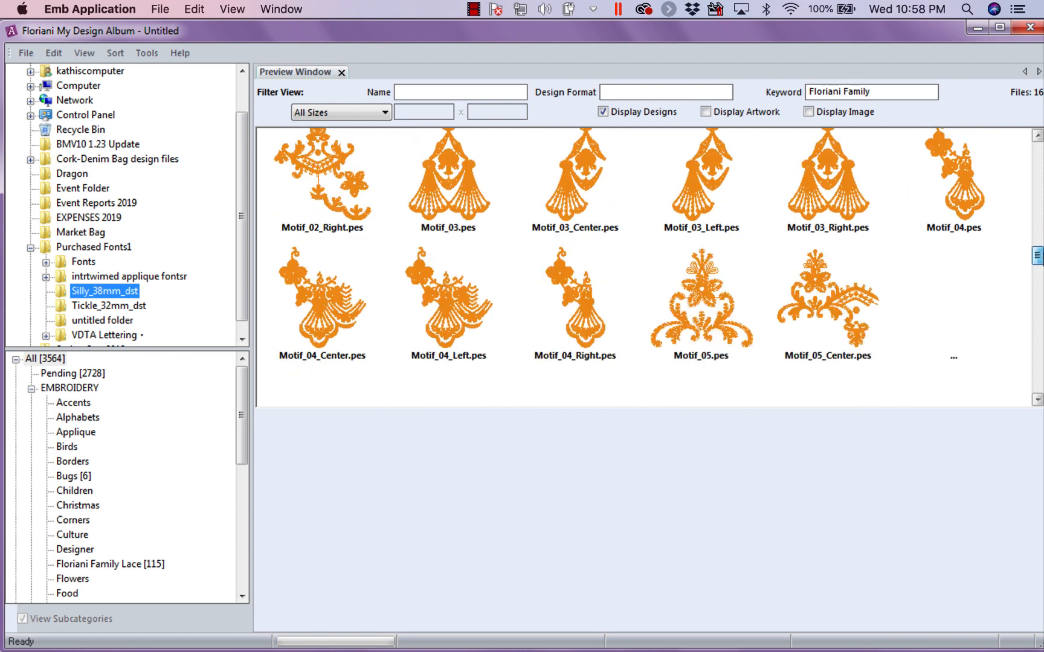
pyautogui.scroll(-3)
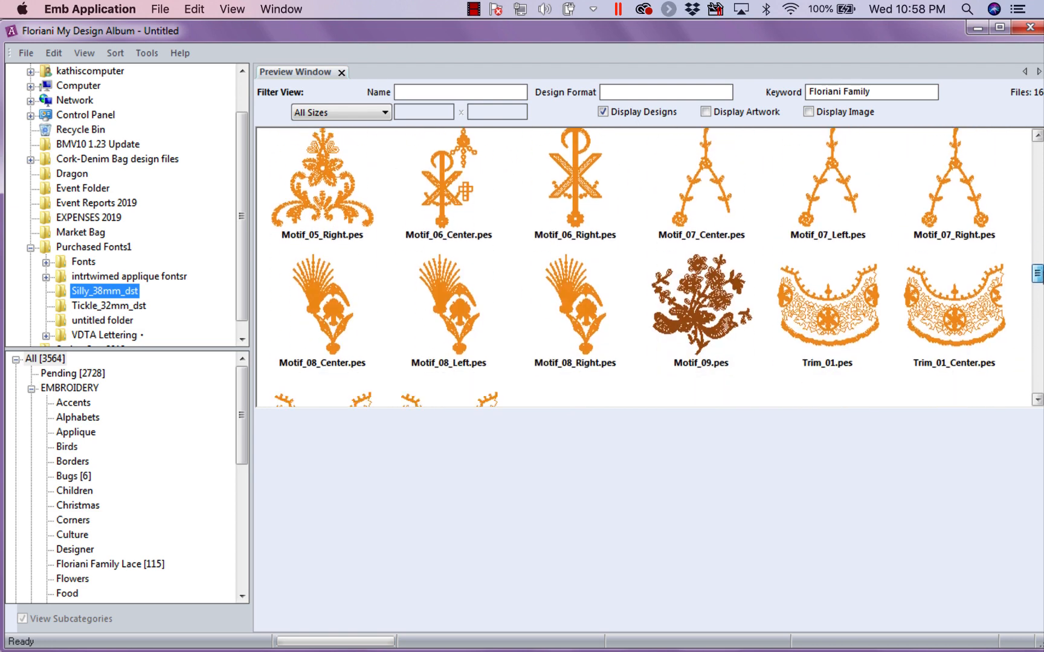
pyautogui.scroll(-3)
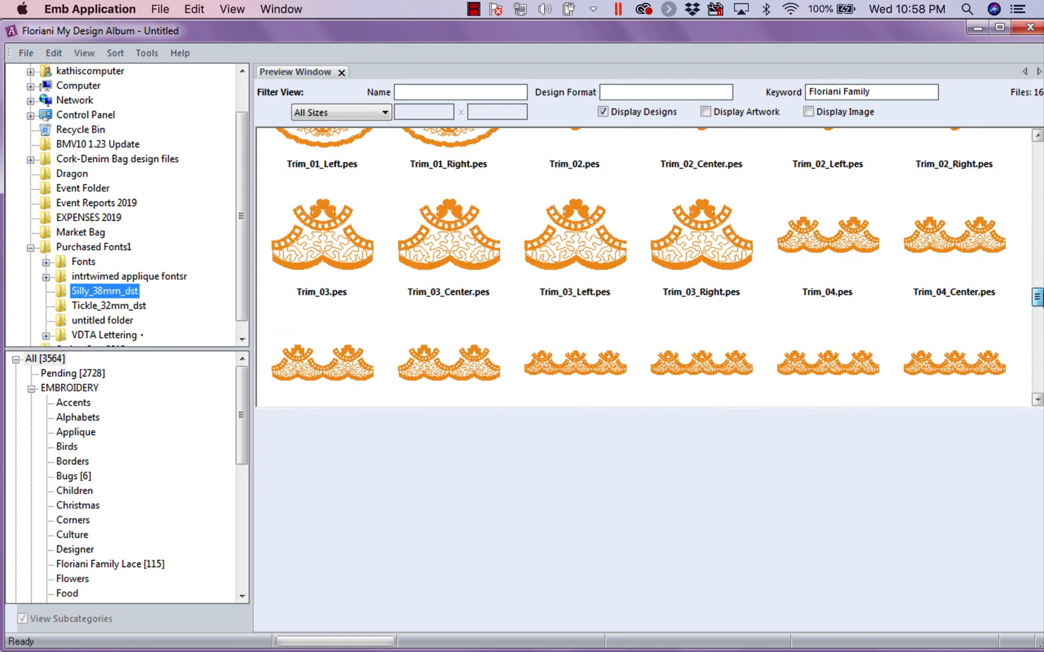
pyautogui.scroll(-3)
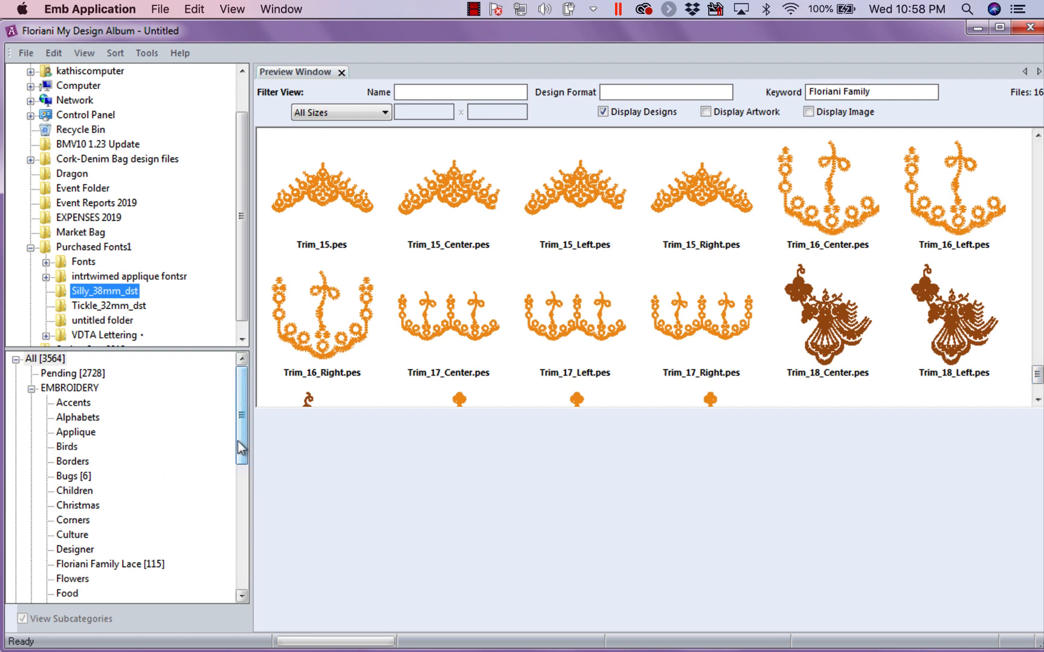
# Expand the IMAGES category to list Design images, Other, Photos and Projects.
pyautogui.scroll(-3)
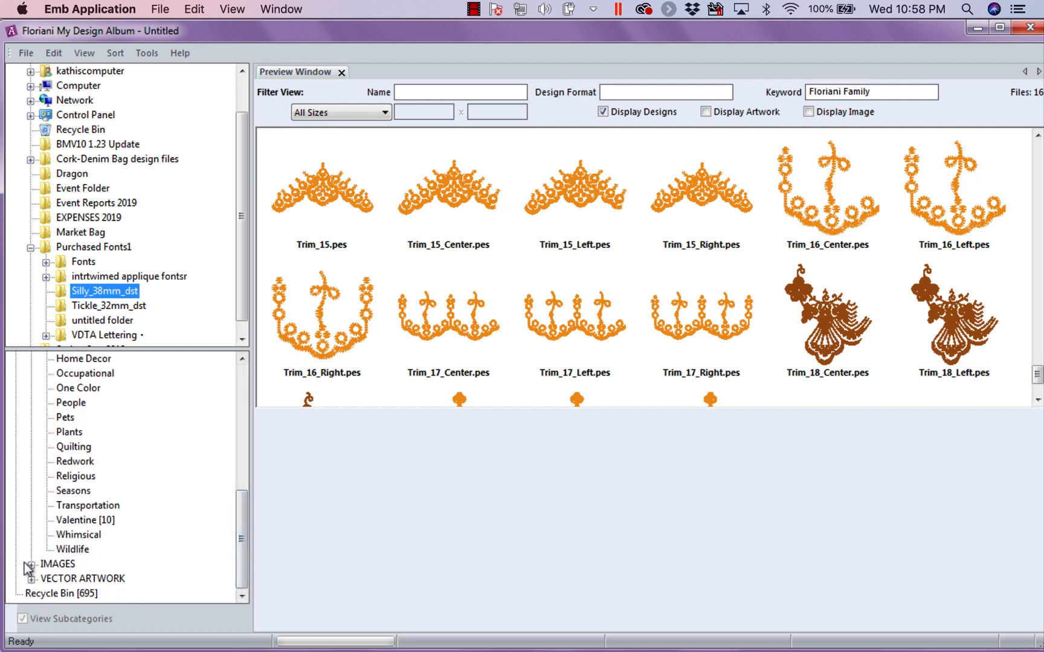
pyautogui.click(31, 565)
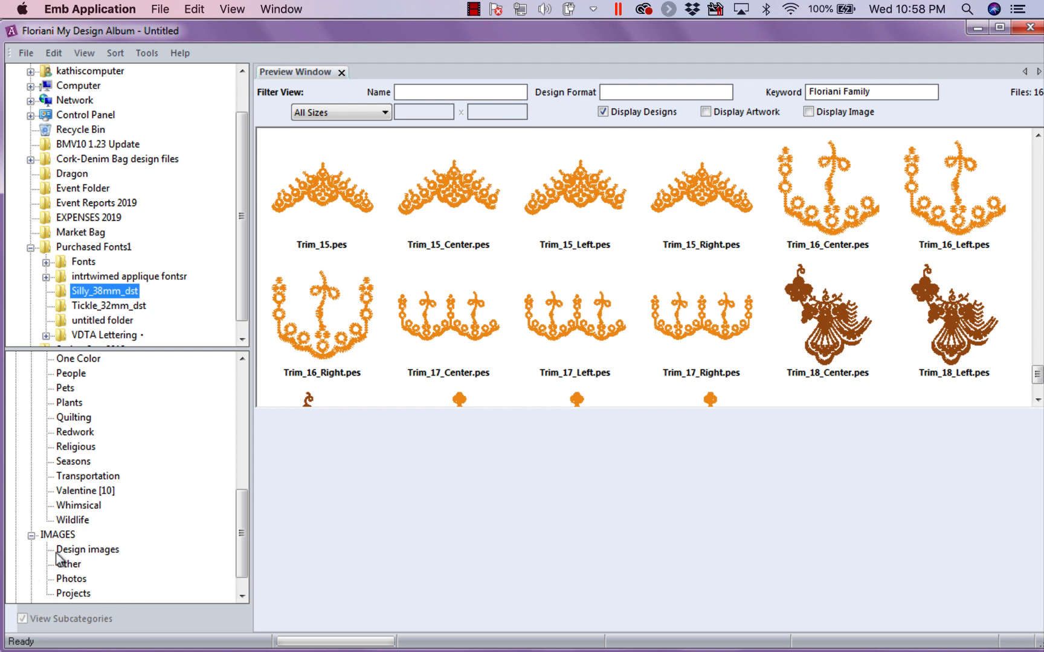
pyautogui.moveTo(68, 583)
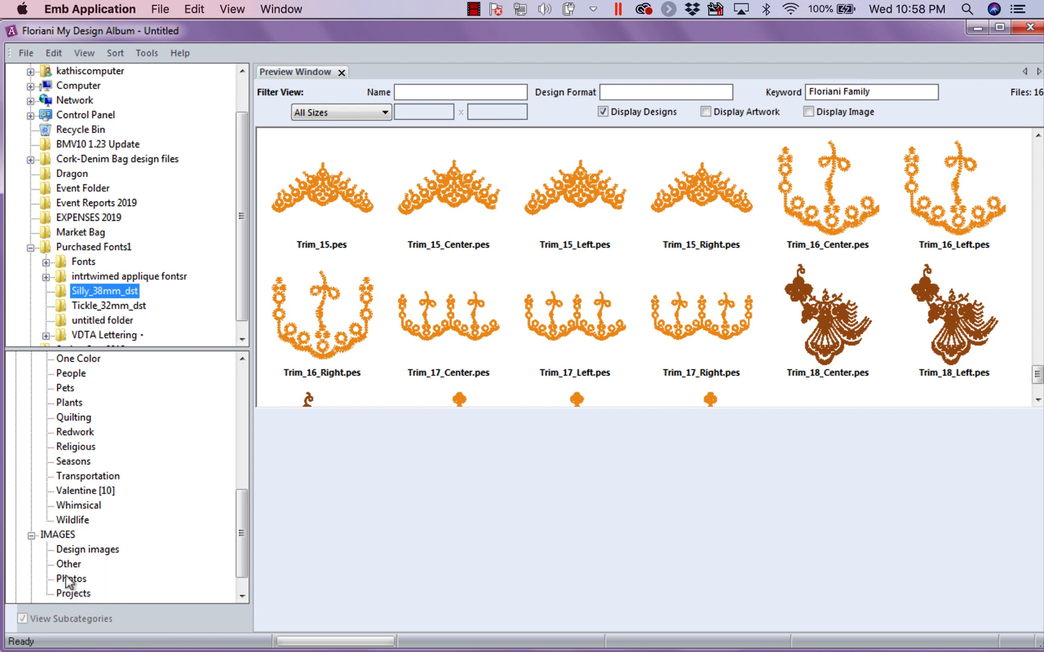
pyautogui.moveTo(78, 588)
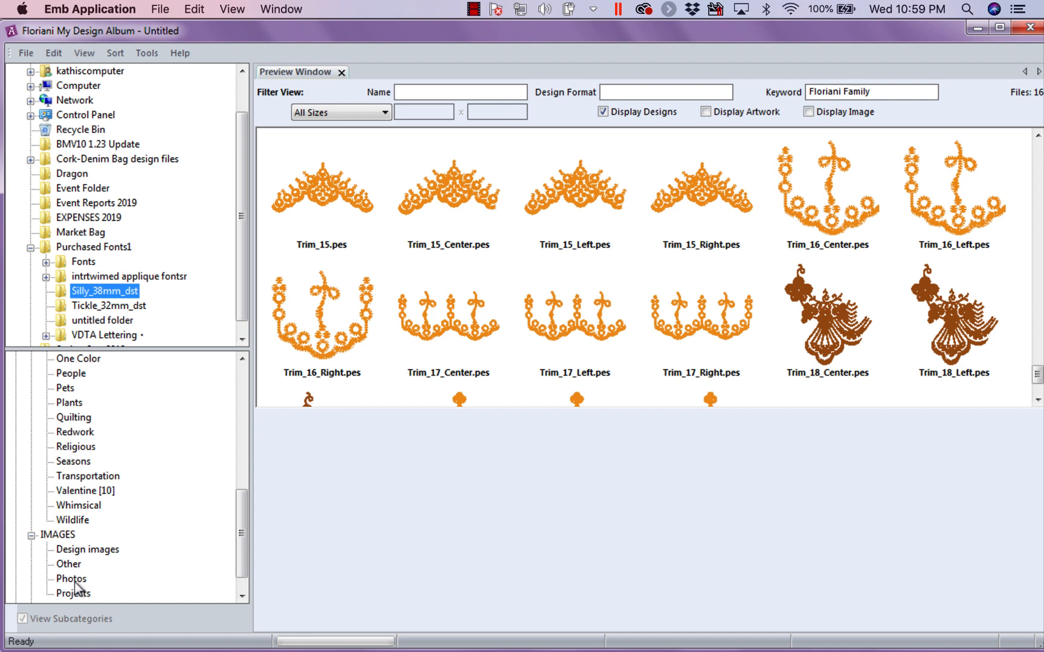
pyautogui.moveTo(80, 595)
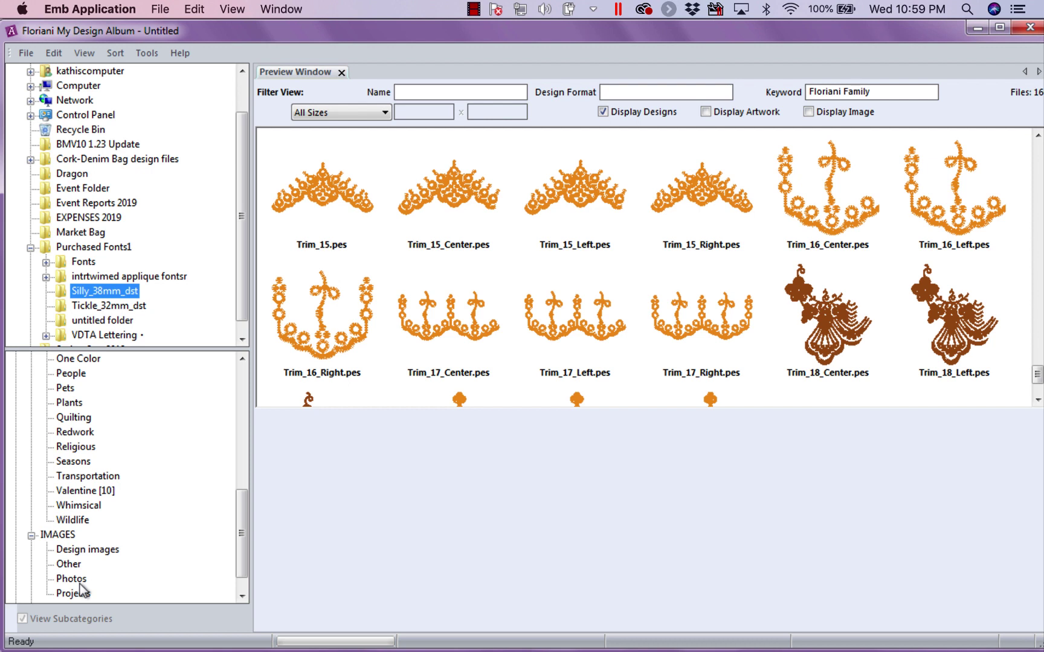
pyautogui.moveTo(75, 588)
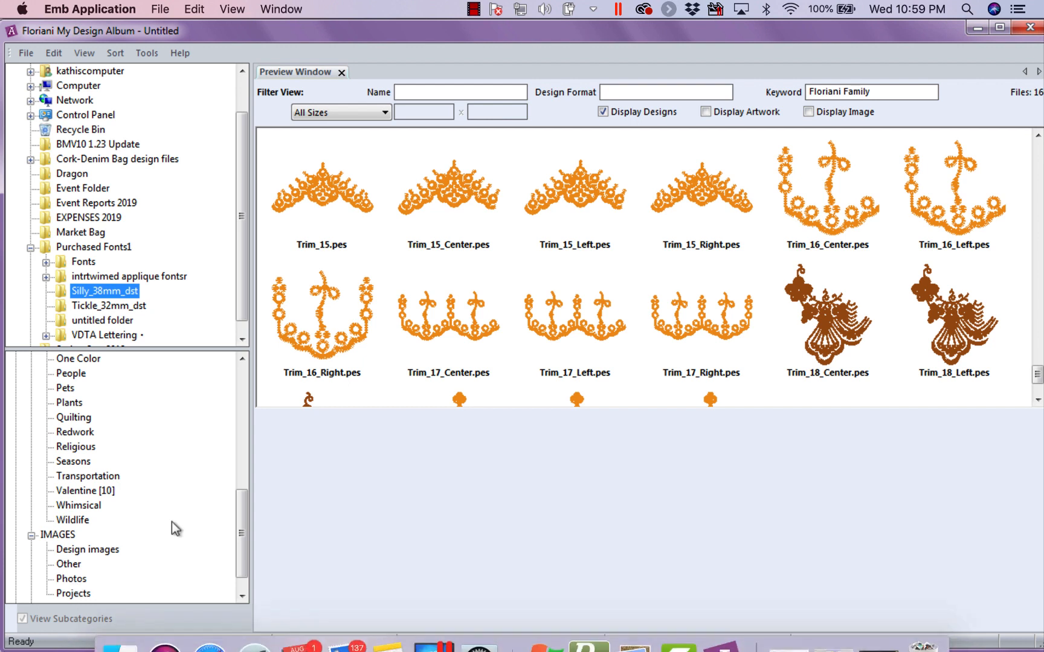
# Clear the keyword filter and select the kitten design Aug_2019_03.waf.
pyautogui.click(871, 91)
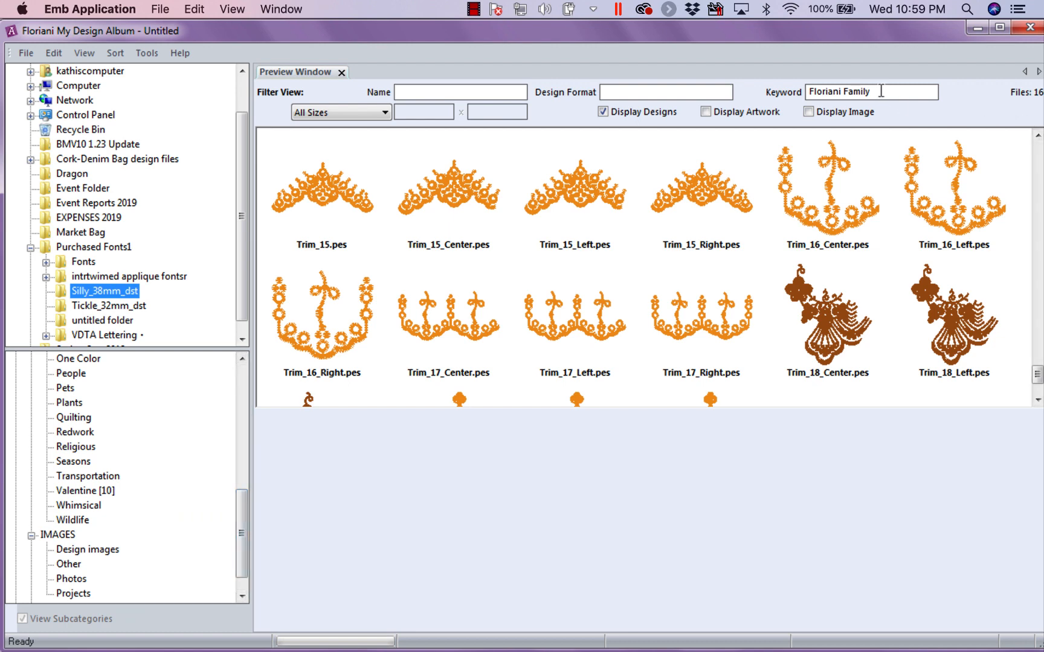
pyautogui.write('Floria')
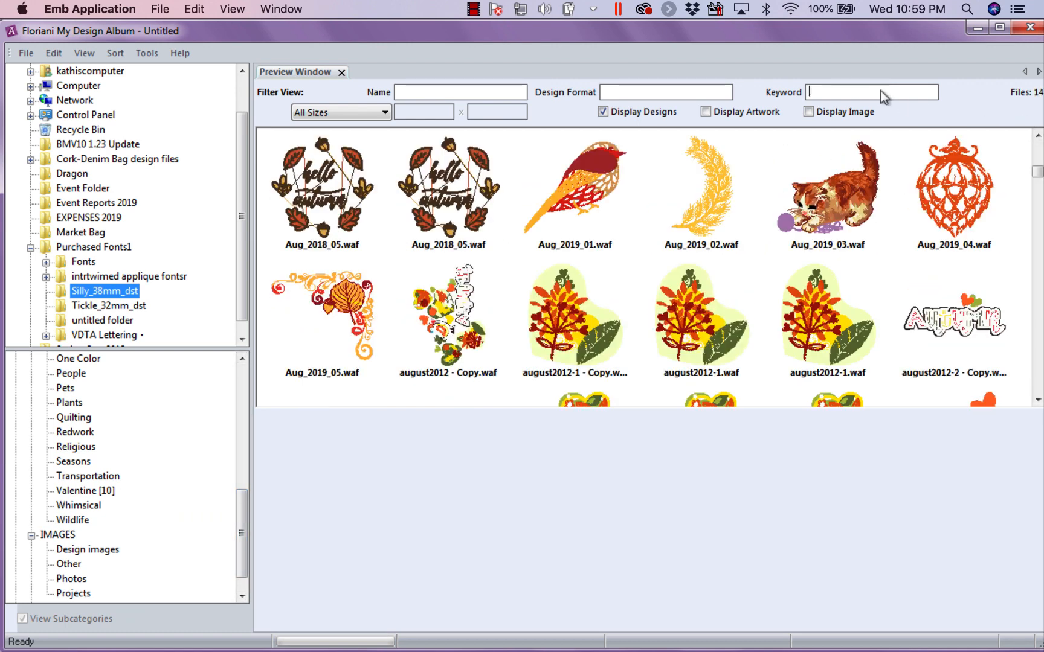
pyautogui.moveTo(829, 194)
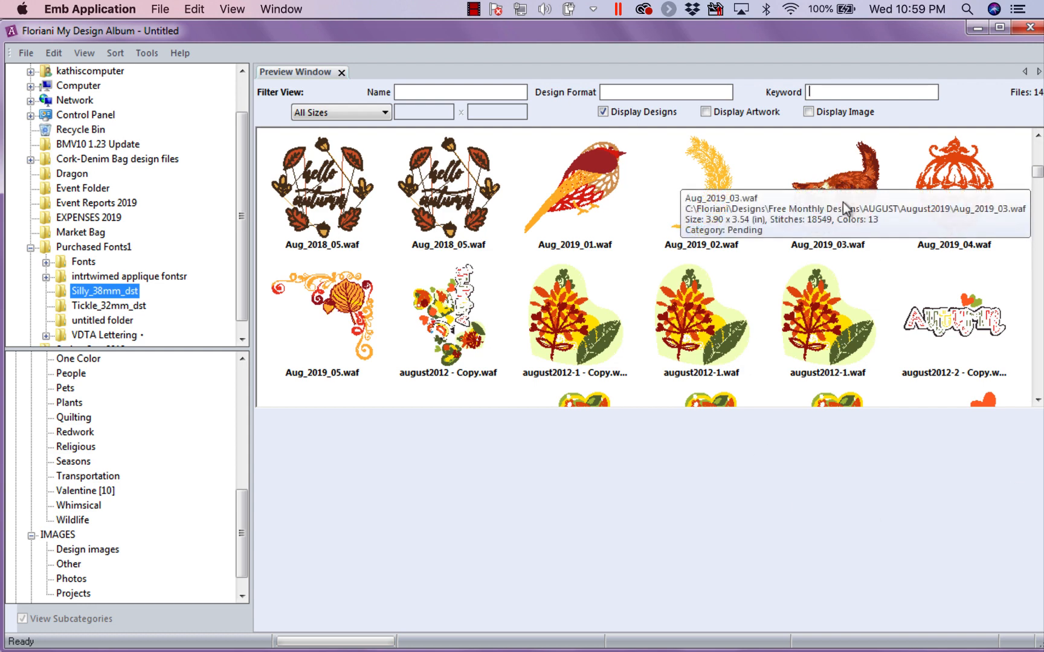
pyautogui.moveTo(843, 194)
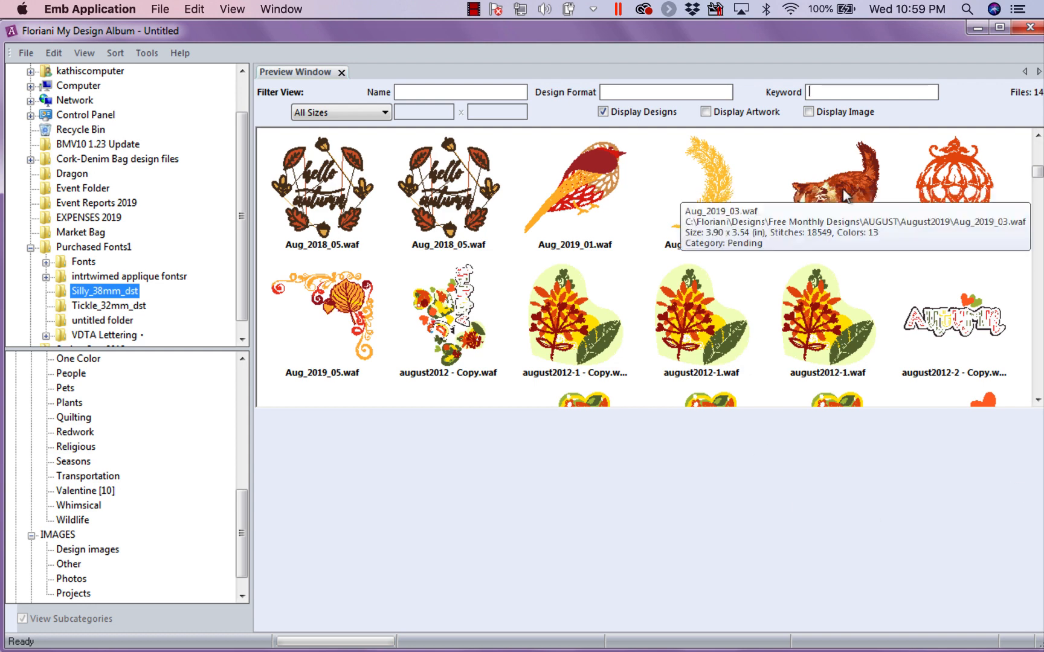
pyautogui.rightClick(827, 190)
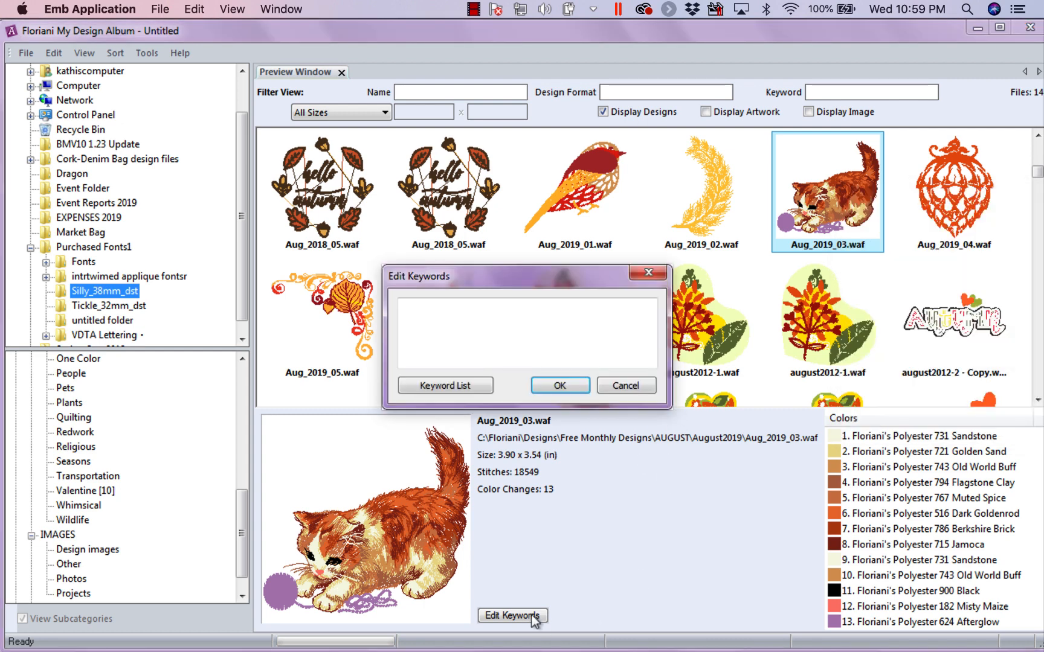
# Tag the kitten design with the keywords 'Kitten, yarn' and confirm.
pyautogui.click(526, 331)
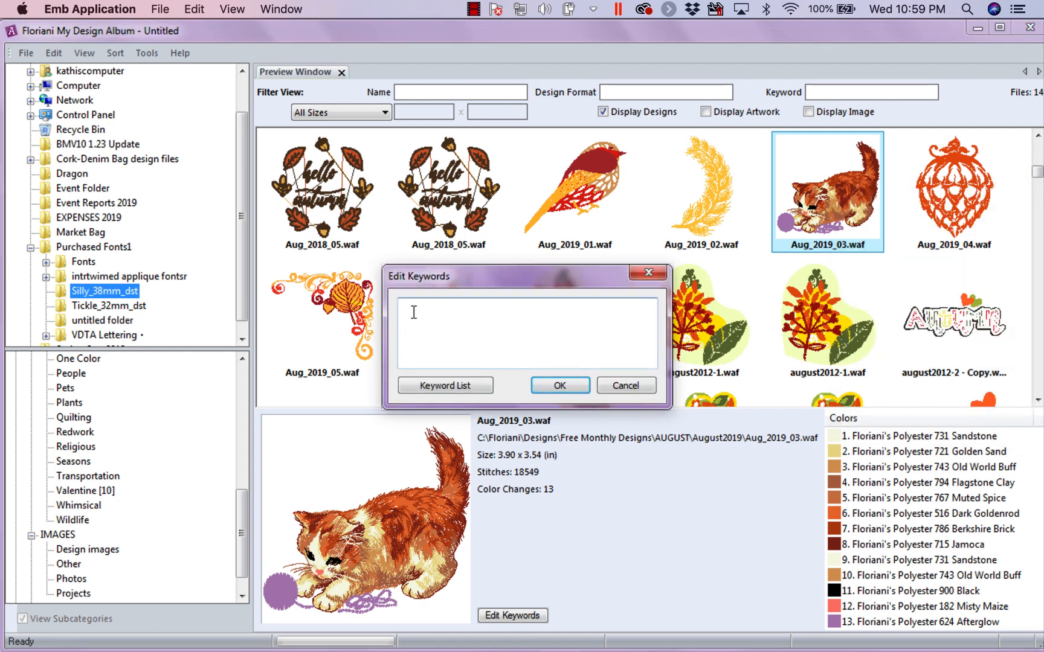
pyautogui.write('Cat')
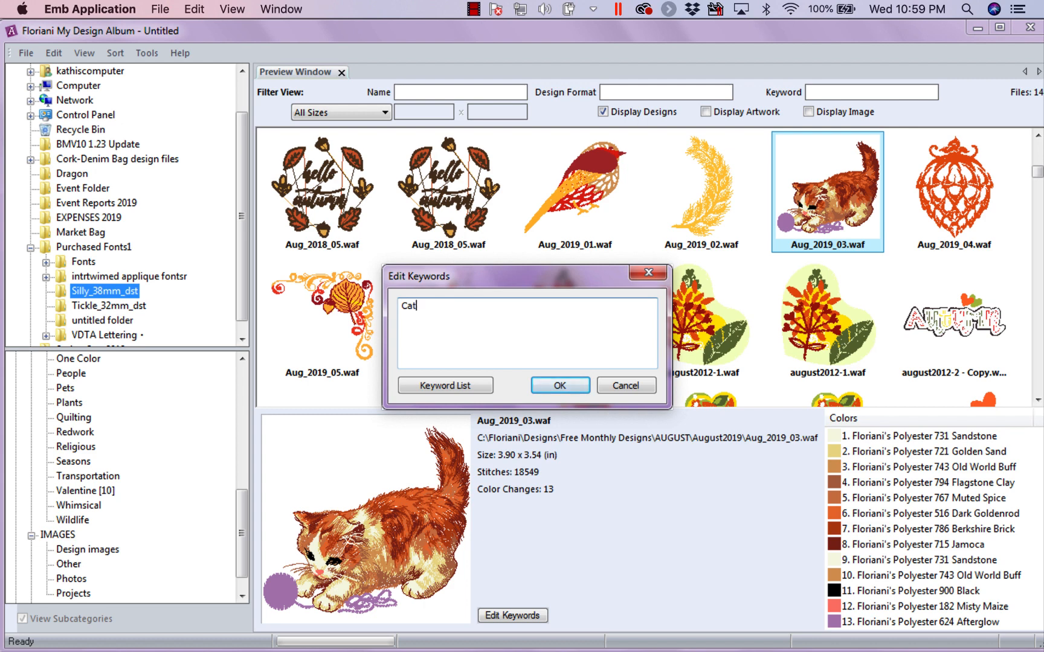
pyautogui.write('Kit')
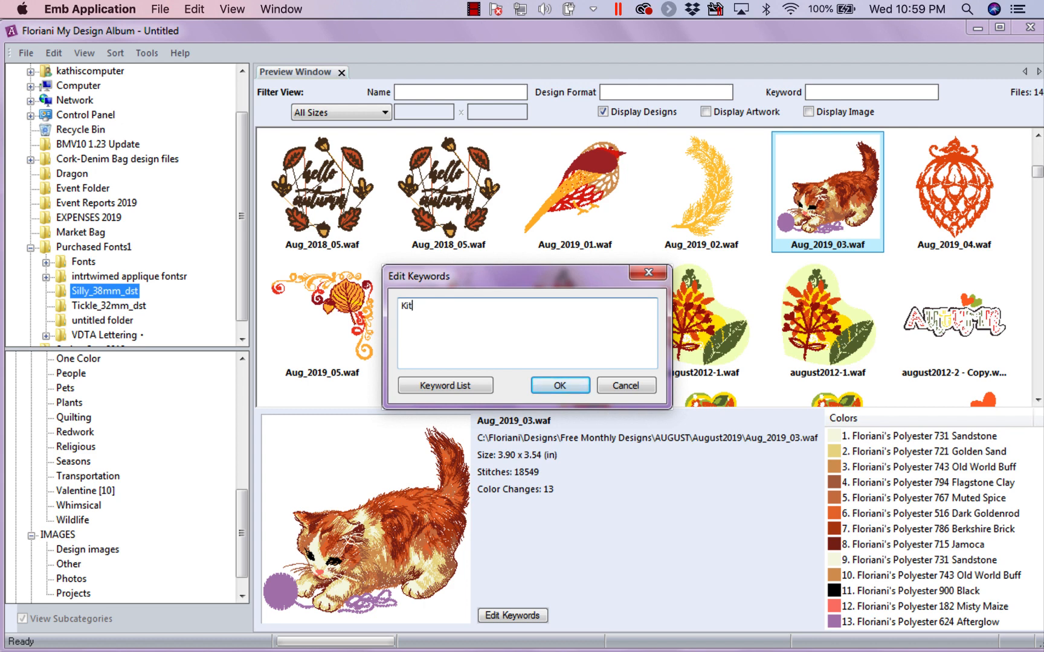
pyautogui.write('ten,')
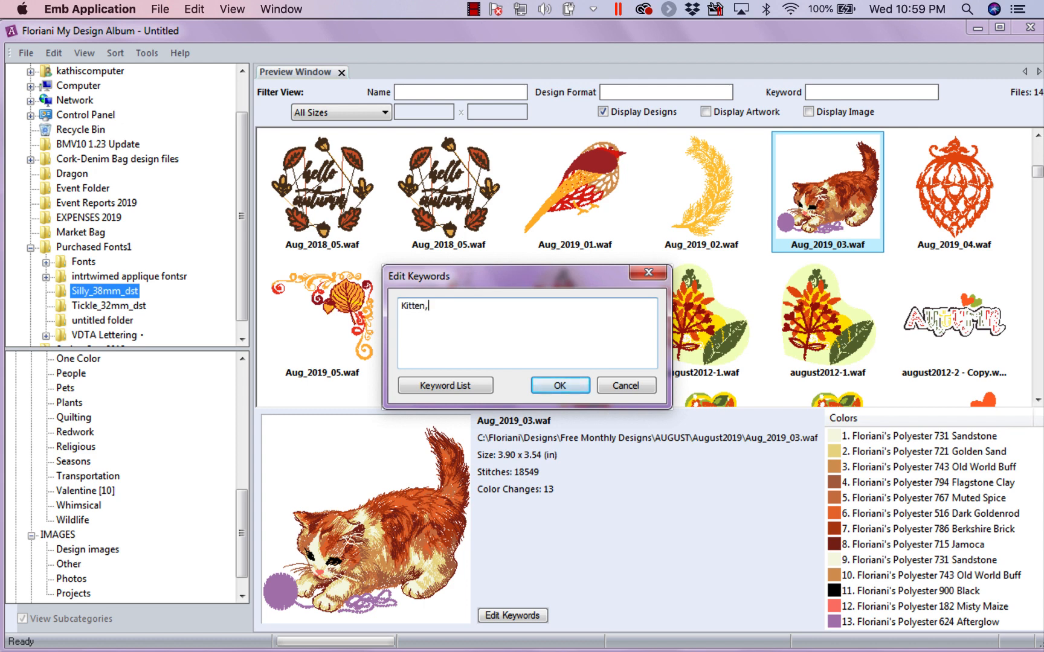
pyautogui.write('yarn')
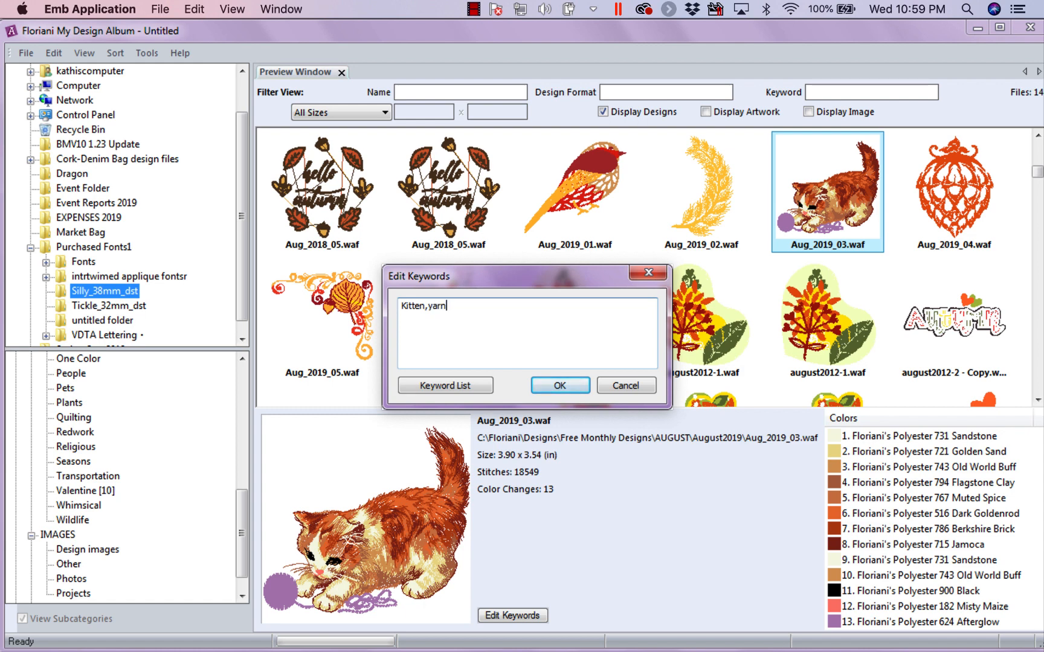
pyautogui.click(559, 386)
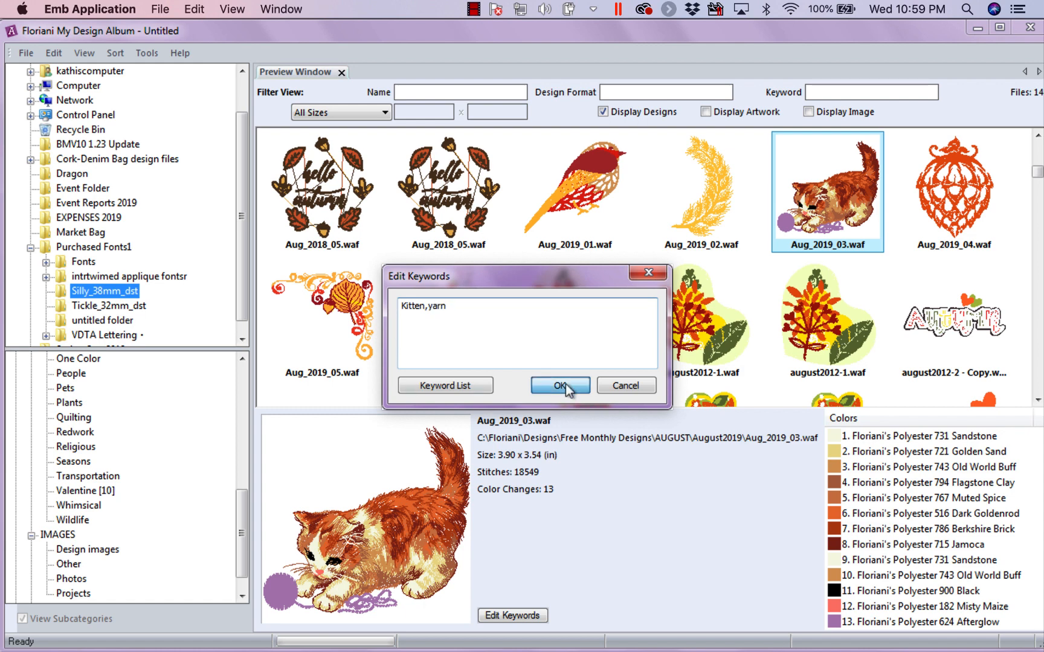
pyautogui.click(559, 386)
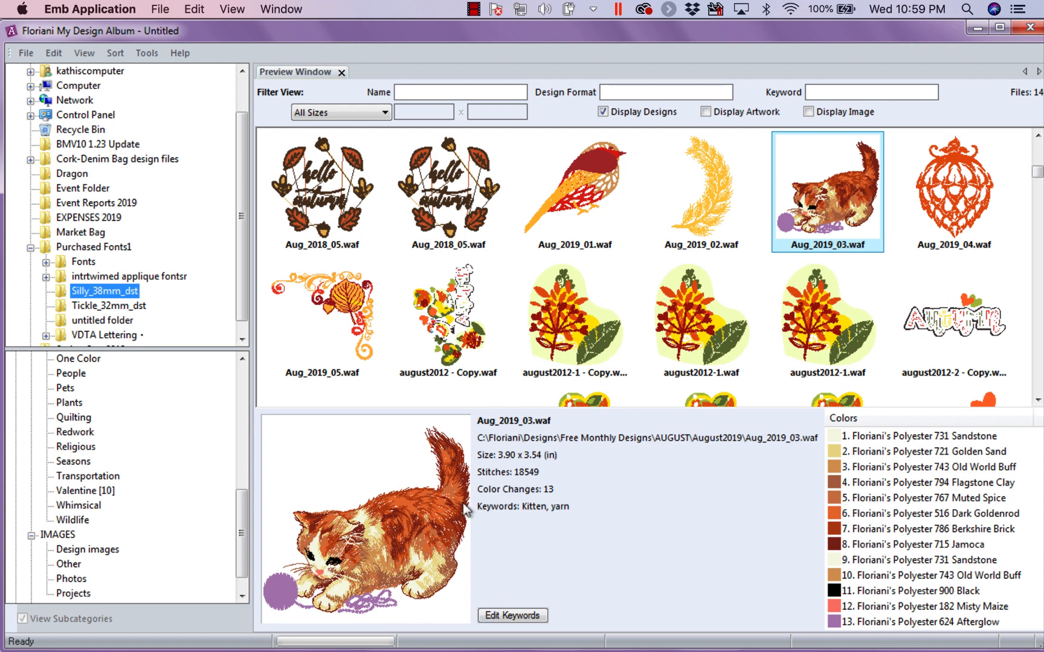
pyautogui.moveTo(806, 475)
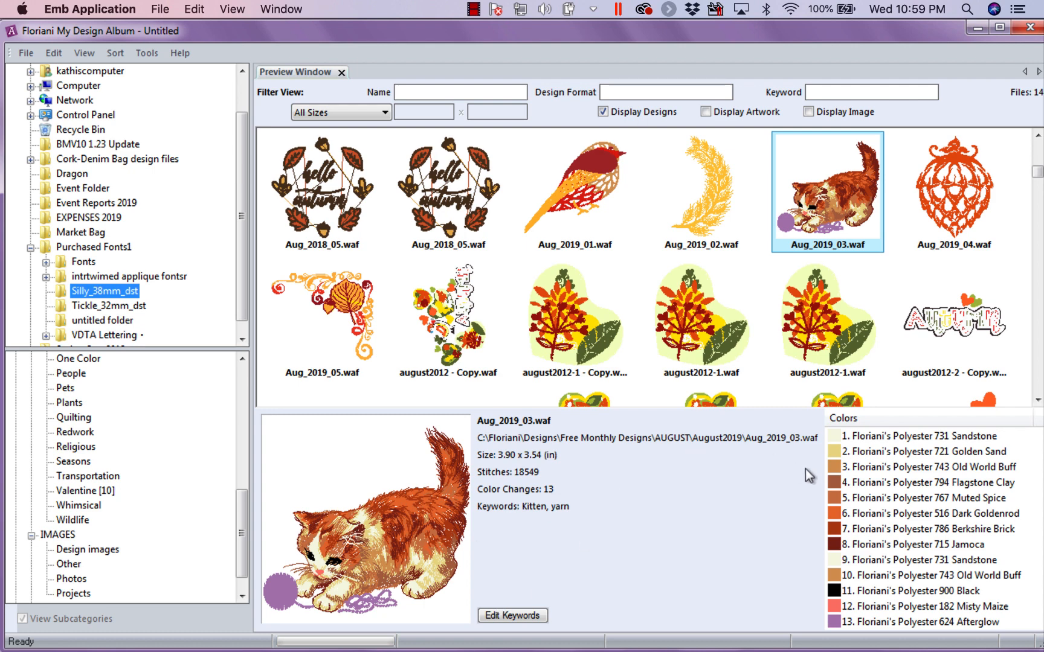
pyautogui.moveTo(889, 628)
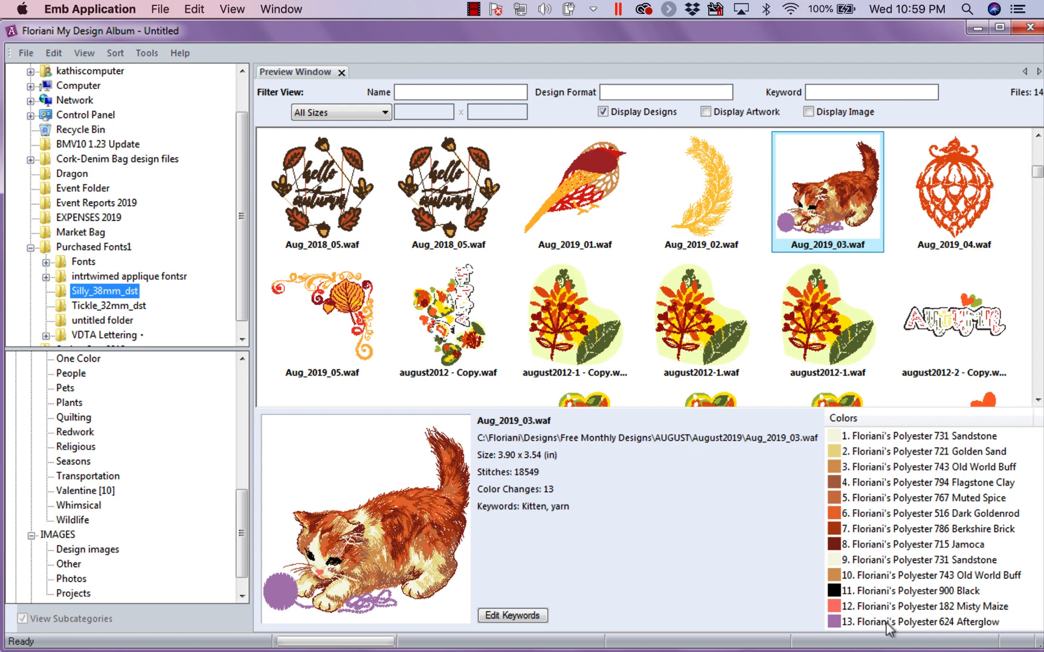
pyautogui.moveTo(527, 477)
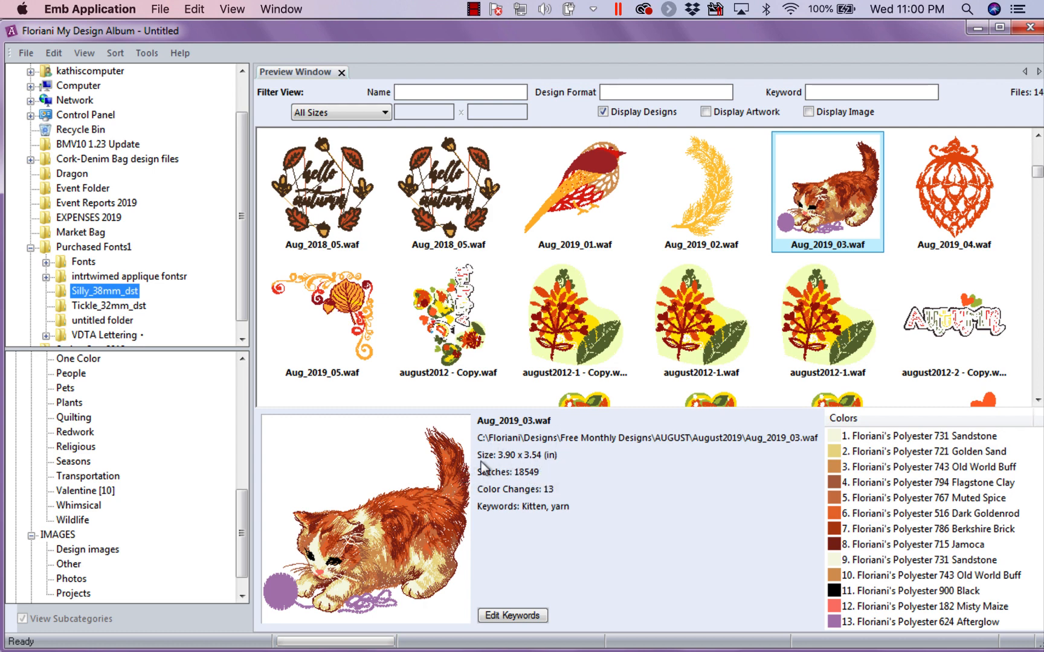
pyautogui.moveTo(485, 490)
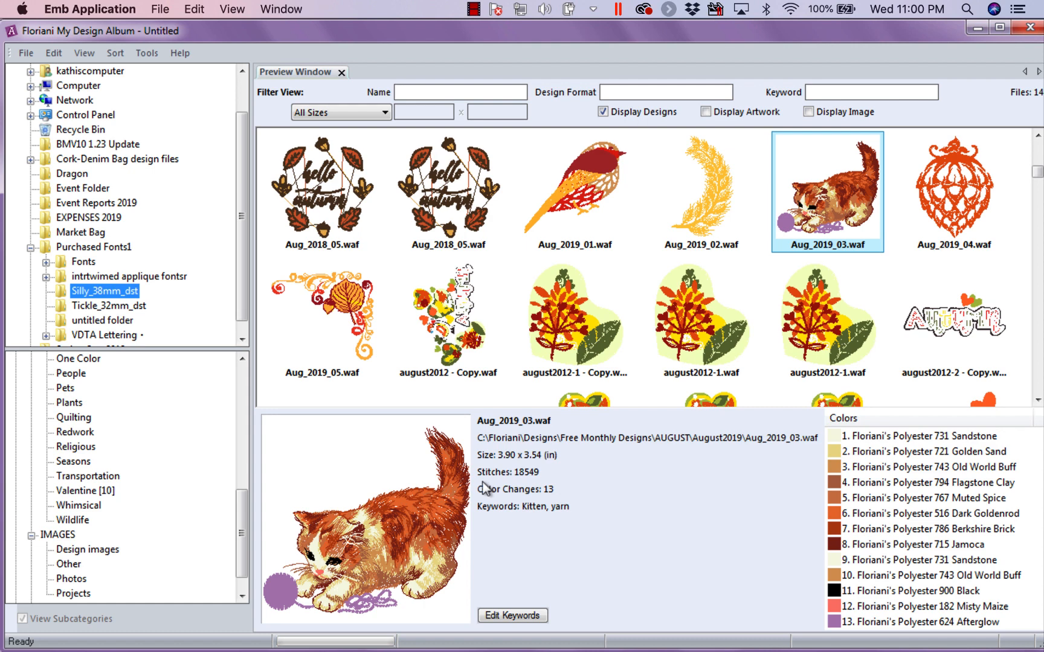
pyautogui.moveTo(572, 450)
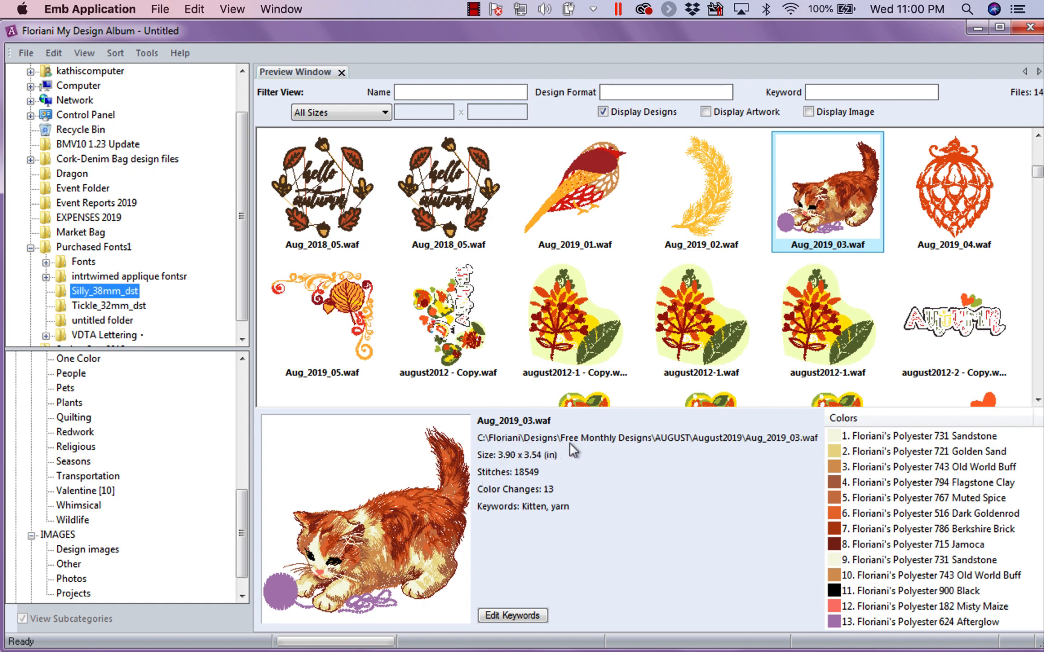
pyautogui.moveTo(717, 448)
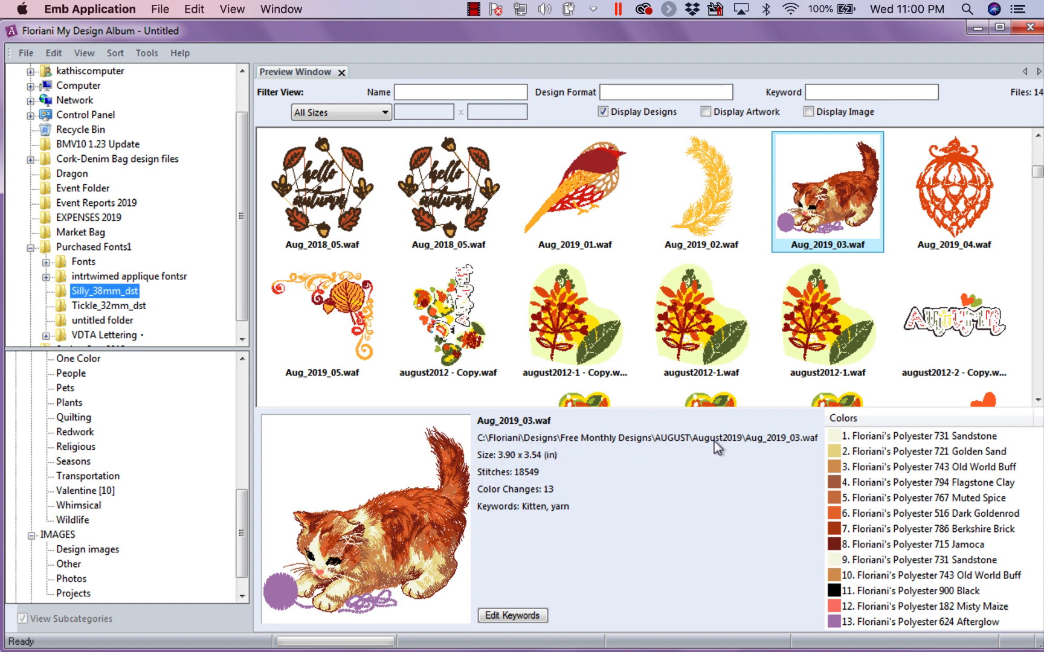
pyautogui.moveTo(809, 446)
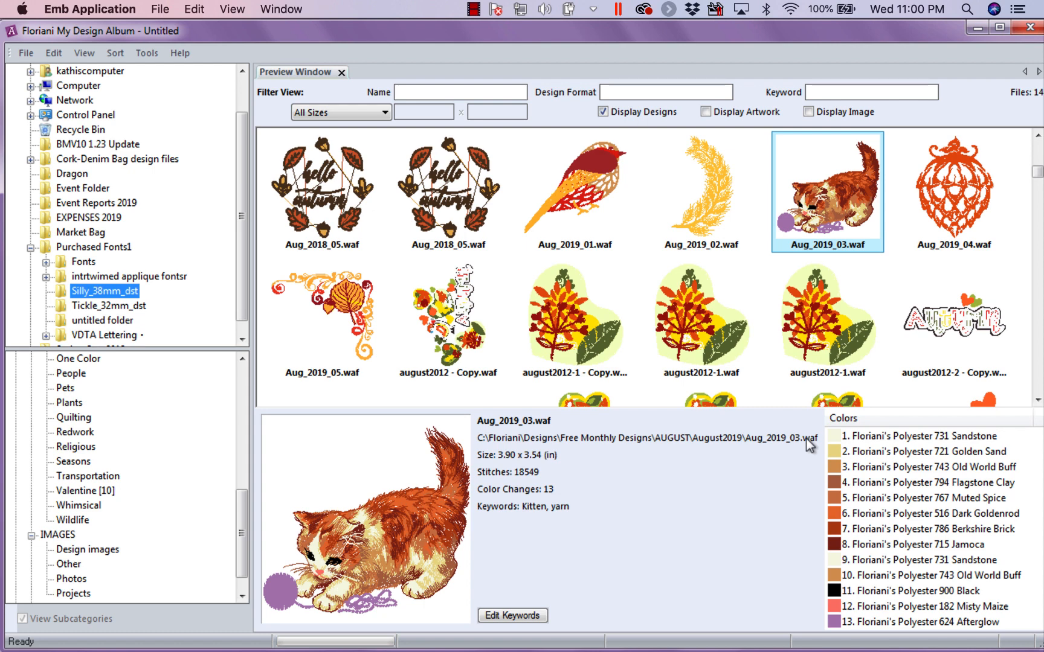
pyautogui.moveTo(581, 441)
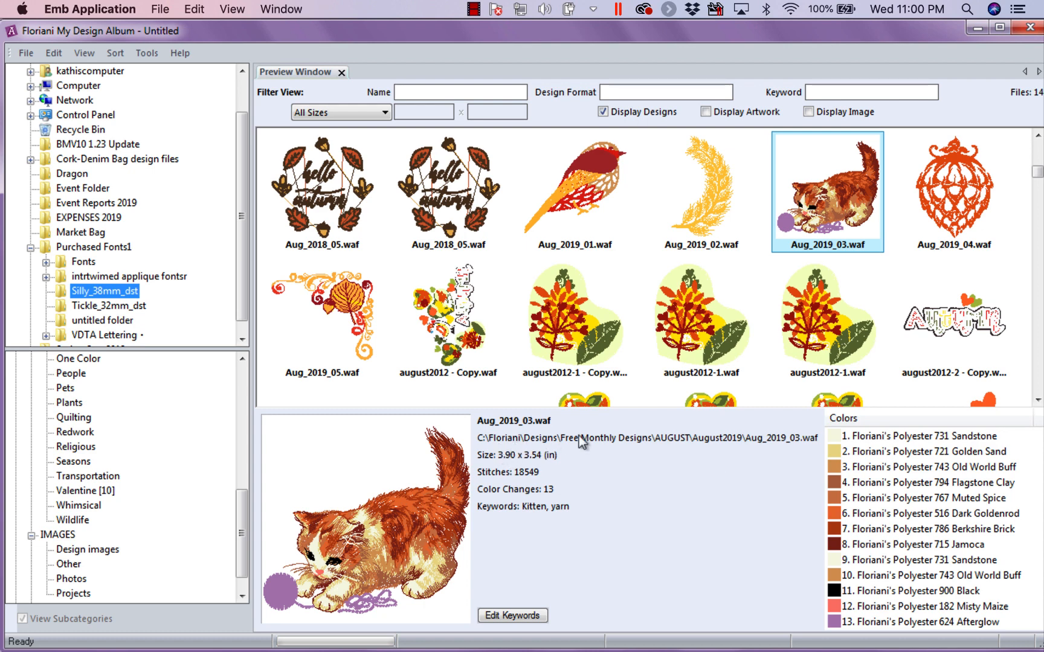
pyautogui.moveTo(825, 162)
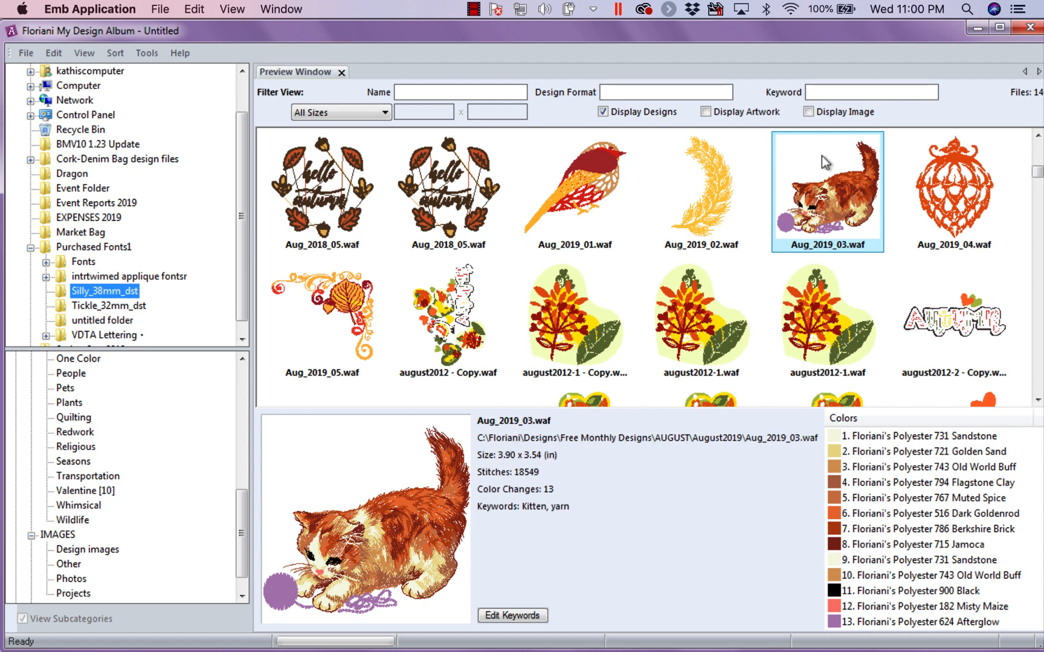
# Open the kitten design Aug_2019_03.waf for editing in the mini editor.
pyautogui.rightClick(825, 190)
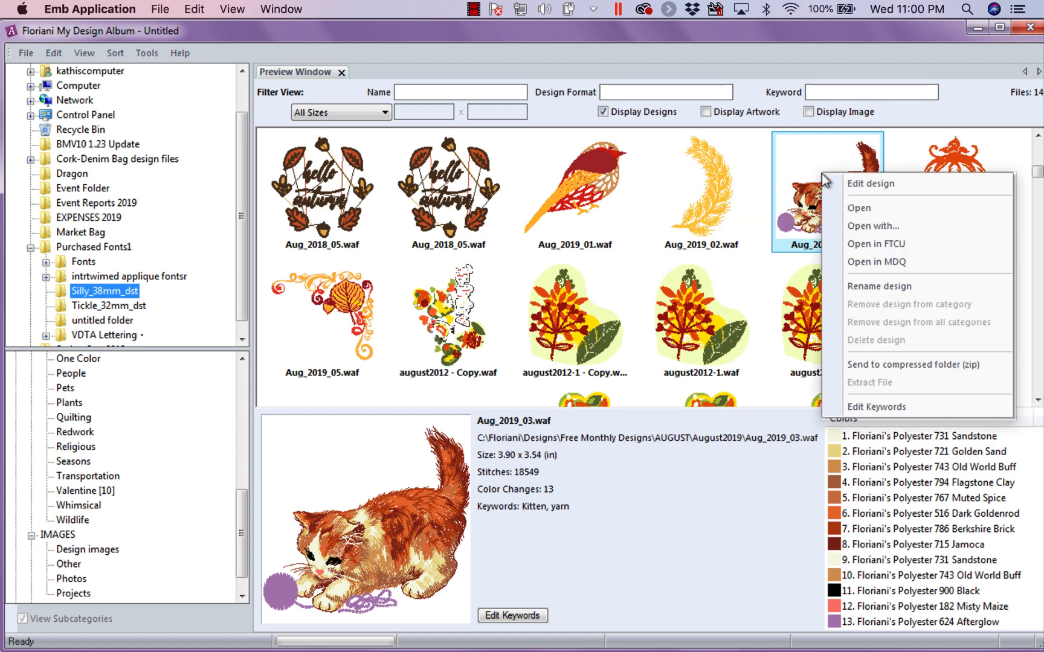
pyautogui.moveTo(872, 183)
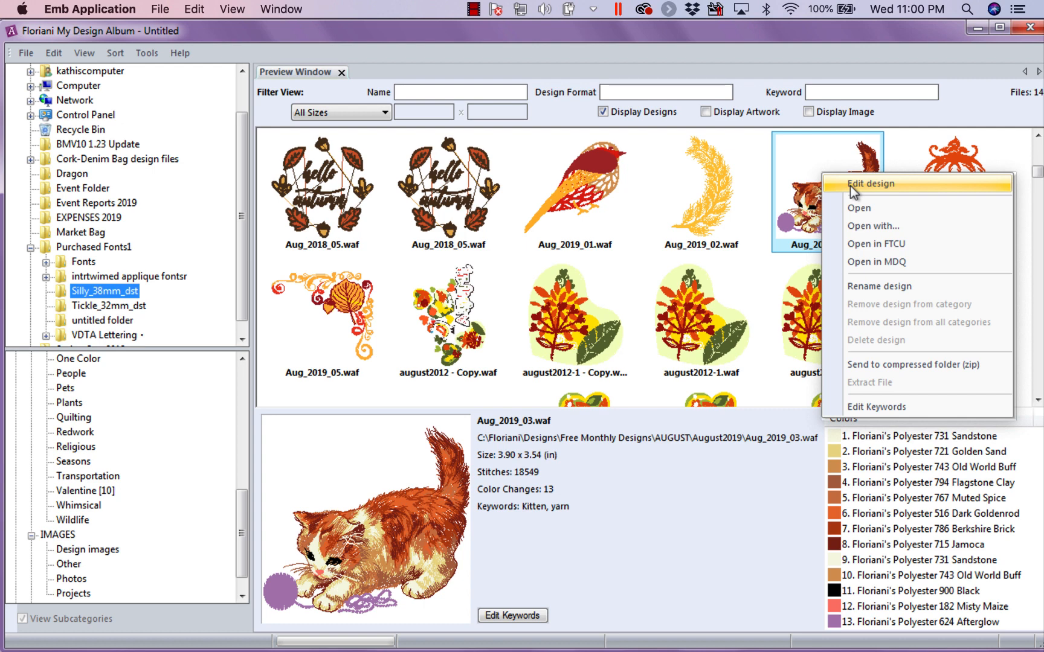
pyautogui.click(872, 184)
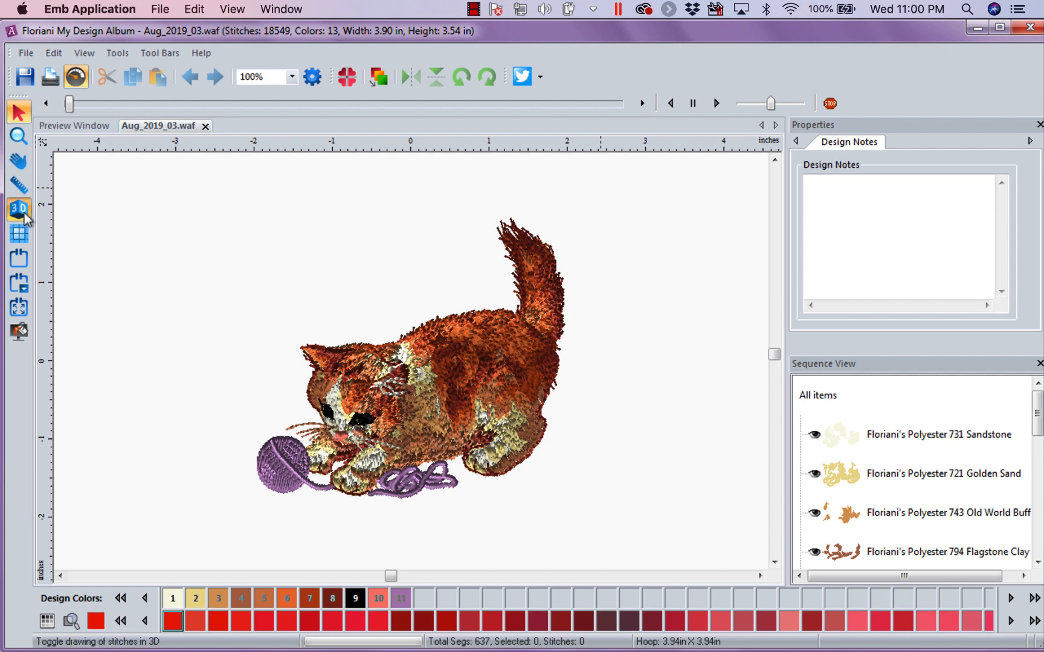
# Turn off 3D stitch drawing and recolour the kitten's purple yarn ball to red.
pyautogui.click(18, 208)
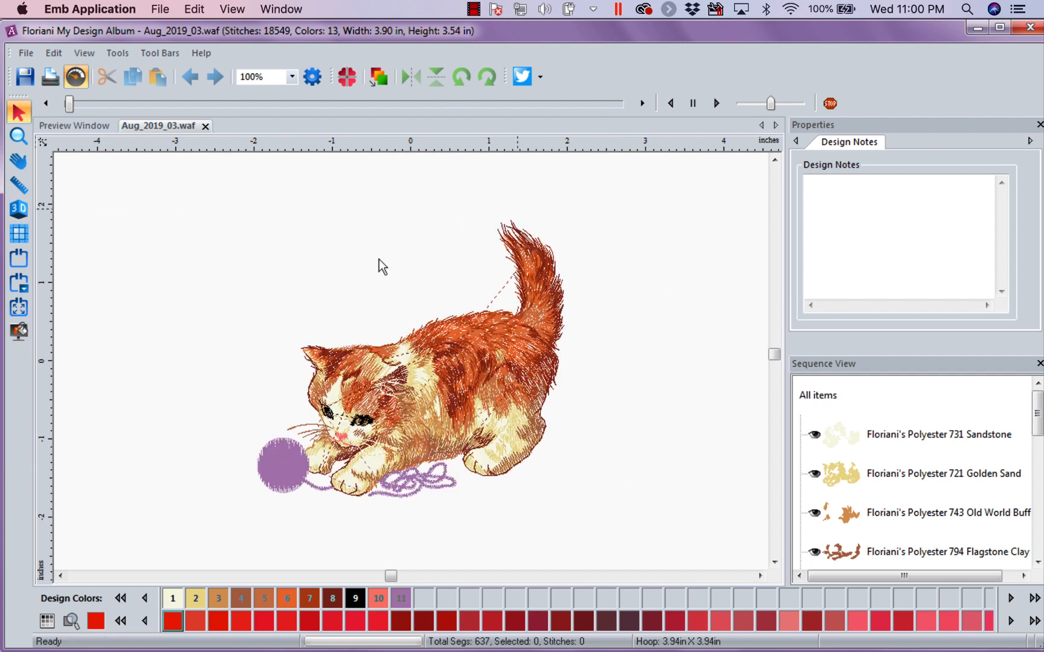
pyautogui.moveTo(518, 507)
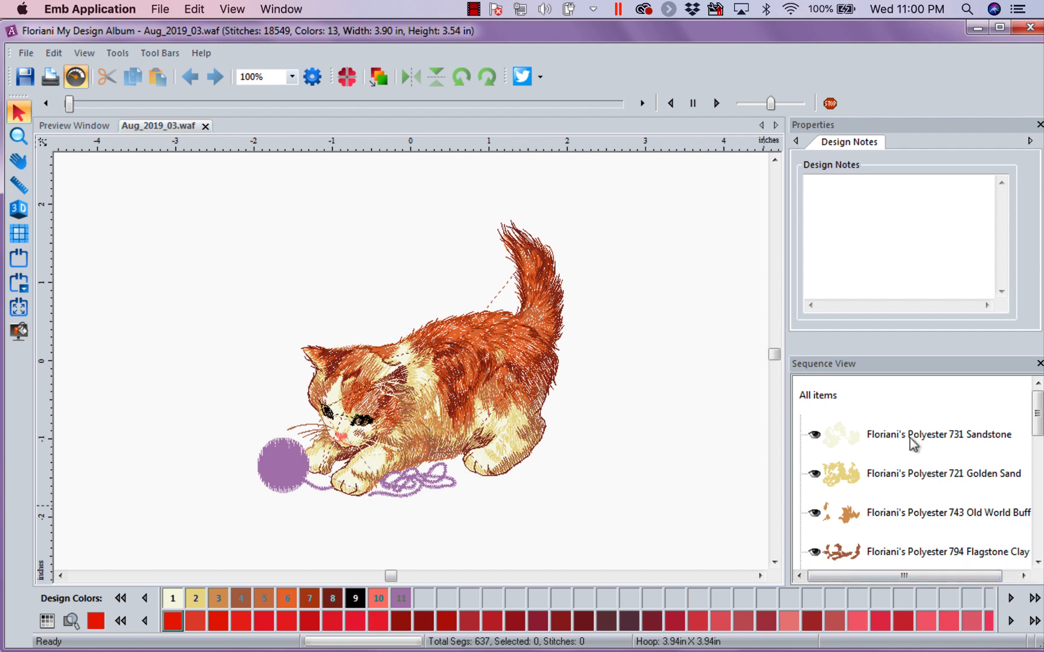
pyautogui.click(938, 434)
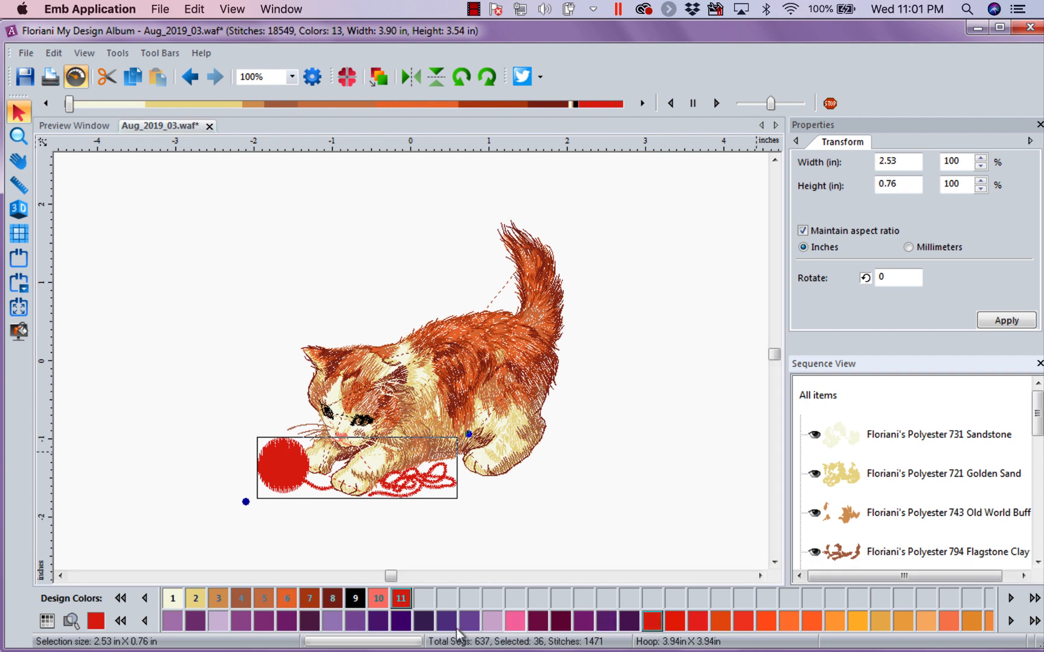
pyautogui.click(609, 347)
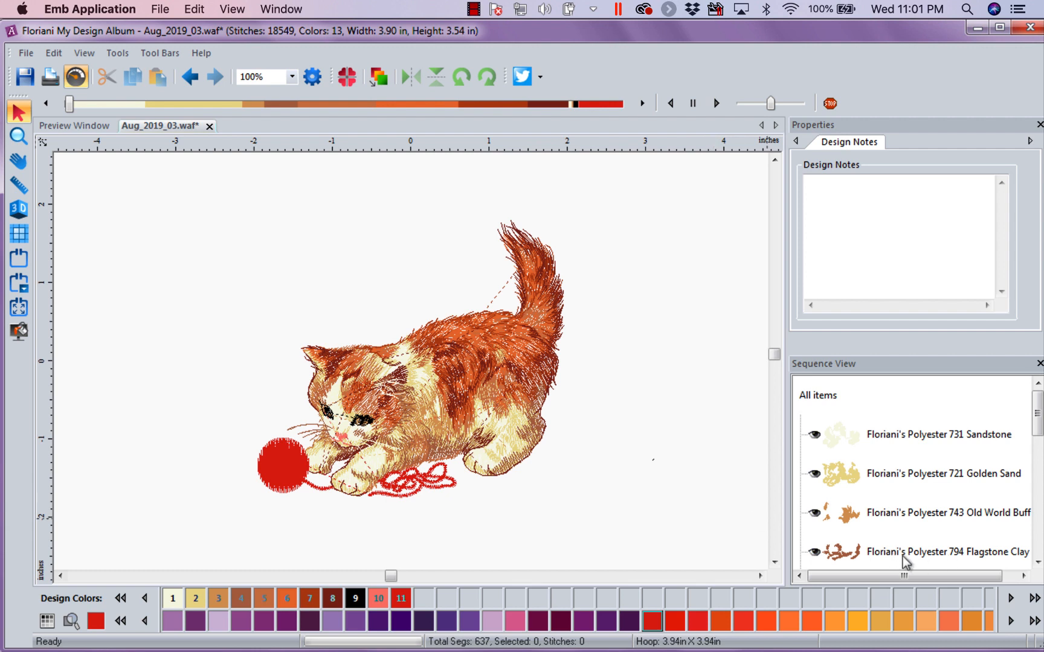
pyautogui.moveTo(878, 626)
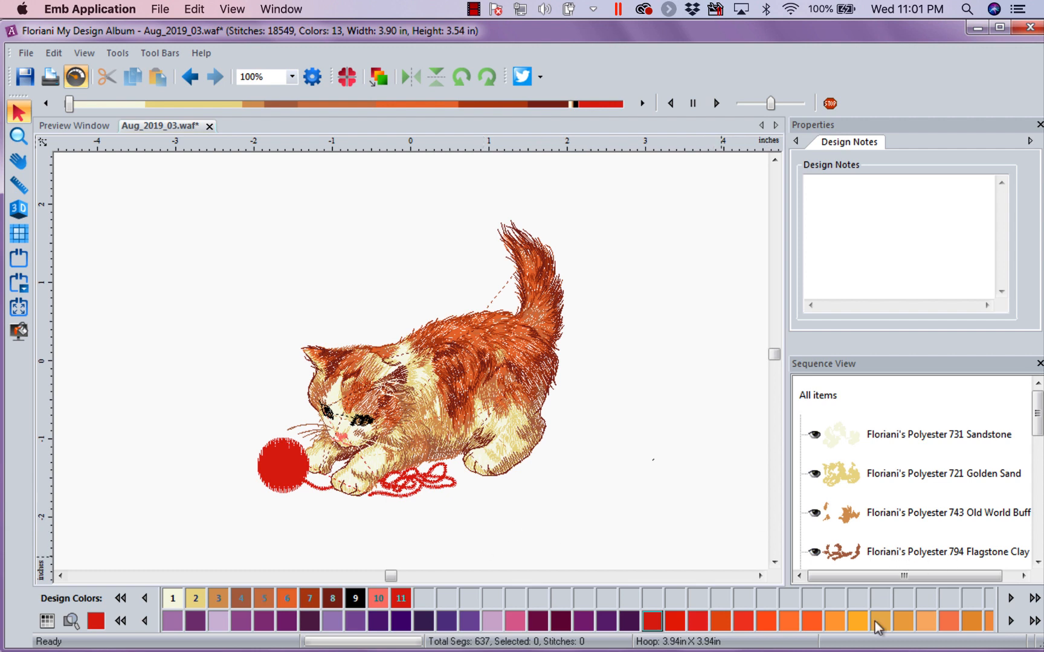
pyautogui.moveTo(649, 446)
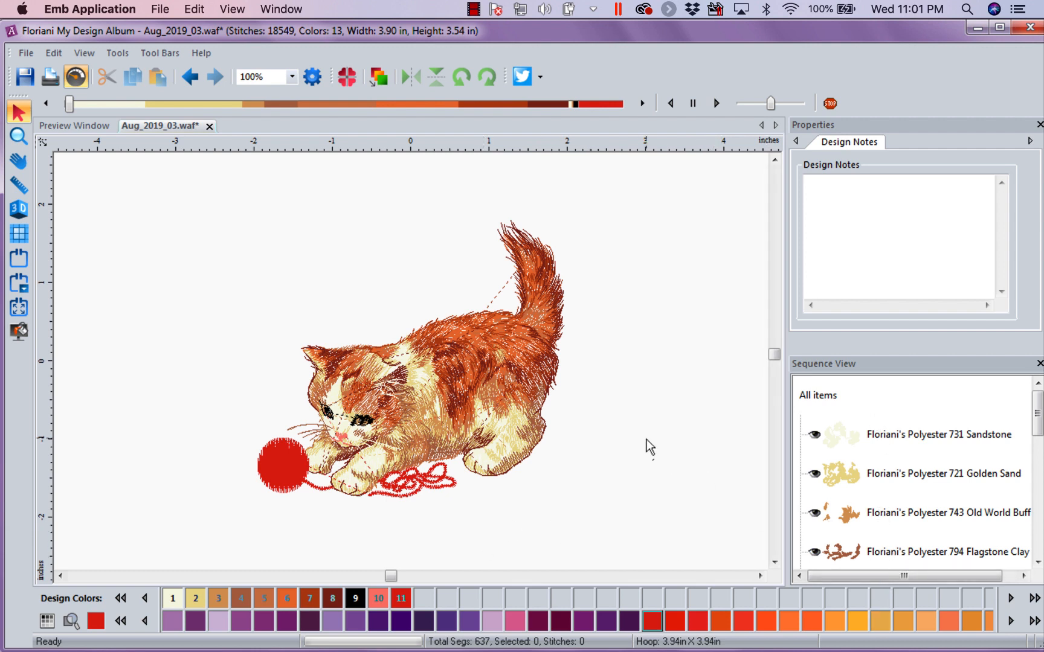
pyautogui.click(817, 395)
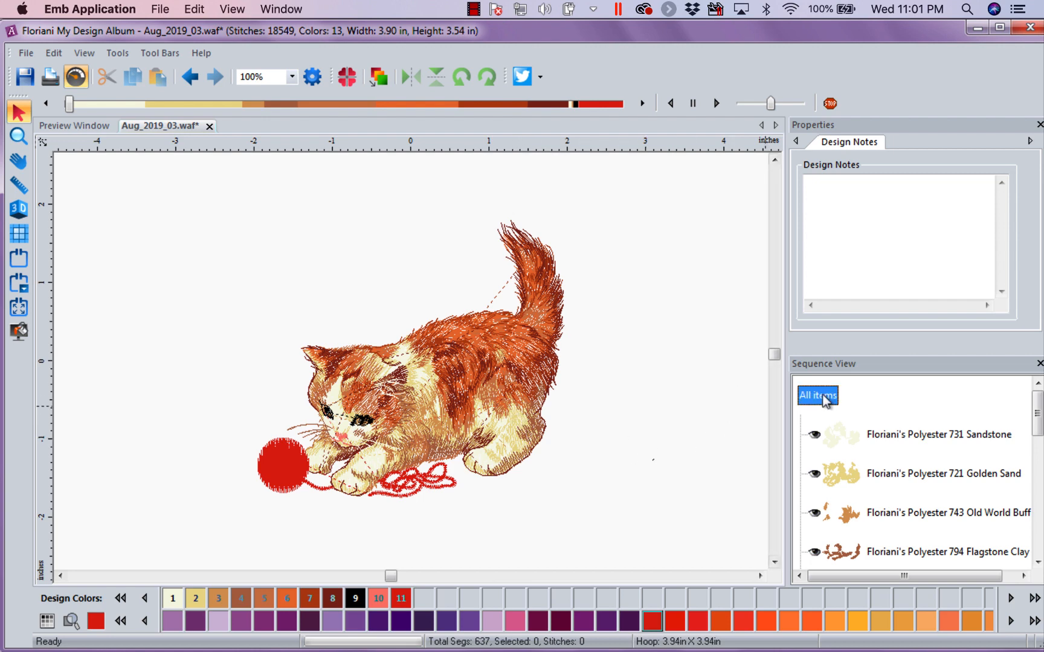
# Mirror the whole kitten design horizontally so it faces right, leaving it upright and deselected.
pyautogui.click(816, 395)
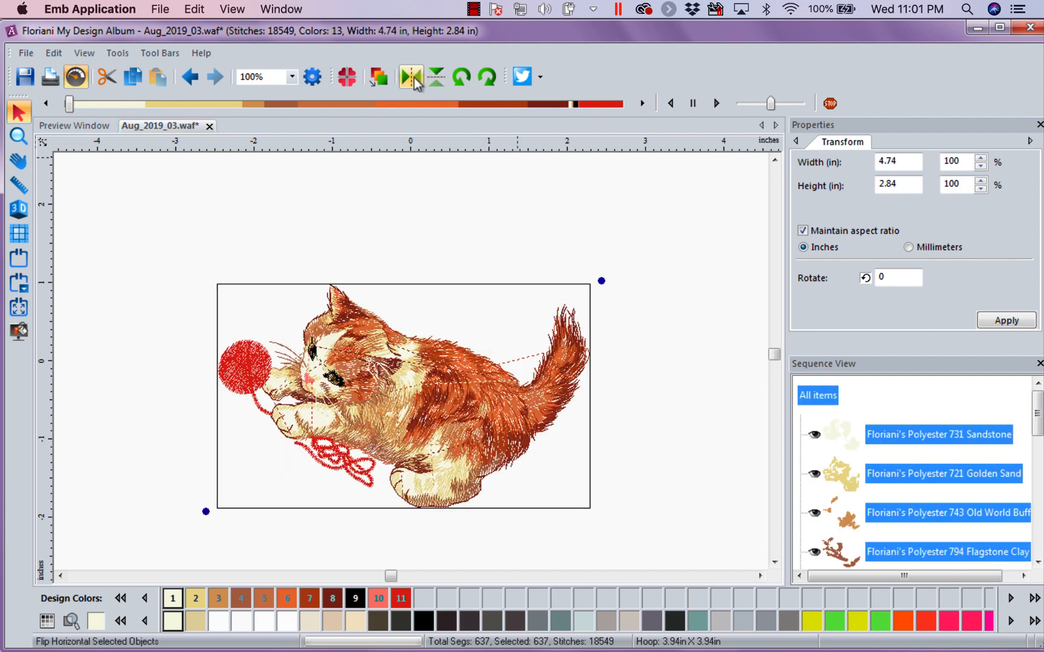
pyautogui.click(412, 77)
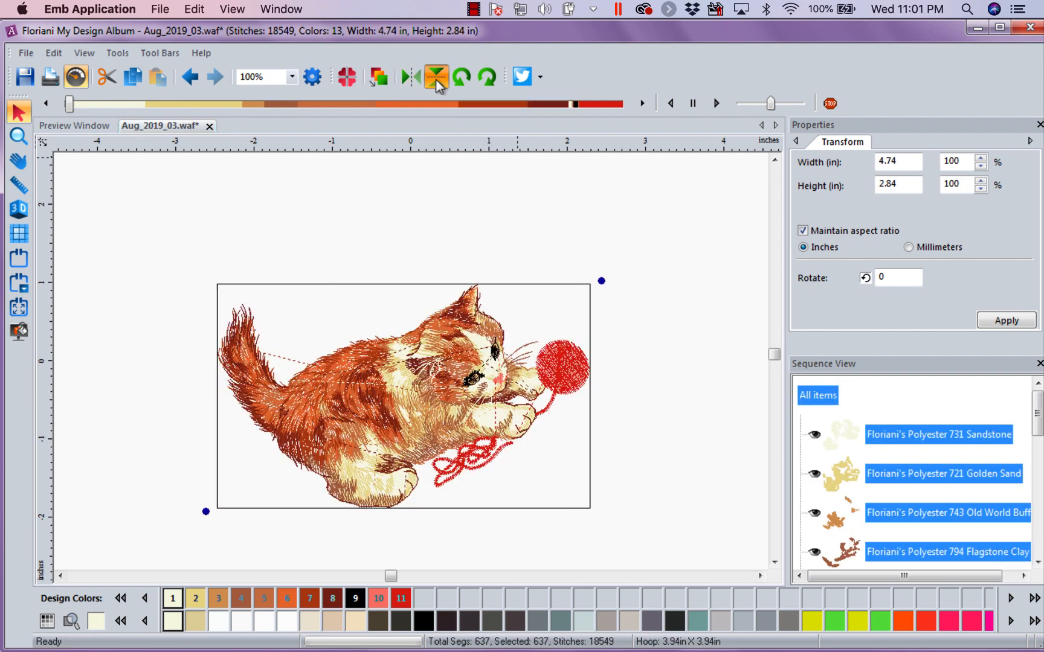
pyautogui.click(435, 76)
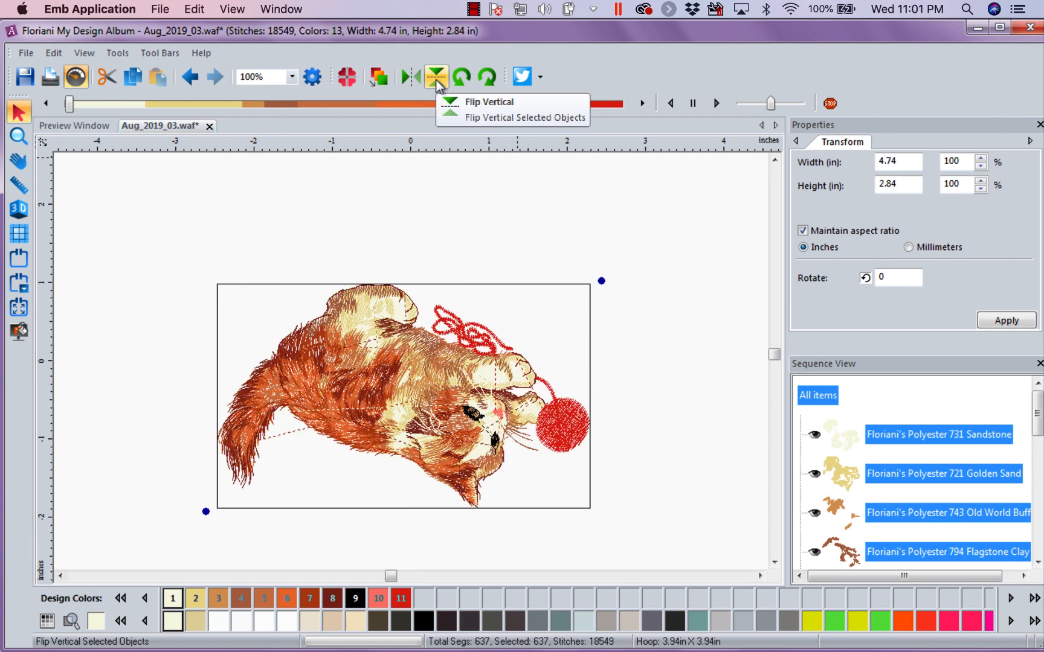
pyautogui.click(435, 76)
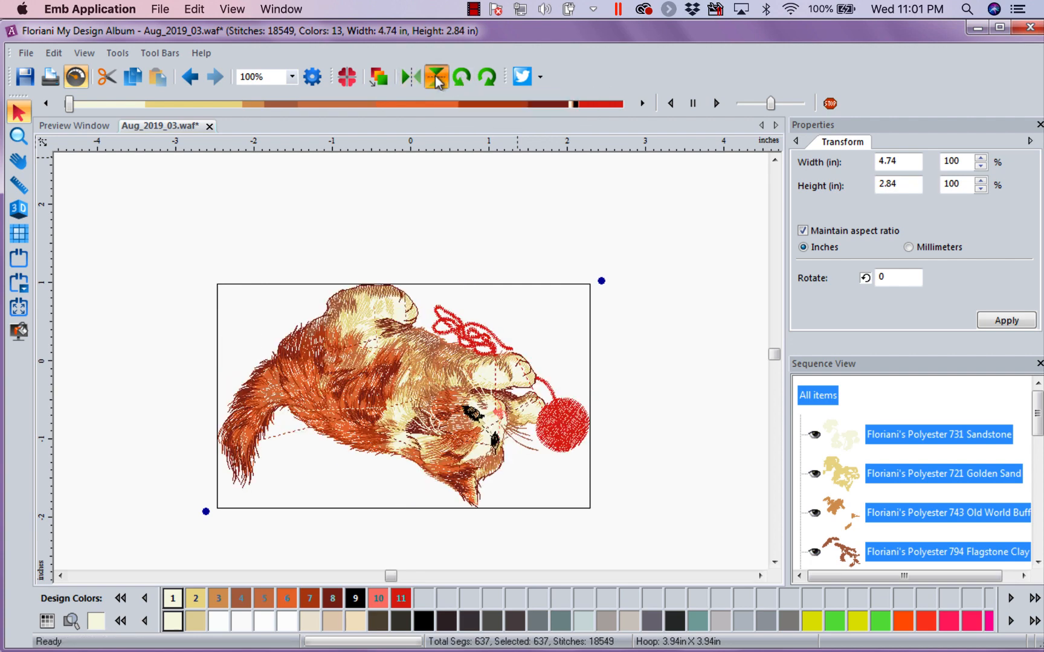
pyautogui.click(436, 76)
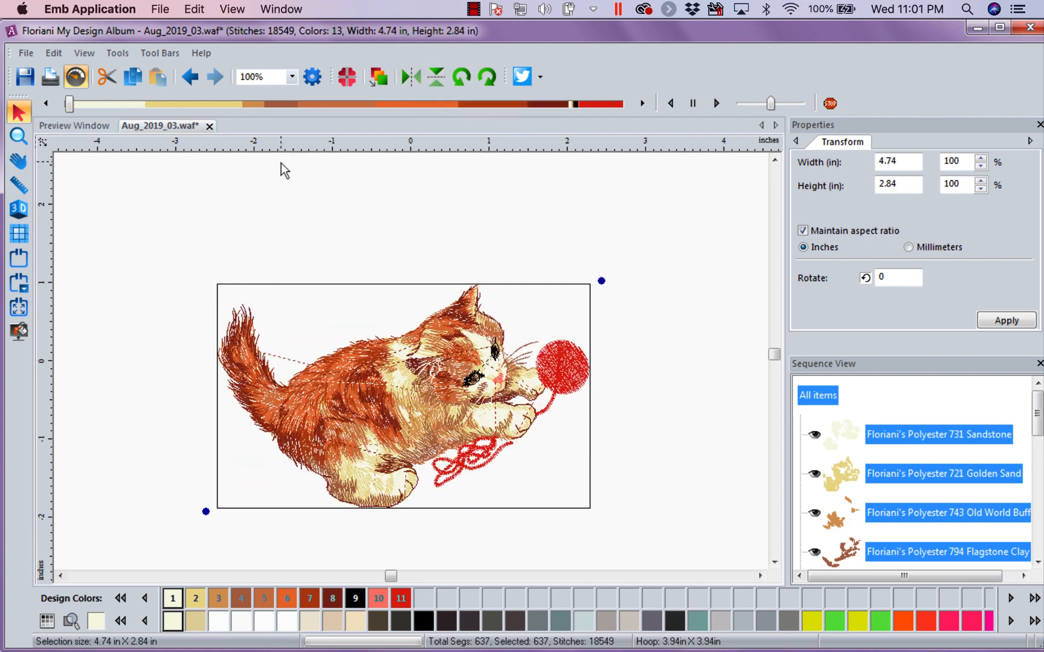
pyautogui.click(378, 76)
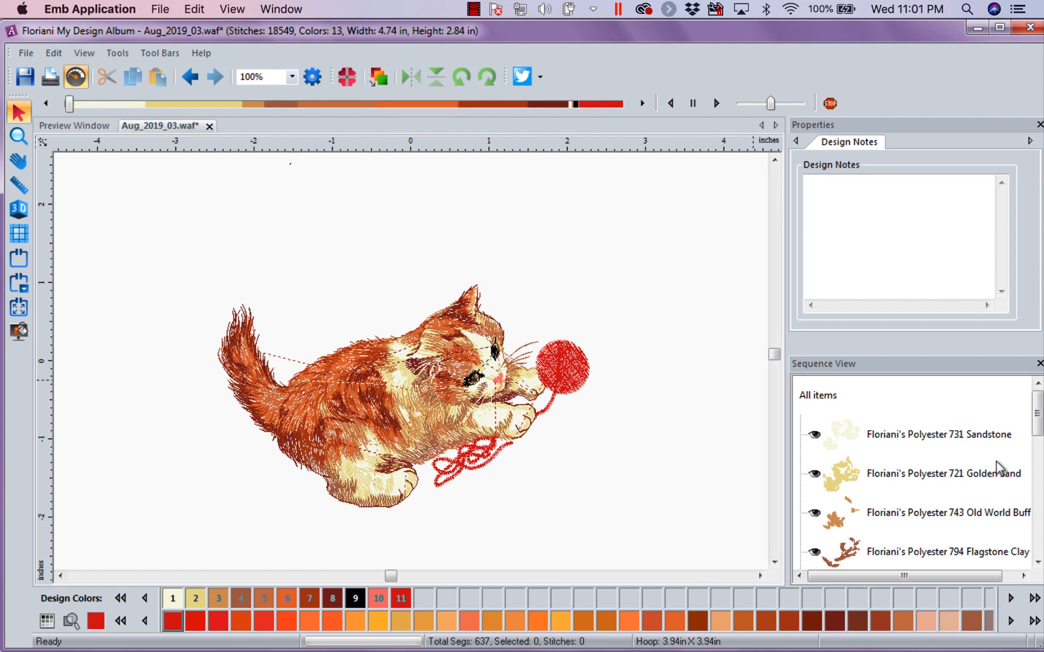
pyautogui.moveTo(1015, 490)
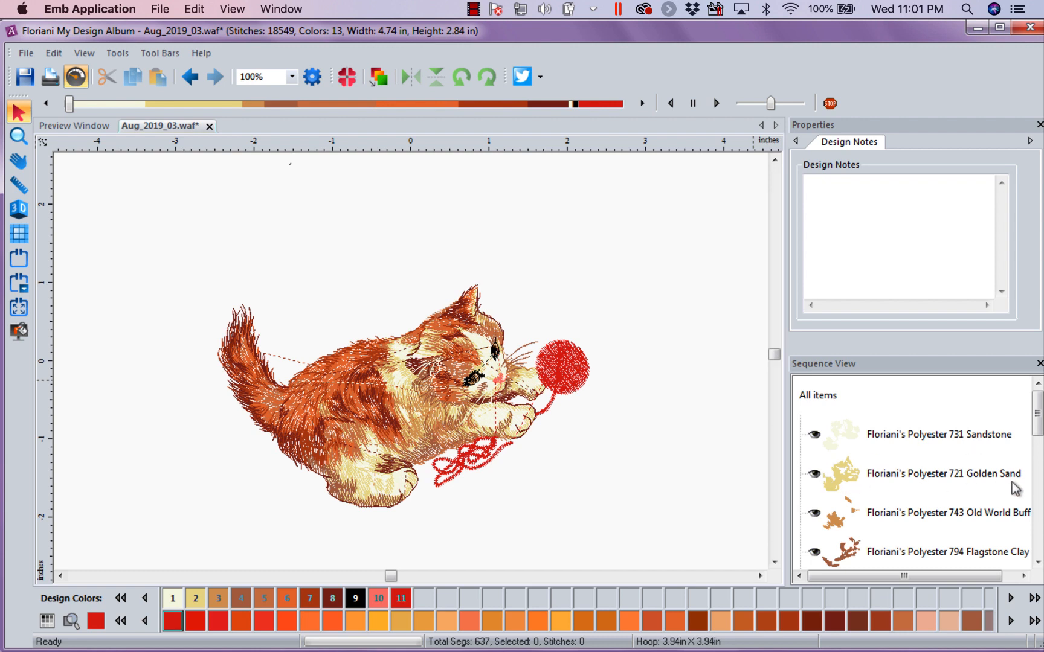
pyautogui.moveTo(657, 447)
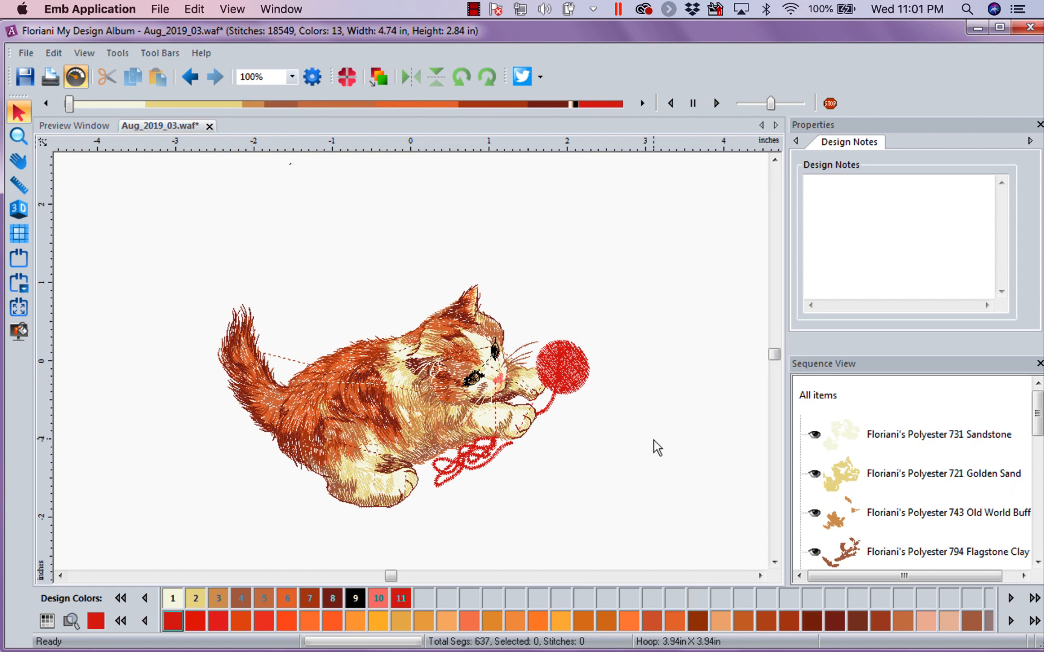
pyautogui.moveTo(464, 416)
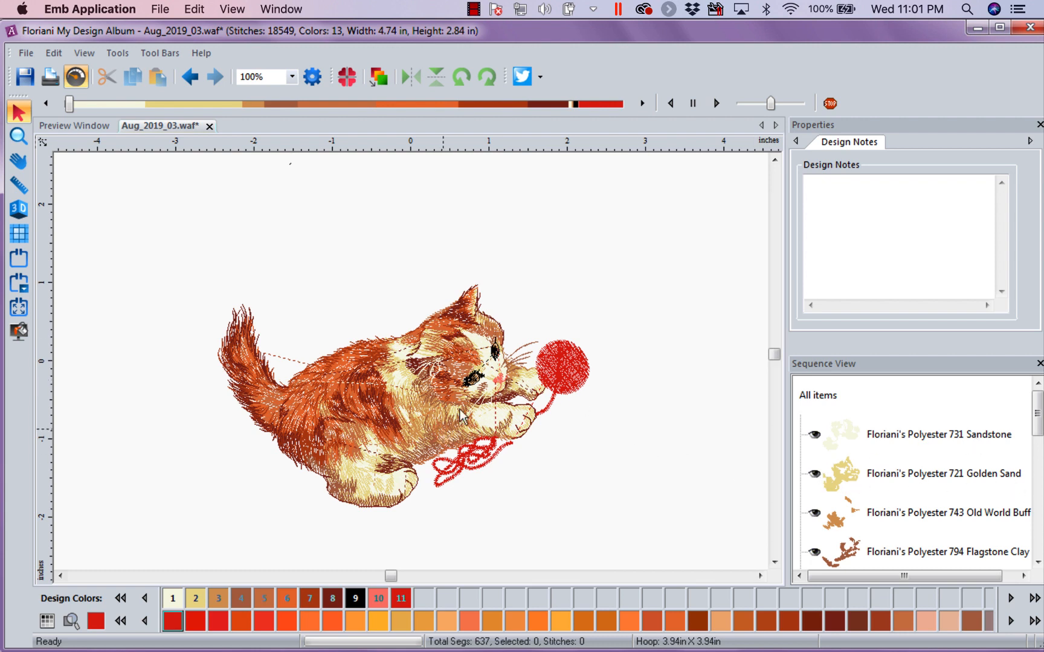
pyautogui.moveTo(346, 76)
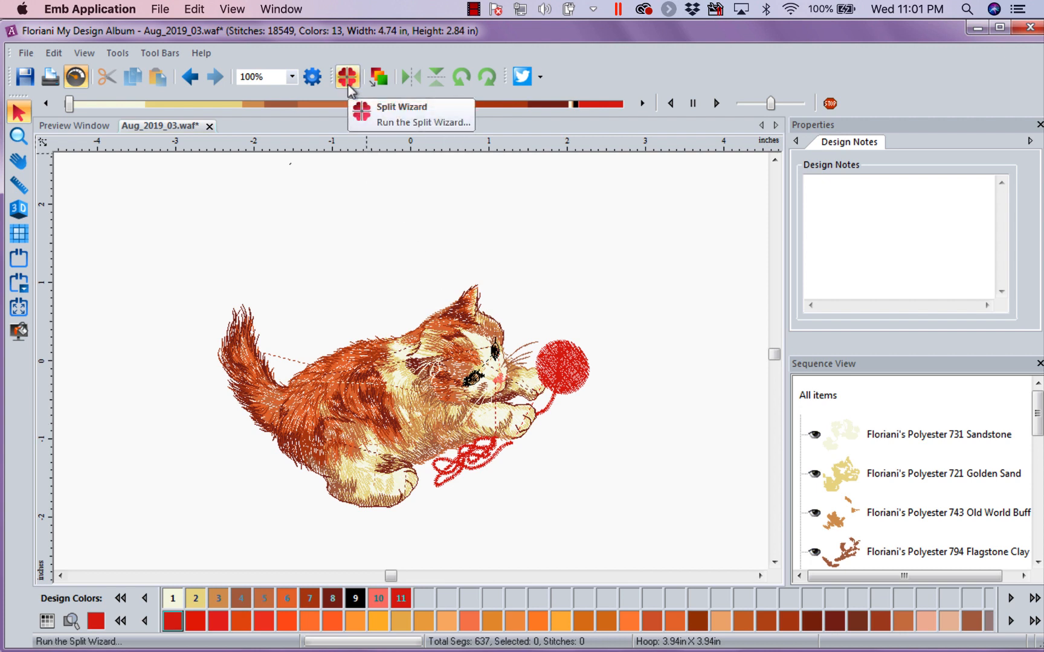
pyautogui.moveTo(18, 310)
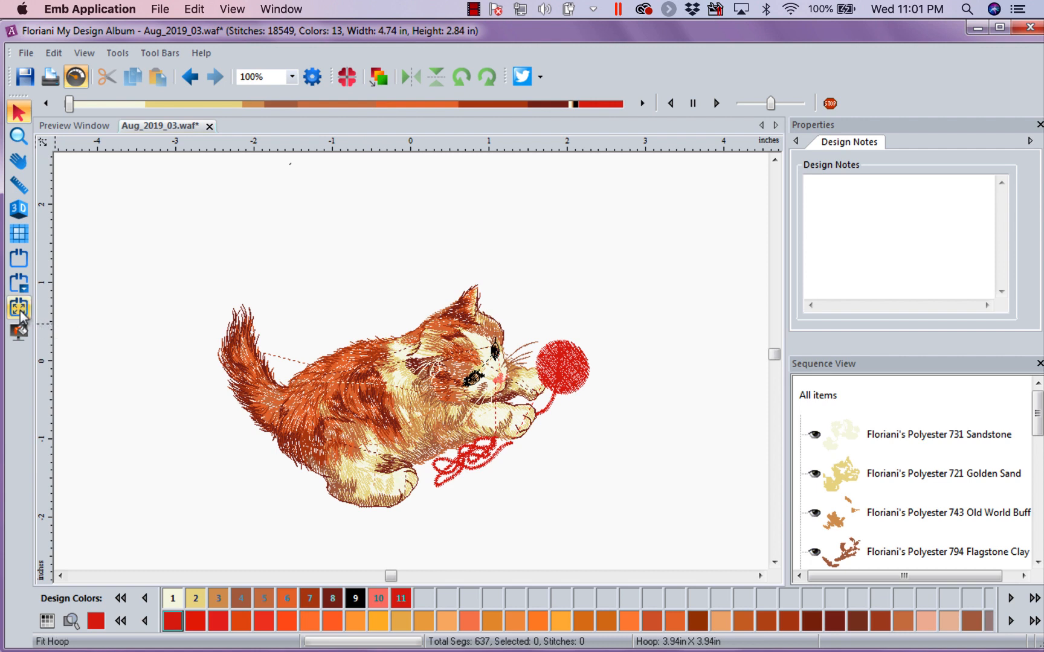
pyautogui.moveTo(18, 308)
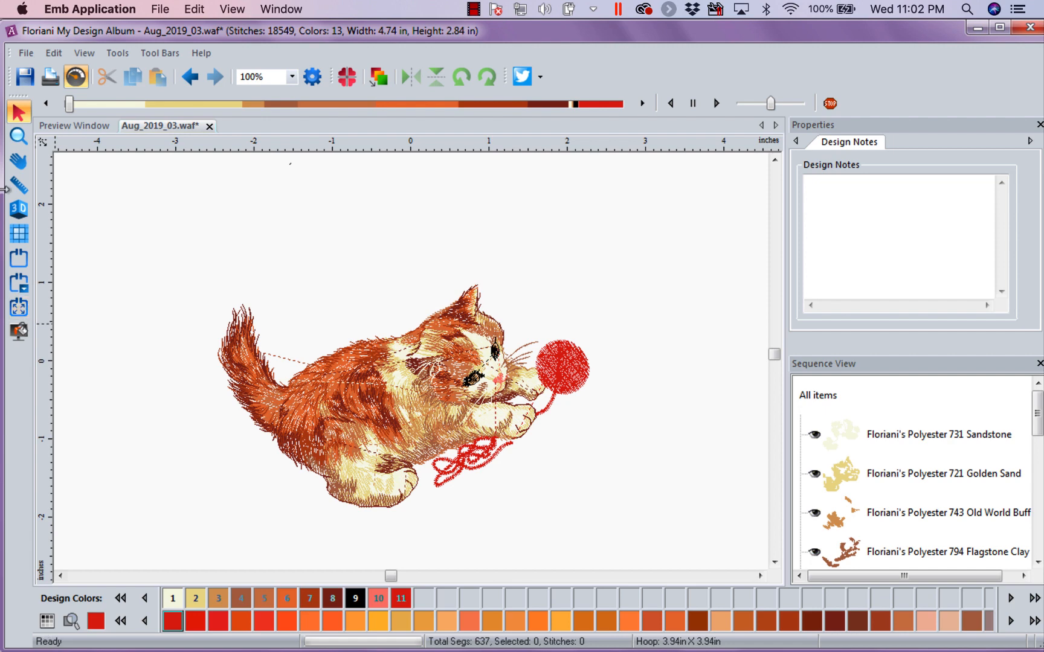
# Bring up Save As for the kitten design and show the list of embroidery file formats.
pyautogui.click(25, 53)
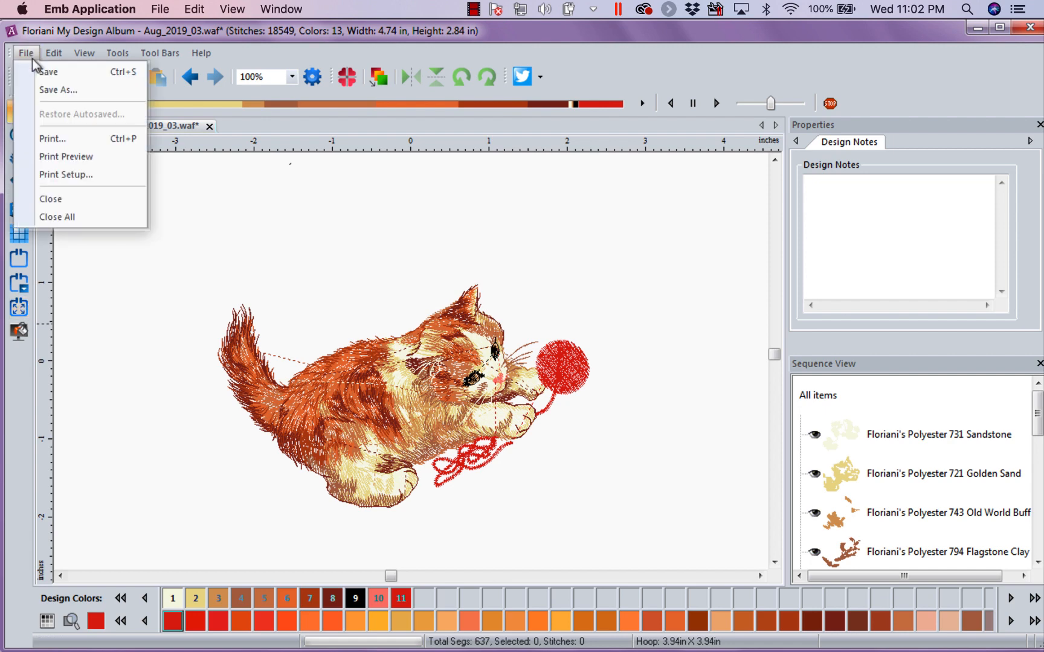
pyautogui.click(58, 89)
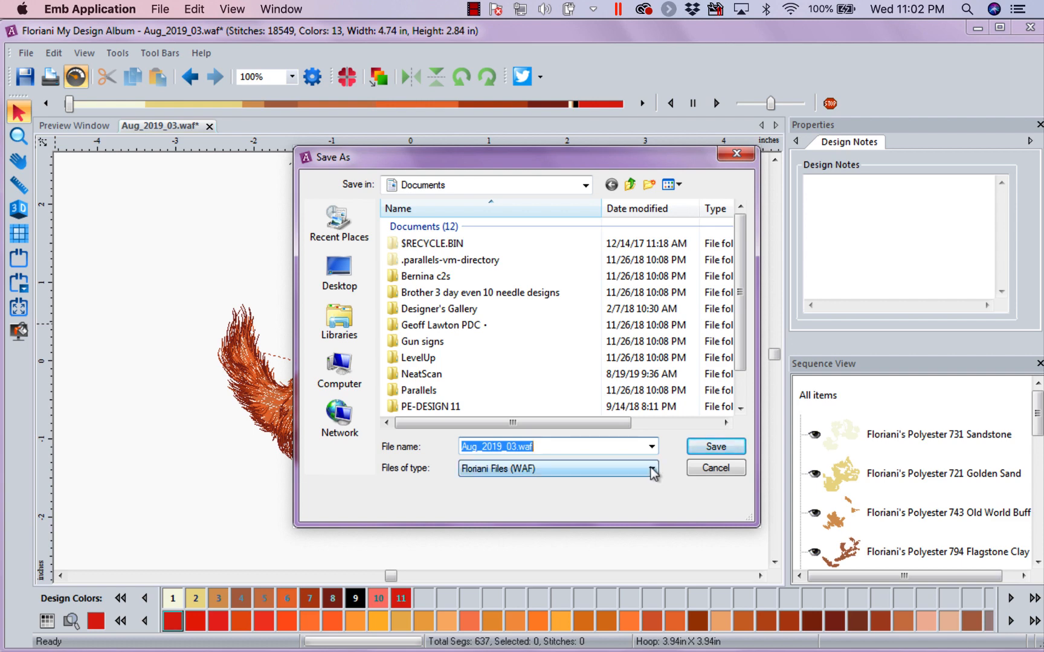
pyautogui.click(651, 469)
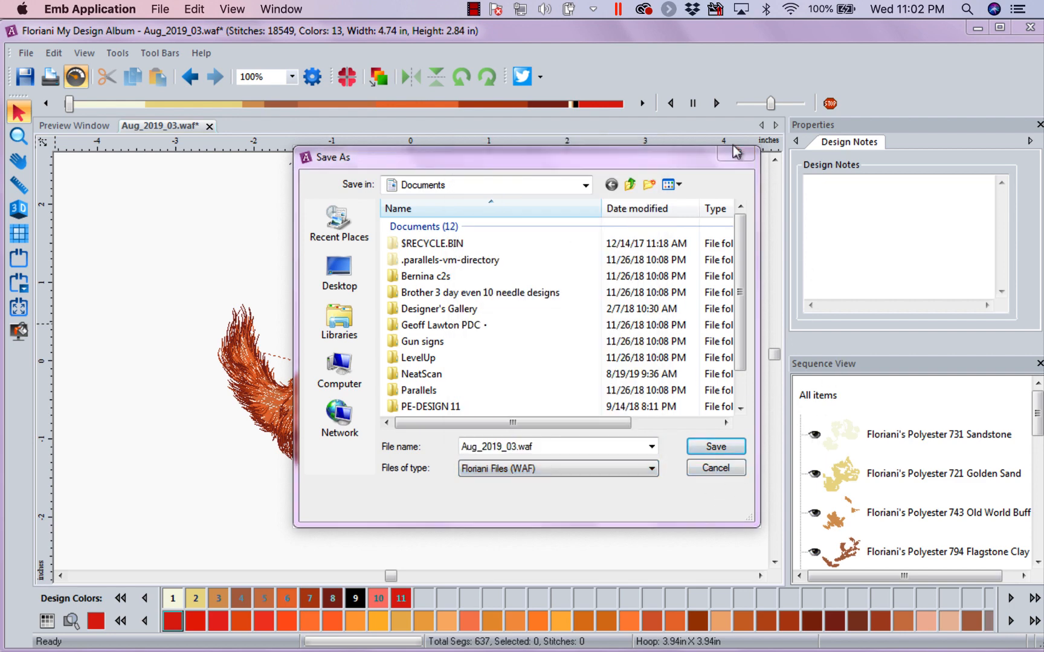
# Cancel the Save As dialog and return to the design library view.
pyautogui.click(713, 467)
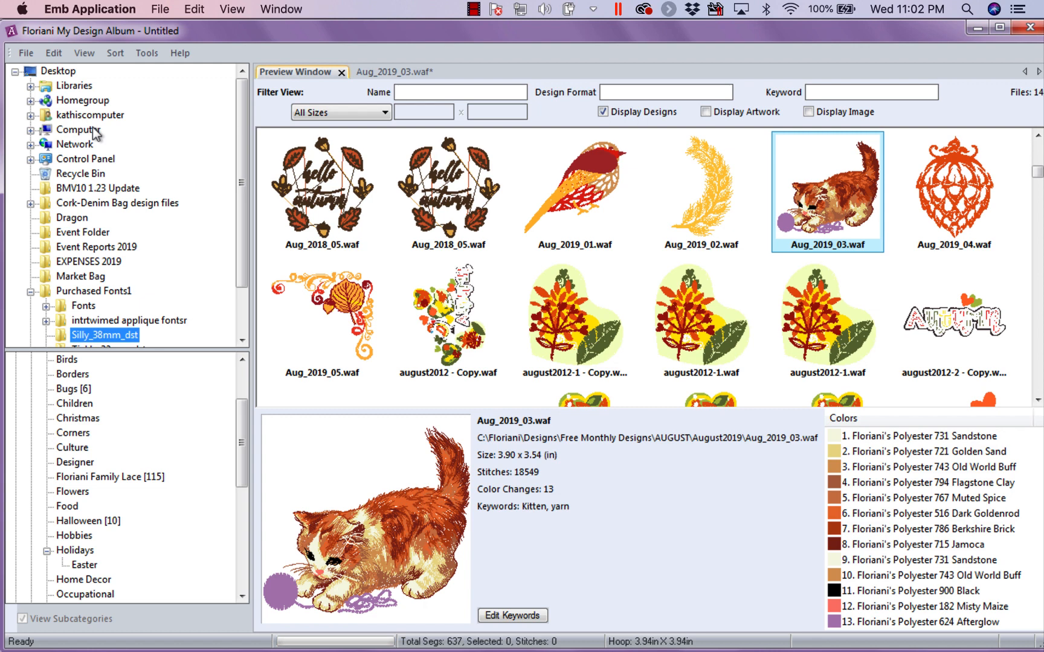
pyautogui.moveTo(96, 135)
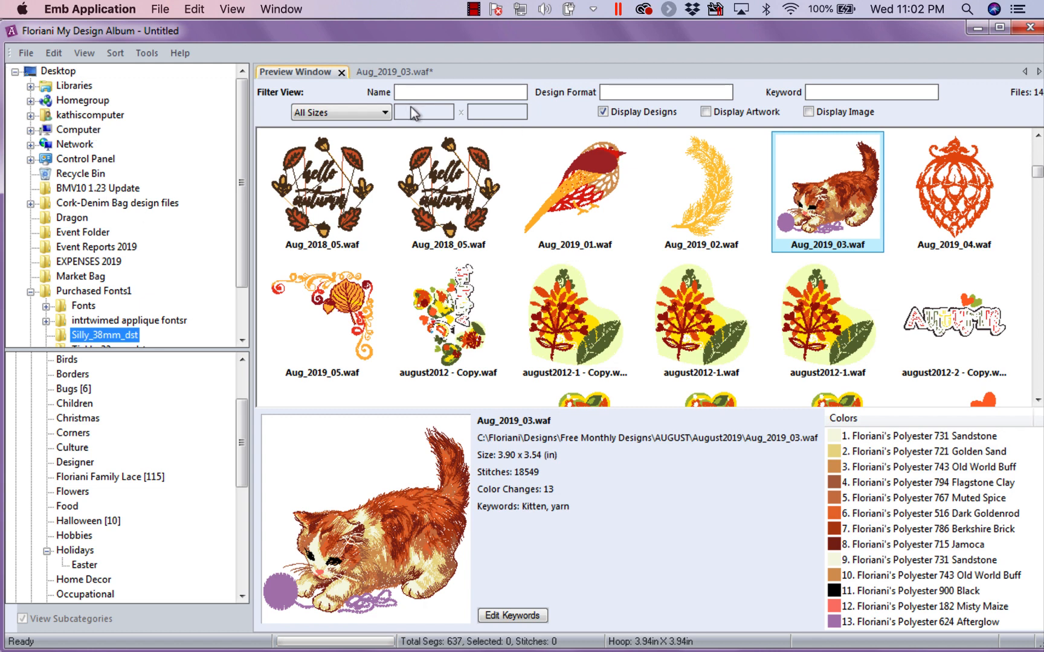
pyautogui.moveTo(402, 37)
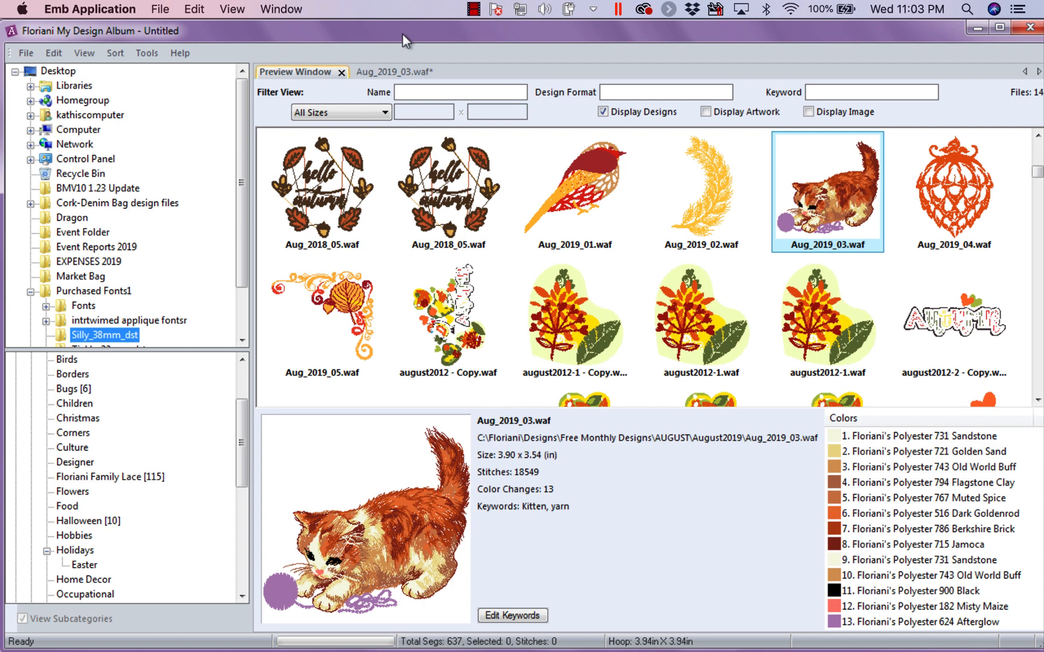
pyautogui.click(472, 8)
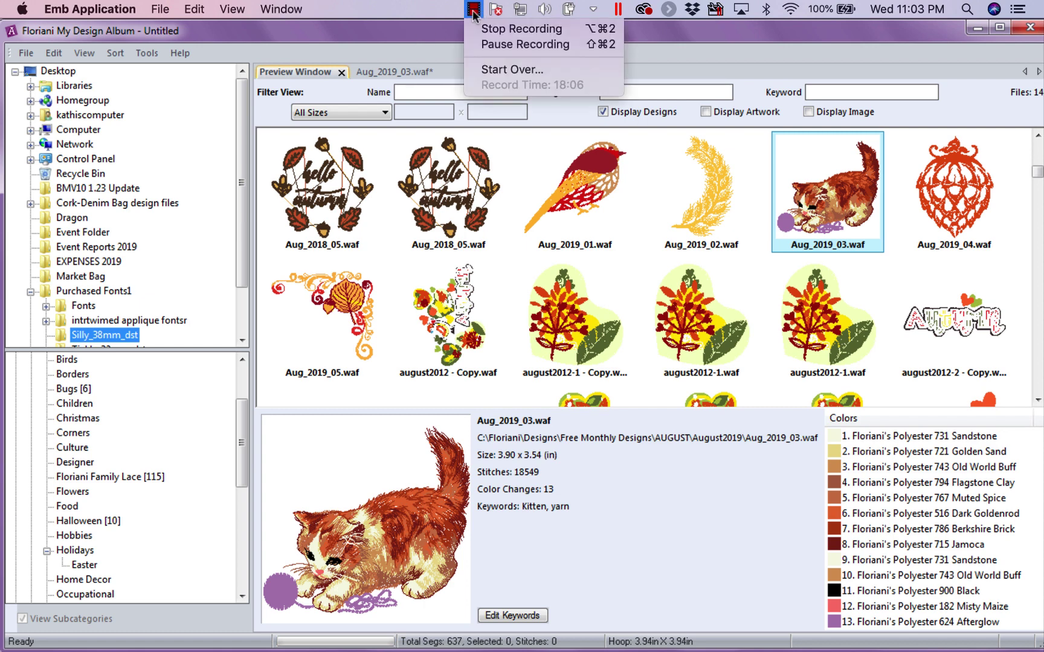